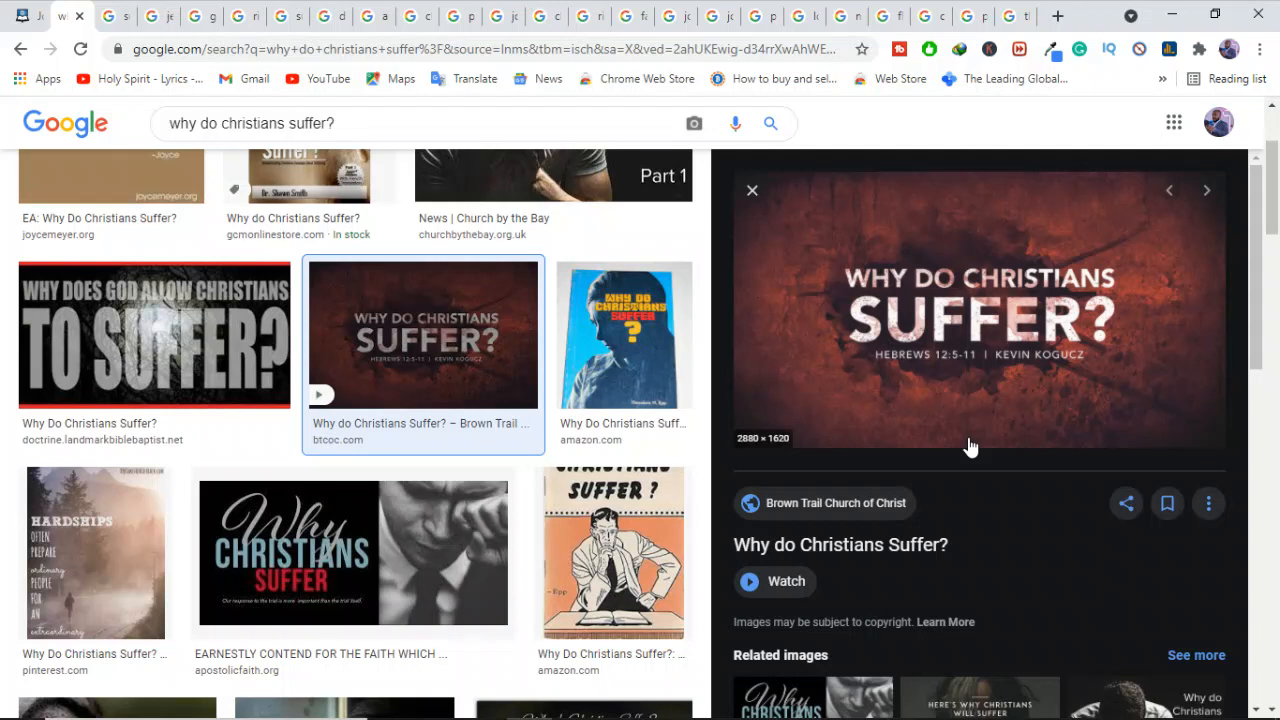
pyautogui.moveTo(948, 414)
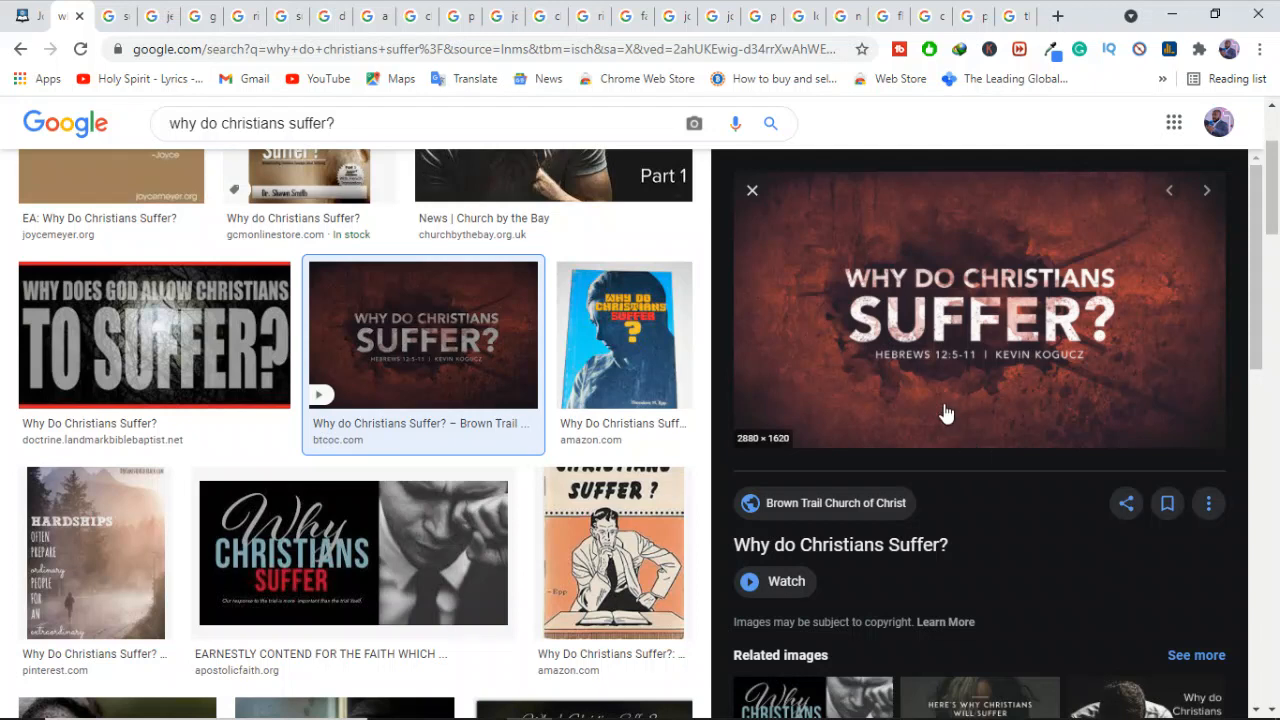
pyautogui.moveTo(1088, 380)
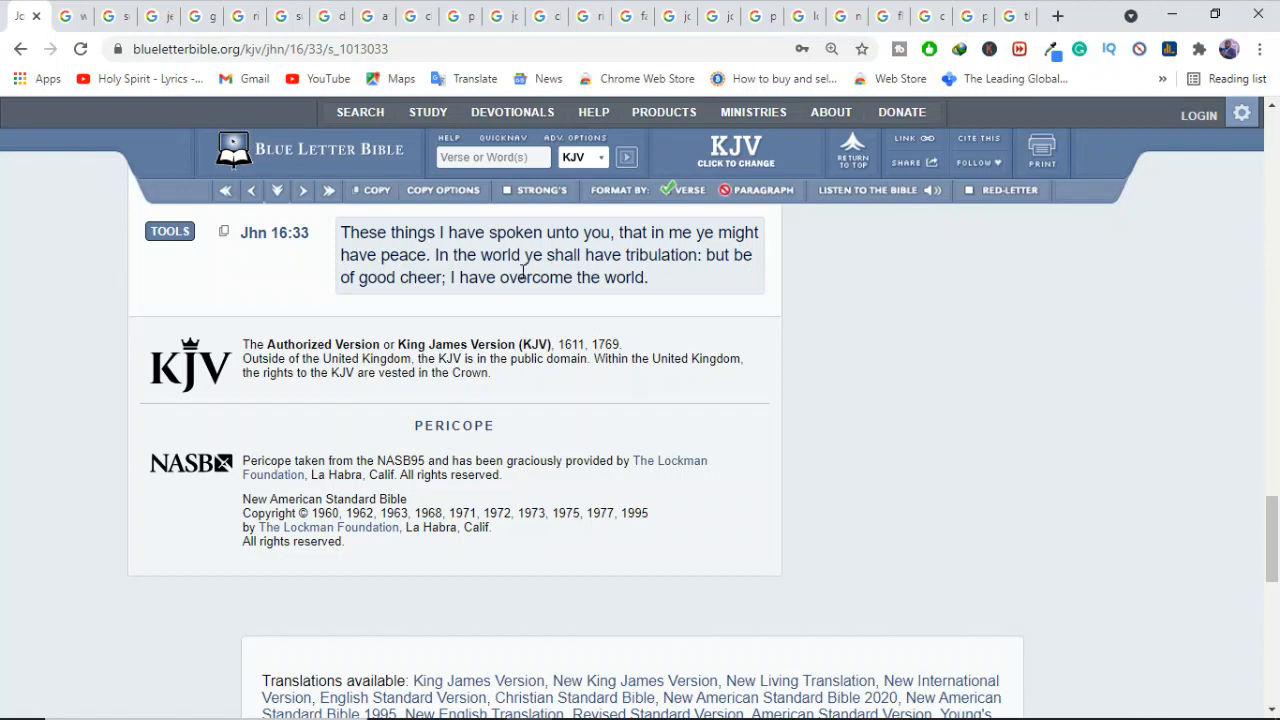
pyautogui.moveTo(710, 280)
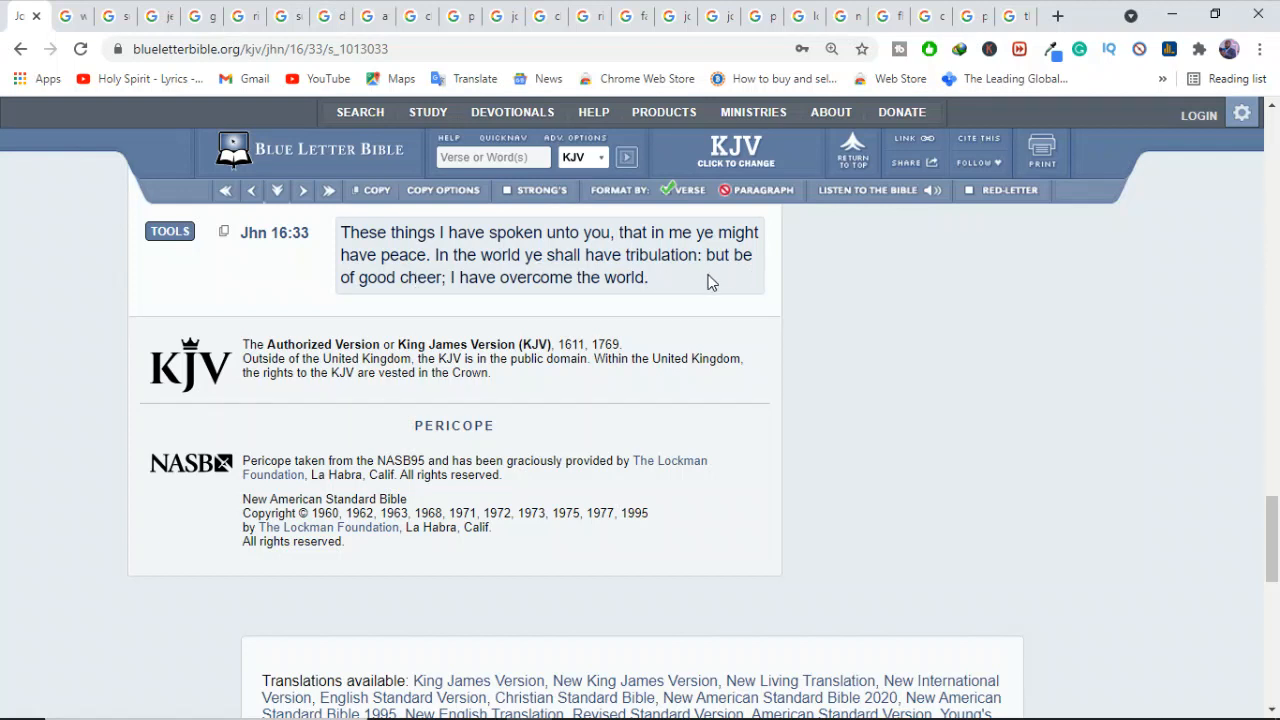
pyautogui.moveTo(614, 282)
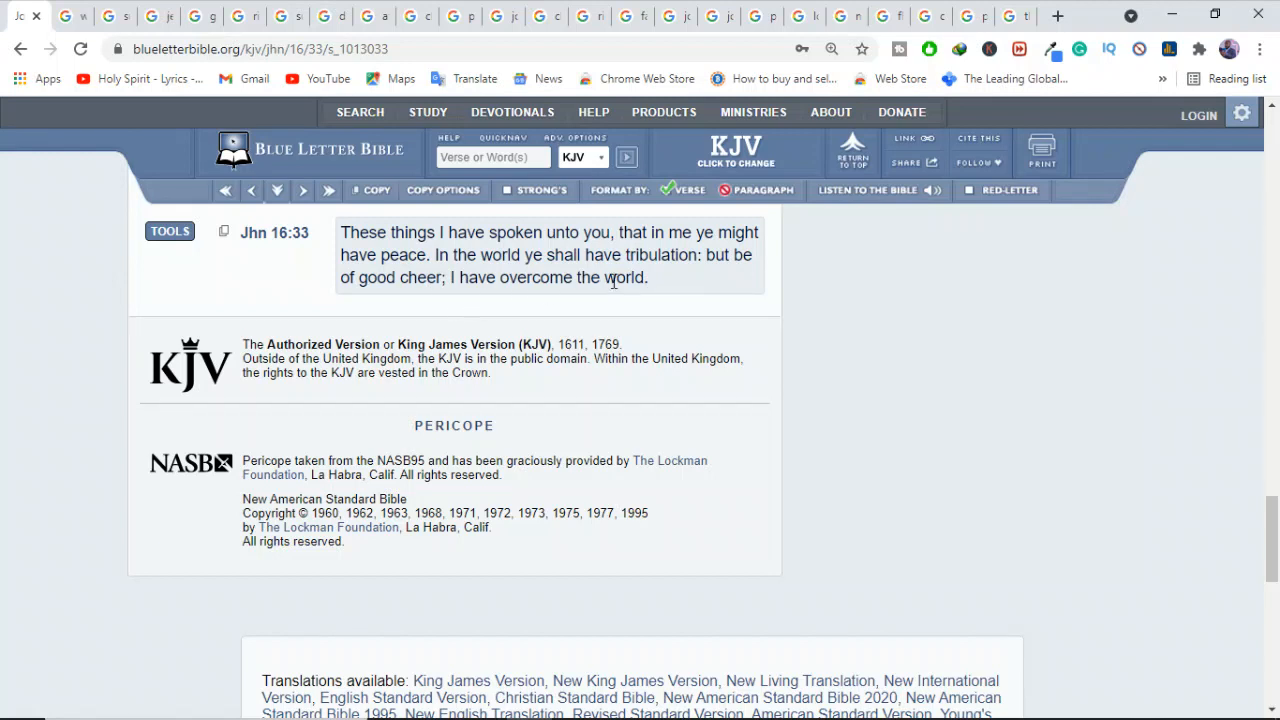
# Look up John 15:18 in Blue Letter Bible to show 'If the world hate you'.
pyautogui.click(76, 16)
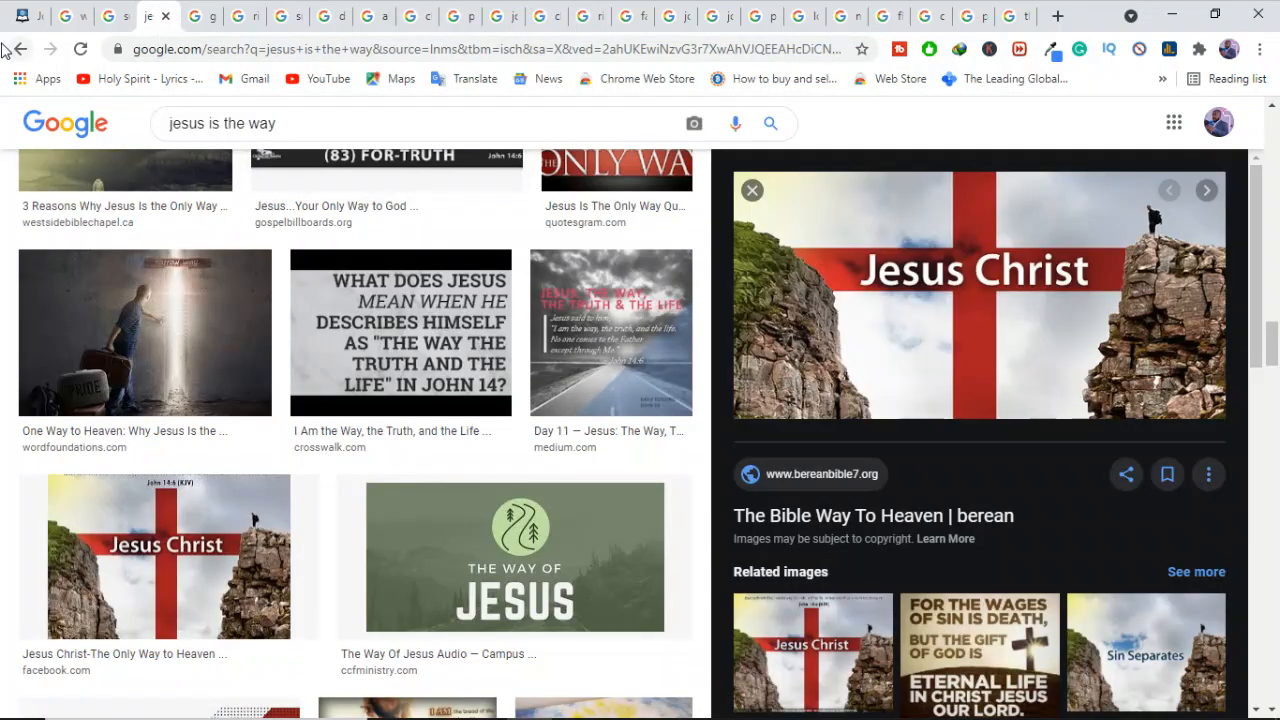
pyautogui.moveTo(40, 16)
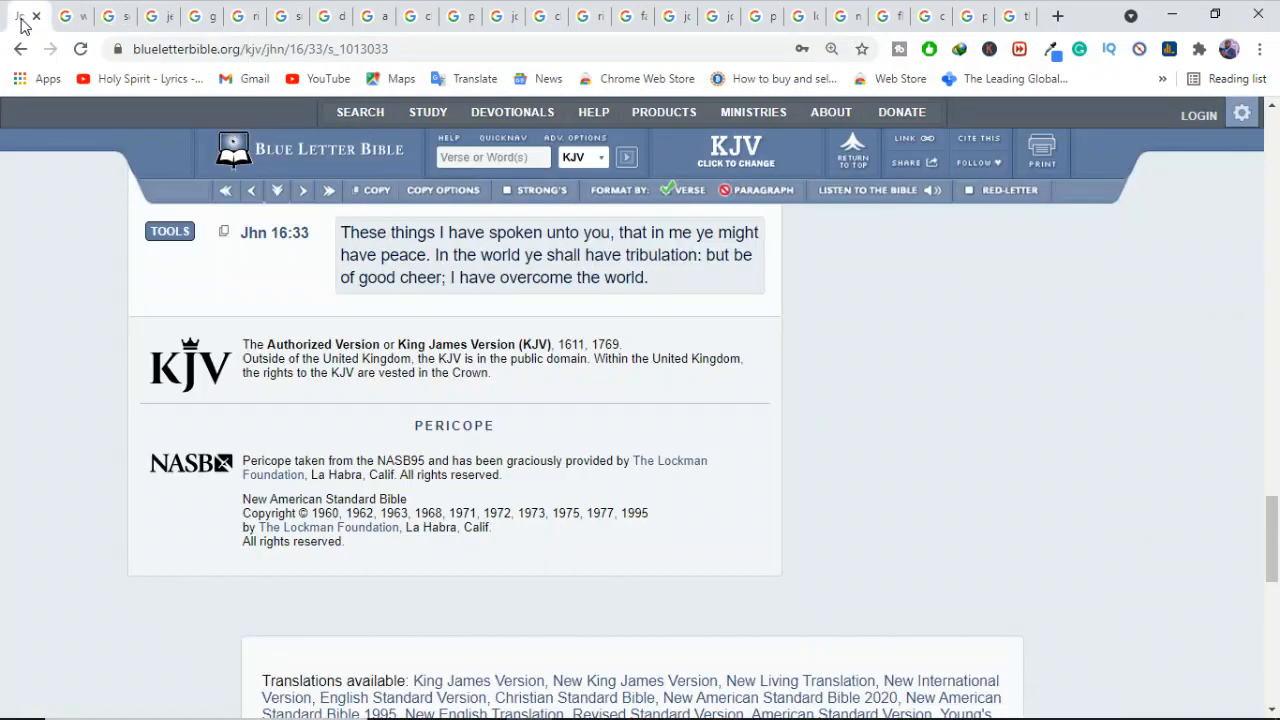
pyautogui.click(492, 156)
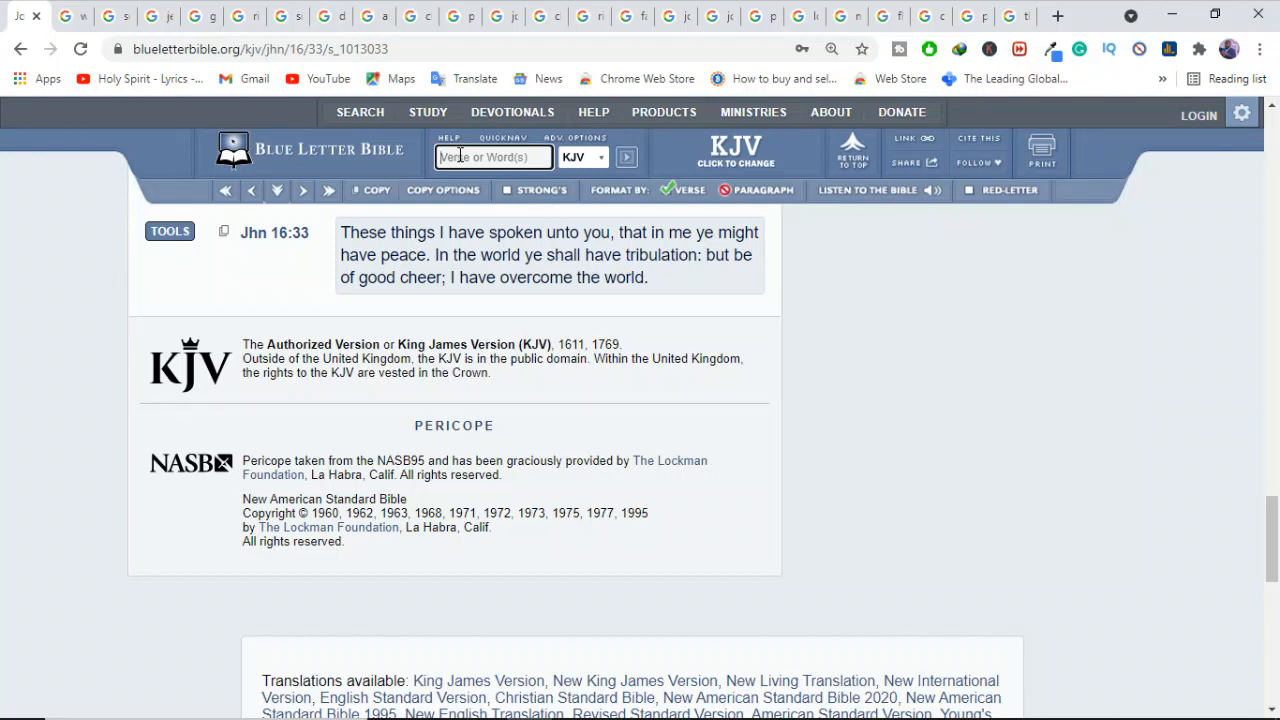
pyautogui.write('john 15:1')
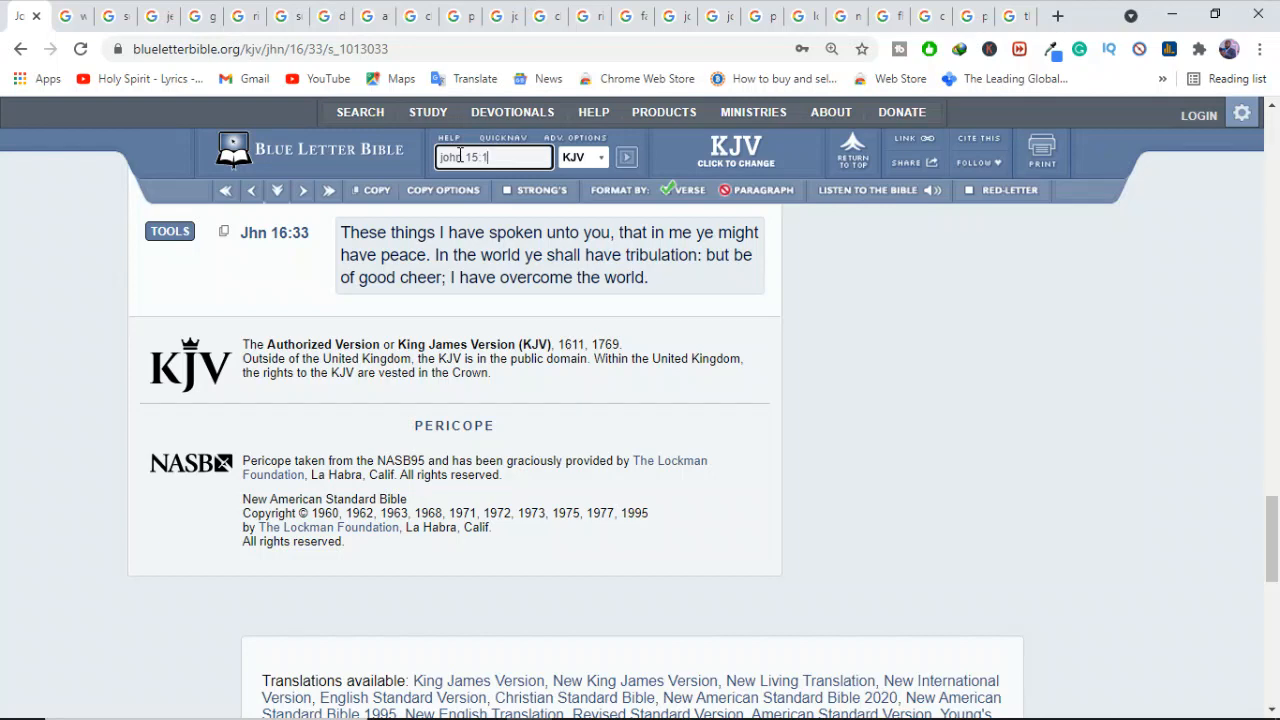
pyautogui.write('8')
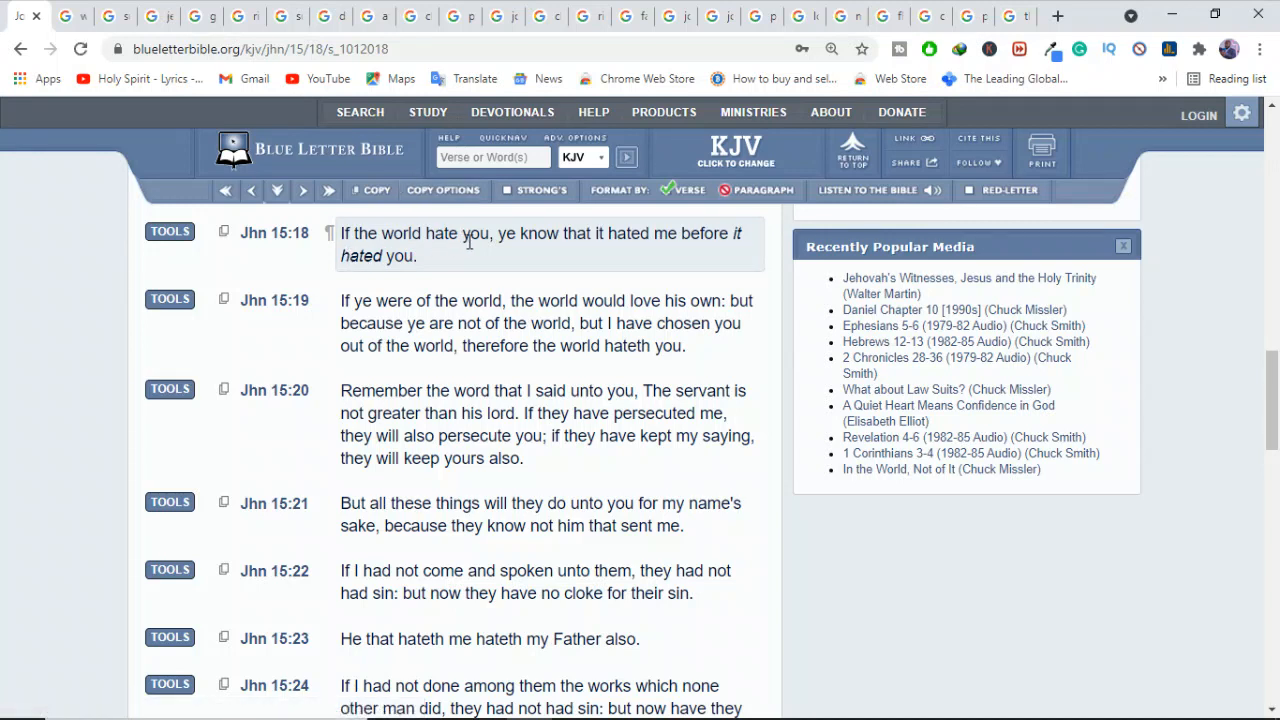
pyautogui.moveTo(618, 248)
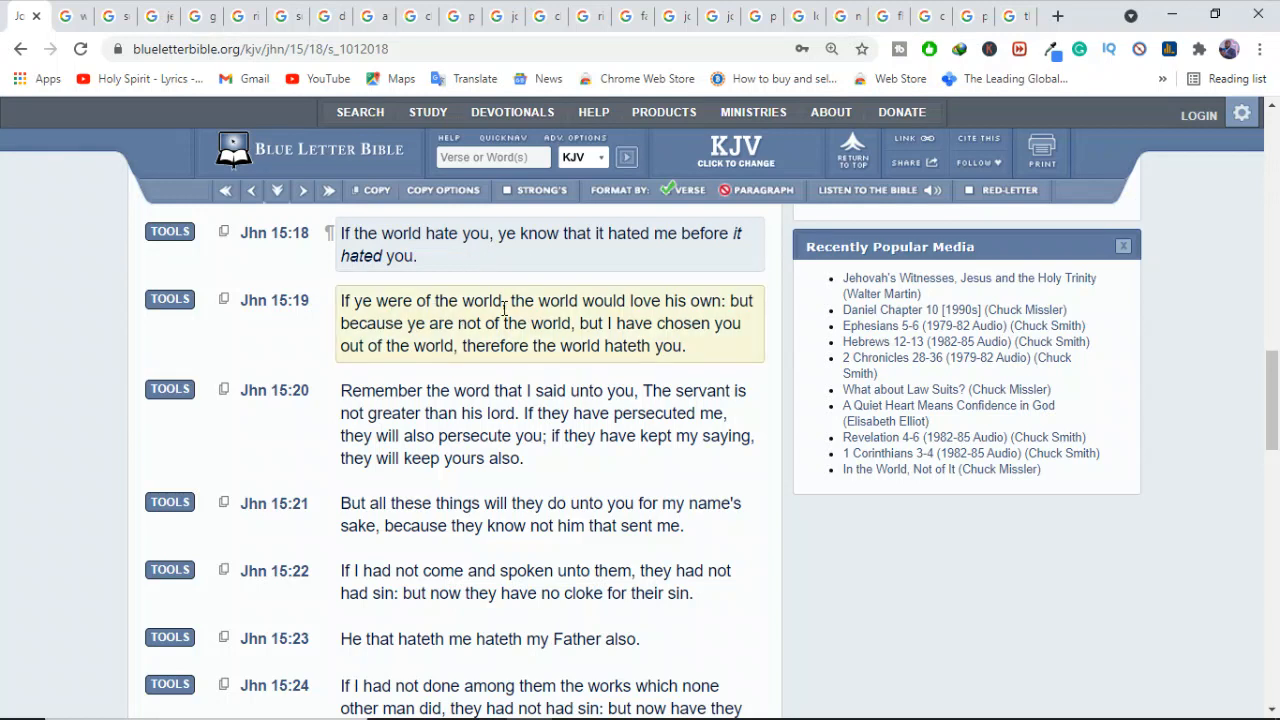
pyautogui.moveTo(732, 320)
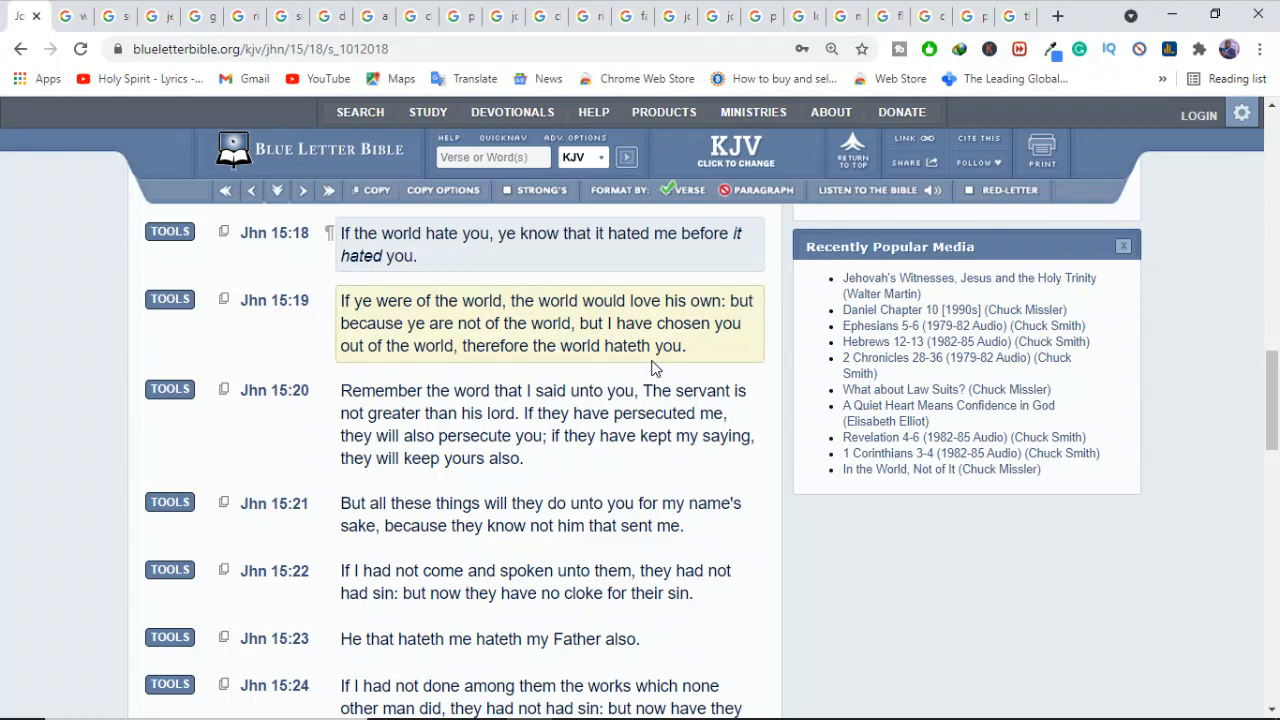
pyautogui.moveTo(548, 344)
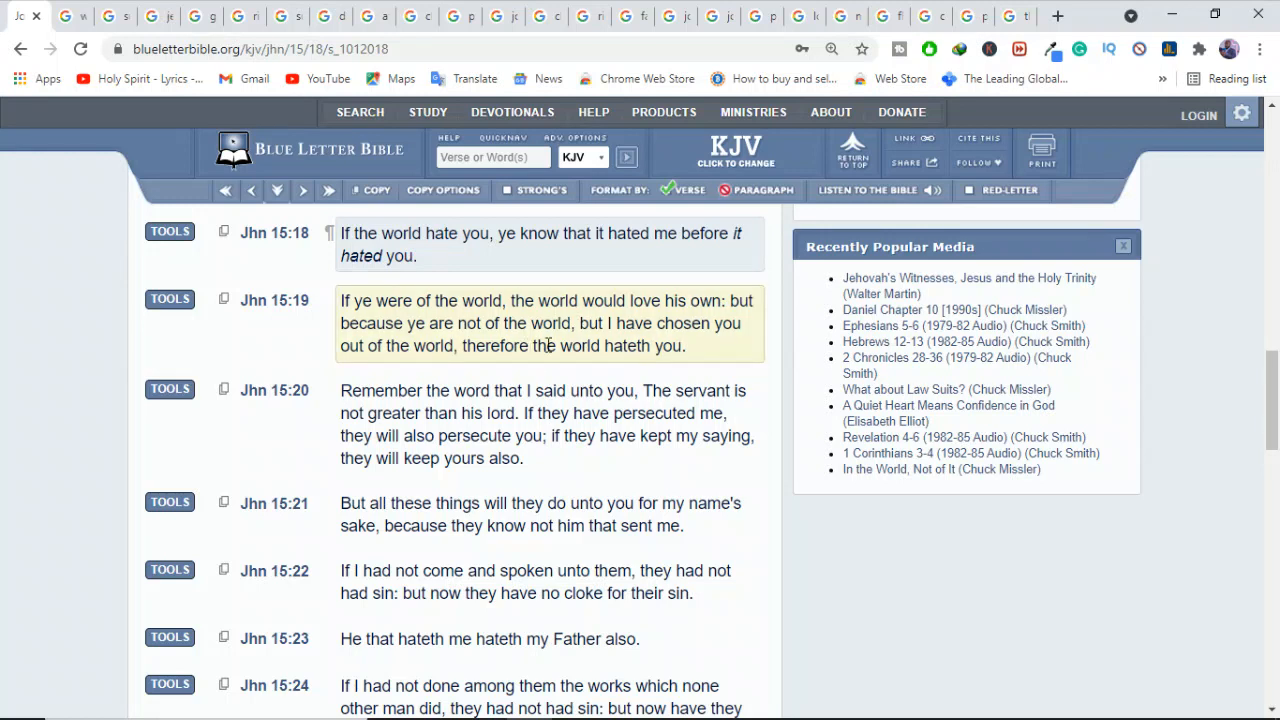
pyautogui.moveTo(560, 344)
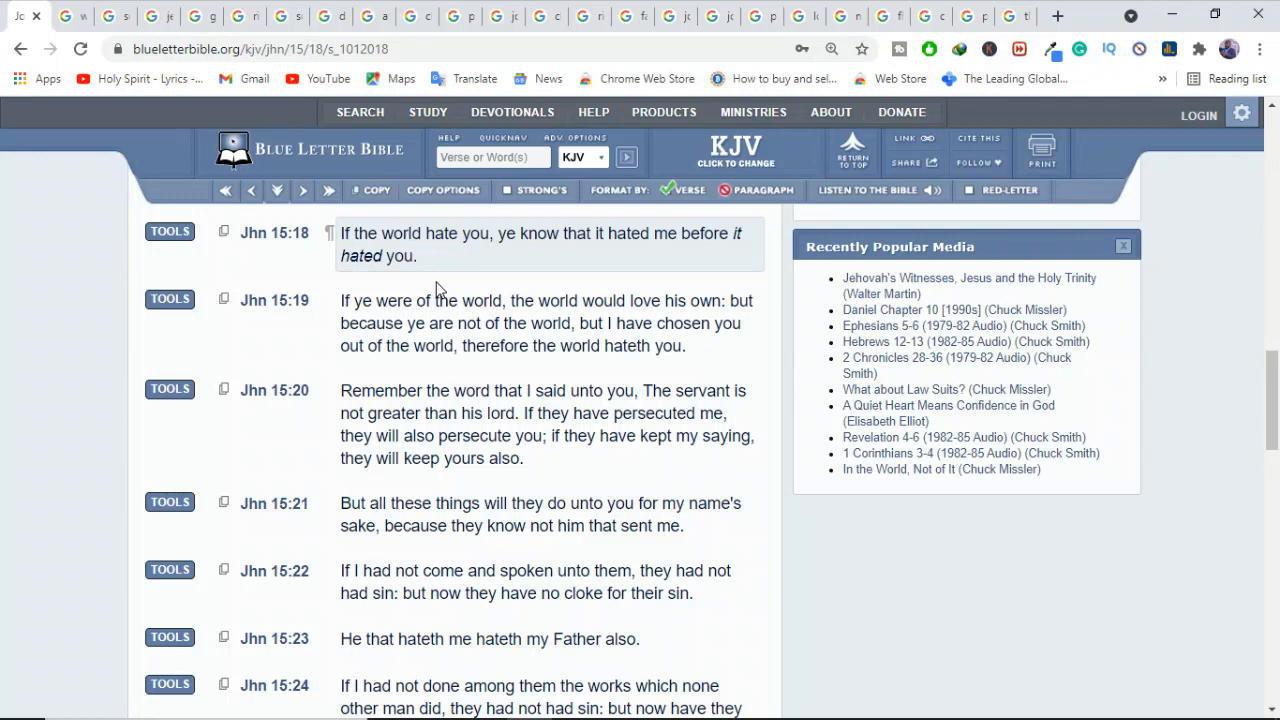
pyautogui.moveTo(436, 288)
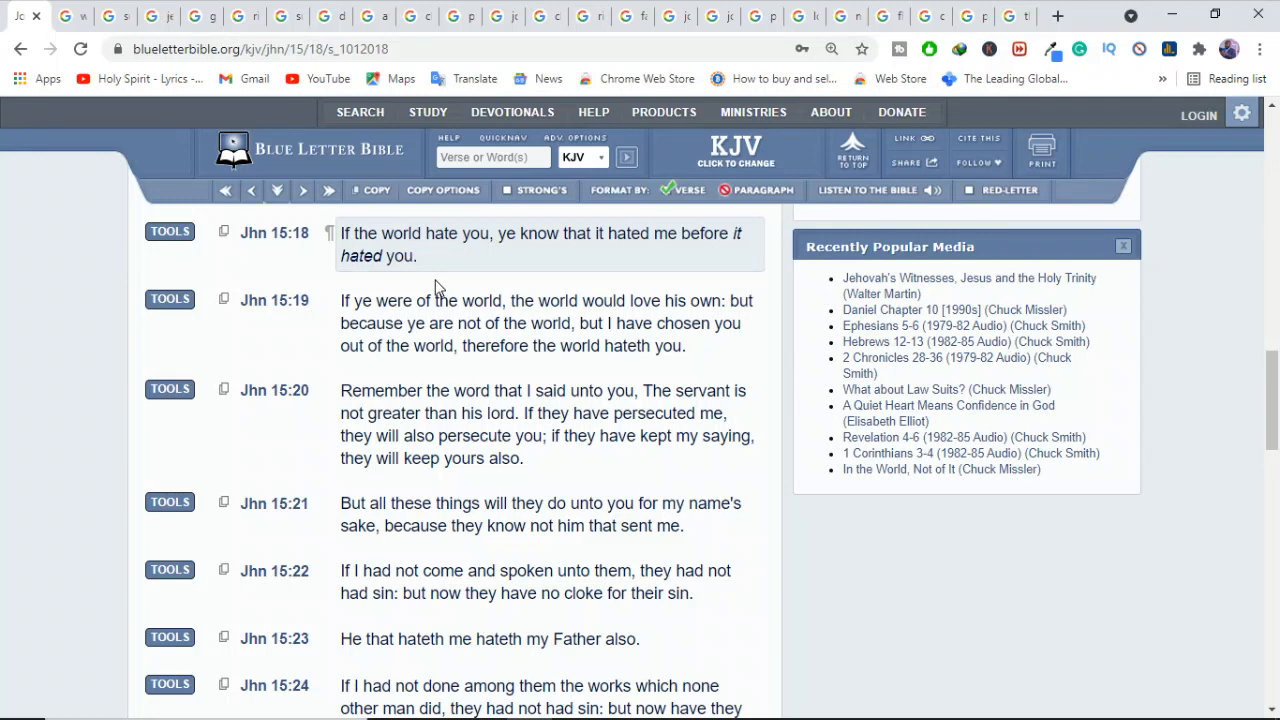
# Switch to the 'suffering' Google Images results tab.
pyautogui.click(112, 16)
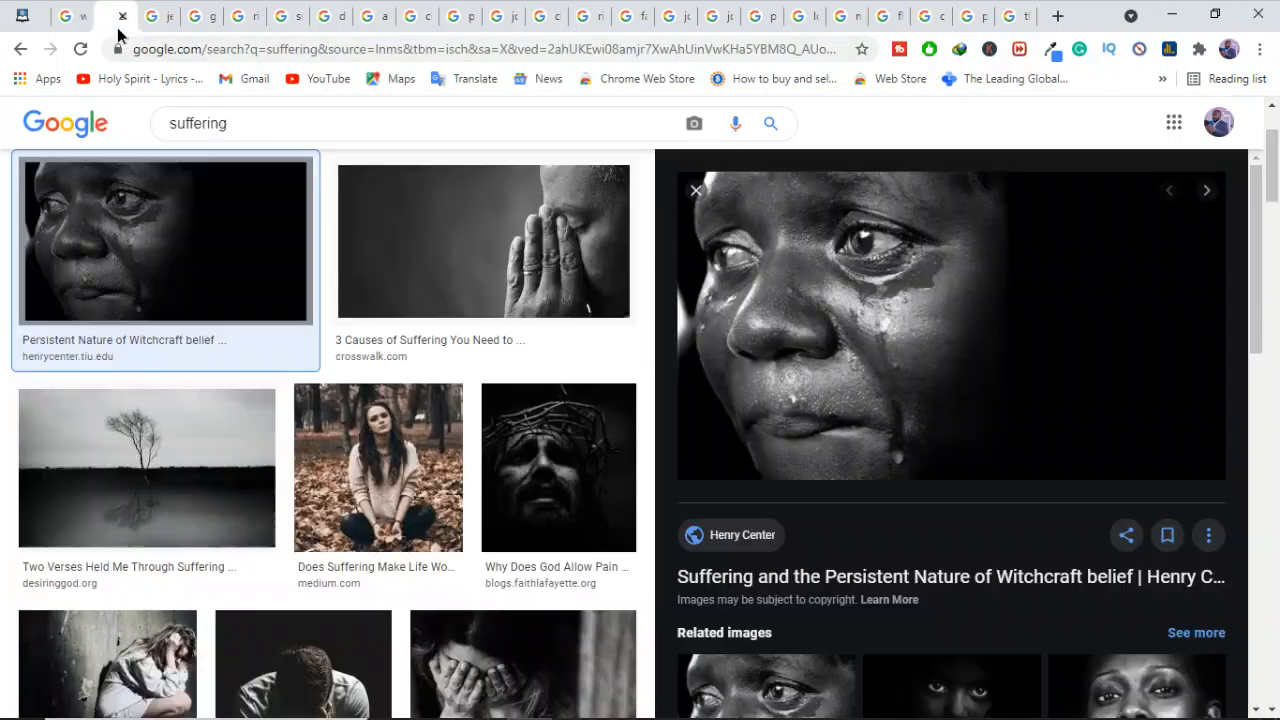
pyautogui.moveTo(812, 450)
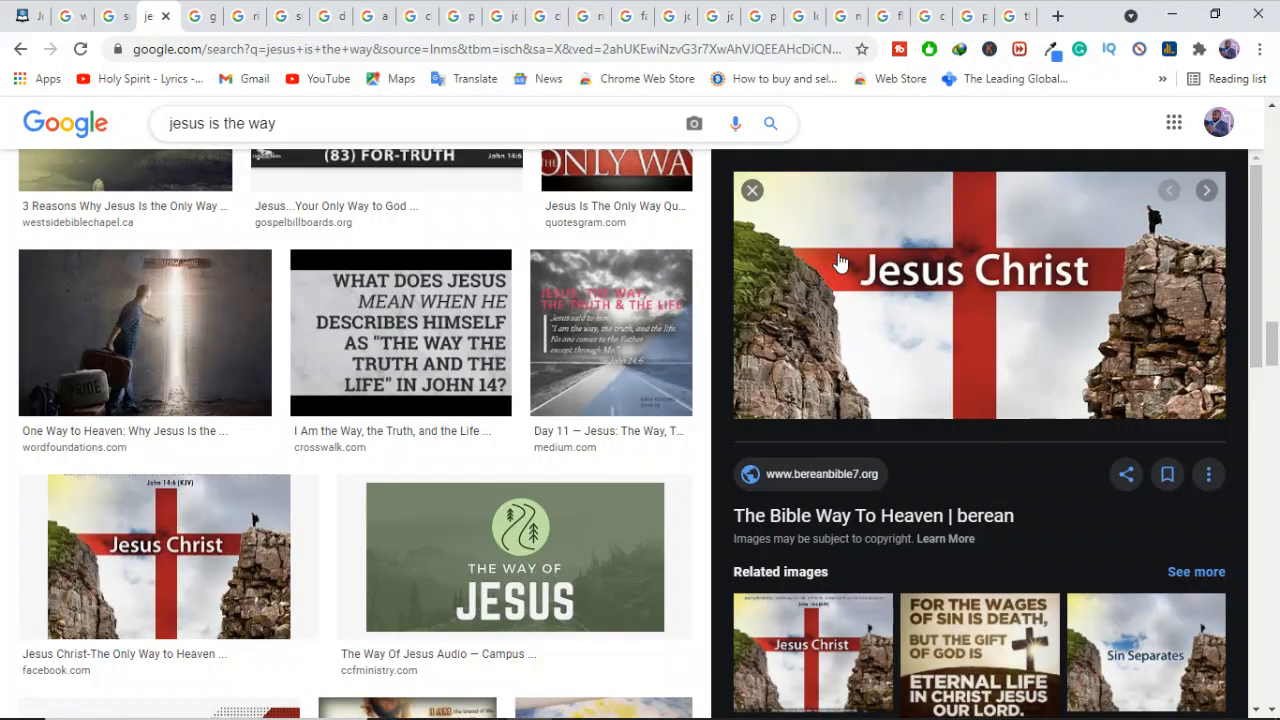
pyautogui.moveTo(940, 338)
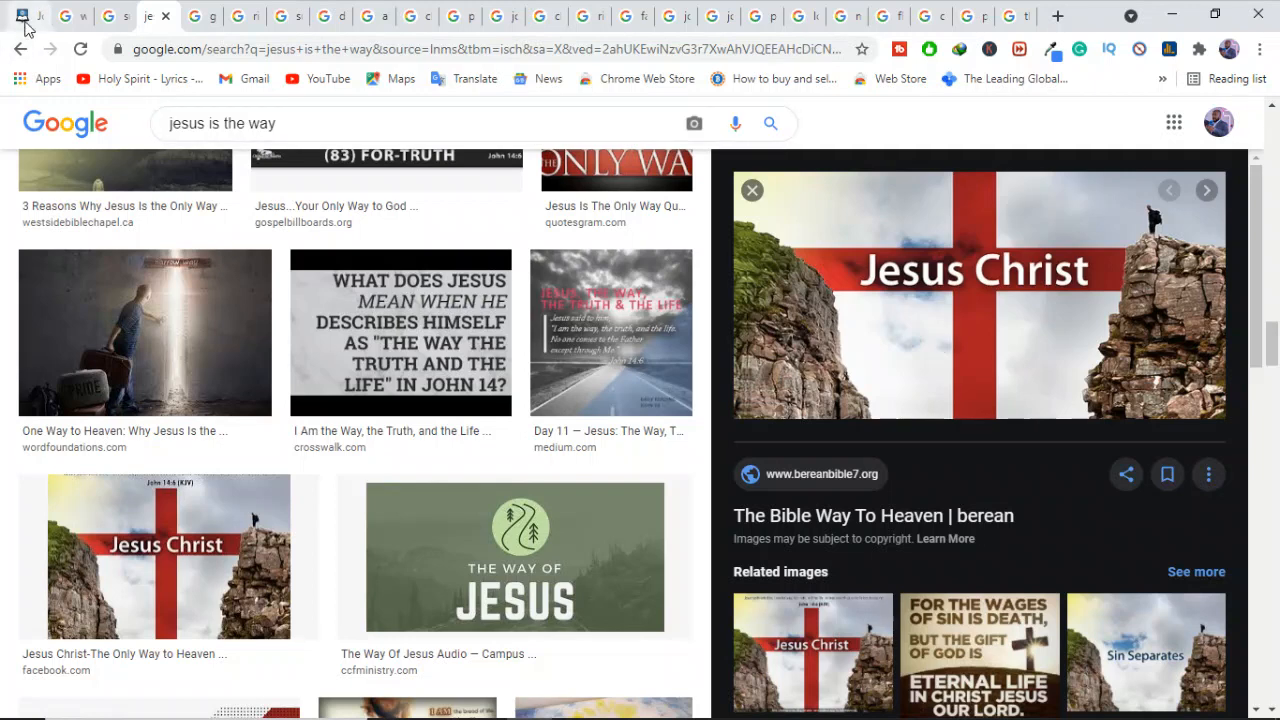
# Look up John 14:6, 'I am the way, the truth, and the life'.
pyautogui.click(158, 16)
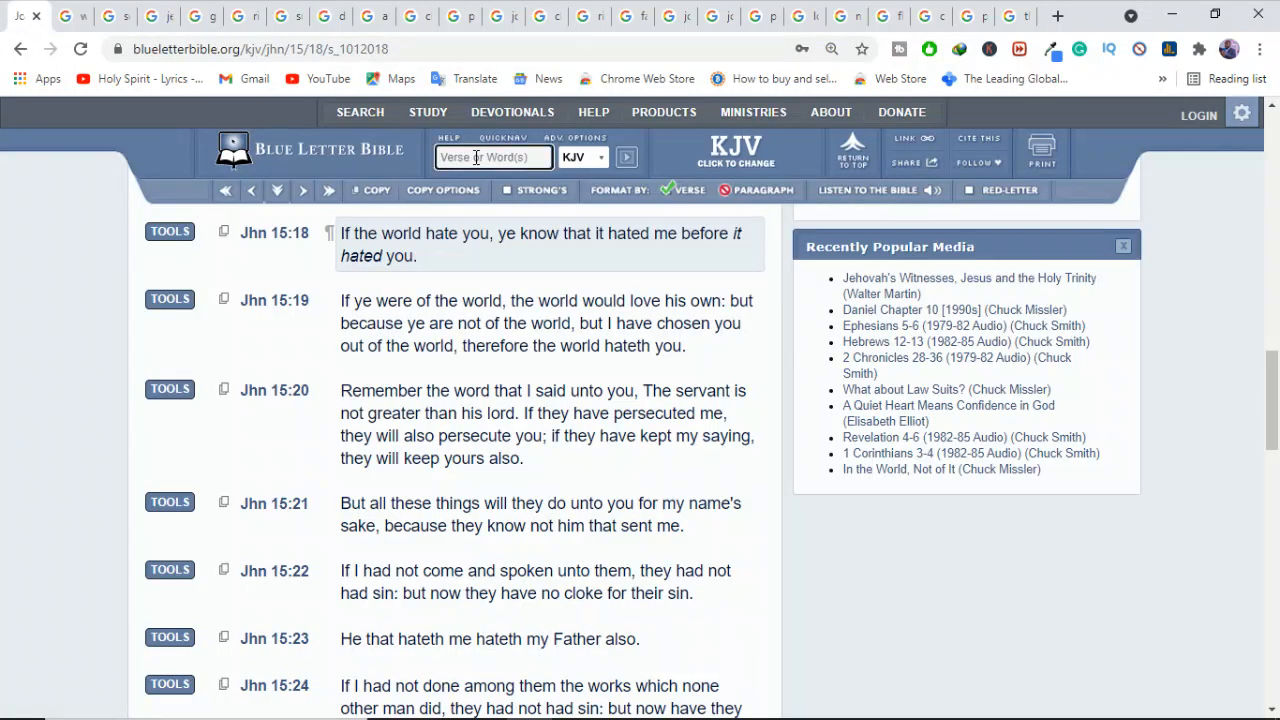
pyautogui.write('john 14')
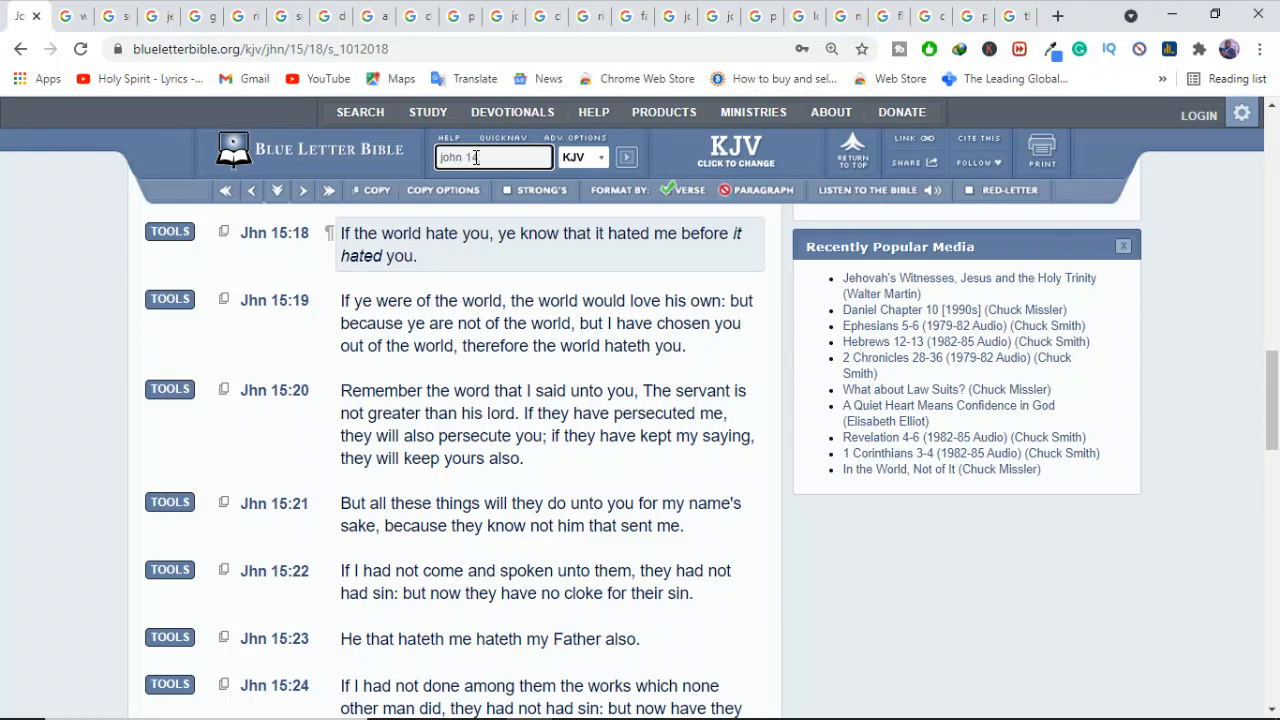
pyautogui.write(':6')
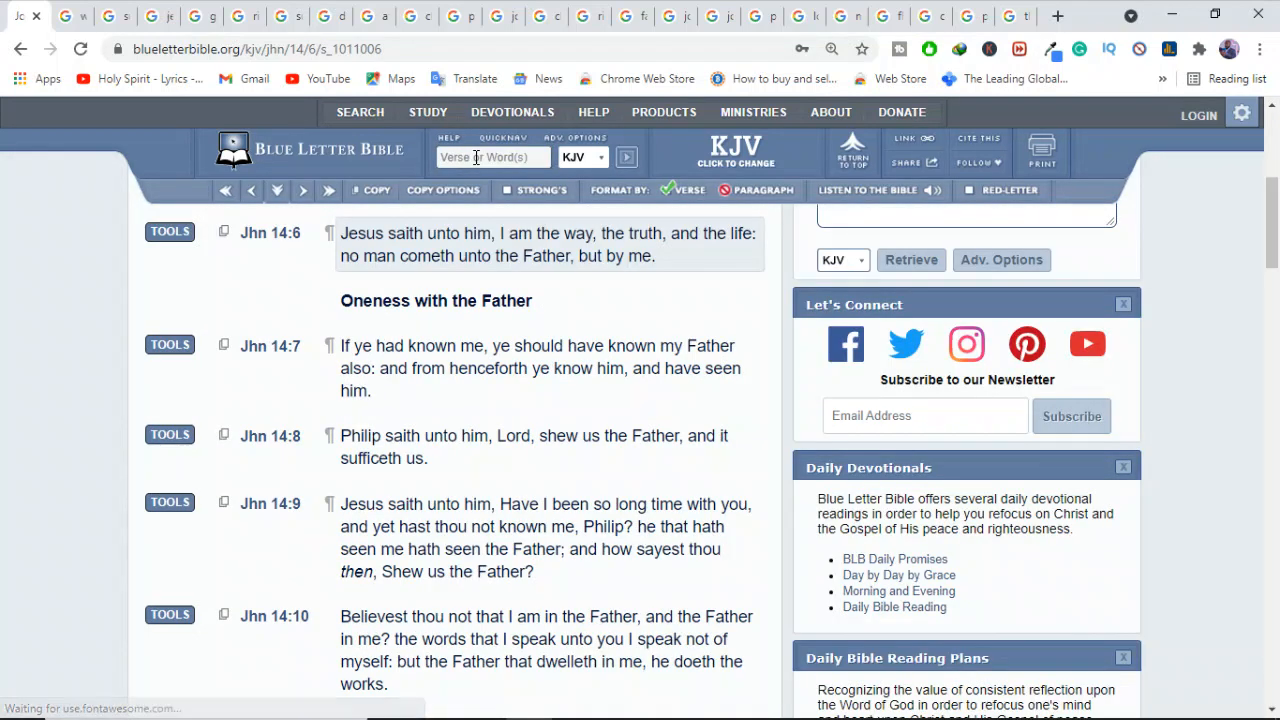
pyautogui.moveTo(476, 158)
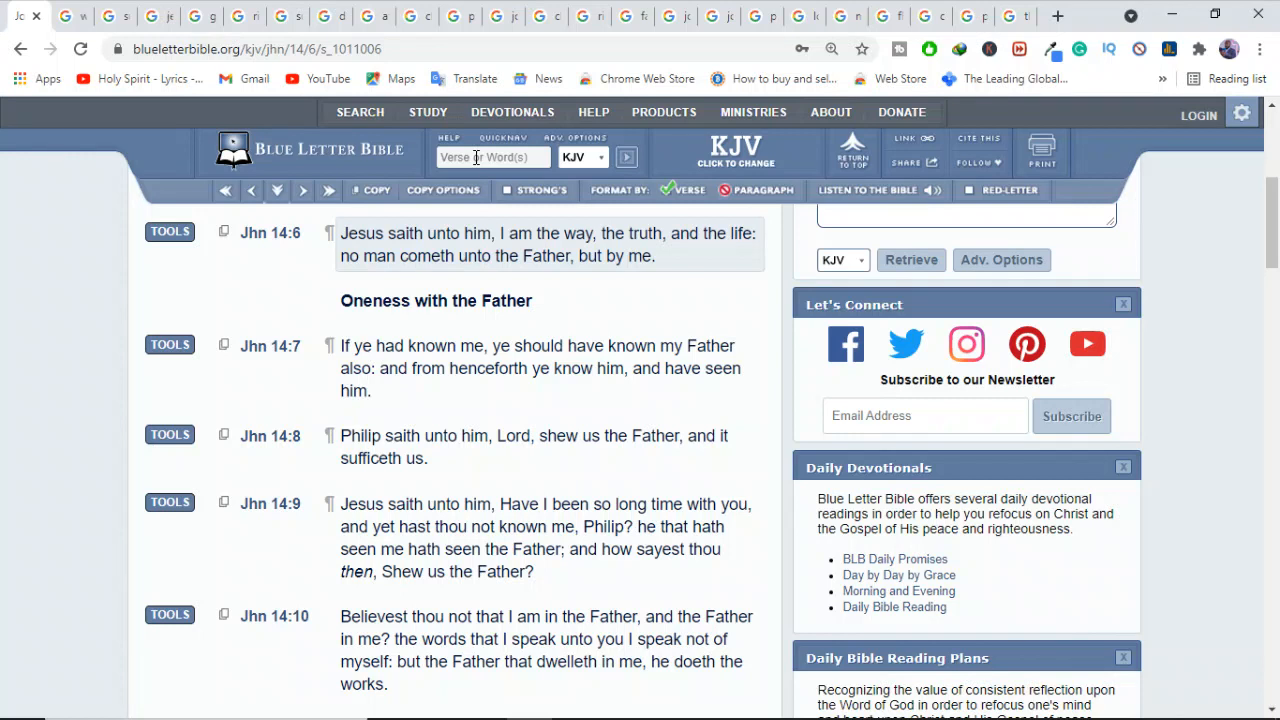
pyautogui.moveTo(502, 250)
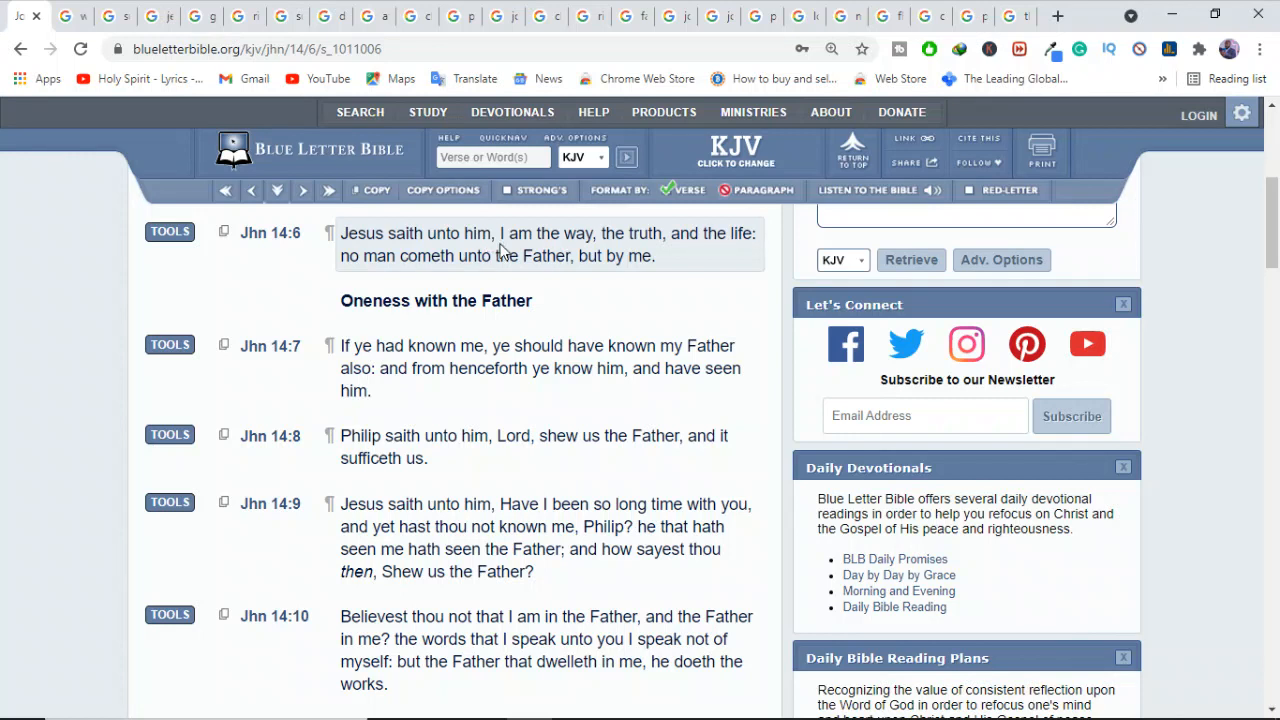
pyautogui.moveTo(588, 250)
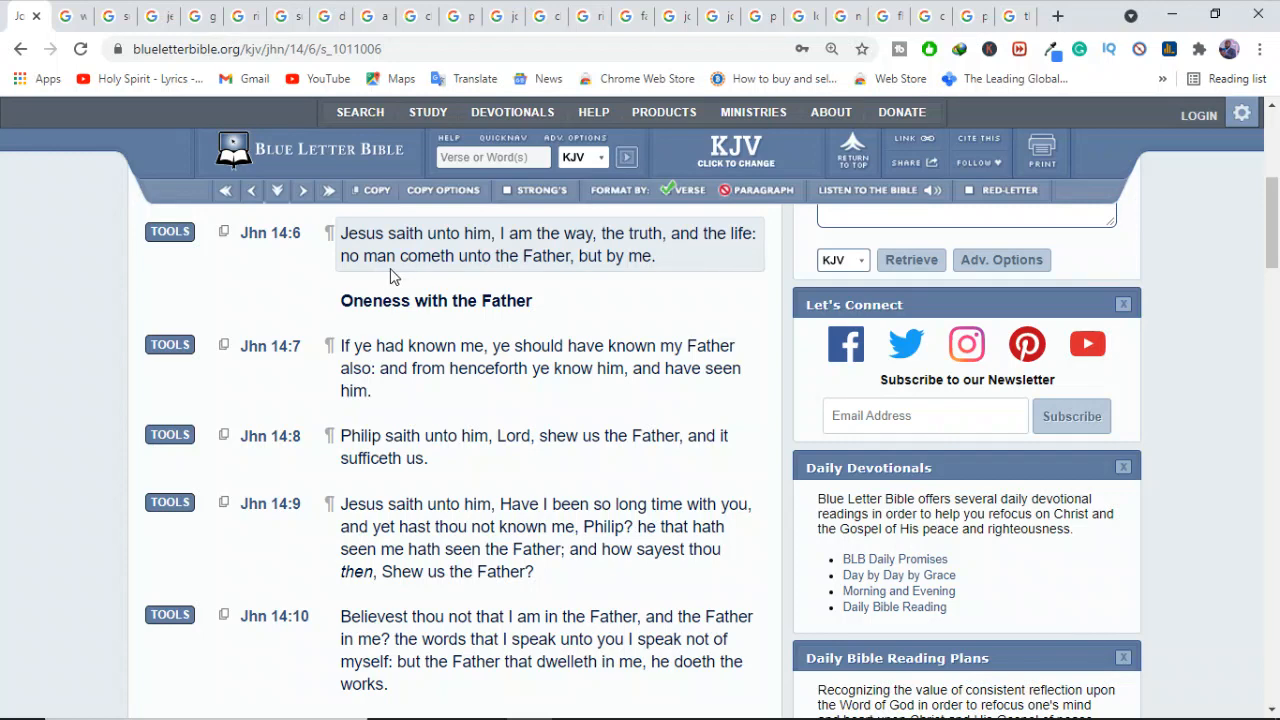
pyautogui.moveTo(612, 288)
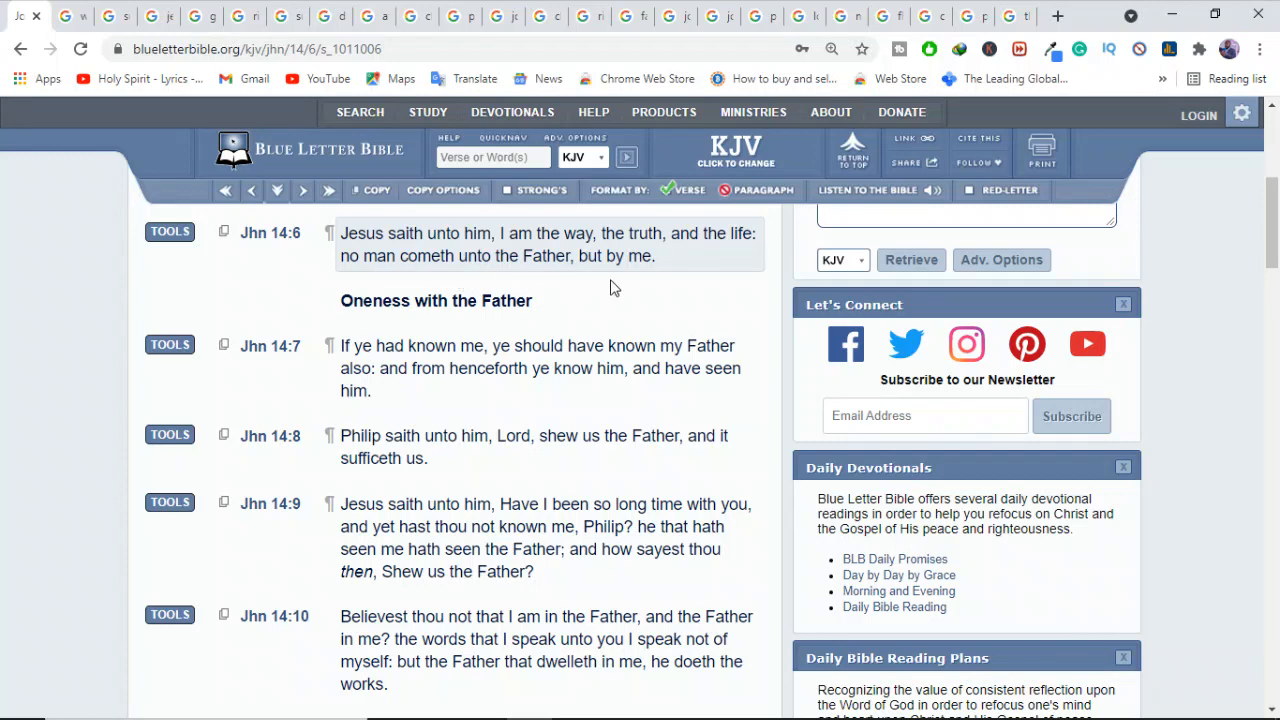
# Return to the 'jesus is the way' results with the cross image enlarged.
pyautogui.click(100, 16)
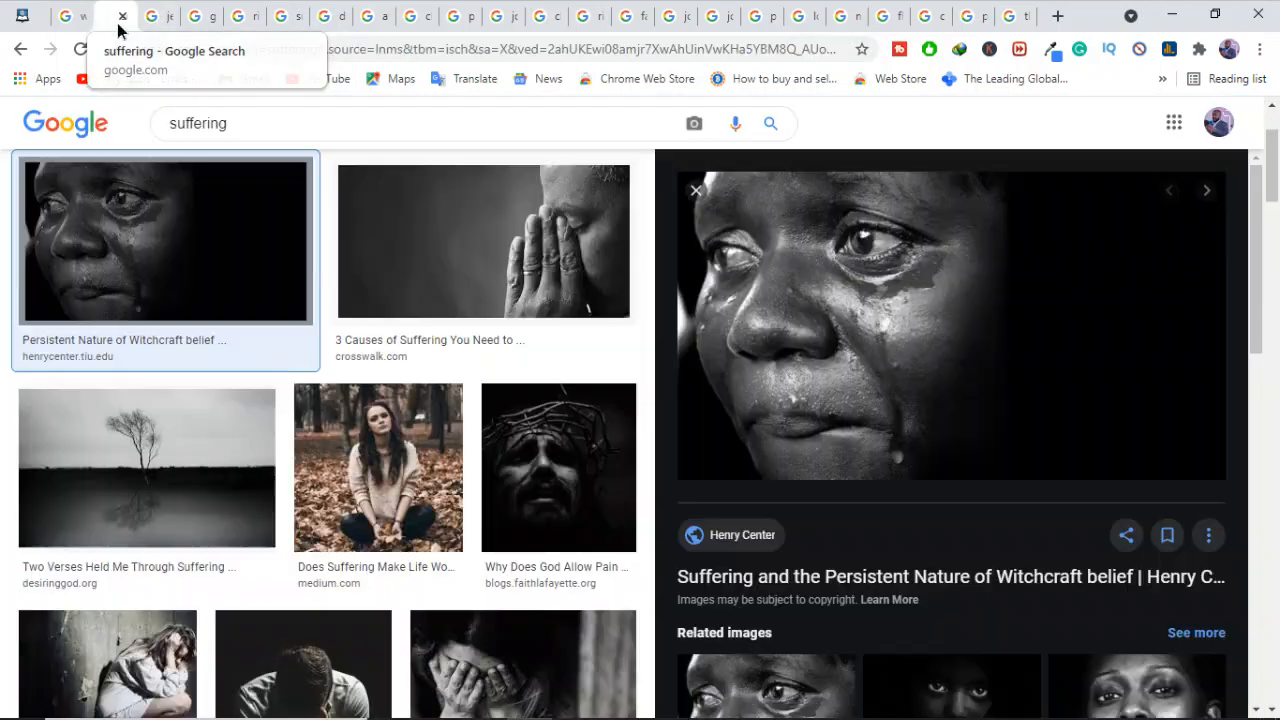
pyautogui.click(156, 16)
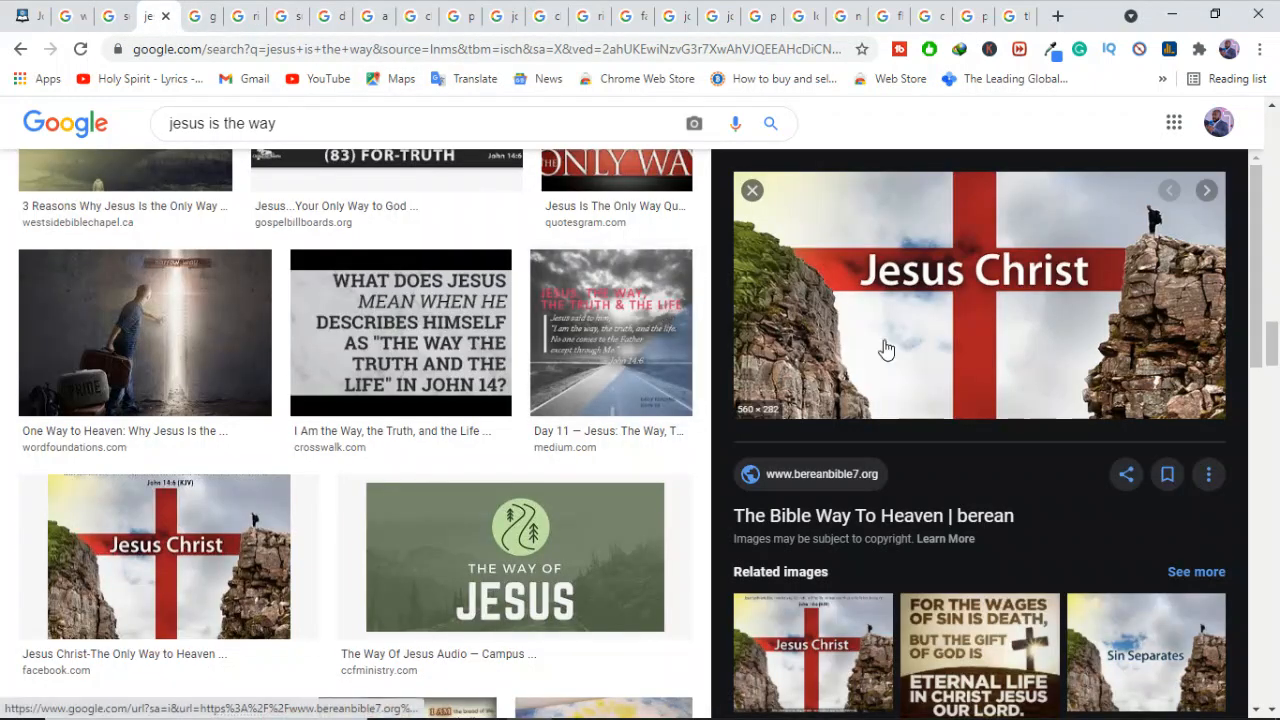
pyautogui.moveTo(944, 360)
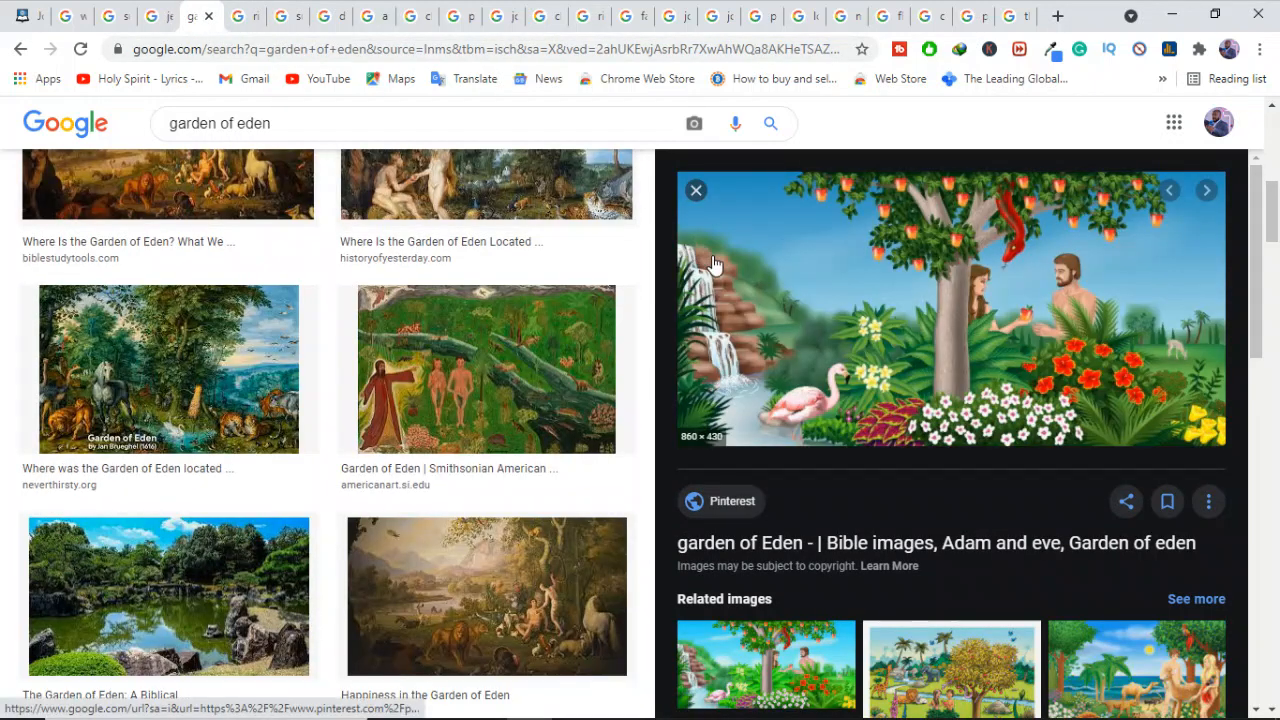
pyautogui.moveTo(784, 344)
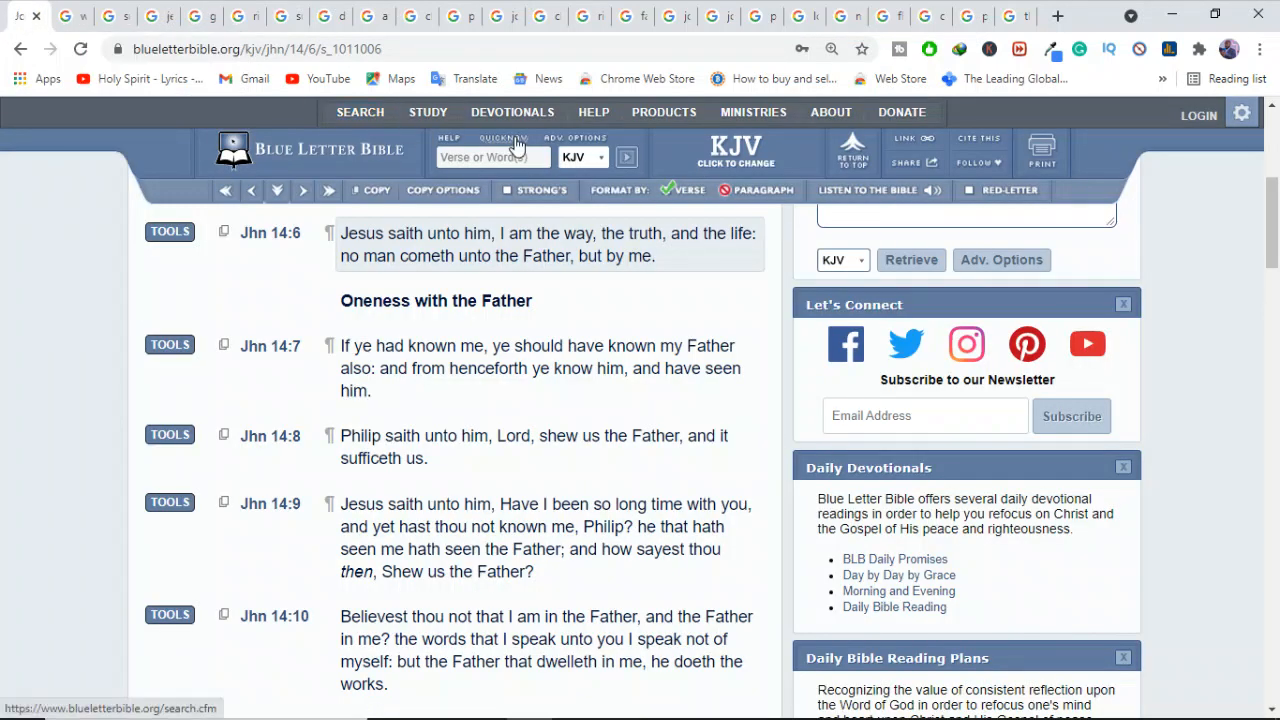
# Search 'gen' to open Genesis 1 and read down to verse 31.
pyautogui.write('gen')
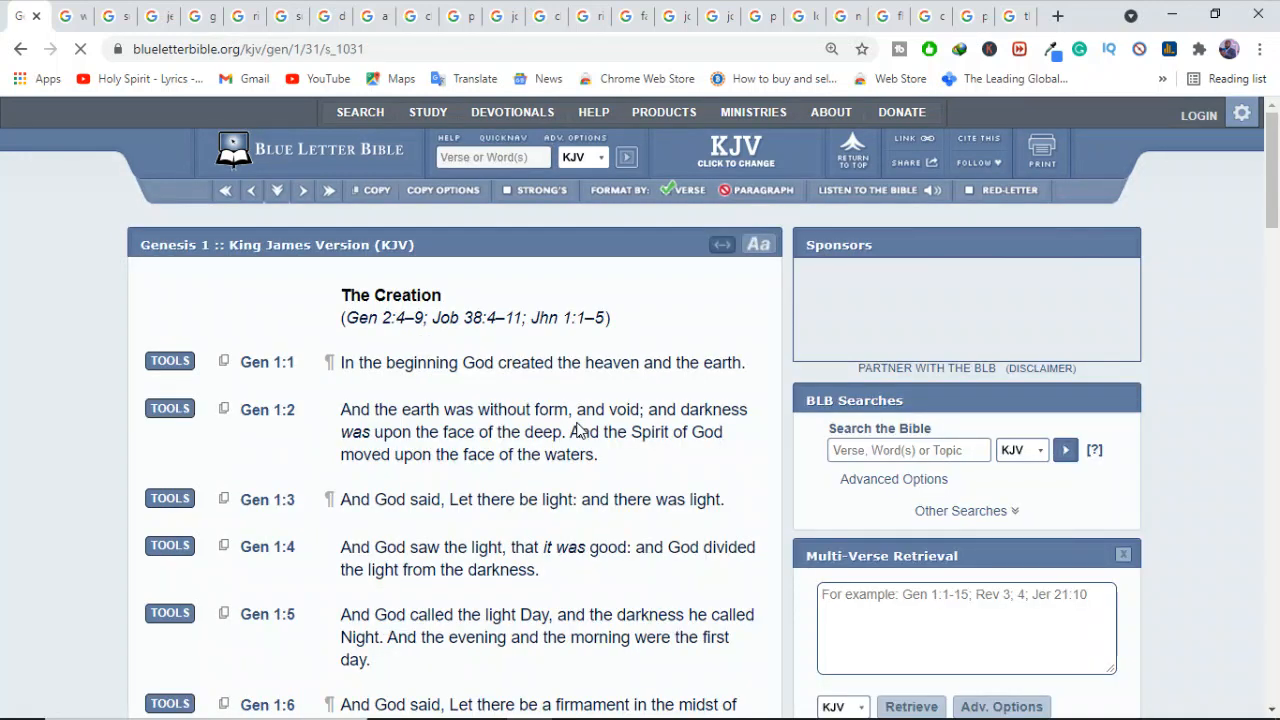
pyautogui.scroll(-3)
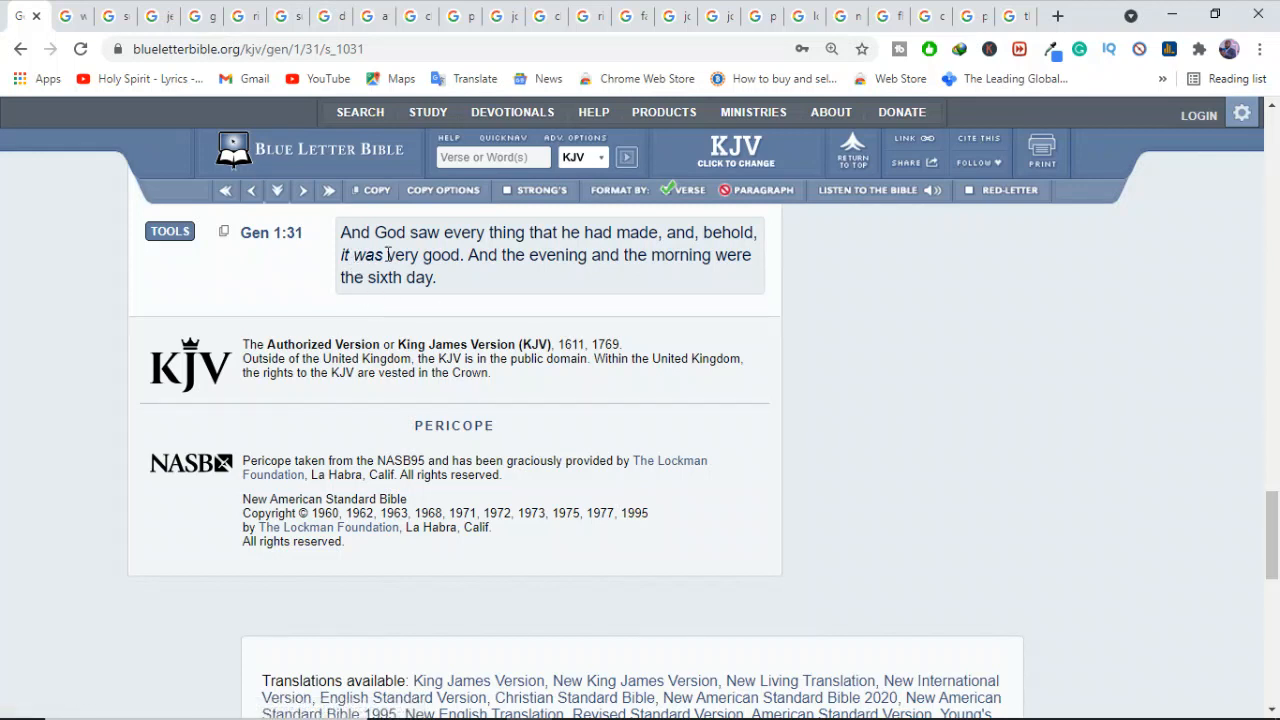
pyautogui.moveTo(652, 248)
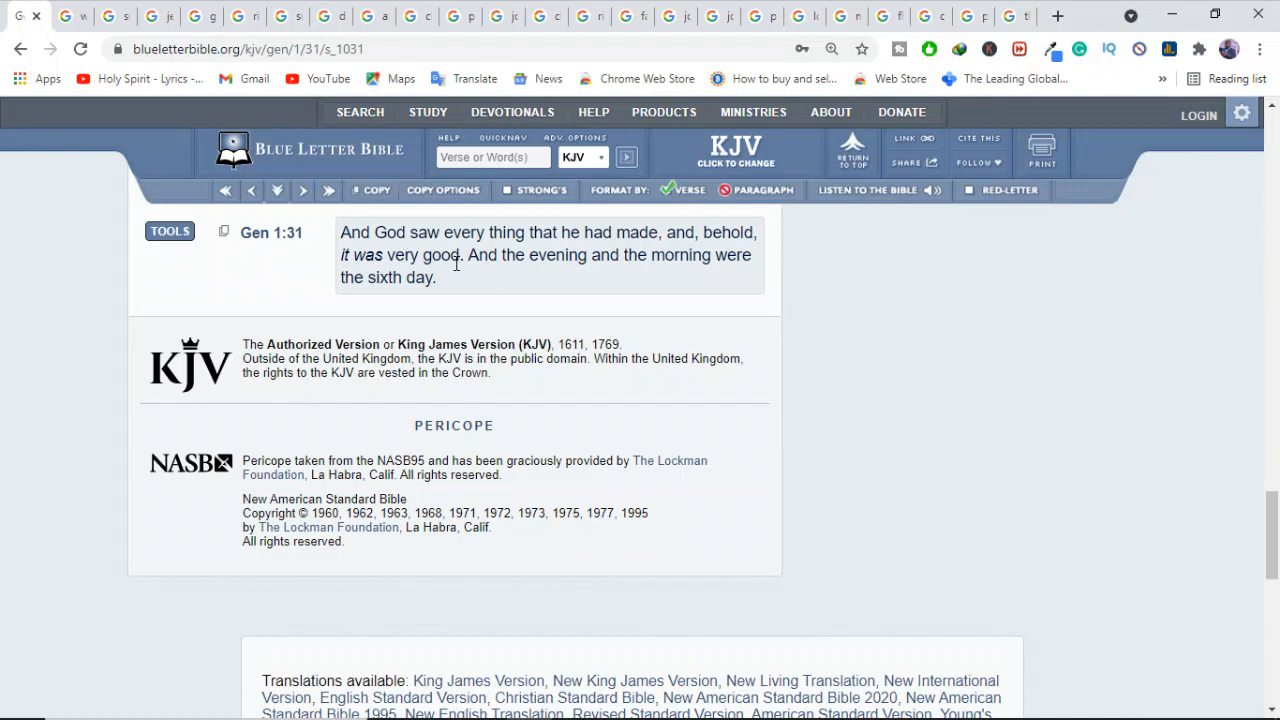
pyautogui.moveTo(776, 262)
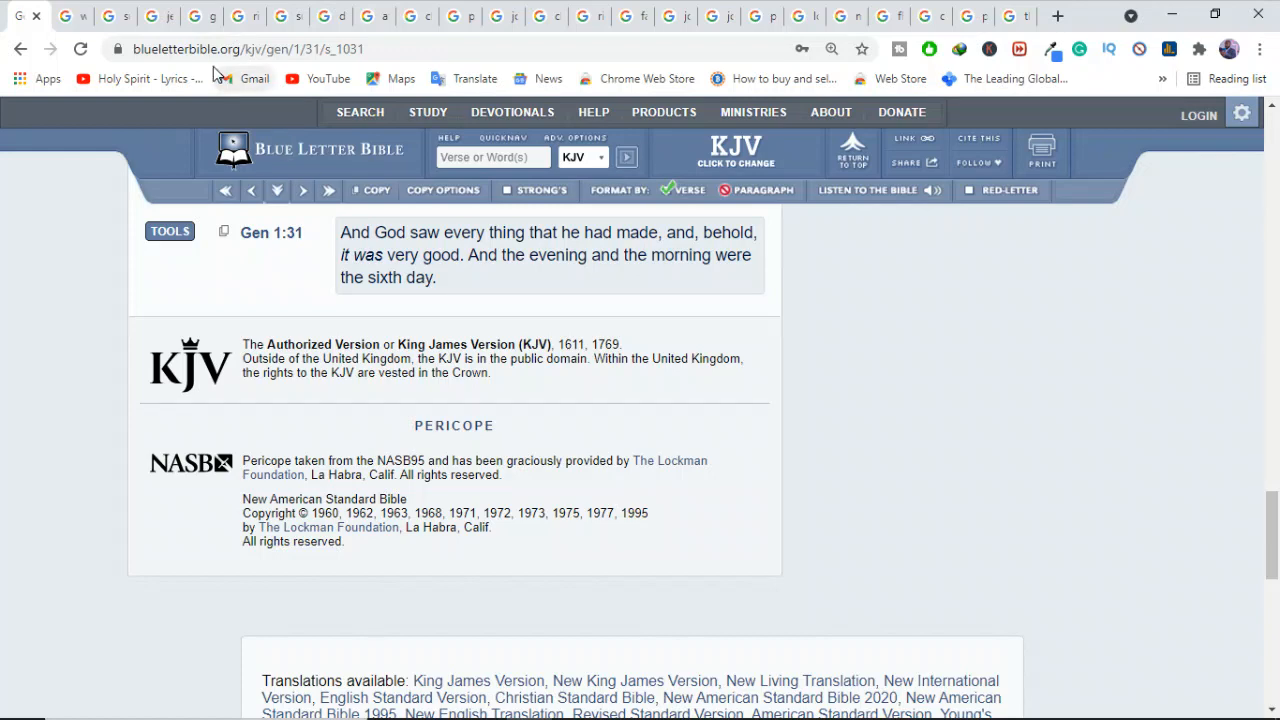
# Switch to the 'garden of eden' results with the cartoon Adam and Eve enlarged.
pyautogui.click(200, 16)
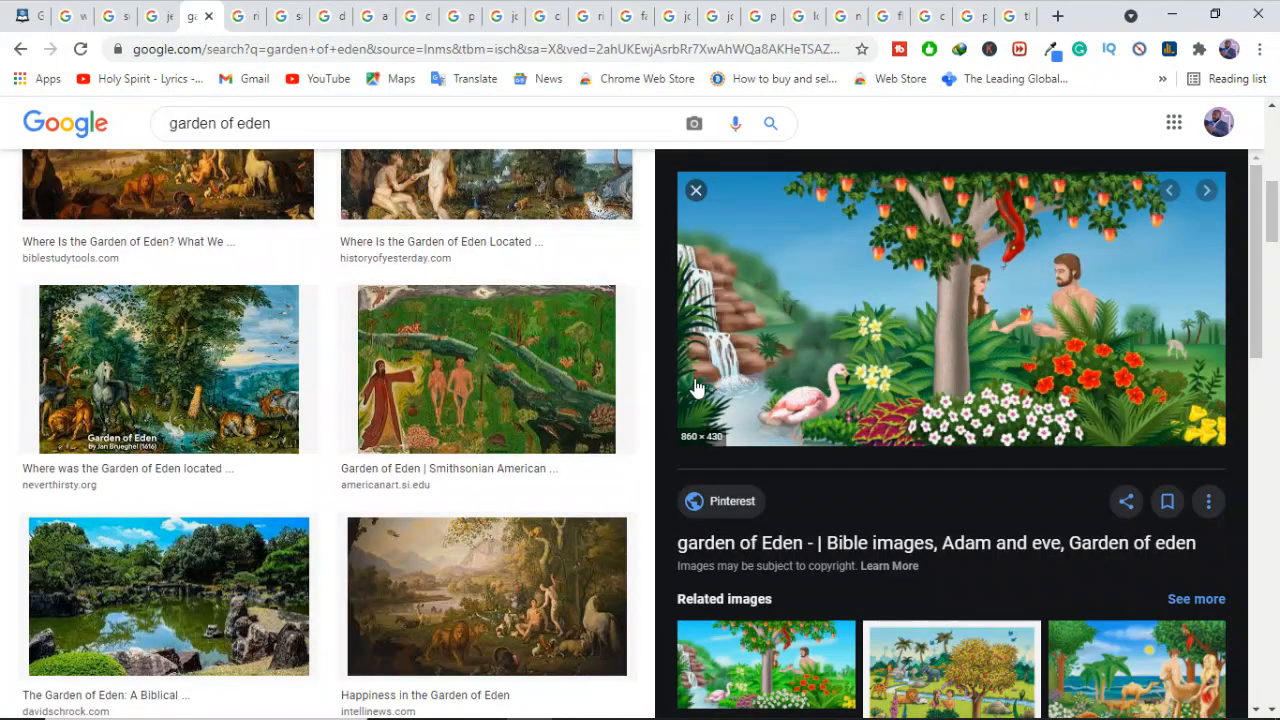
pyautogui.moveTo(702, 424)
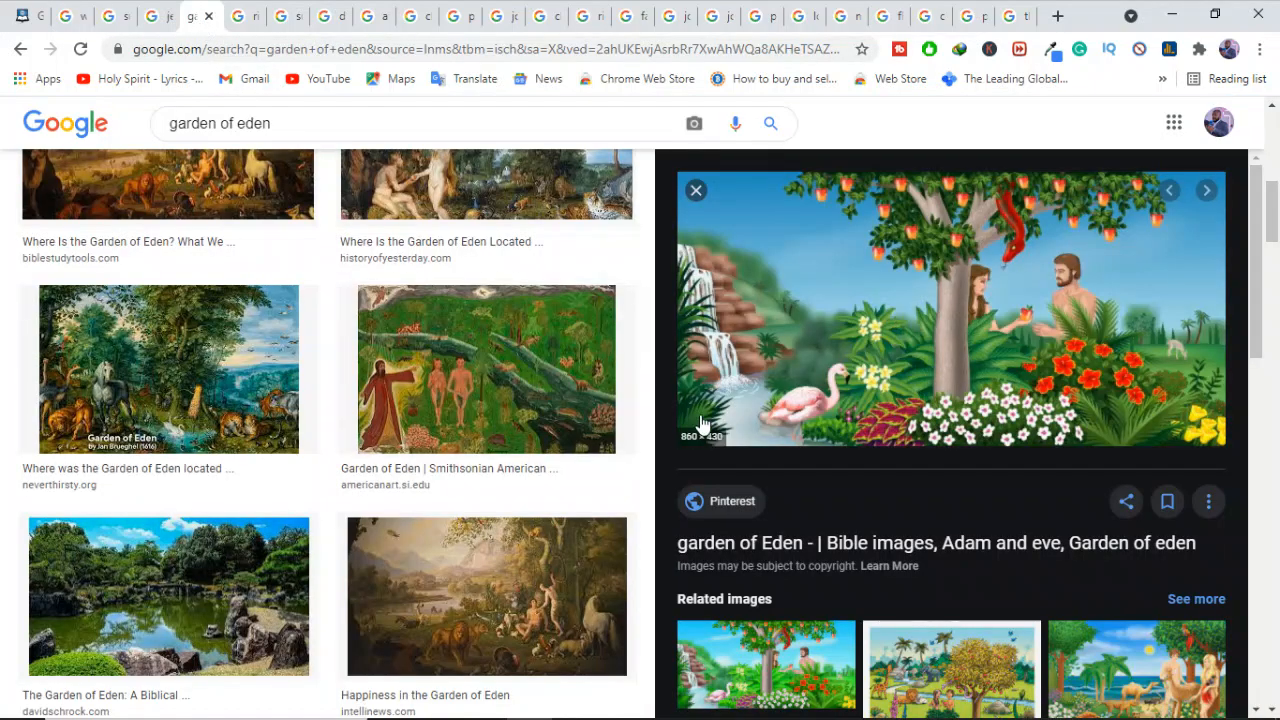
pyautogui.moveTo(924, 408)
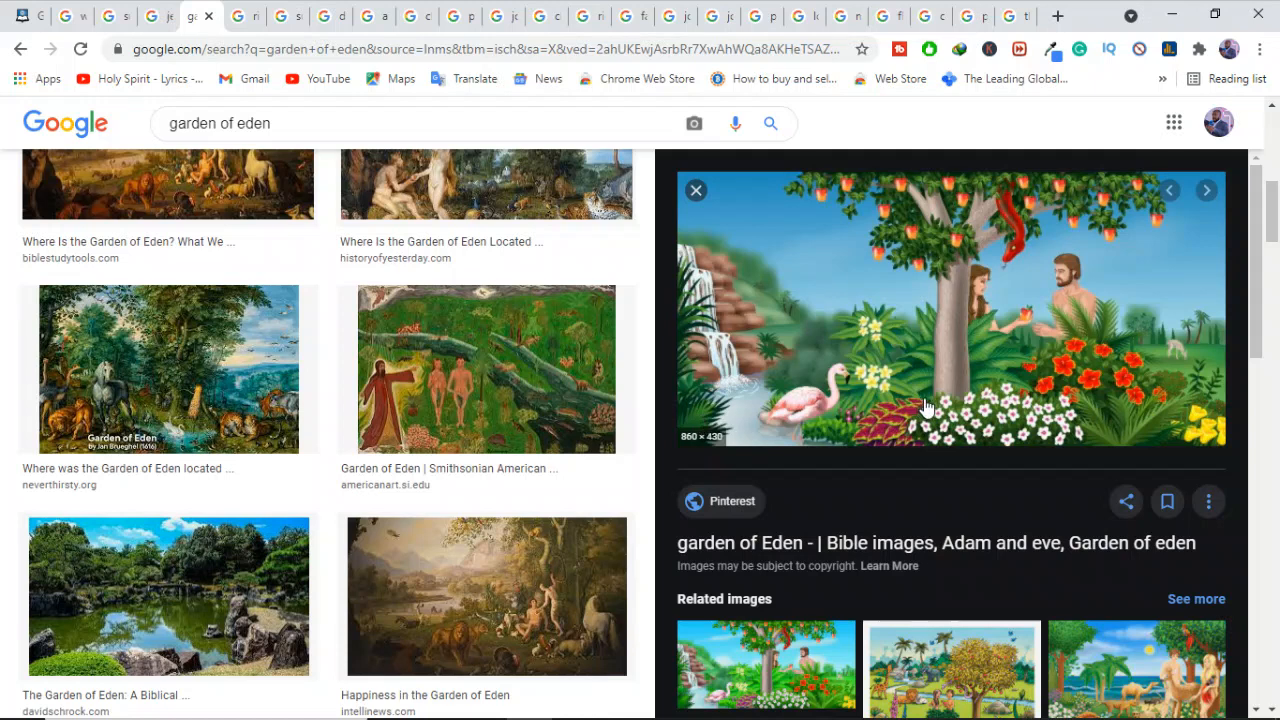
pyautogui.moveTo(996, 364)
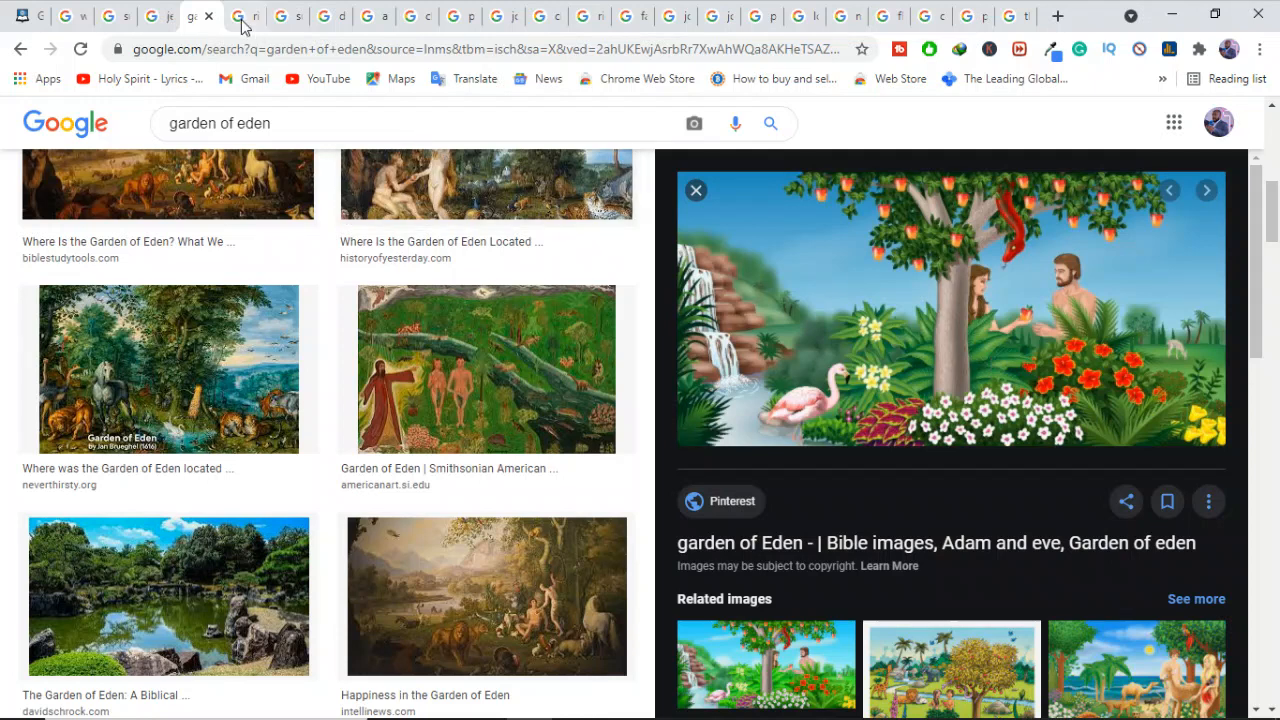
# Switch to the 'ripple effect' results with the water ripples photo enlarged.
pyautogui.click(240, 16)
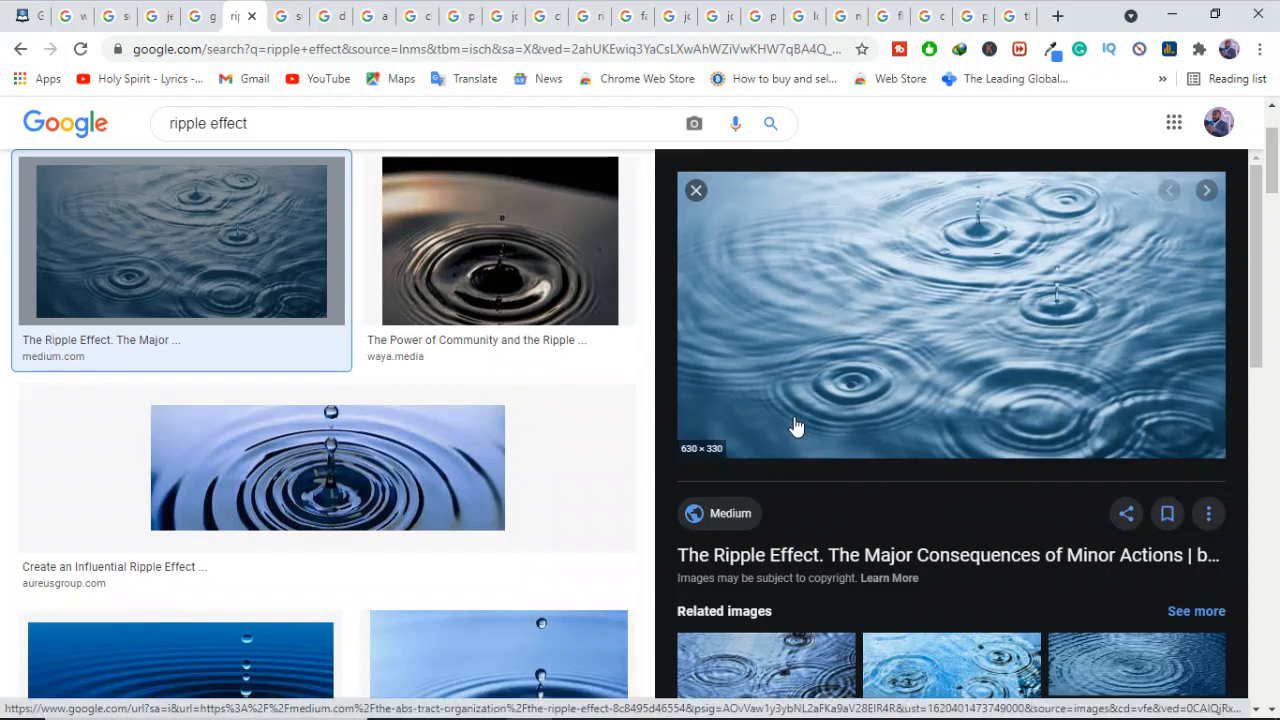
pyautogui.moveTo(1032, 248)
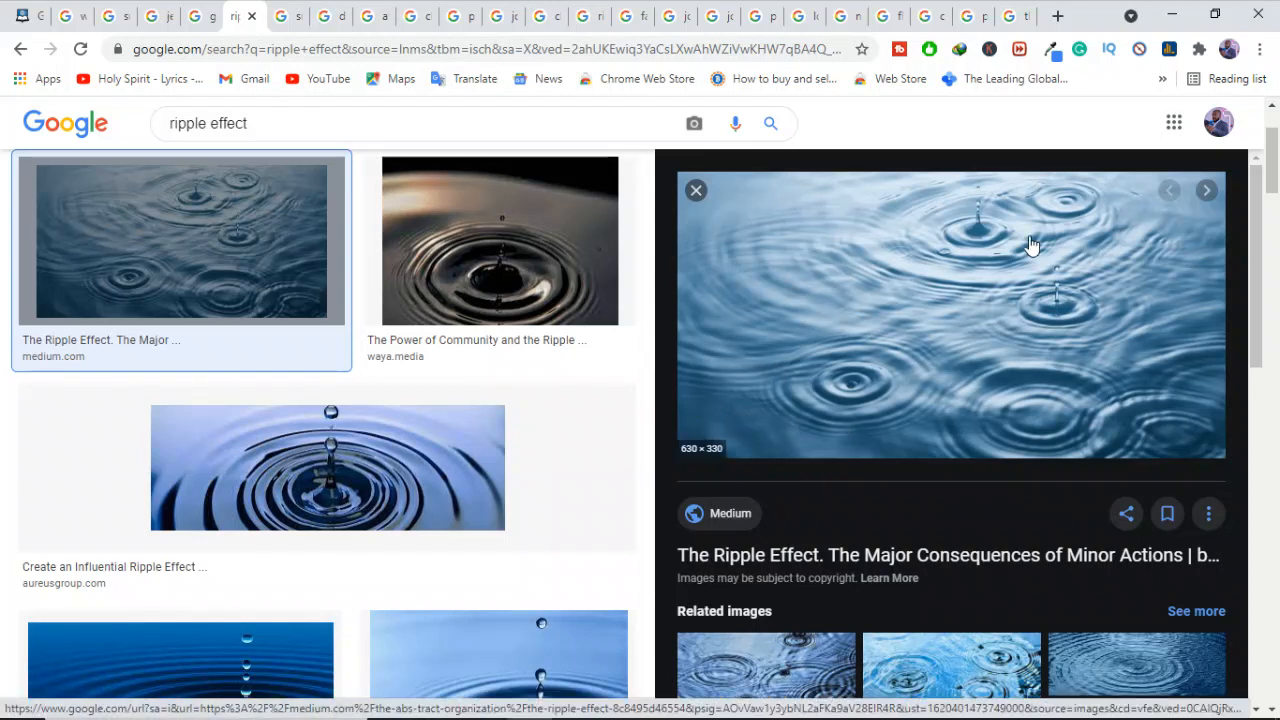
pyautogui.moveTo(1024, 410)
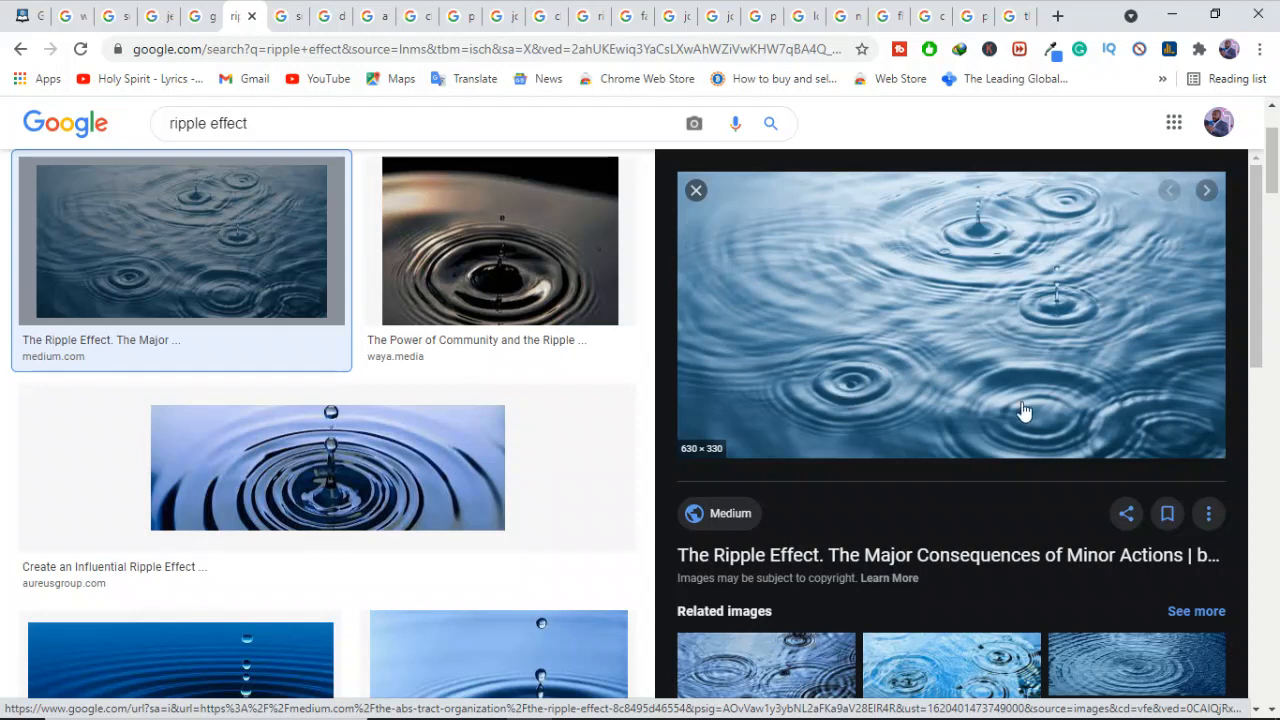
pyautogui.moveTo(868, 260)
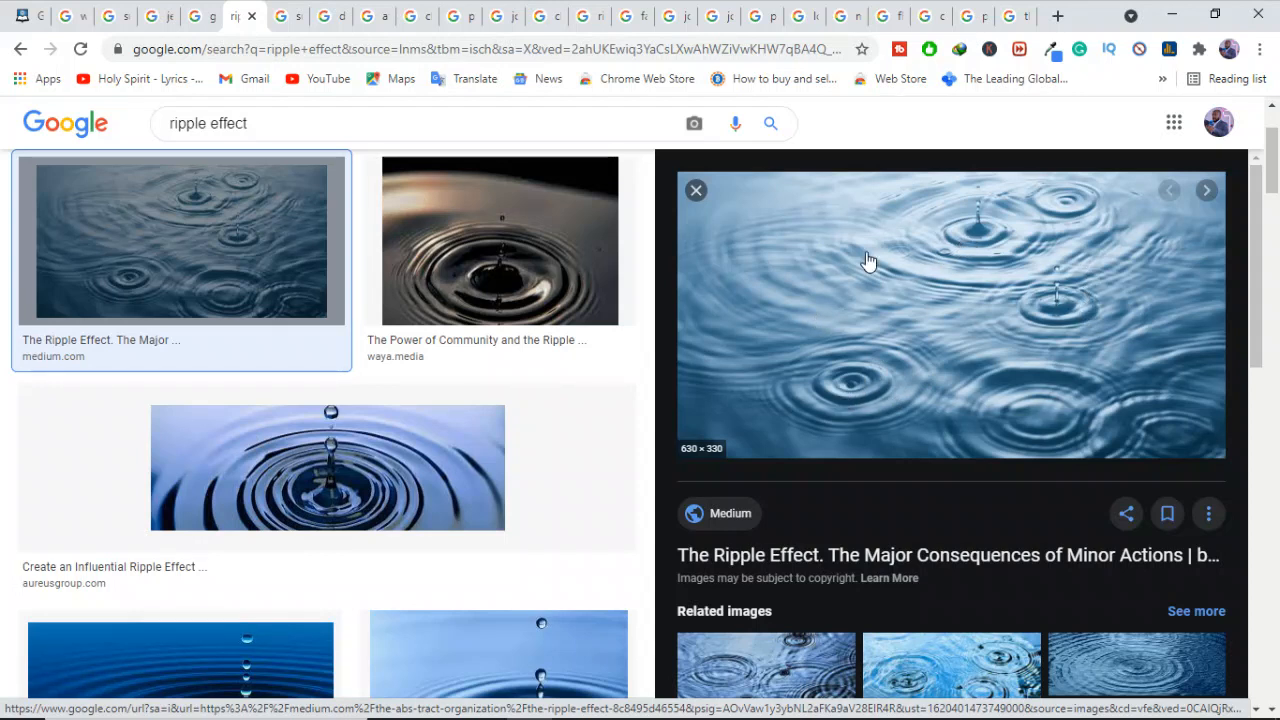
pyautogui.moveTo(1204, 264)
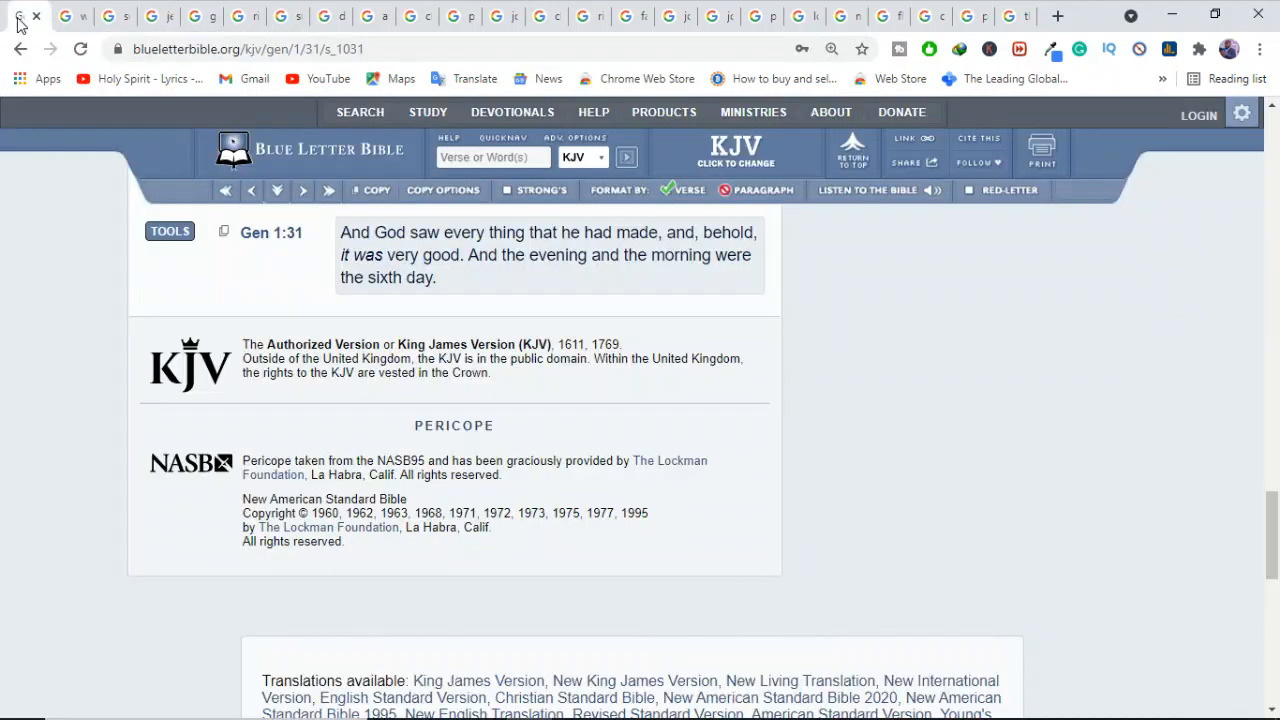
# Search '1 peter' and open 1 Peter 1 at verses 6–7 on tried faith.
pyautogui.click(492, 156)
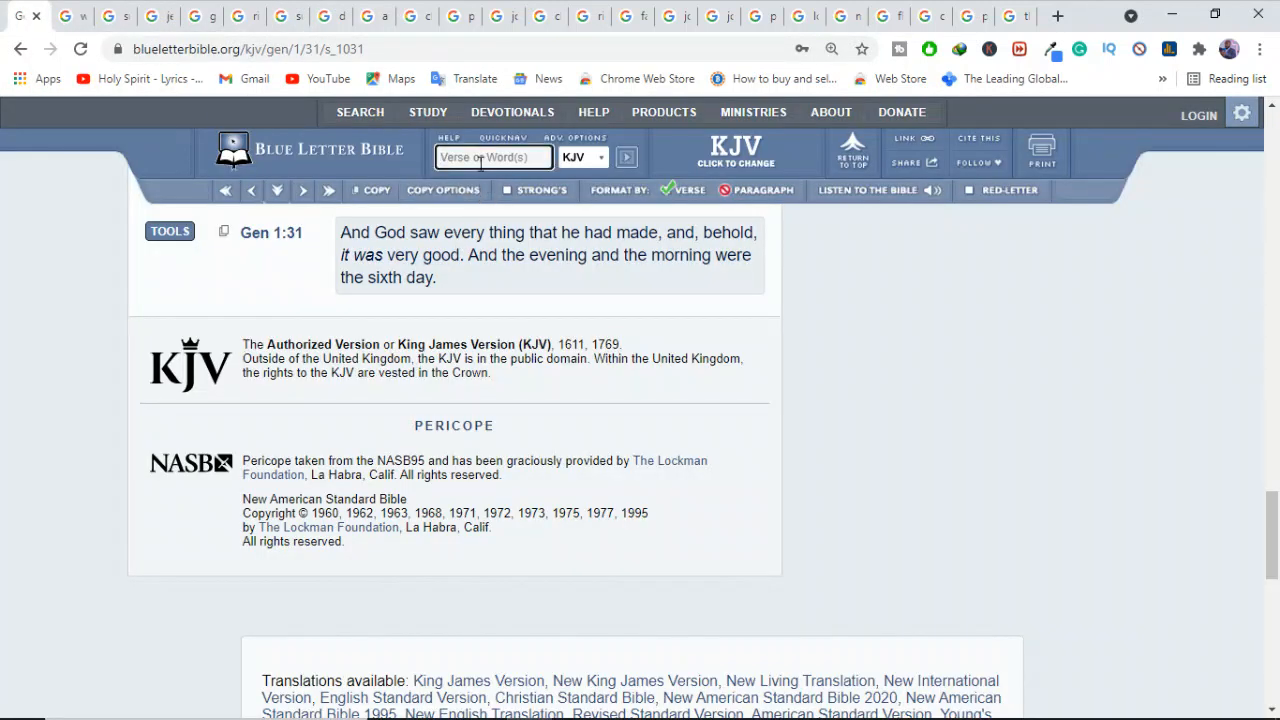
pyautogui.write('1 peter')
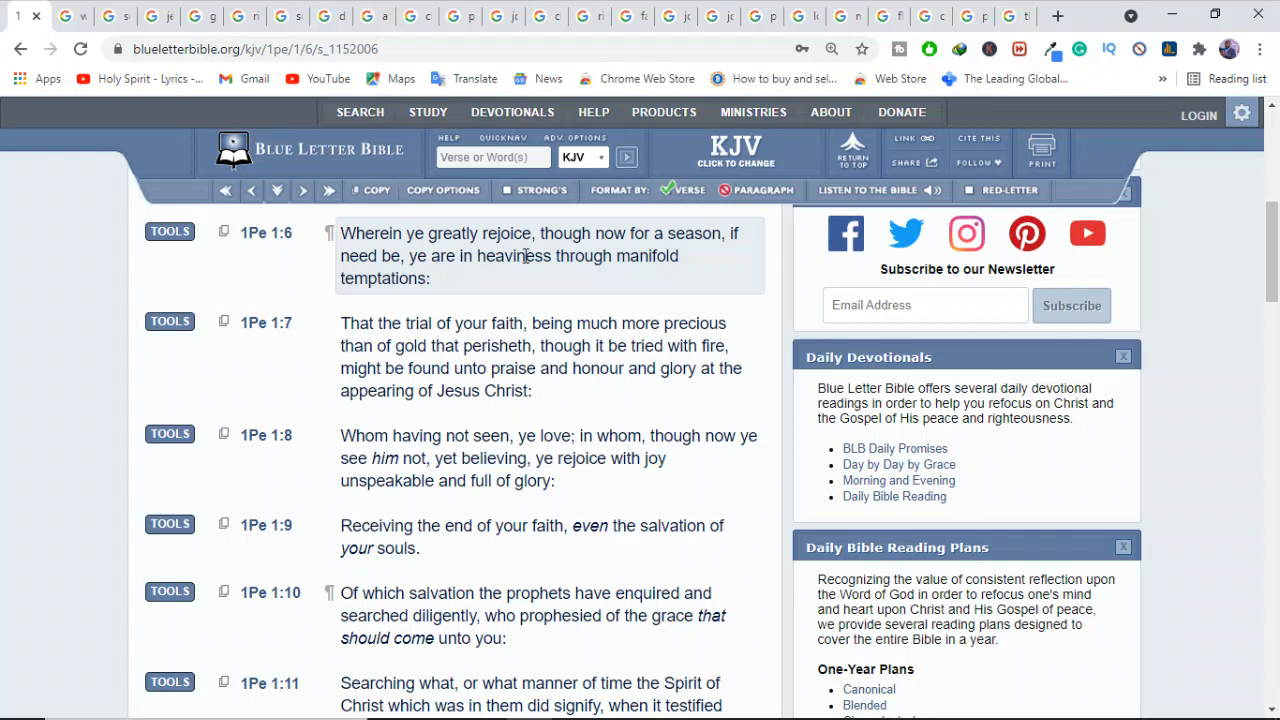
pyautogui.moveTo(652, 258)
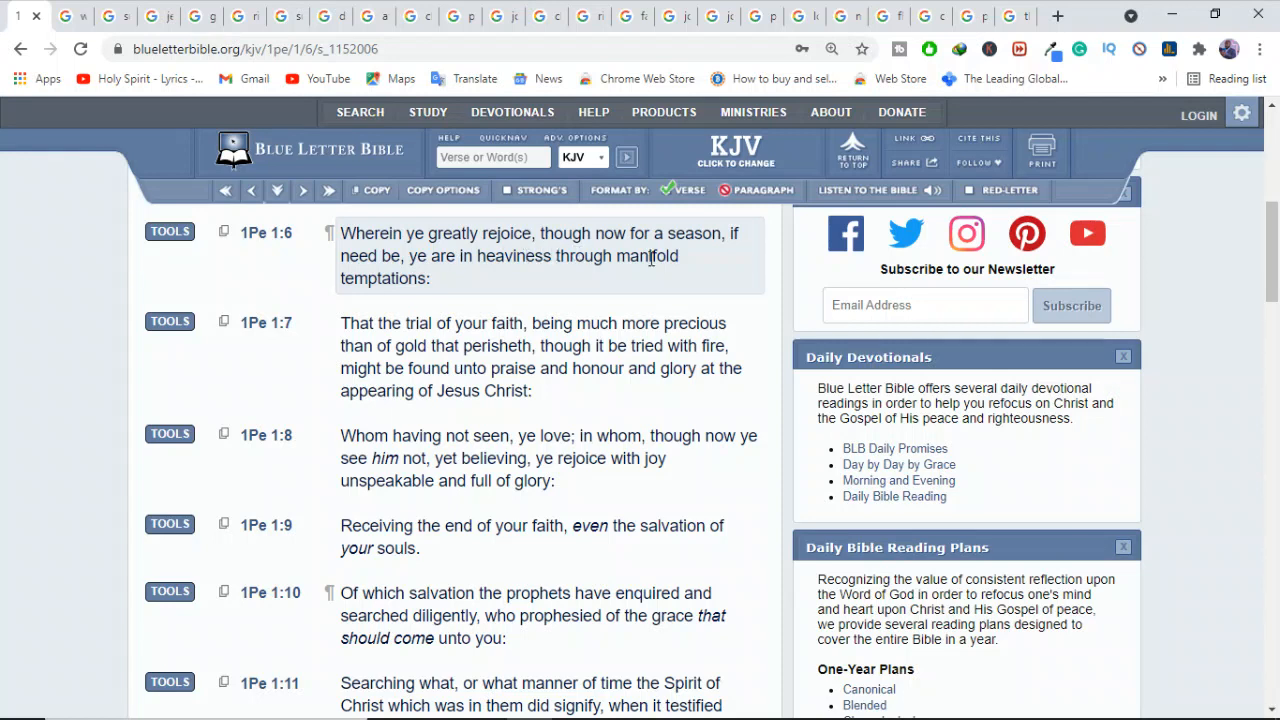
pyautogui.moveTo(400, 278)
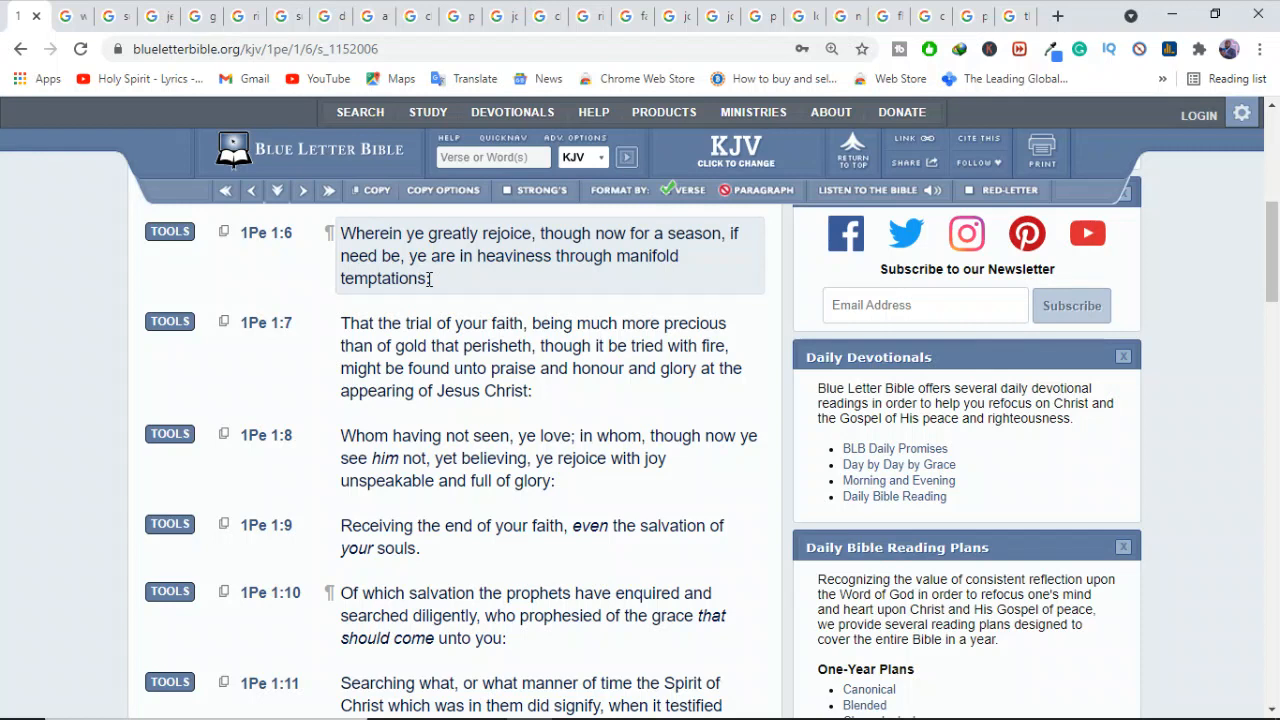
pyautogui.moveTo(652, 276)
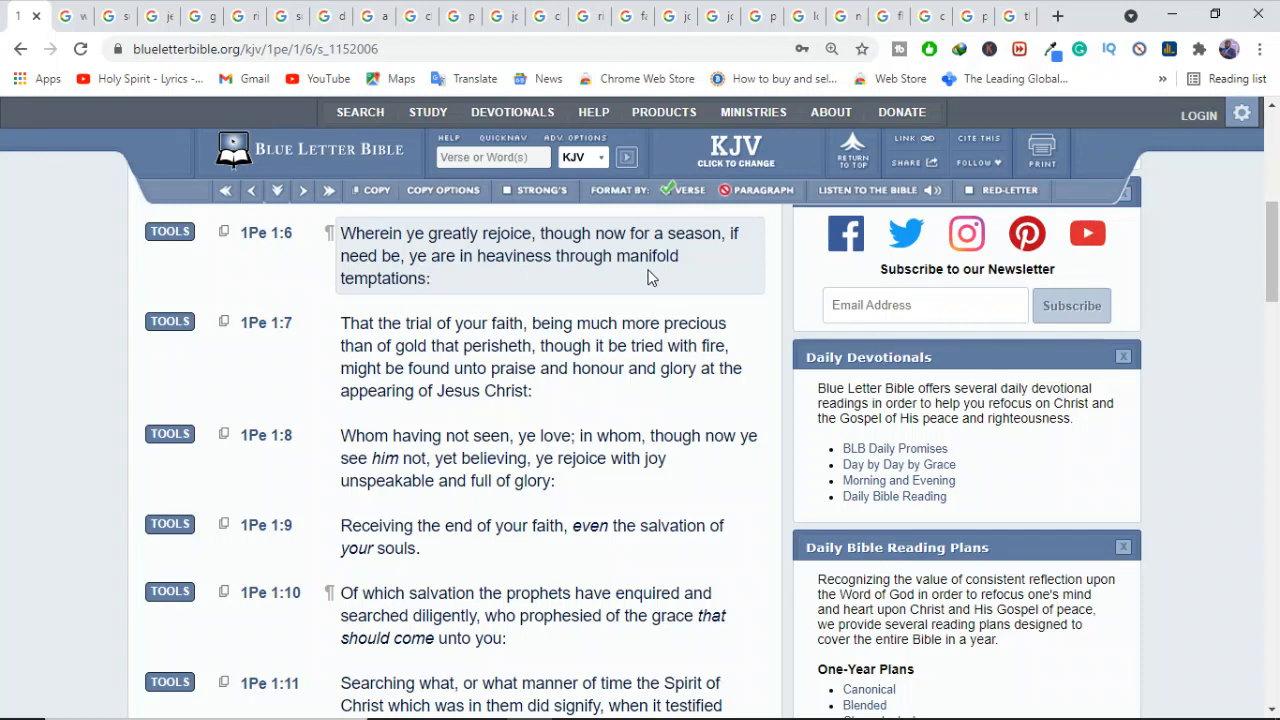
pyautogui.moveTo(428, 312)
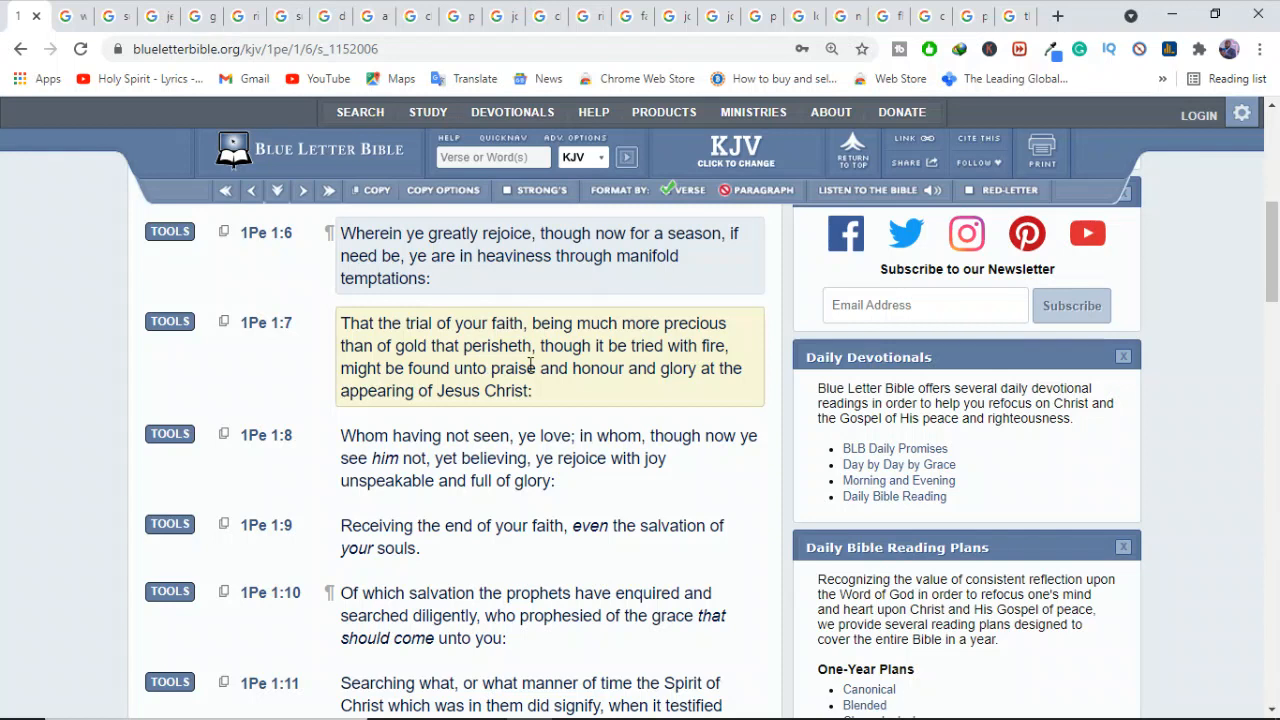
pyautogui.moveTo(688, 368)
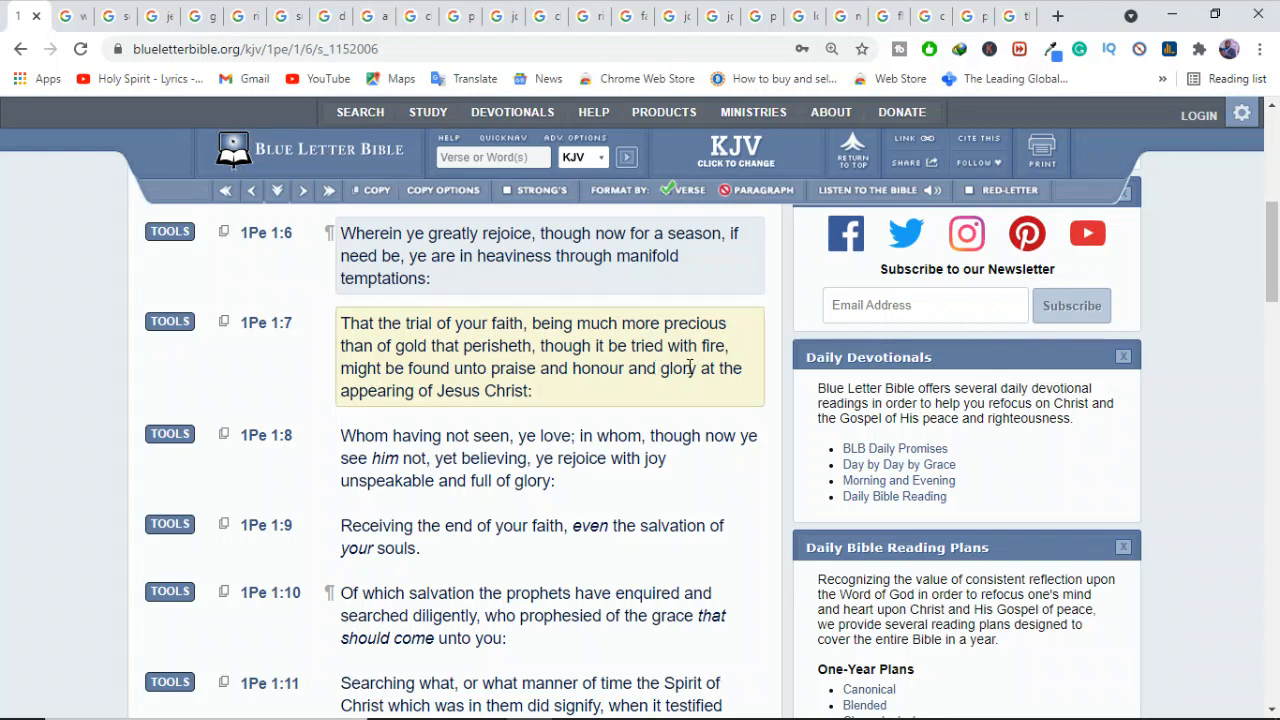
pyautogui.moveTo(576, 388)
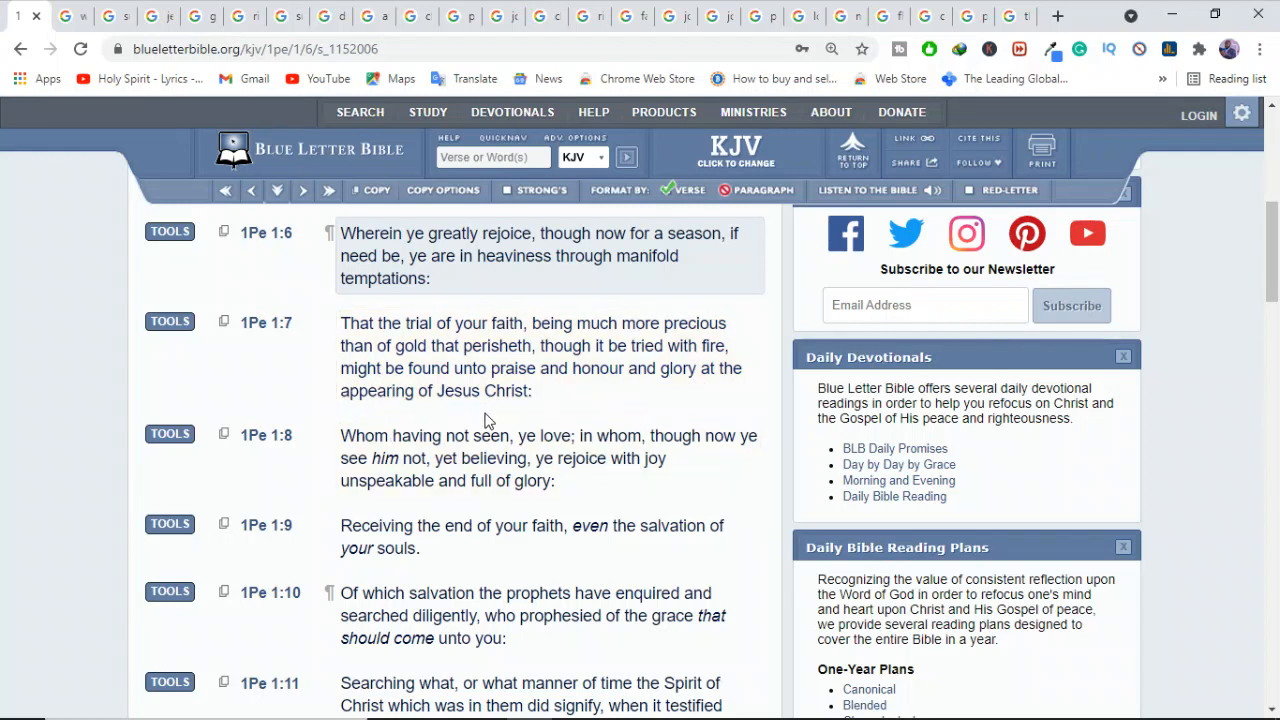
pyautogui.click(532, 356)
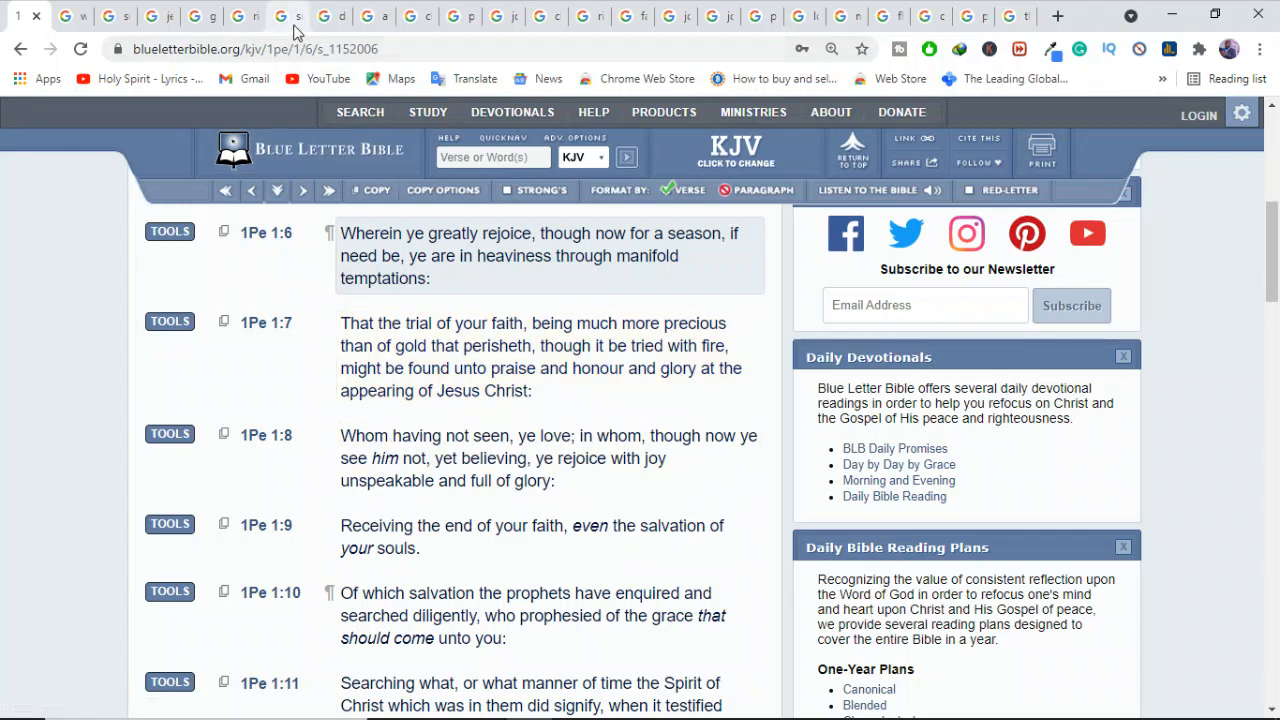
# Switch to the 'suffering christians' results with the persecuted Christians photo enlarged.
pyautogui.click(288, 16)
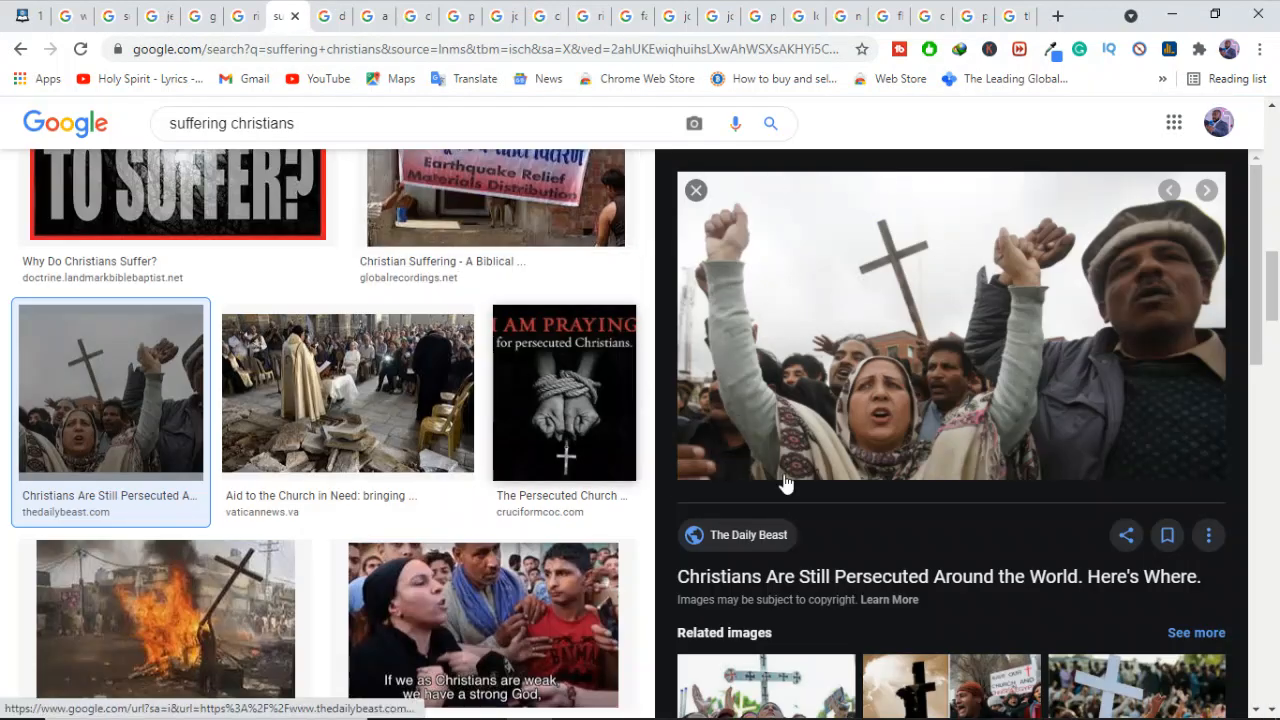
pyautogui.moveTo(708, 464)
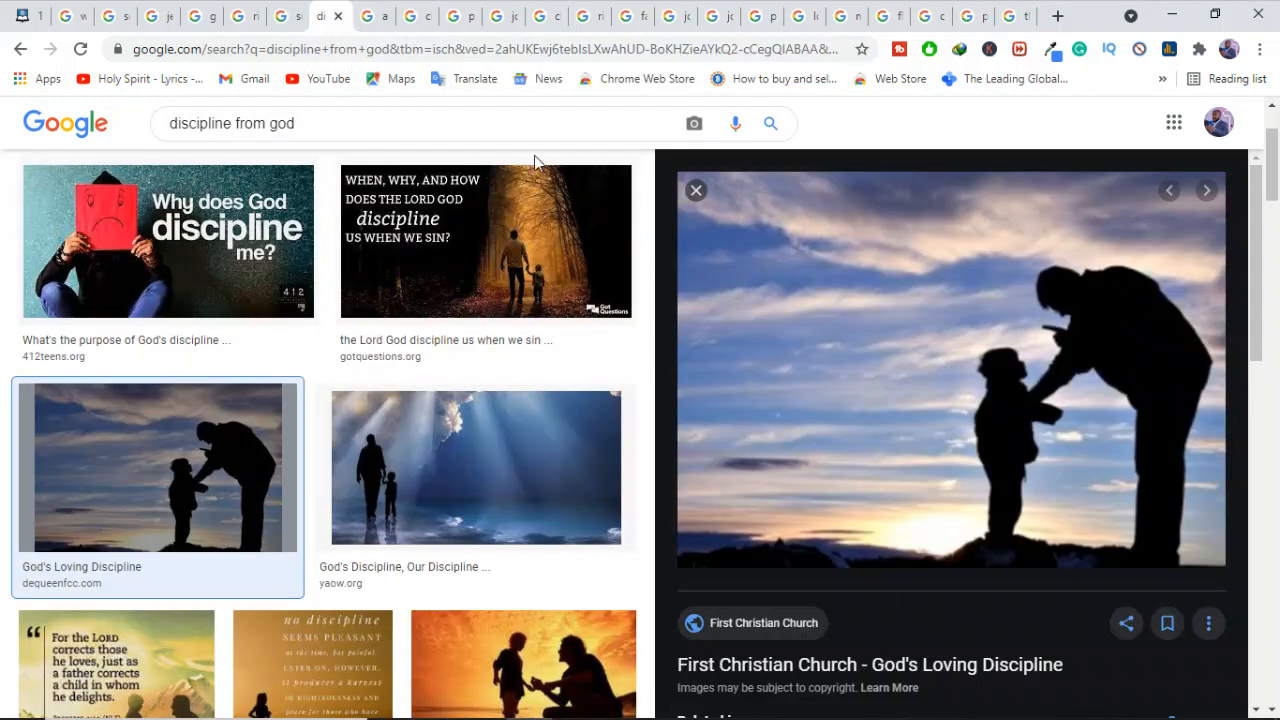
pyautogui.moveTo(976, 418)
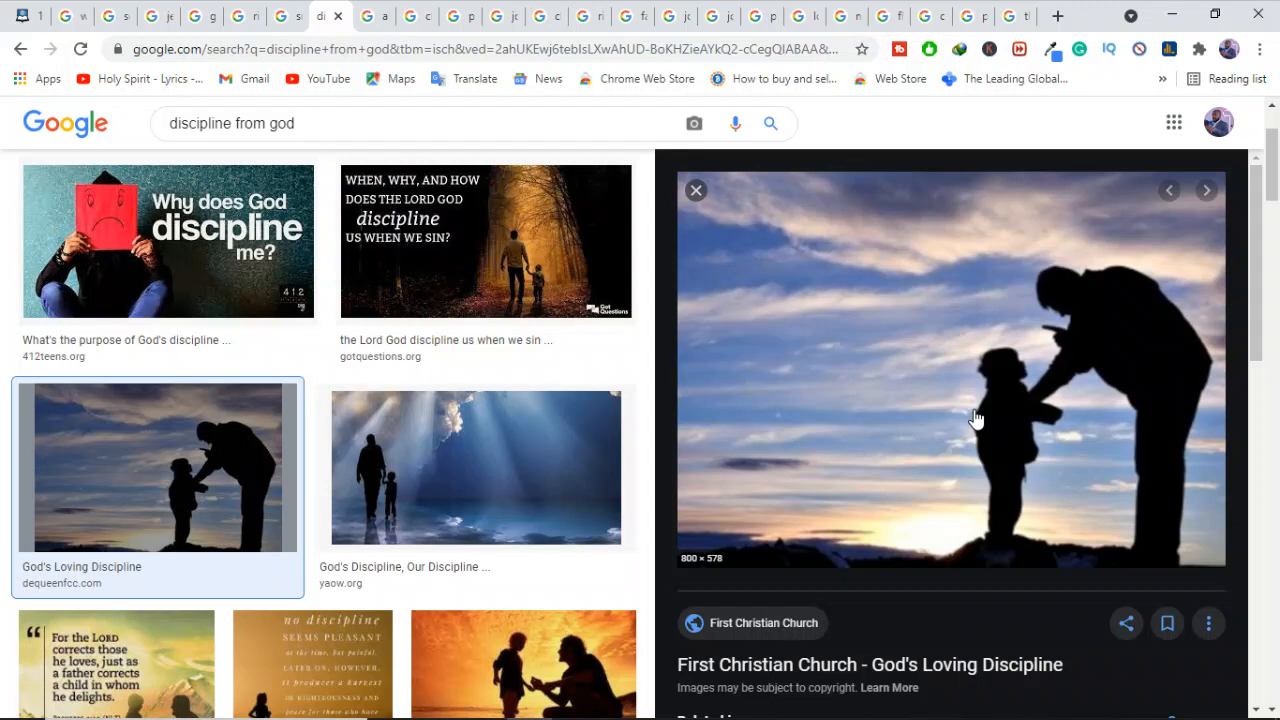
pyautogui.moveTo(1010, 418)
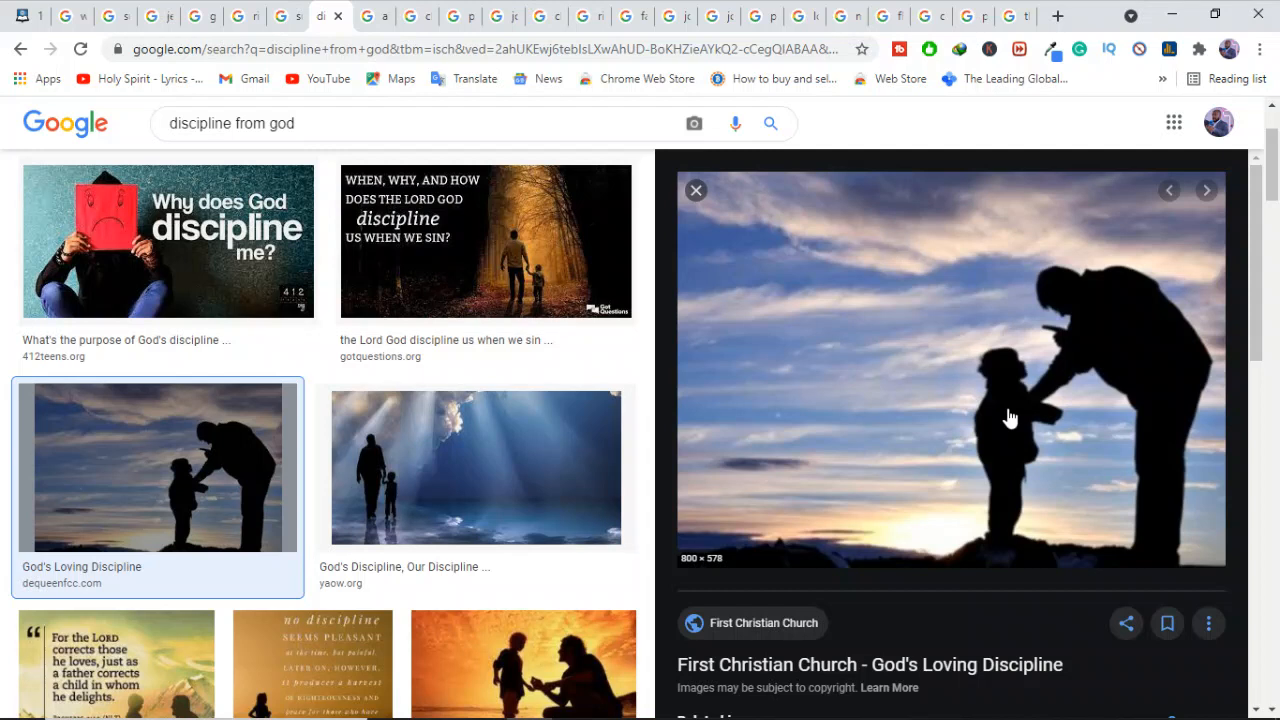
pyautogui.moveTo(842, 408)
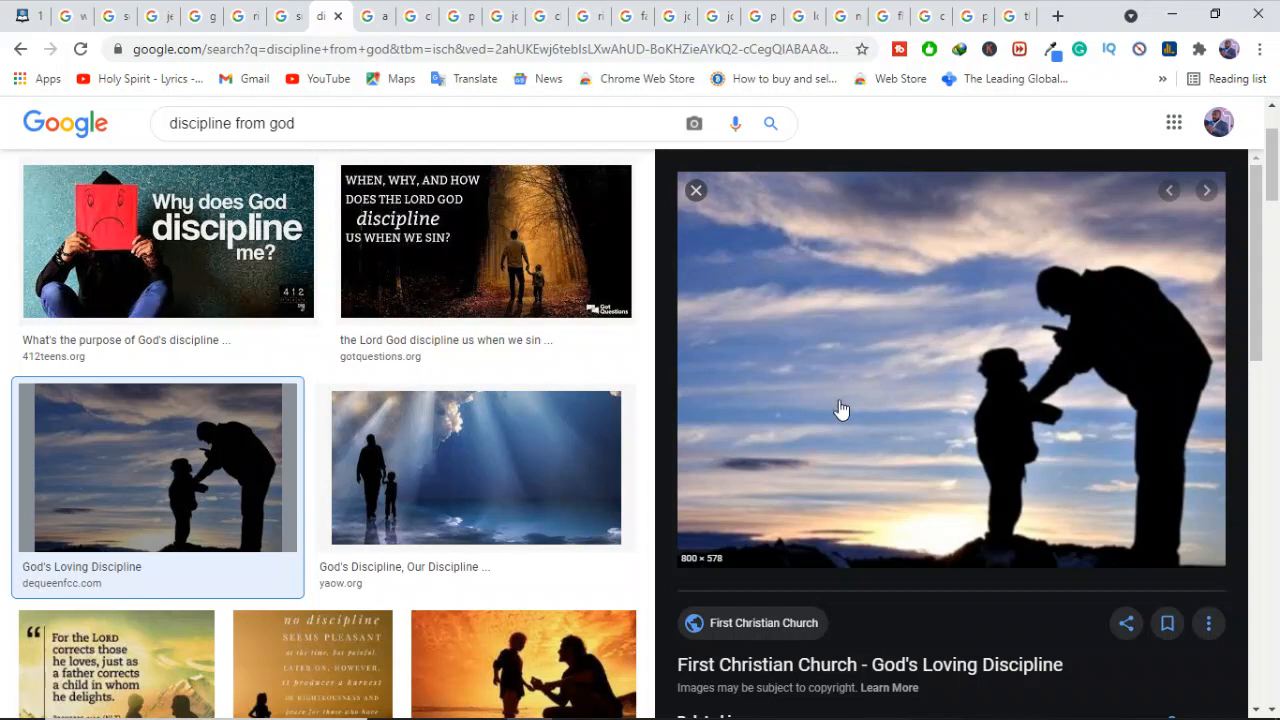
pyautogui.moveTo(804, 464)
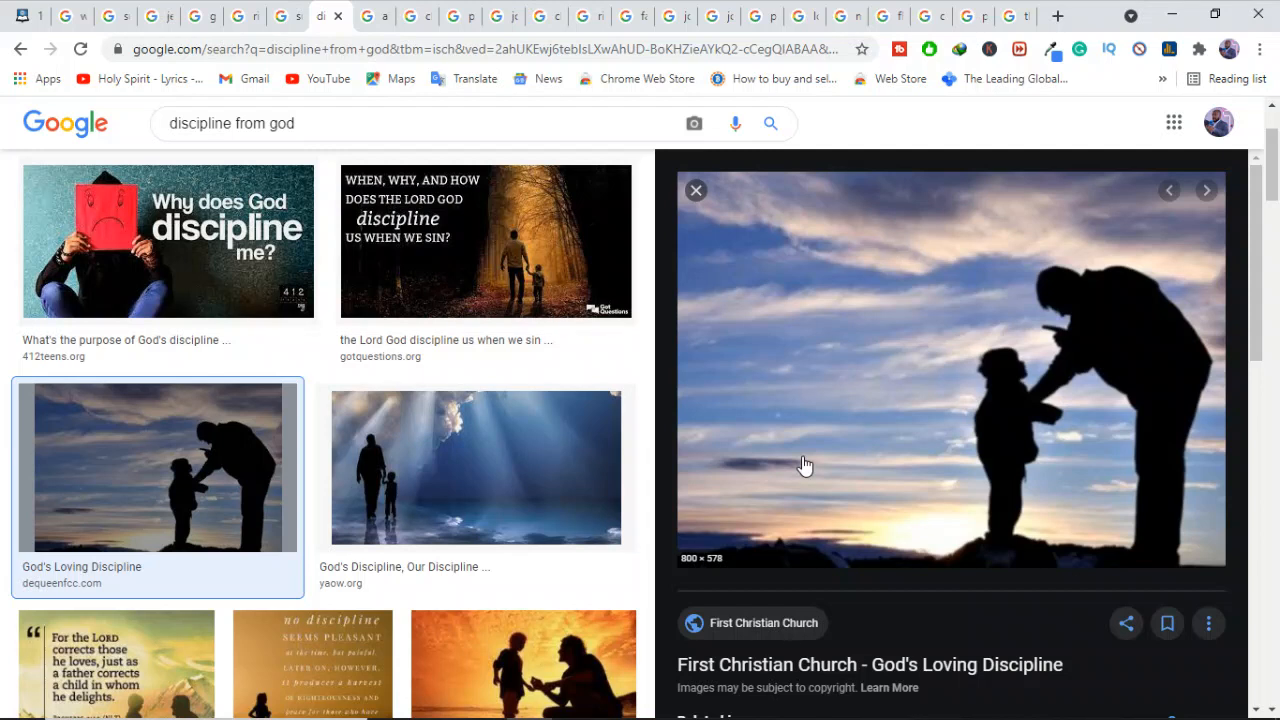
pyautogui.moveTo(1052, 312)
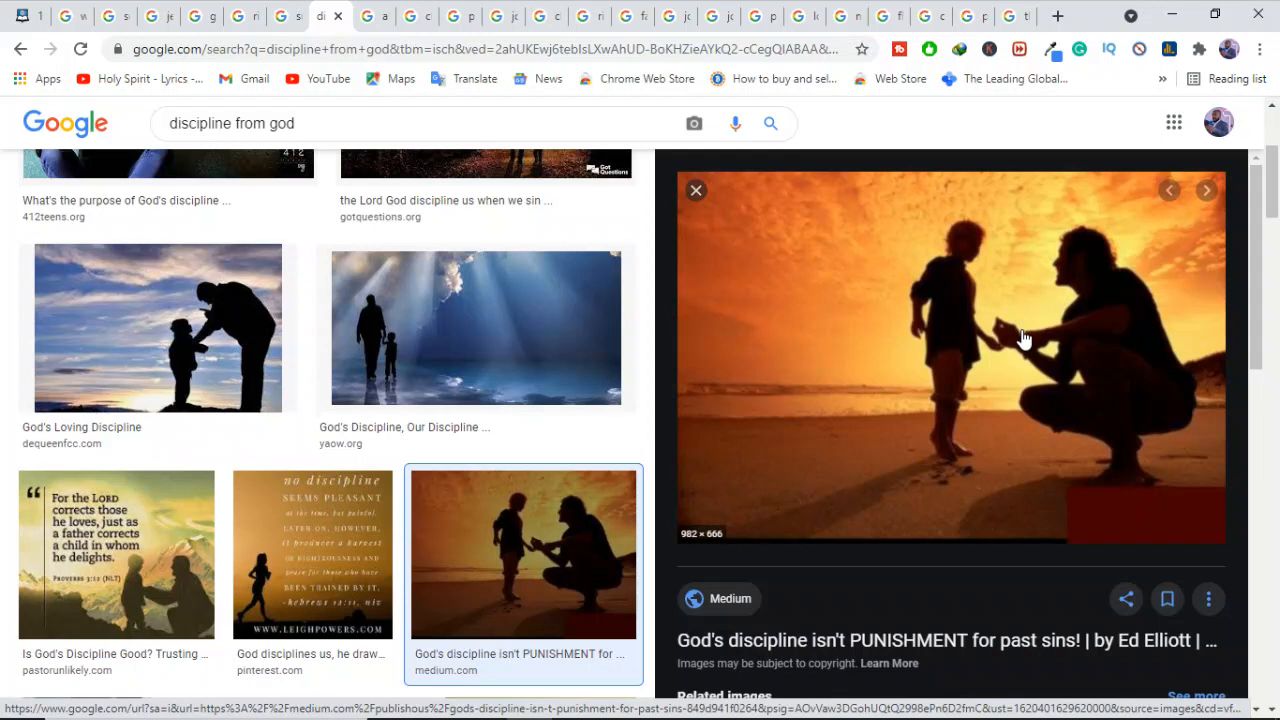
pyautogui.moveTo(716, 240)
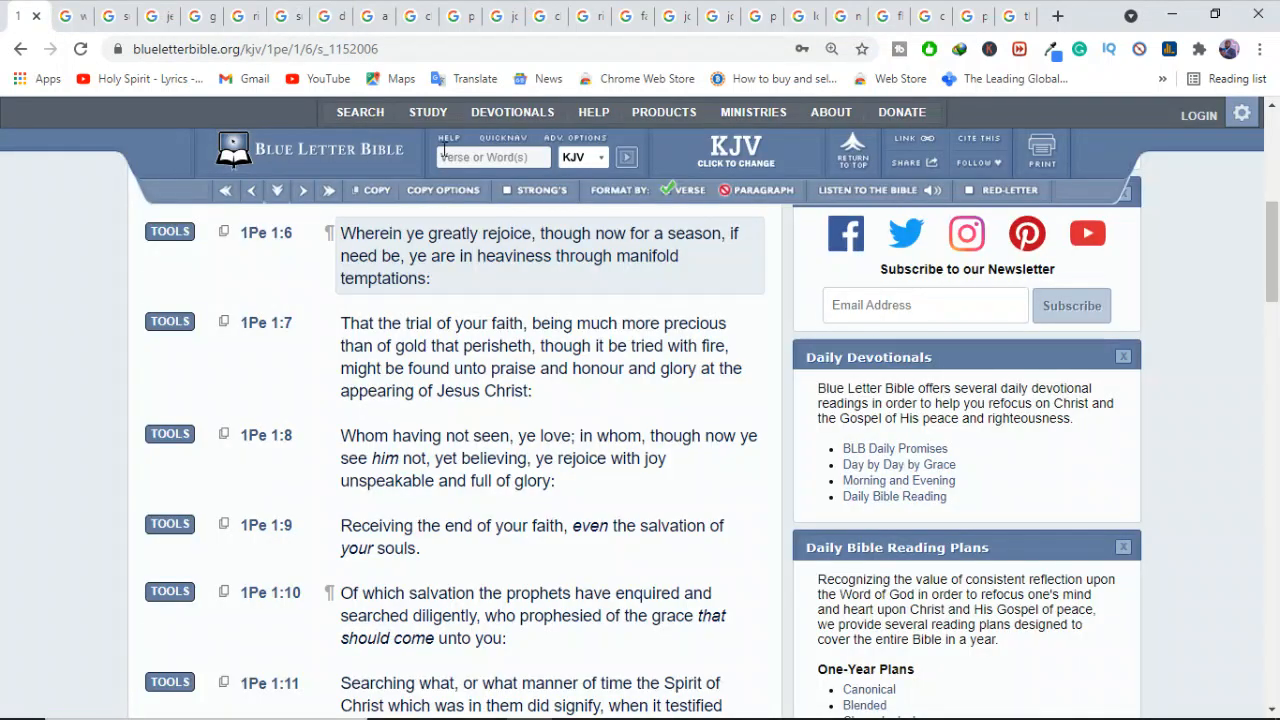
# Begin entering Hebrews 12 in the Verse or Word(s) box to read verses 5–10.
pyautogui.write('hel')
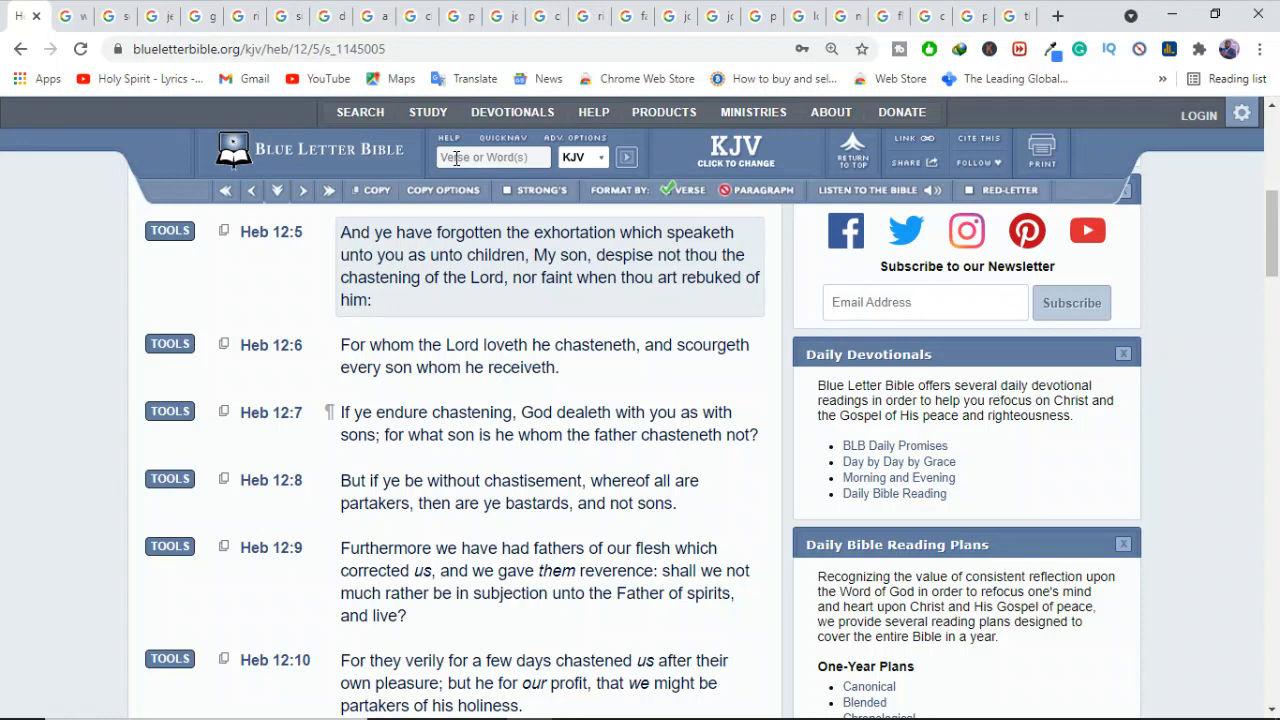
pyautogui.moveTo(360, 238)
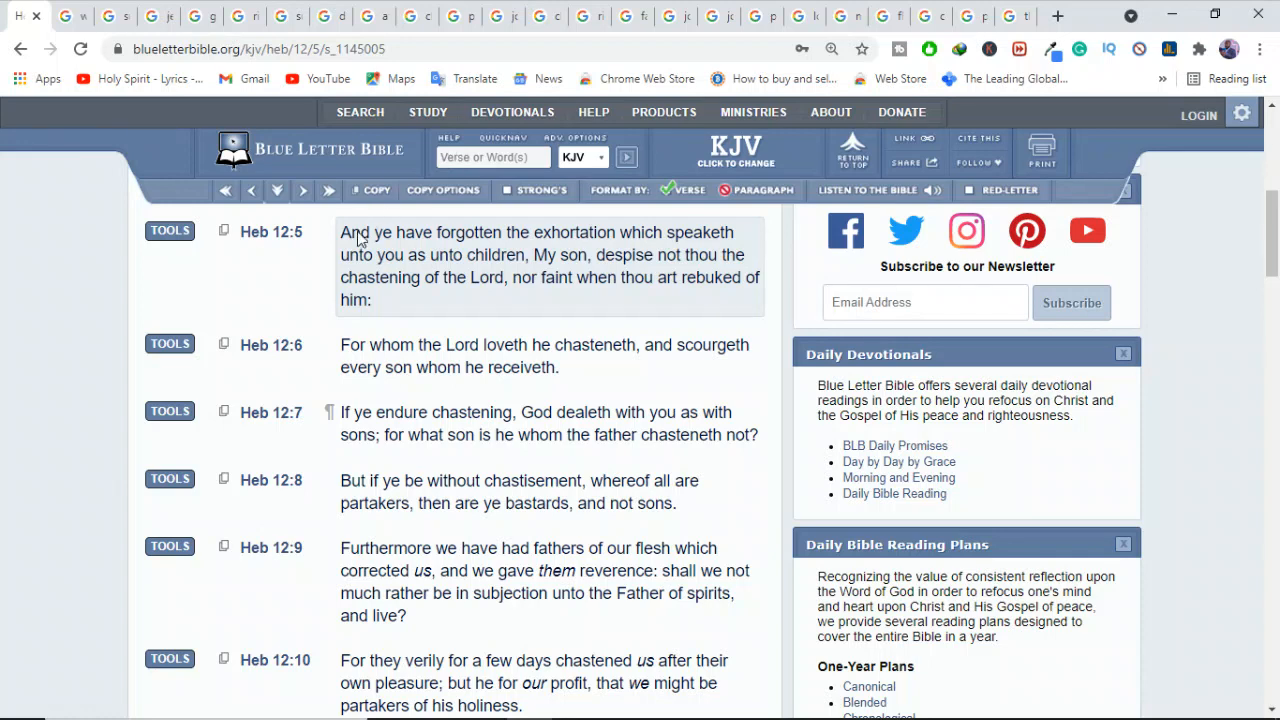
pyautogui.moveTo(496, 252)
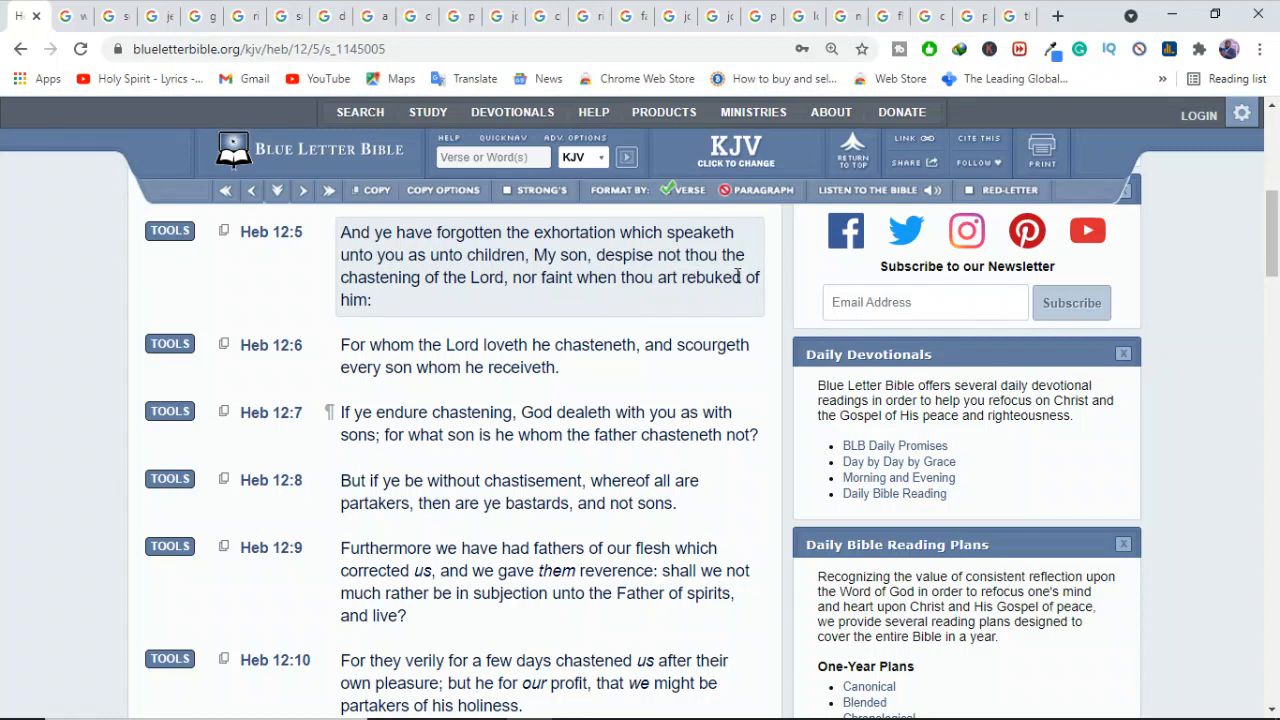
pyautogui.moveTo(522, 304)
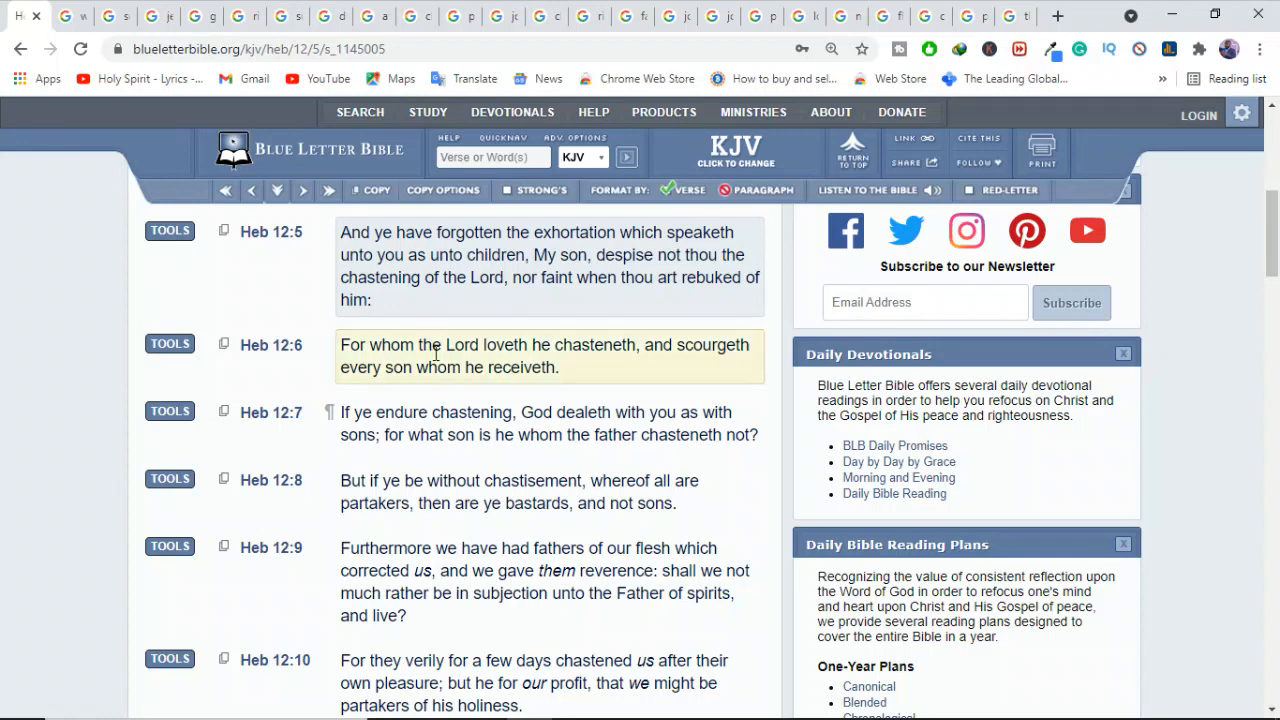
pyautogui.moveTo(584, 378)
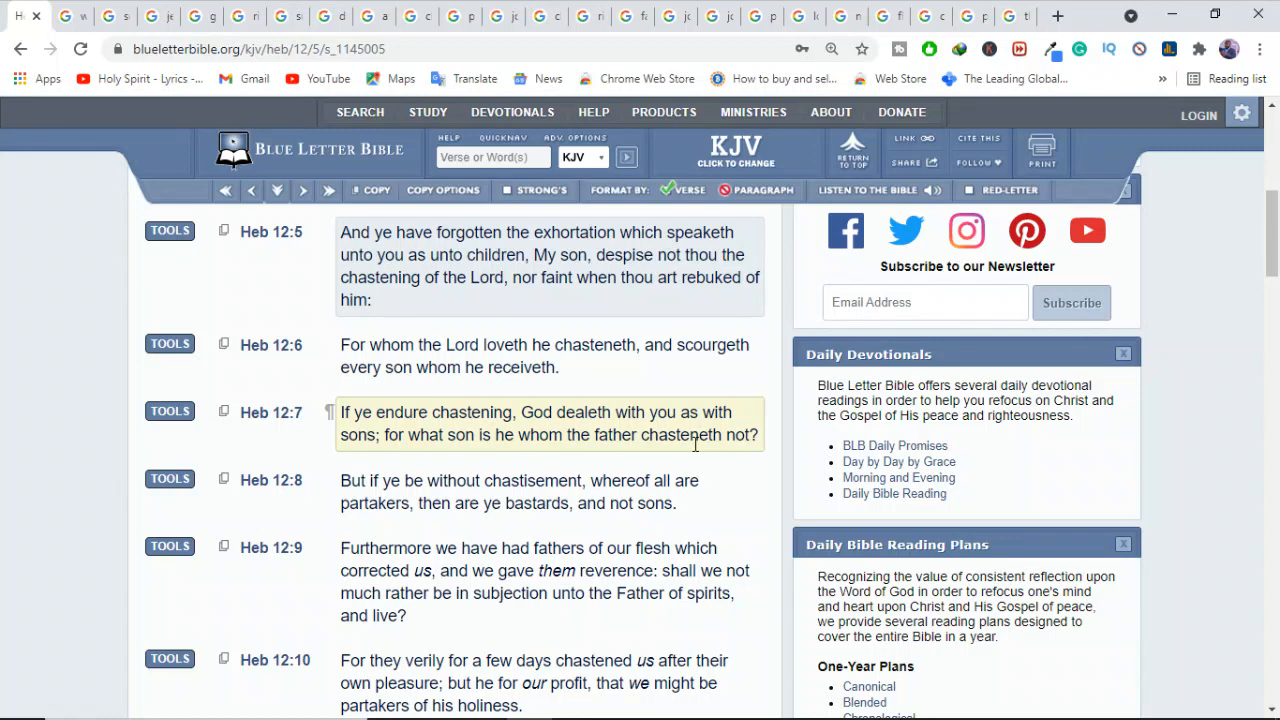
pyautogui.moveTo(748, 452)
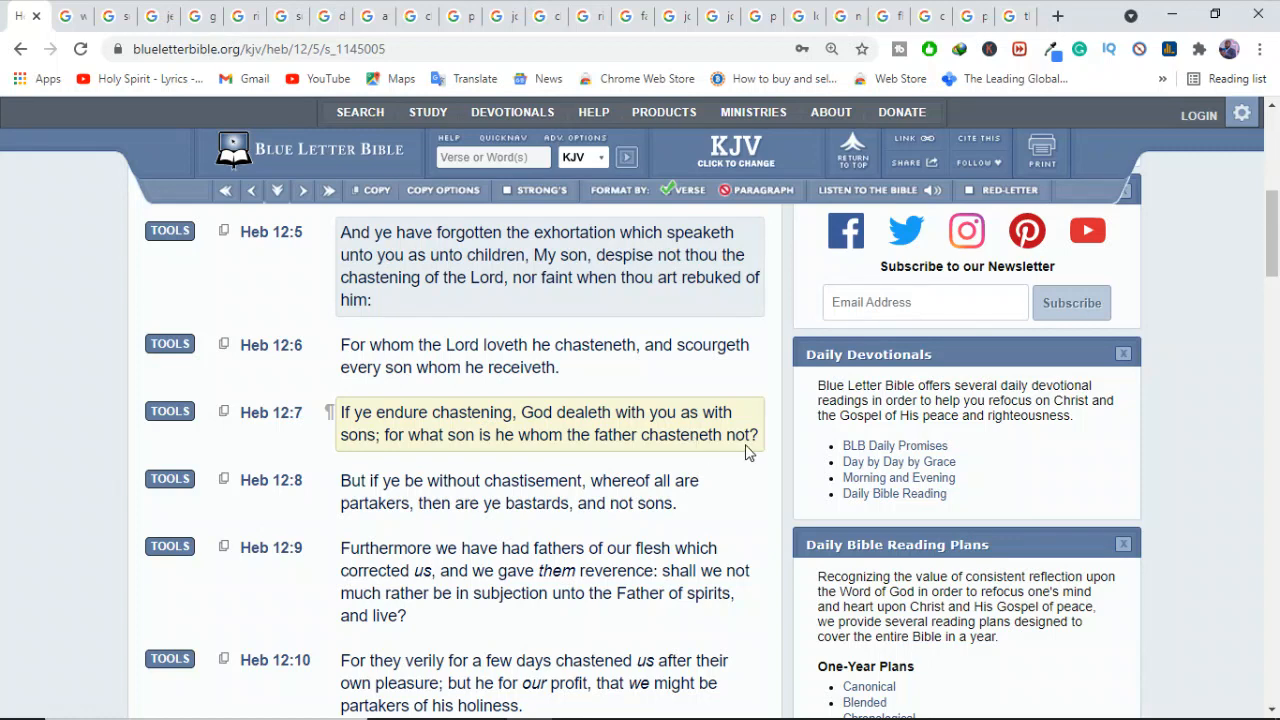
pyautogui.moveTo(736, 516)
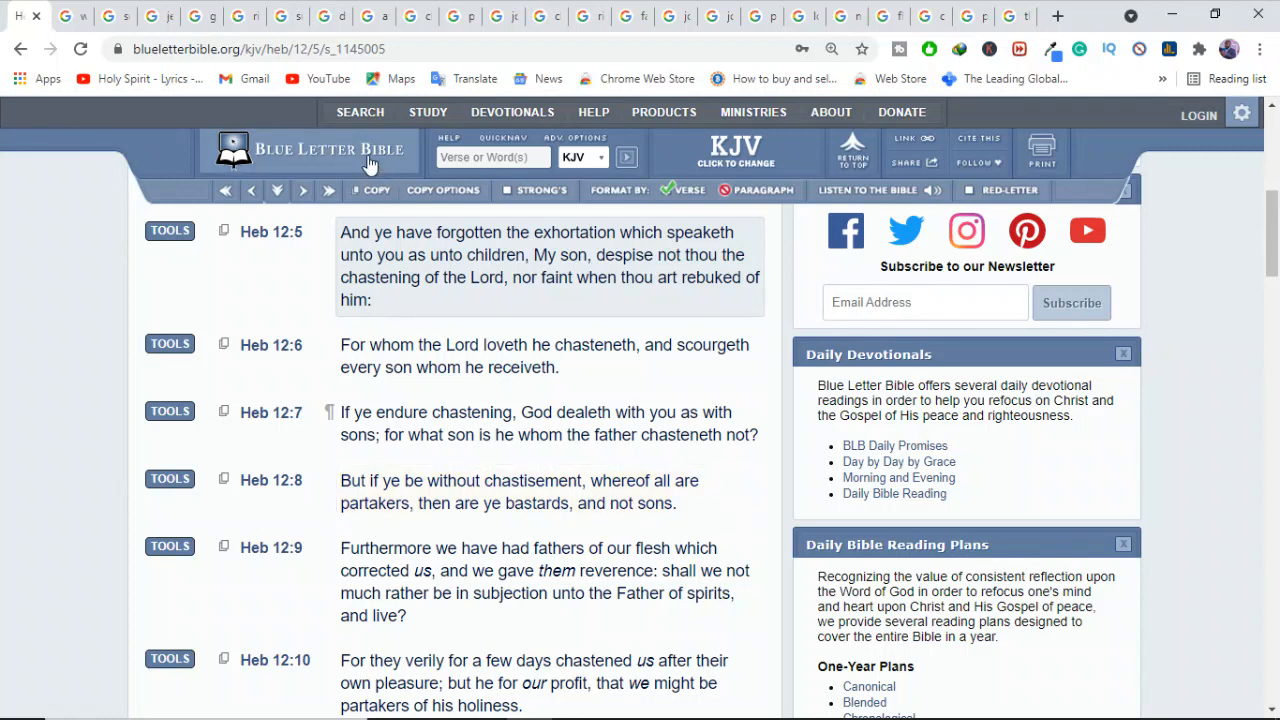
pyautogui.moveTo(330, 16)
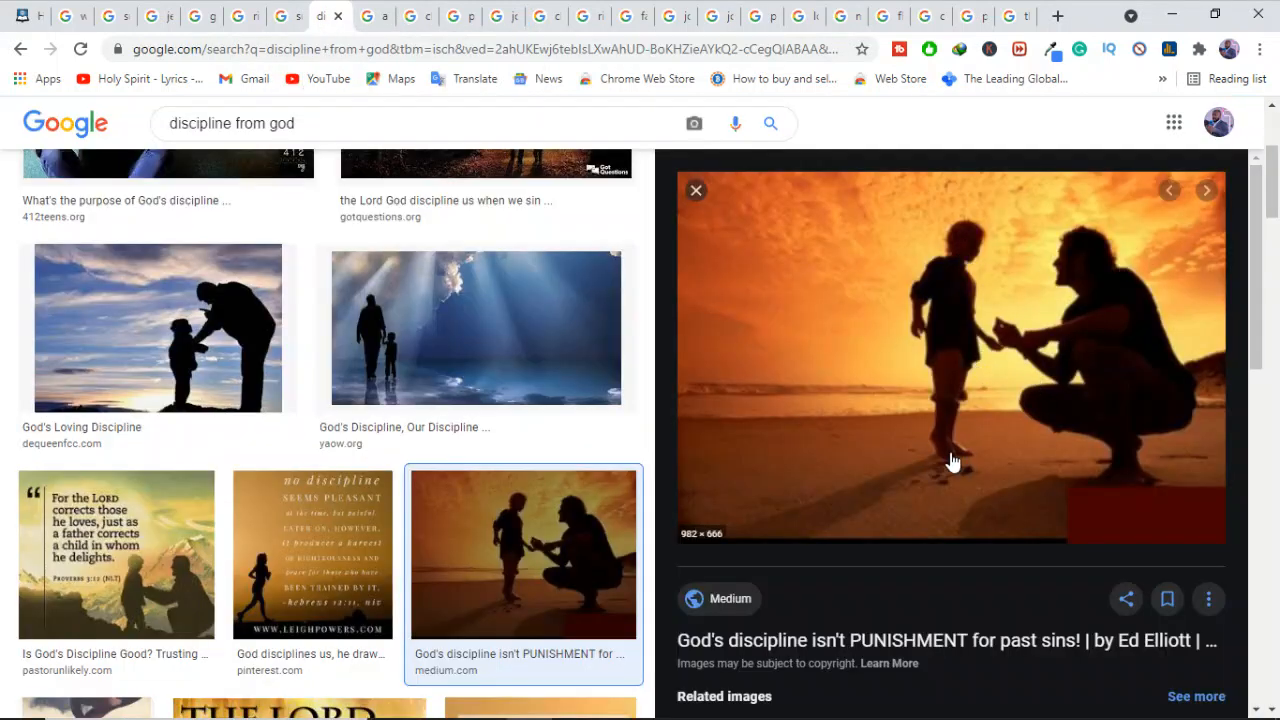
pyautogui.moveTo(964, 450)
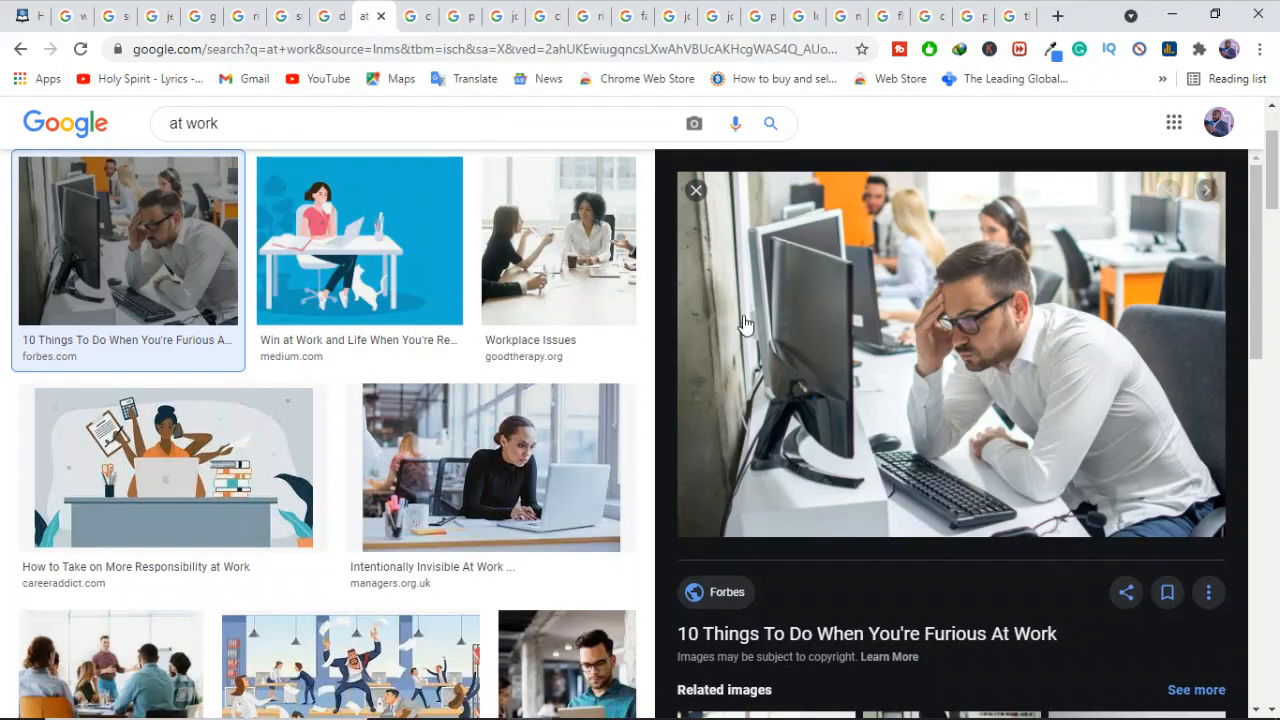
pyautogui.moveTo(976, 400)
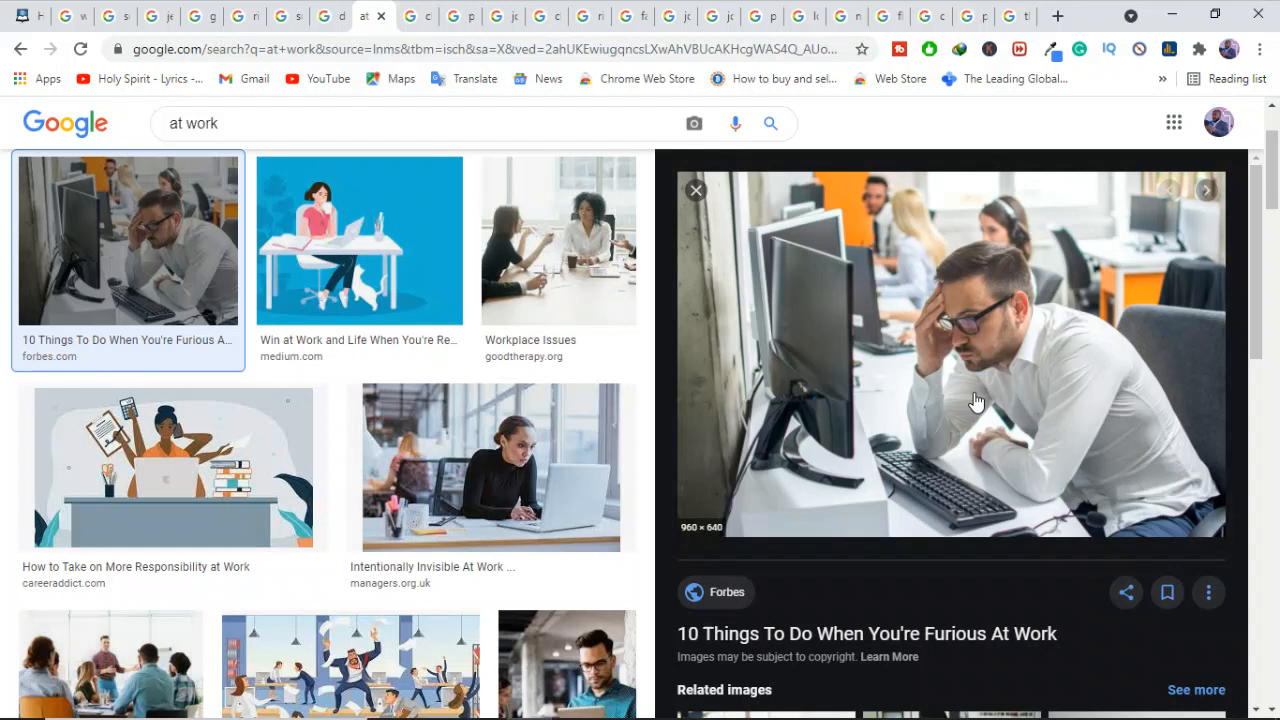
pyautogui.moveTo(1008, 430)
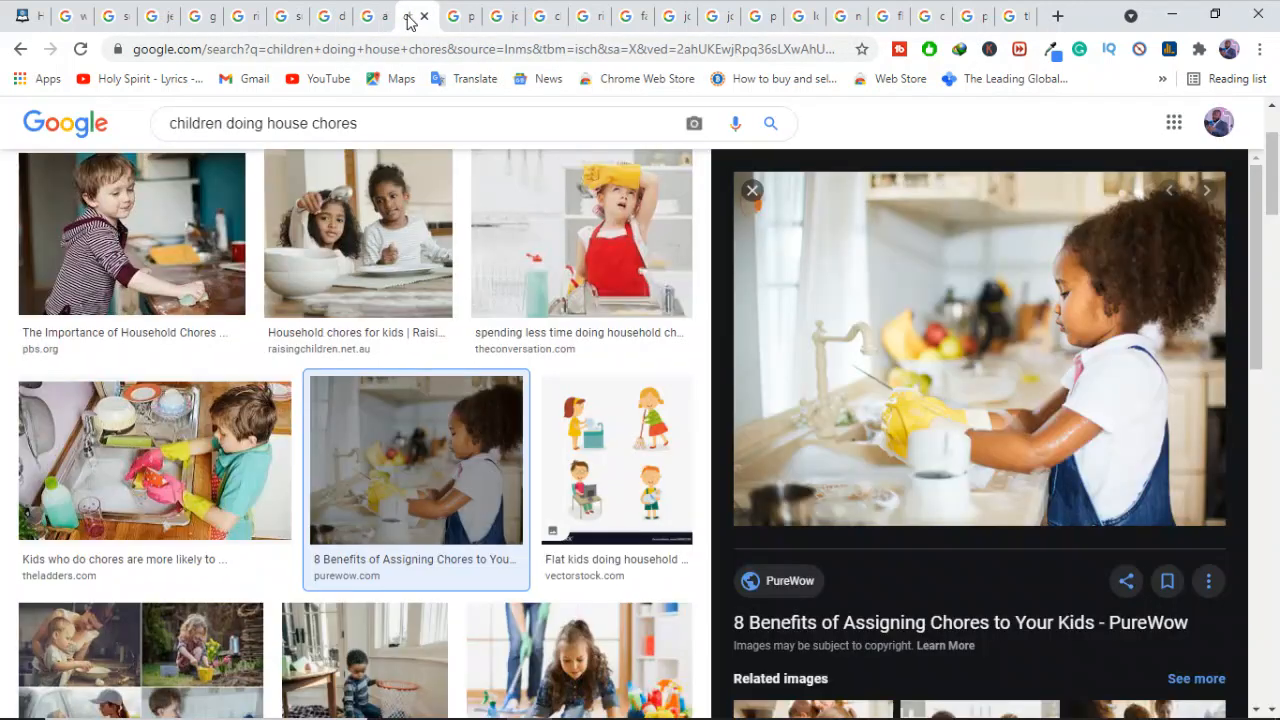
pyautogui.moveTo(1104, 368)
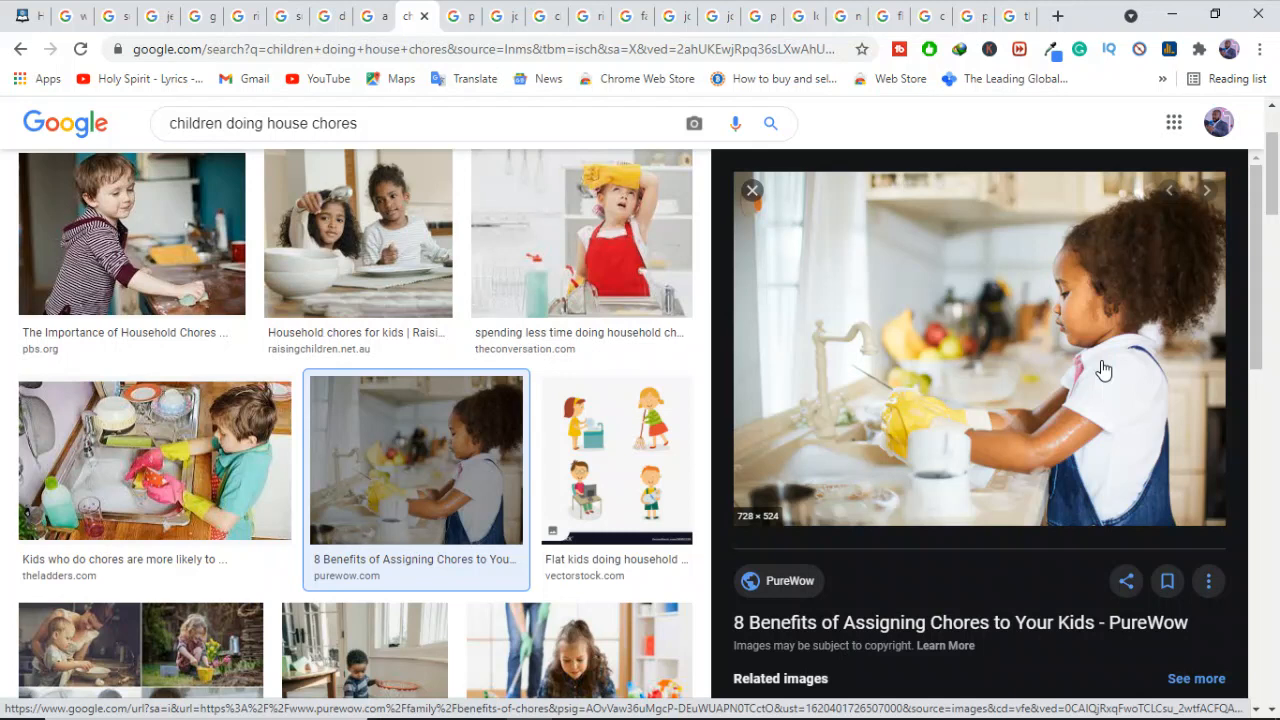
pyautogui.moveTo(1104, 344)
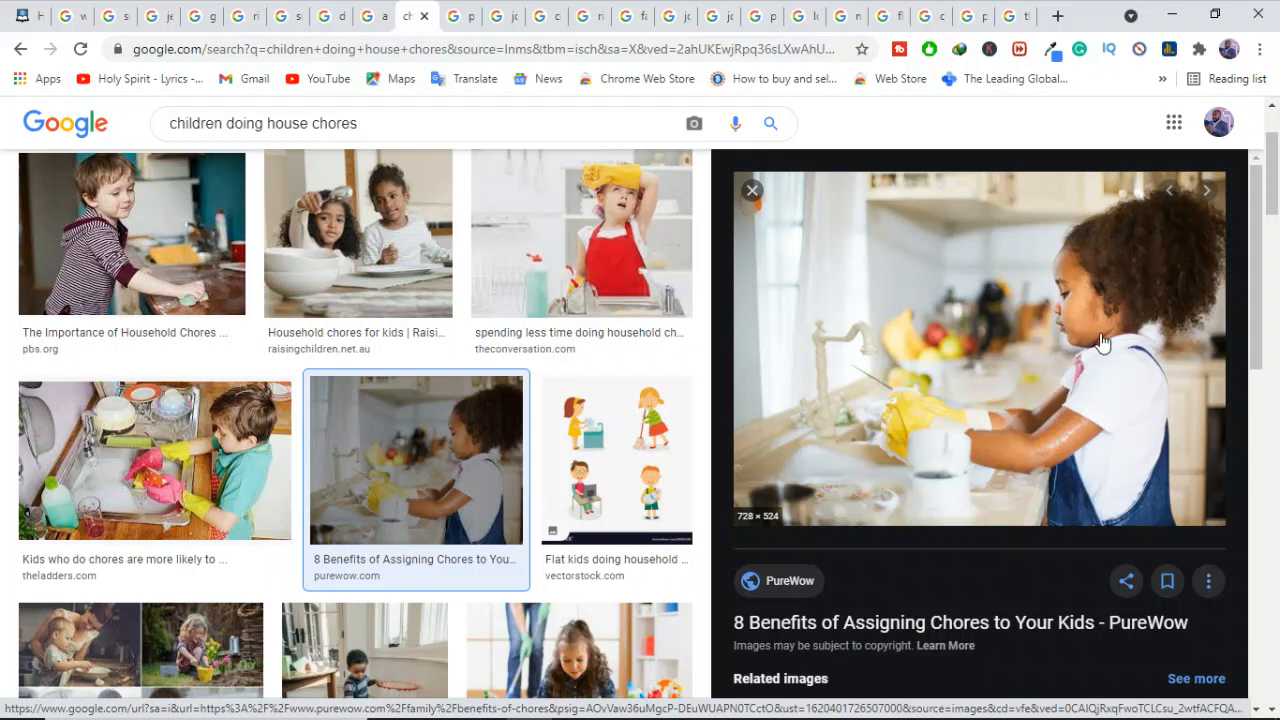
pyautogui.moveTo(1076, 418)
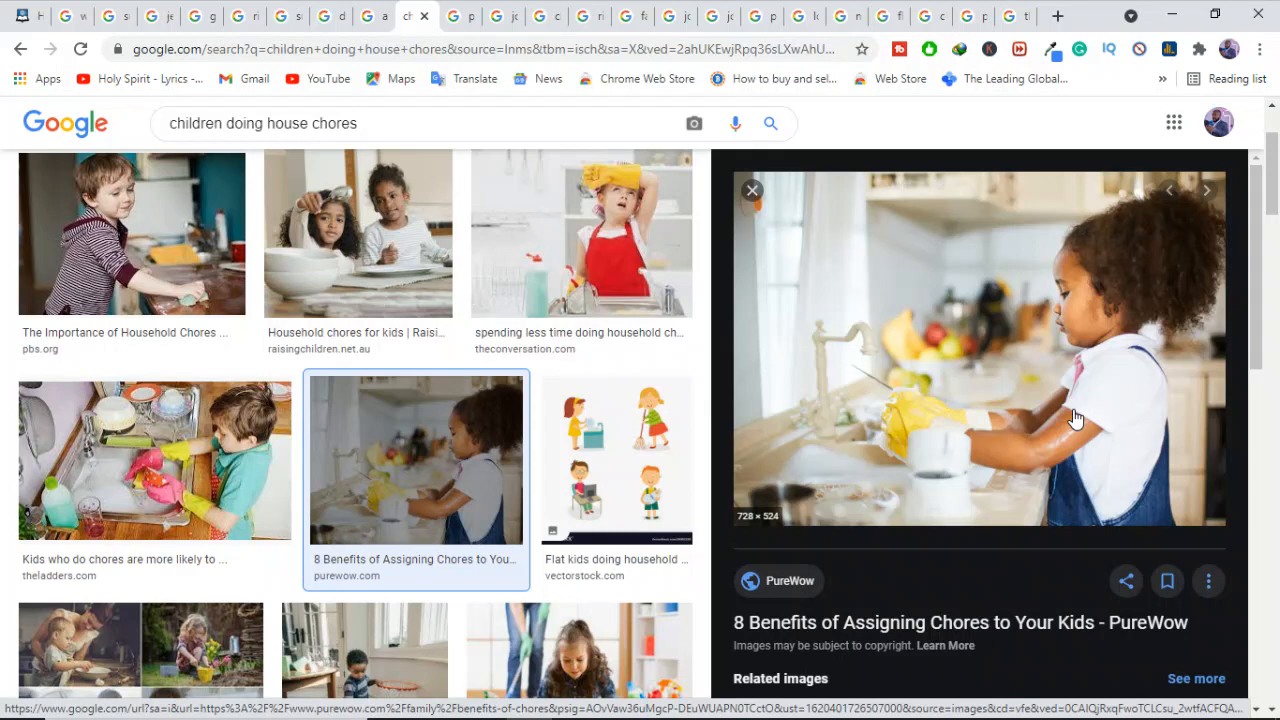
pyautogui.moveTo(1128, 342)
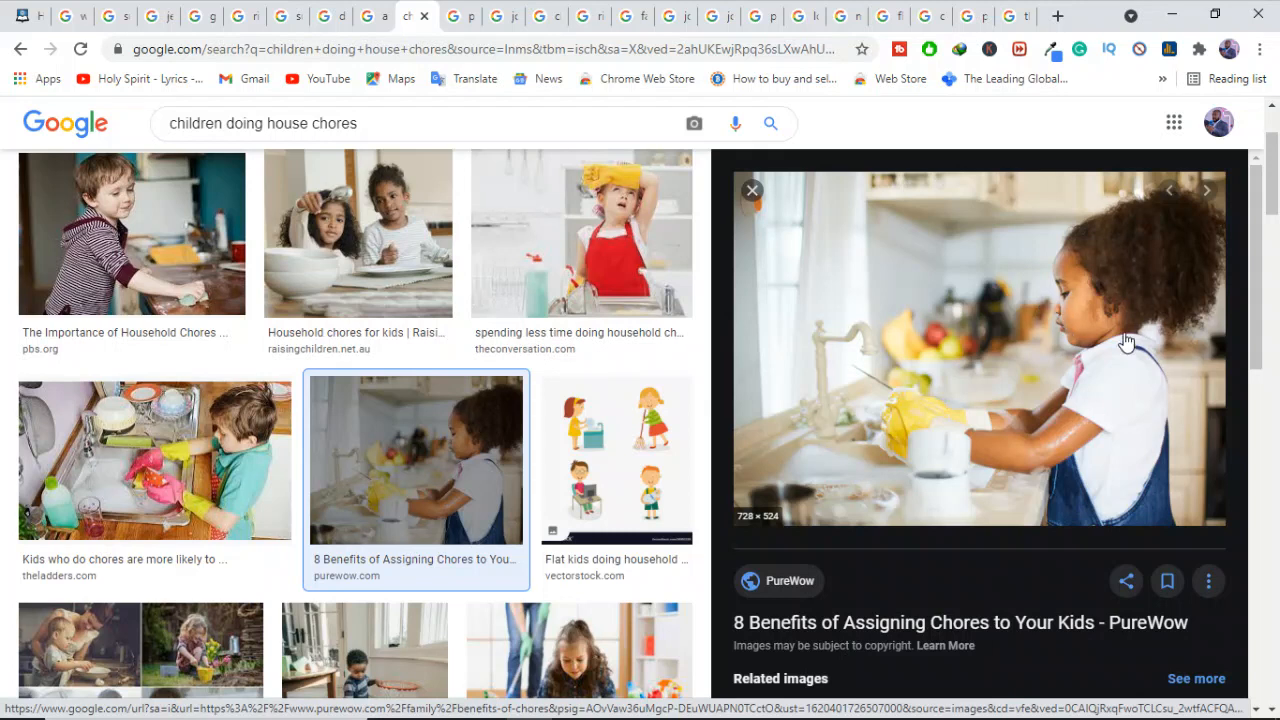
pyautogui.moveTo(1148, 344)
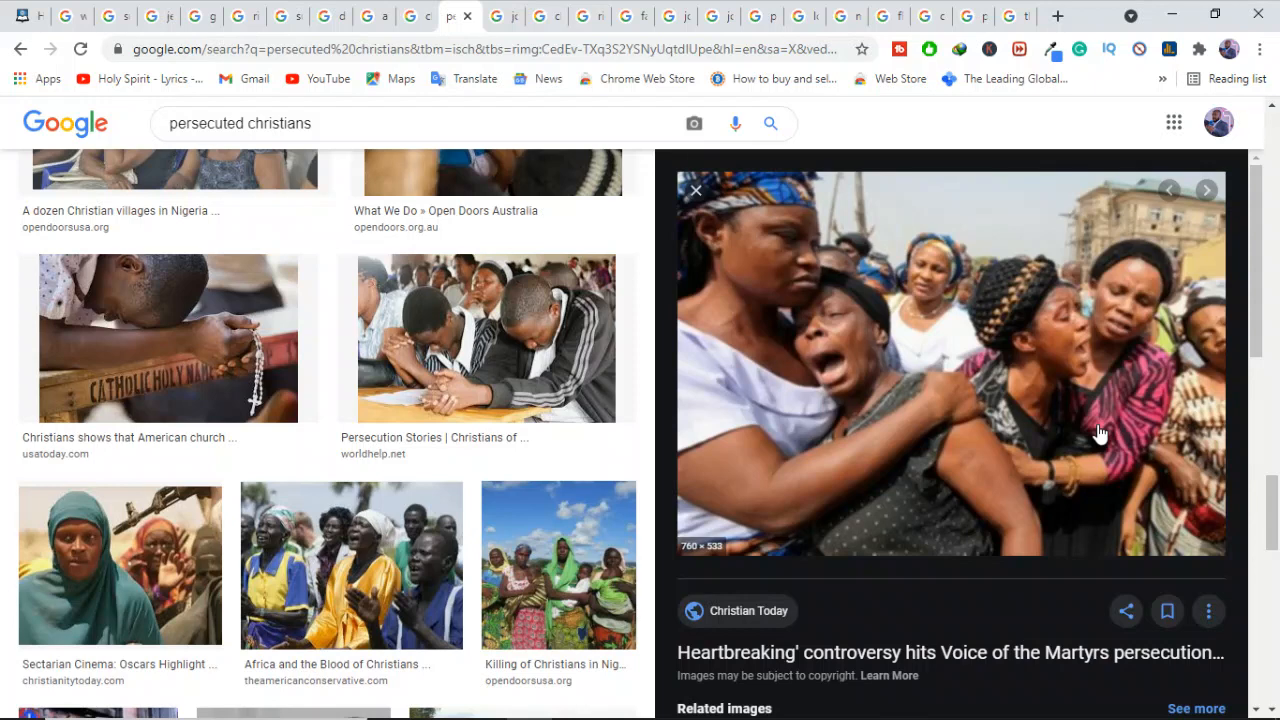
pyautogui.moveTo(1040, 408)
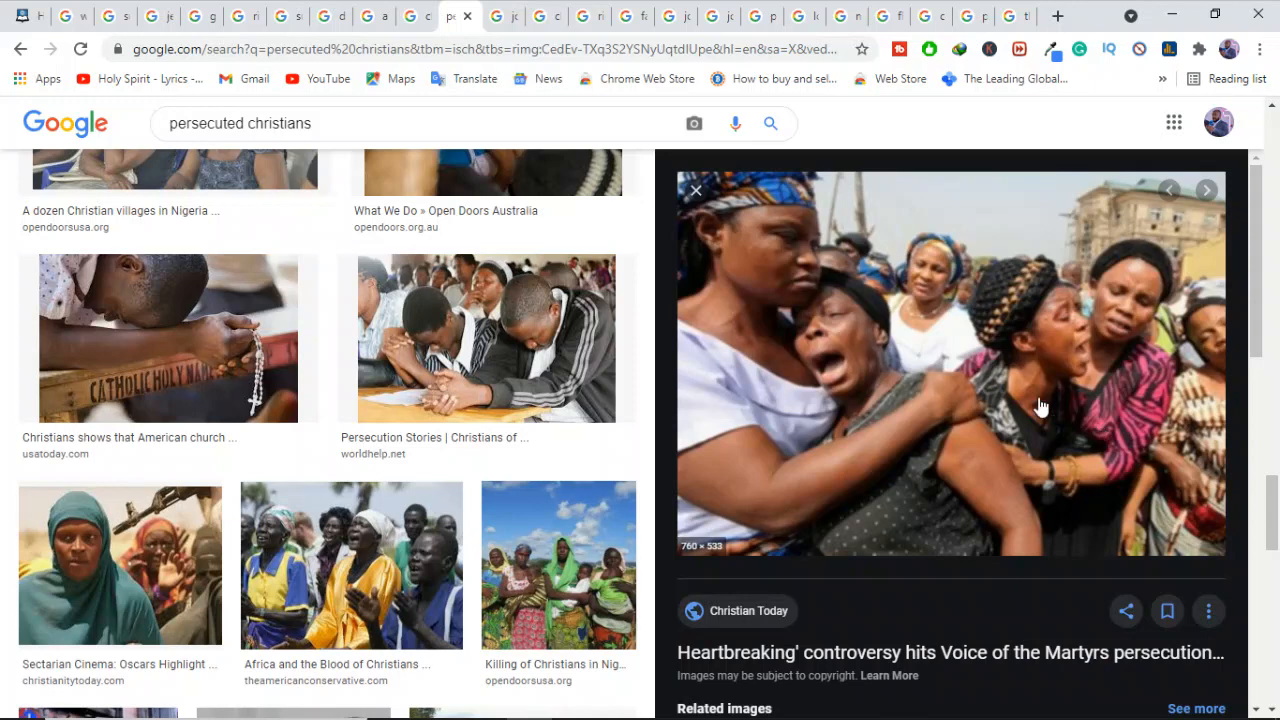
pyautogui.moveTo(832, 376)
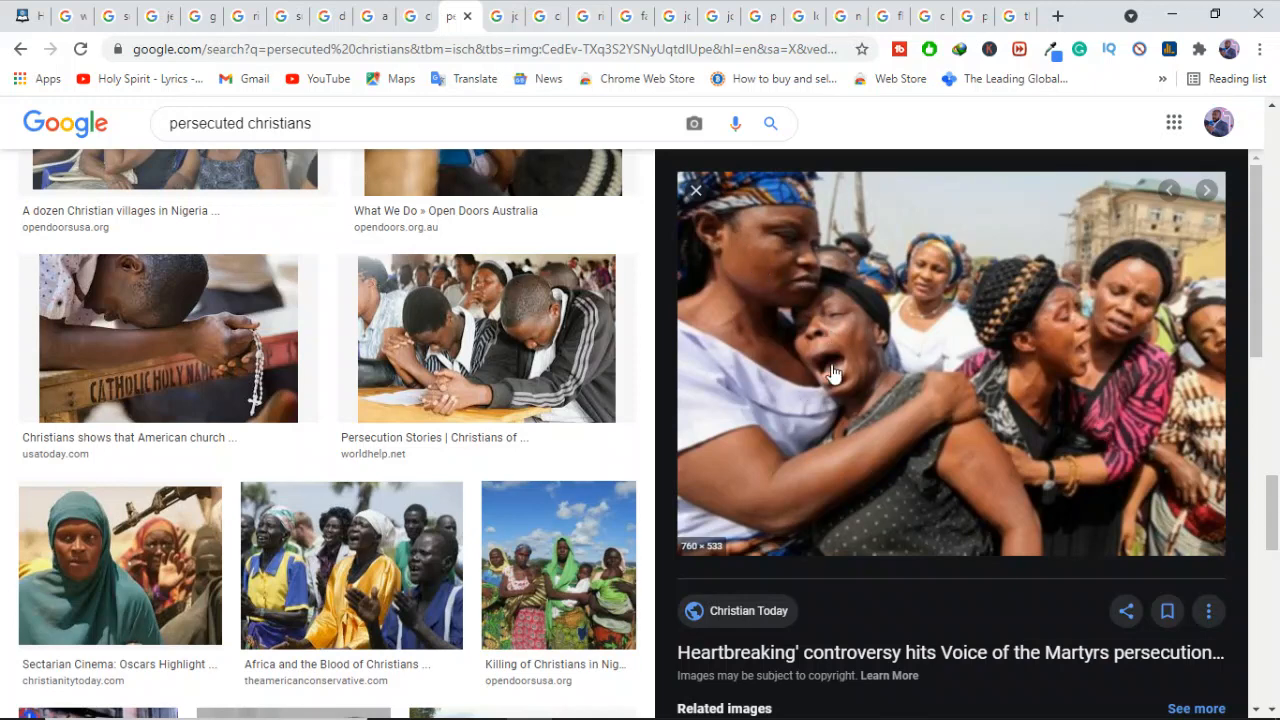
pyautogui.moveTo(860, 316)
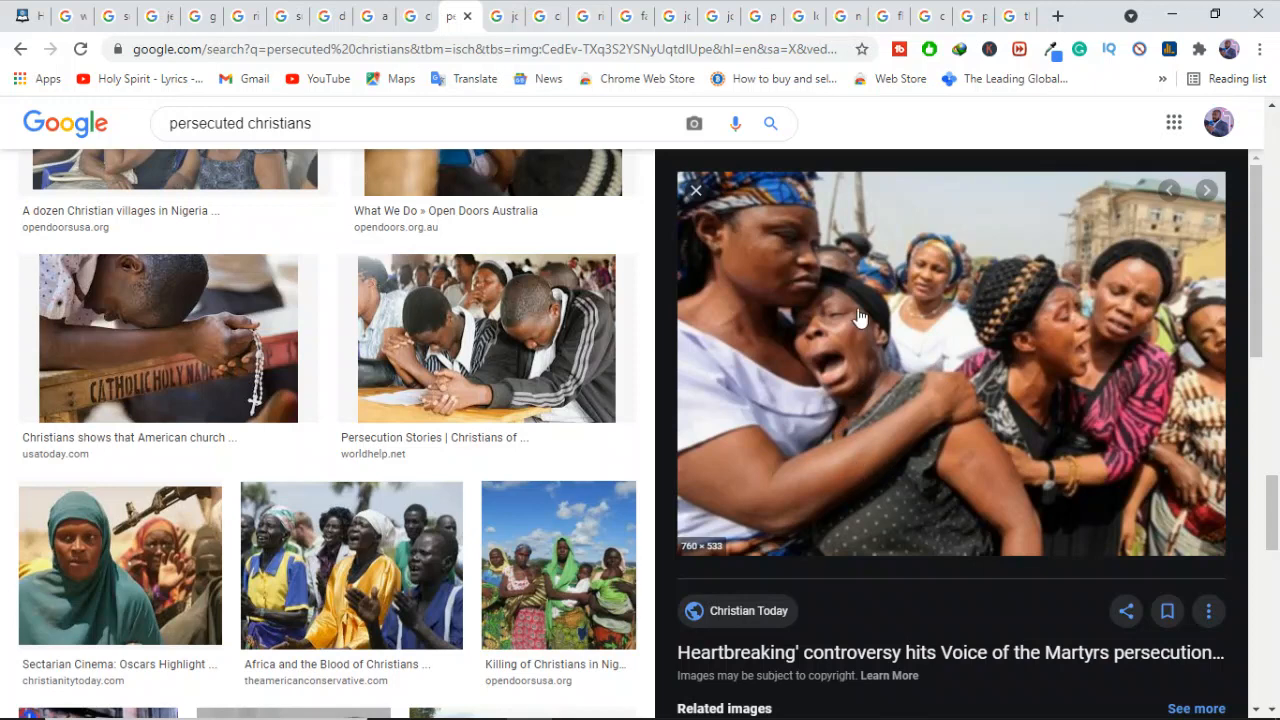
pyautogui.moveTo(732, 422)
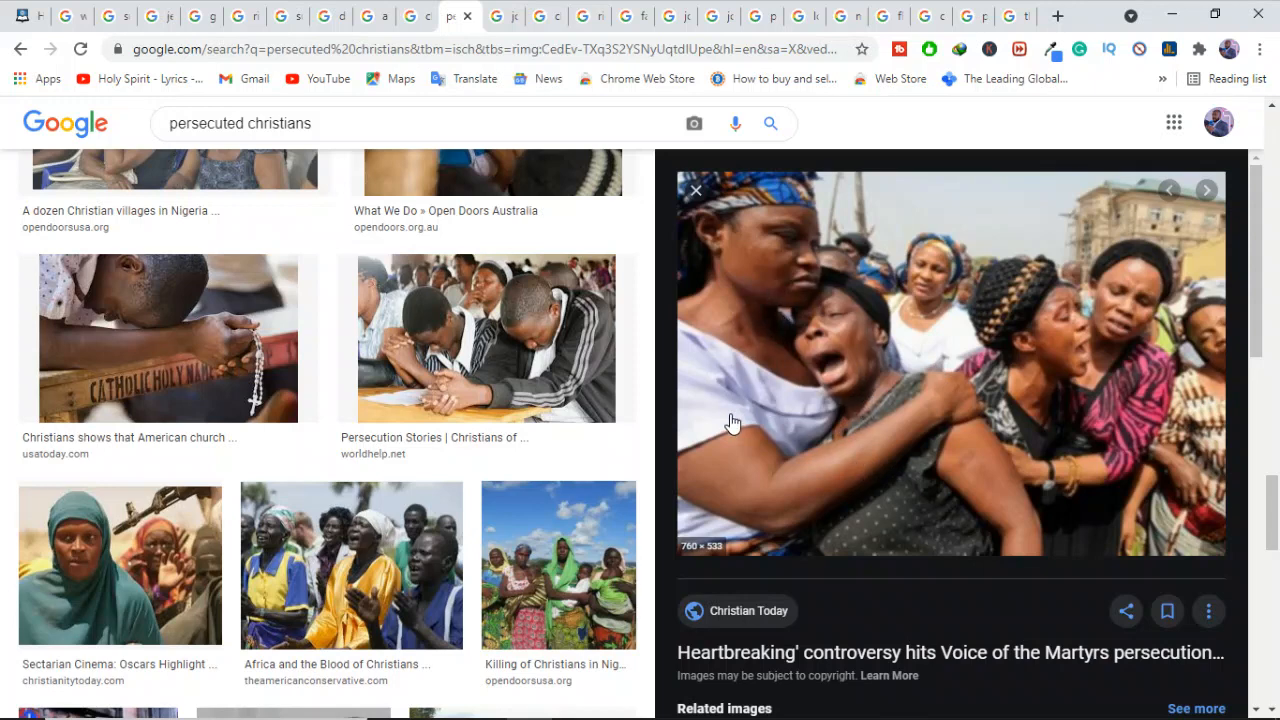
pyautogui.moveTo(858, 388)
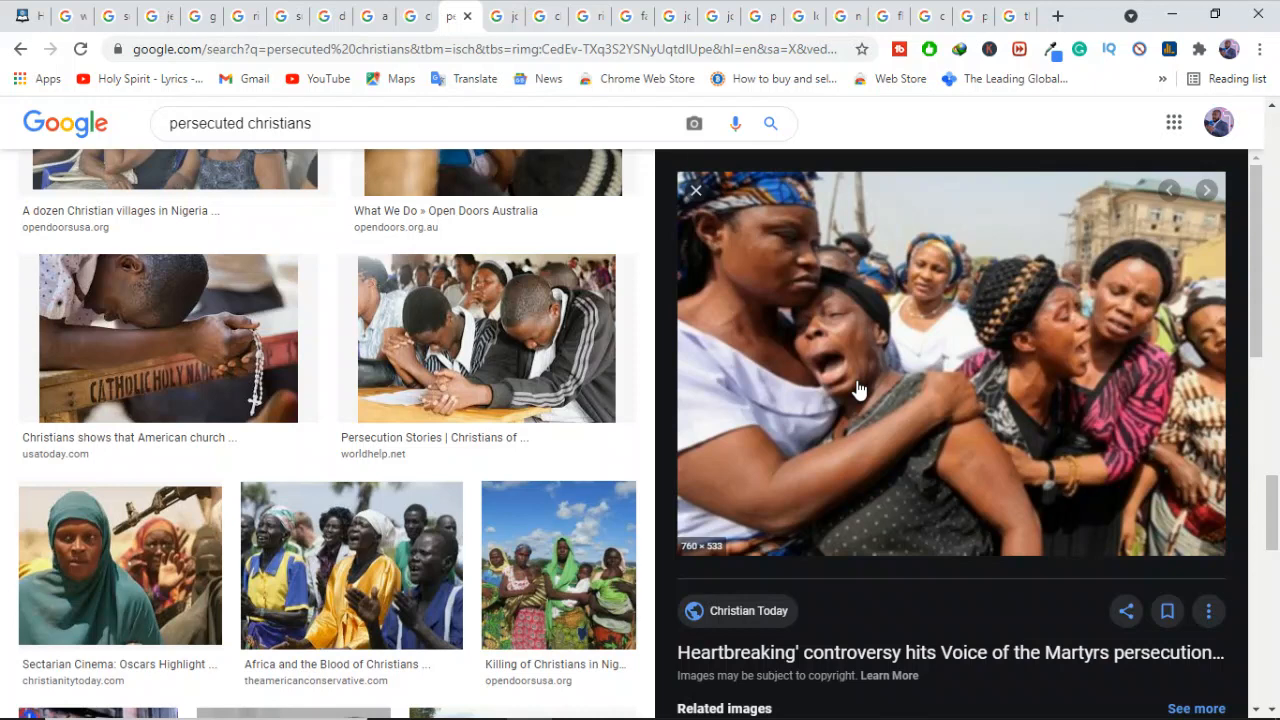
pyautogui.moveTo(1032, 400)
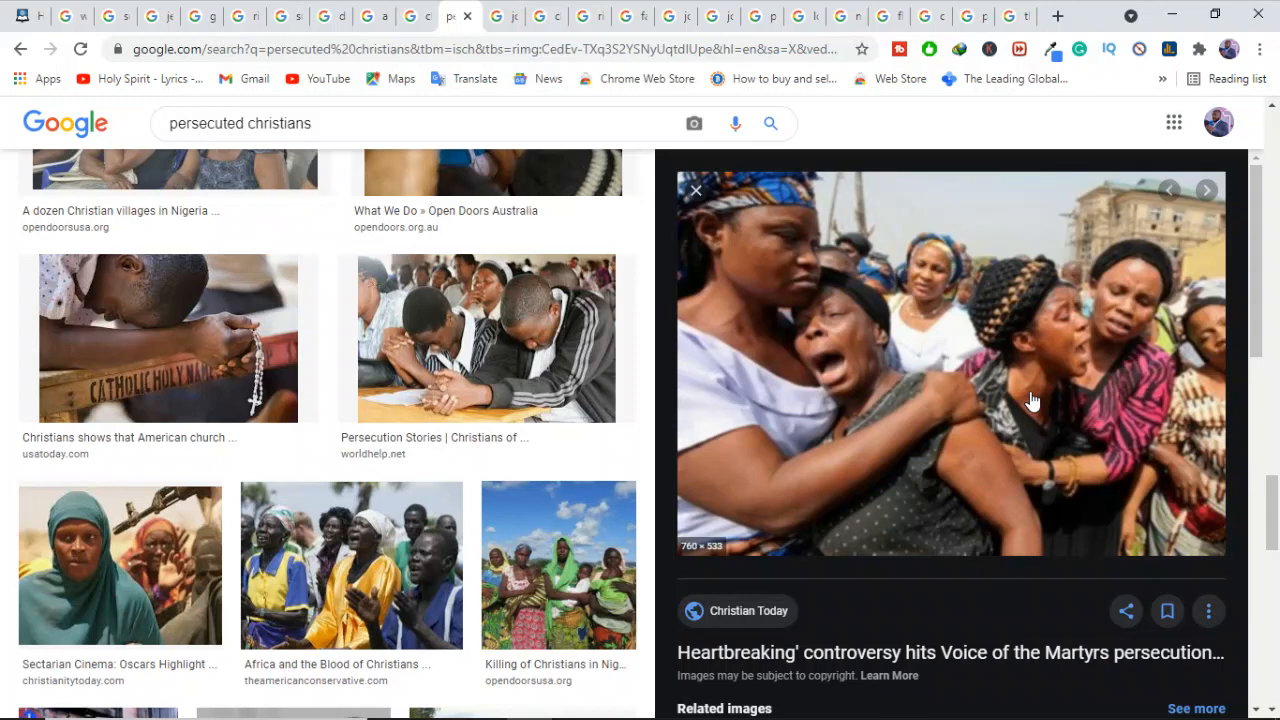
pyautogui.moveTo(724, 362)
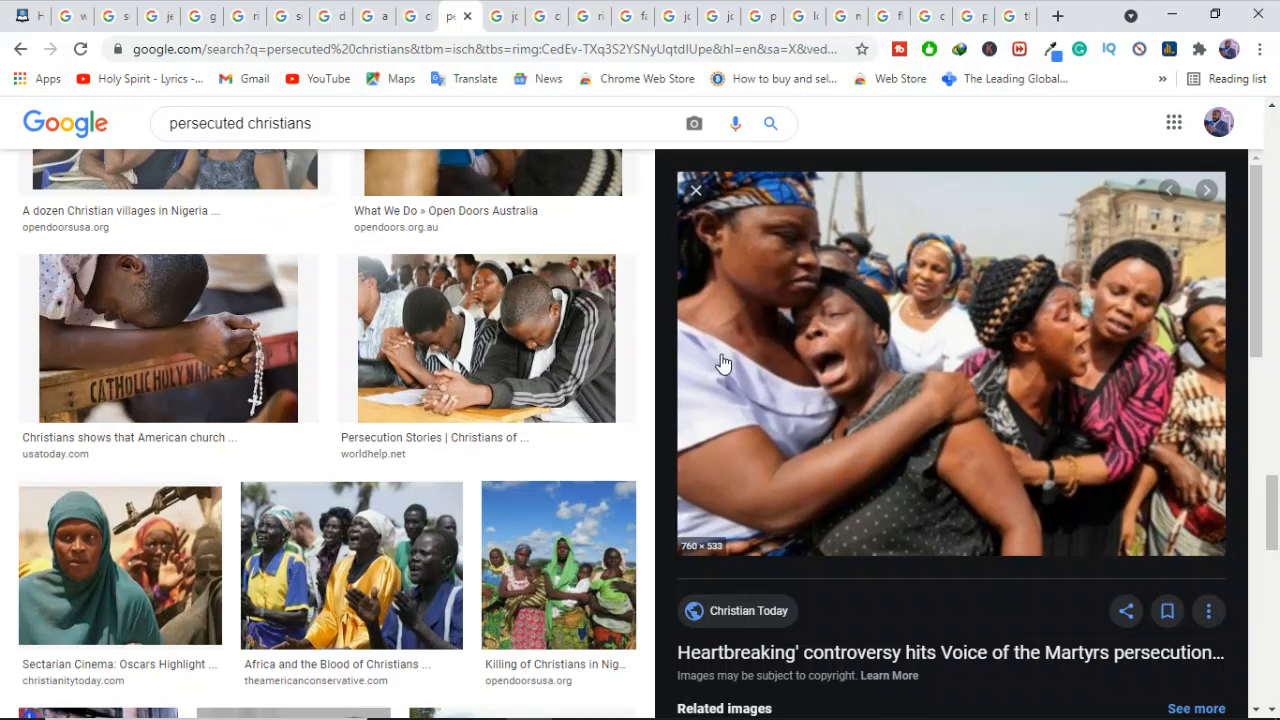
pyautogui.moveTo(510, 32)
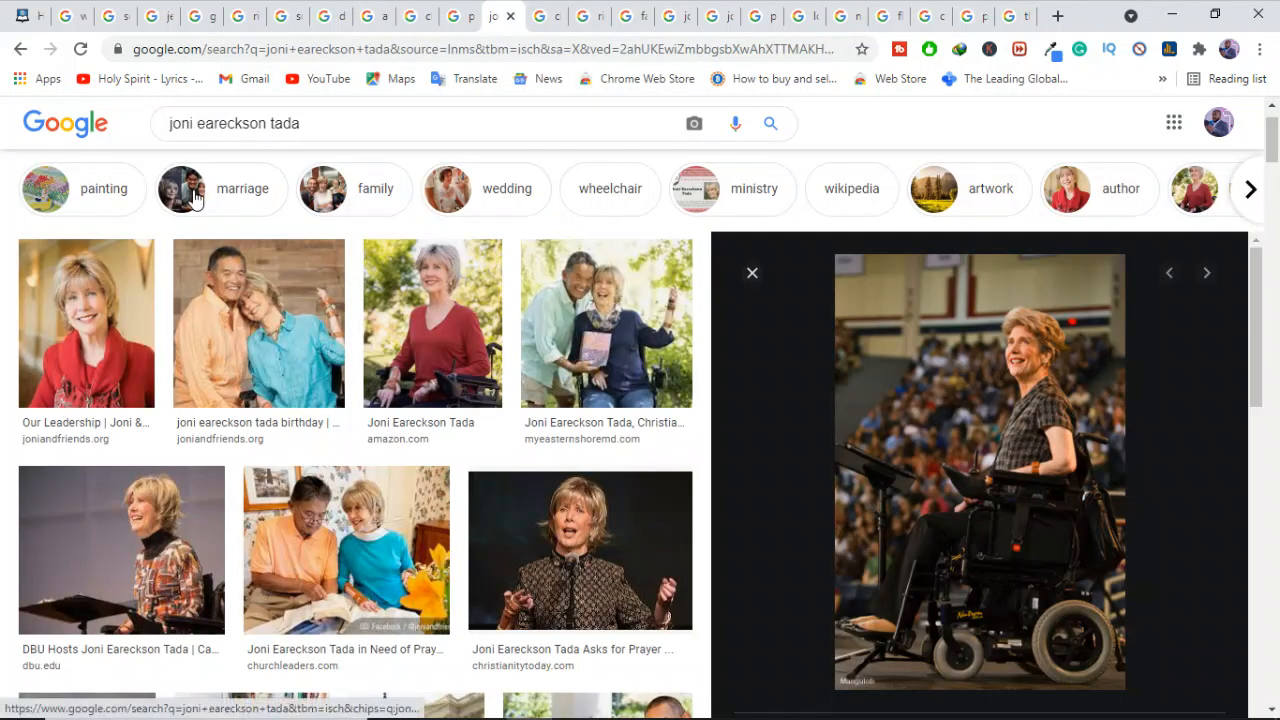
pyautogui.moveTo(310, 172)
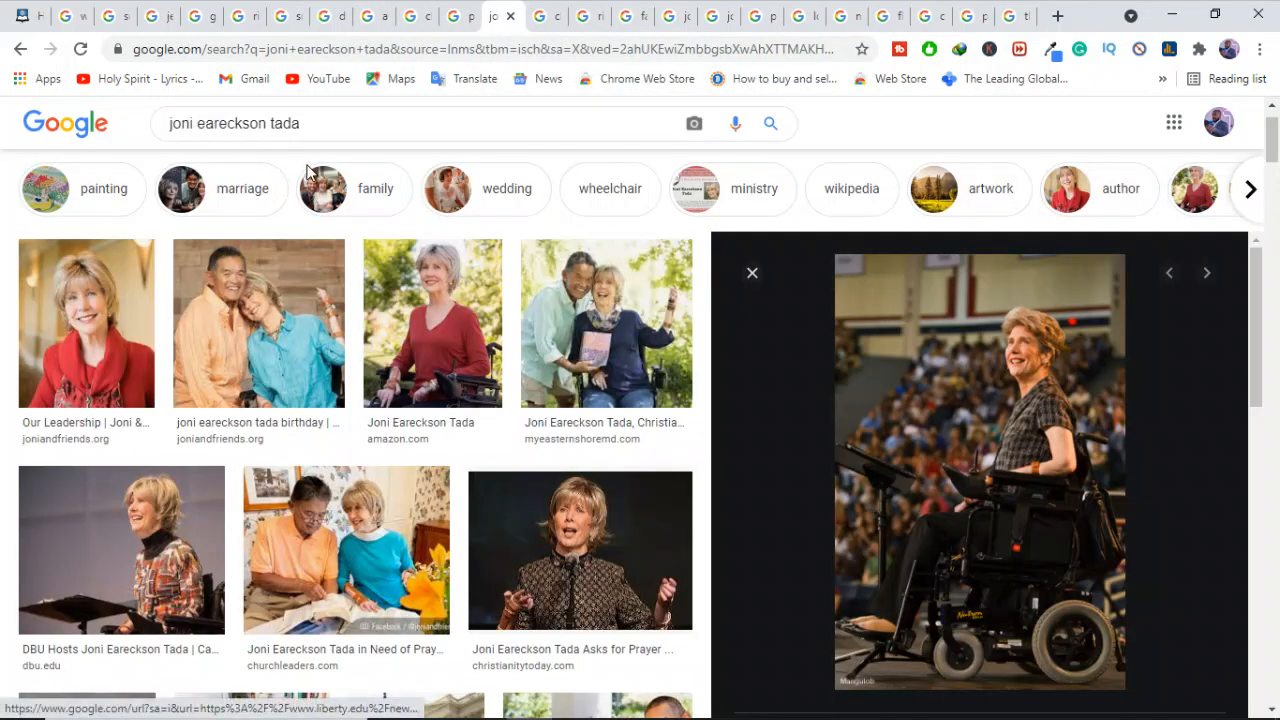
pyautogui.moveTo(744, 404)
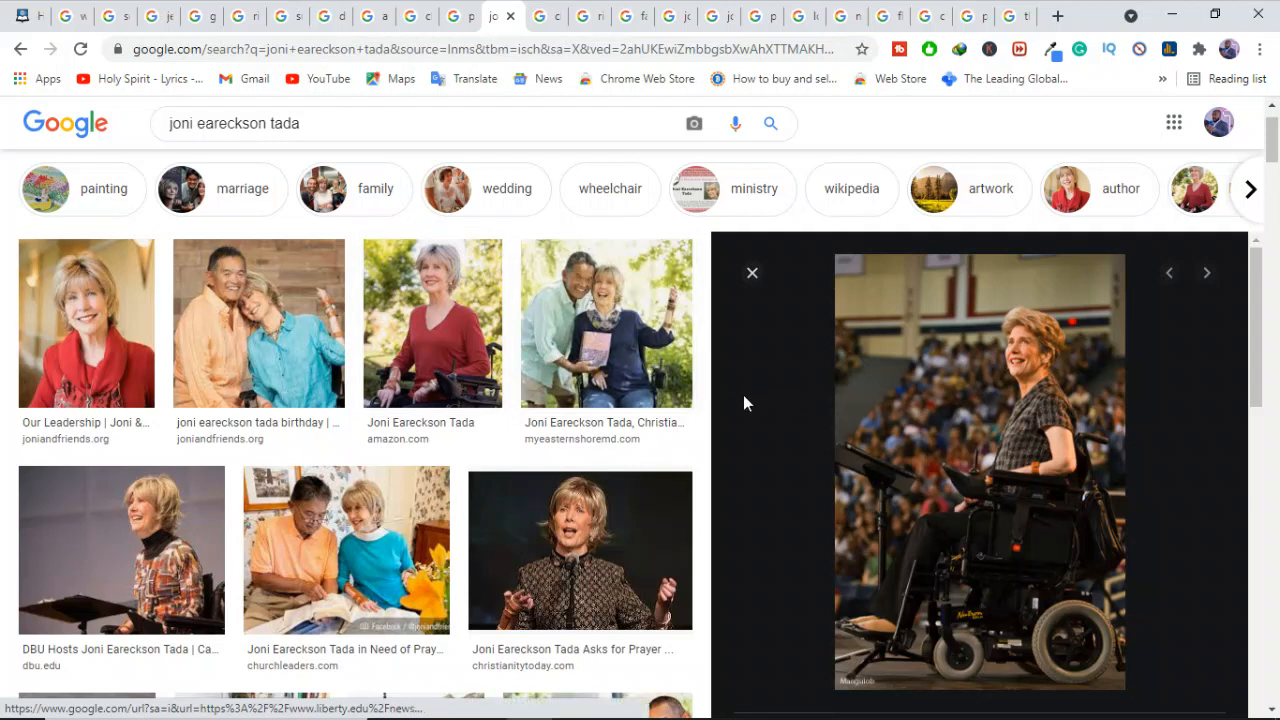
pyautogui.moveTo(810, 436)
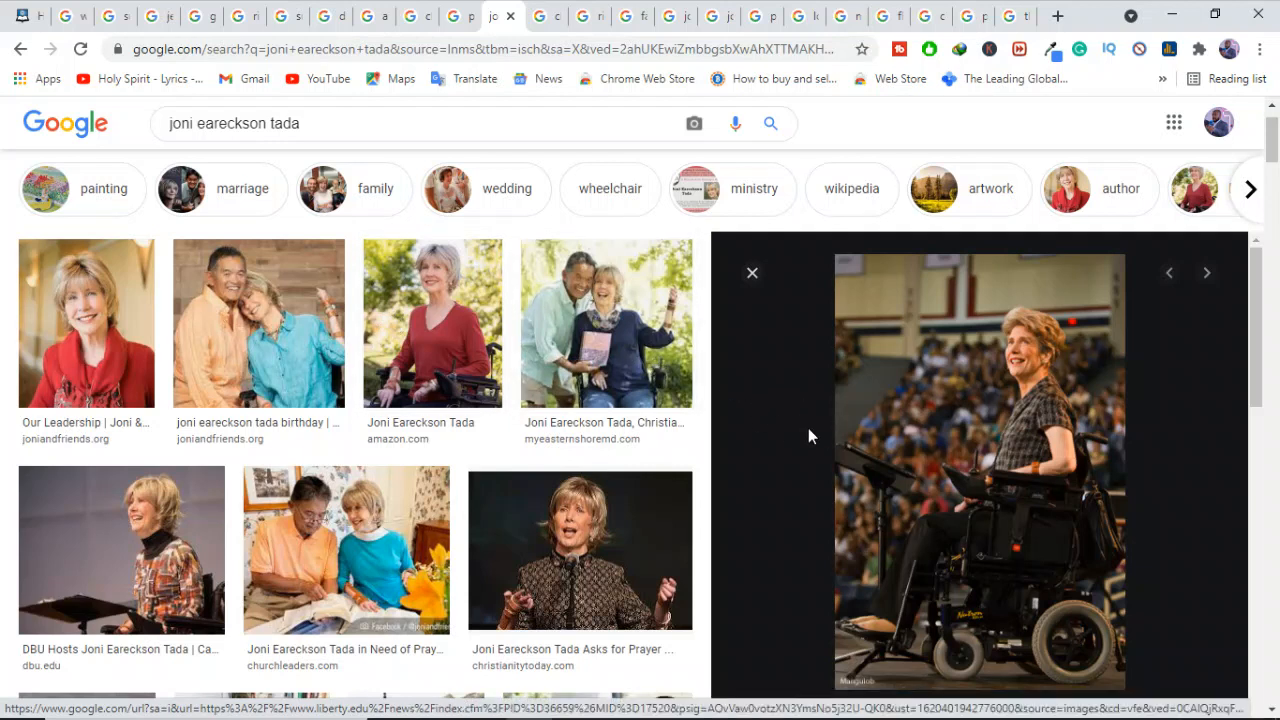
pyautogui.moveTo(296, 160)
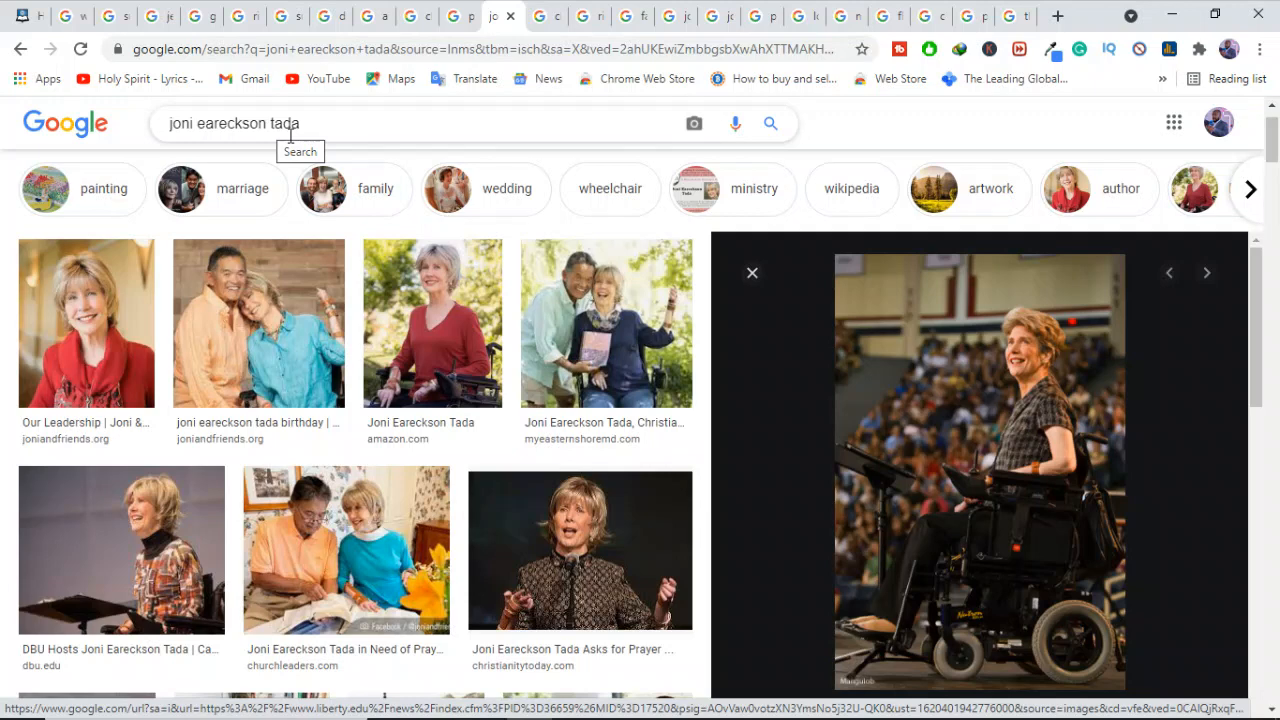
pyautogui.moveTo(470, 244)
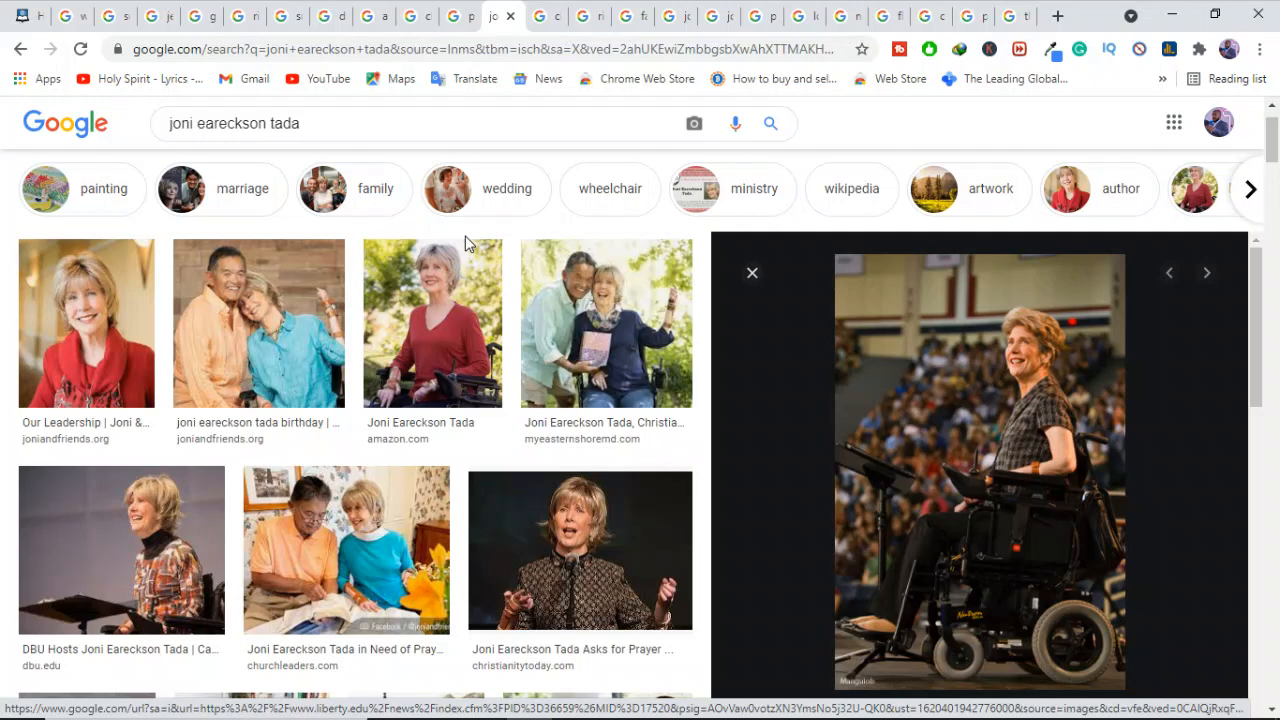
pyautogui.moveTo(598, 332)
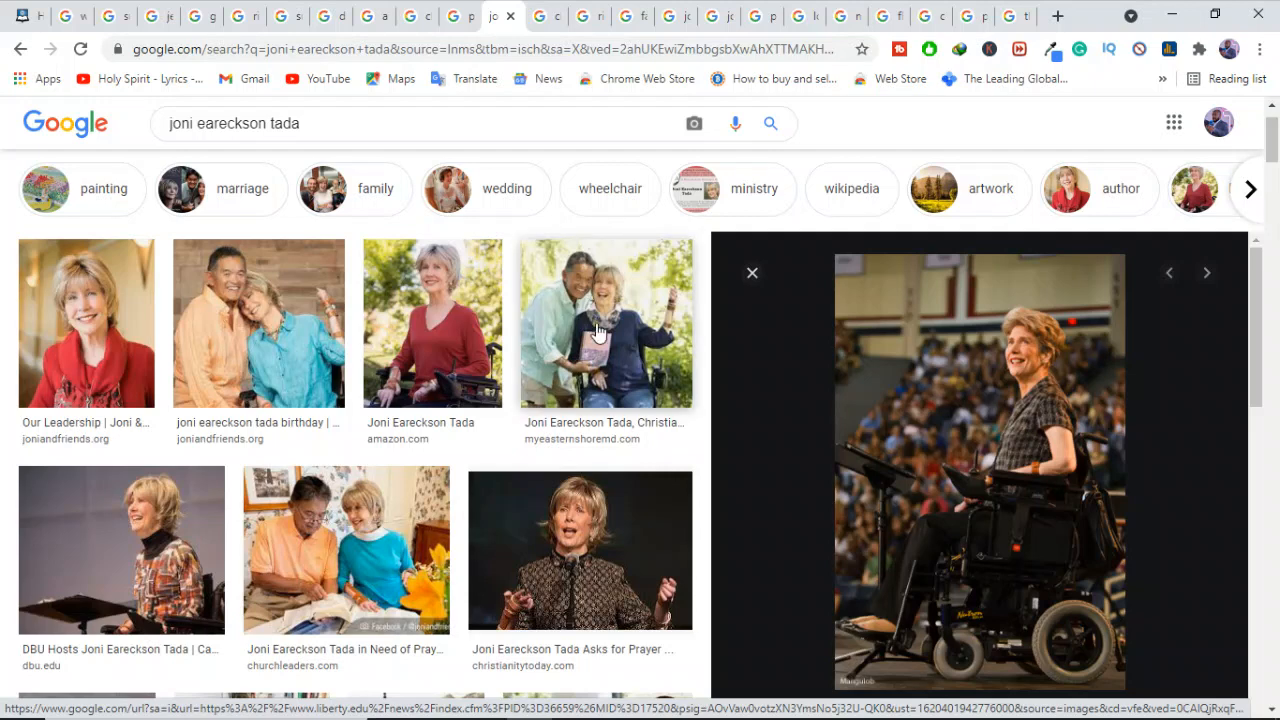
# Enlarge the Joni and Friends birthday photo of Joni Eareckson Tada with her husband.
pyautogui.click(258, 322)
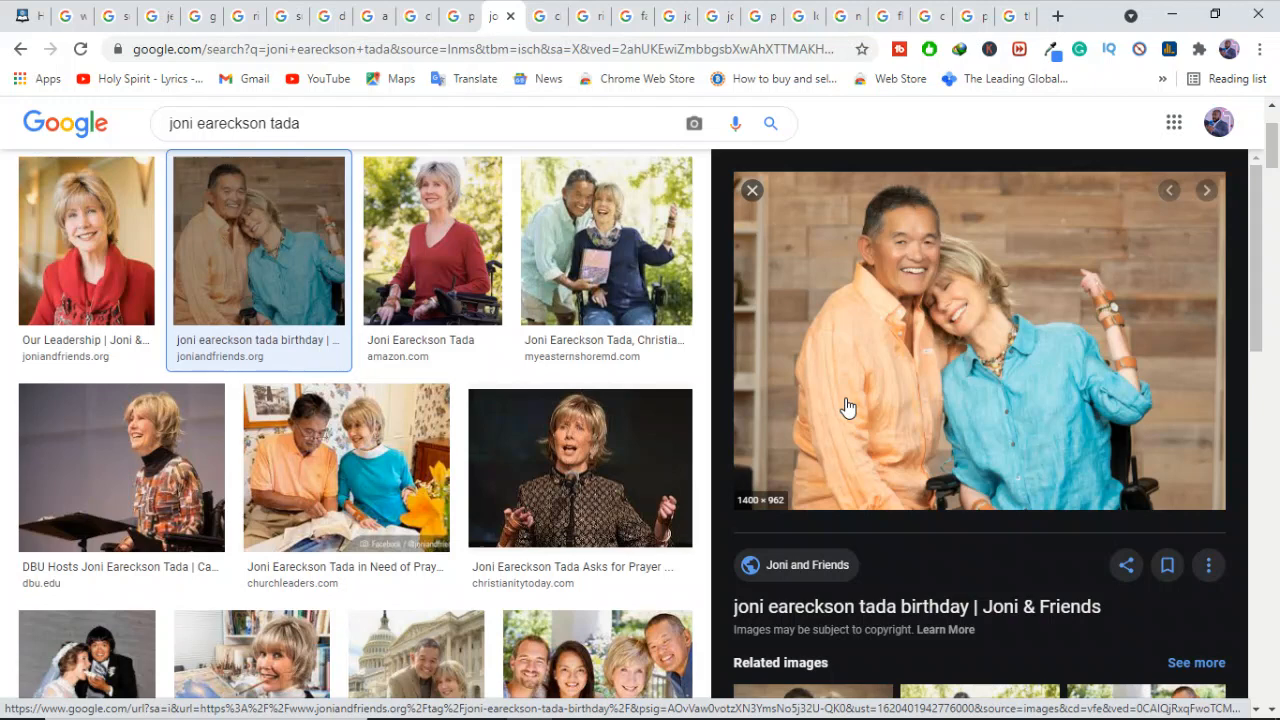
pyautogui.moveTo(880, 404)
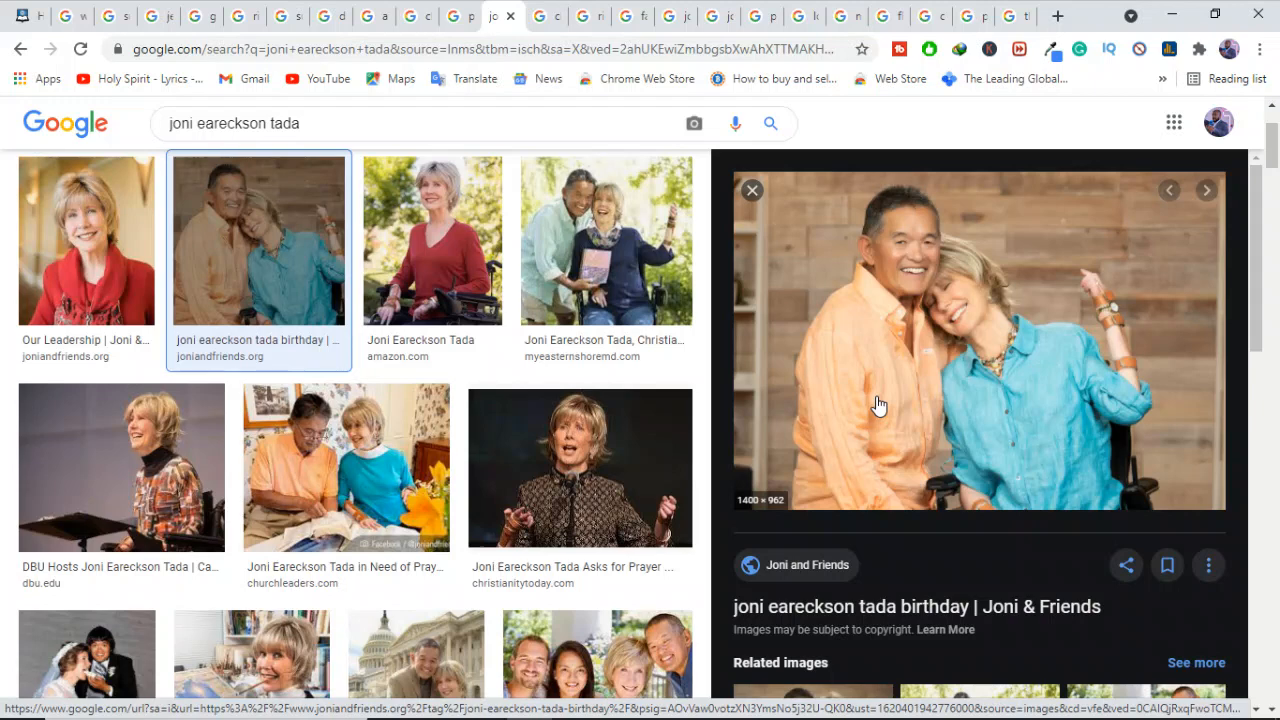
pyautogui.moveTo(660, 436)
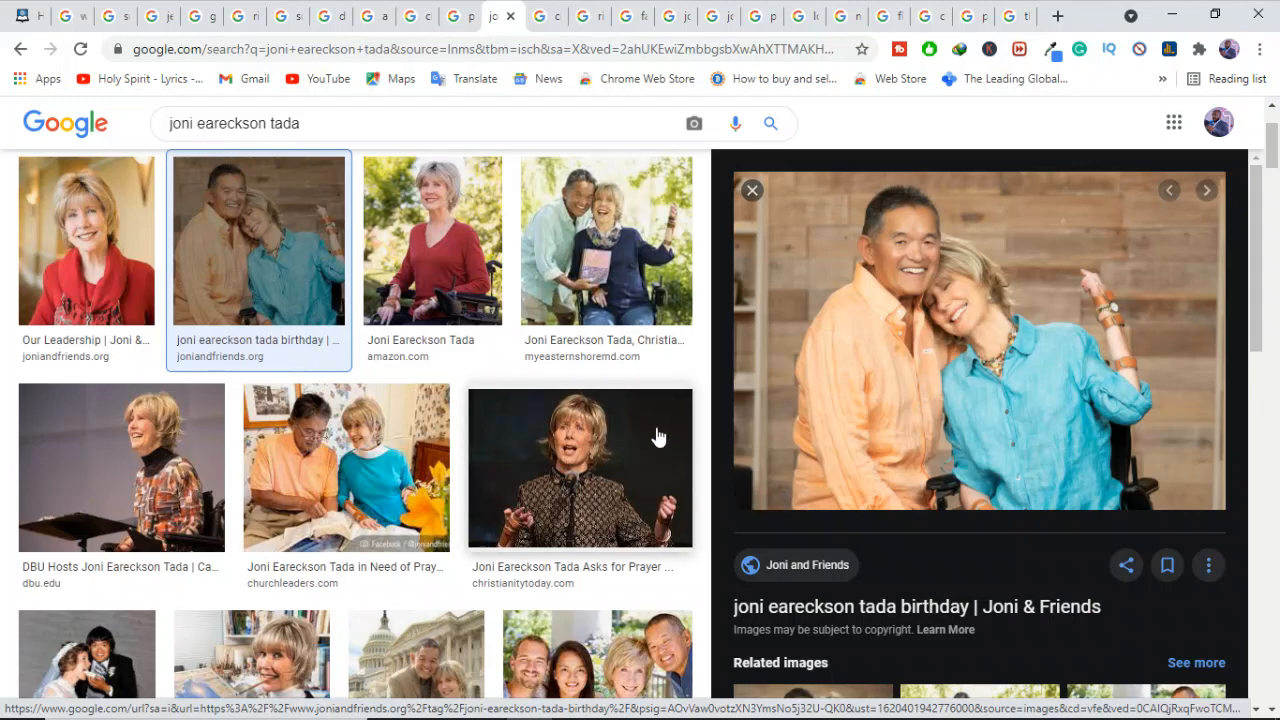
pyautogui.moveTo(540, 332)
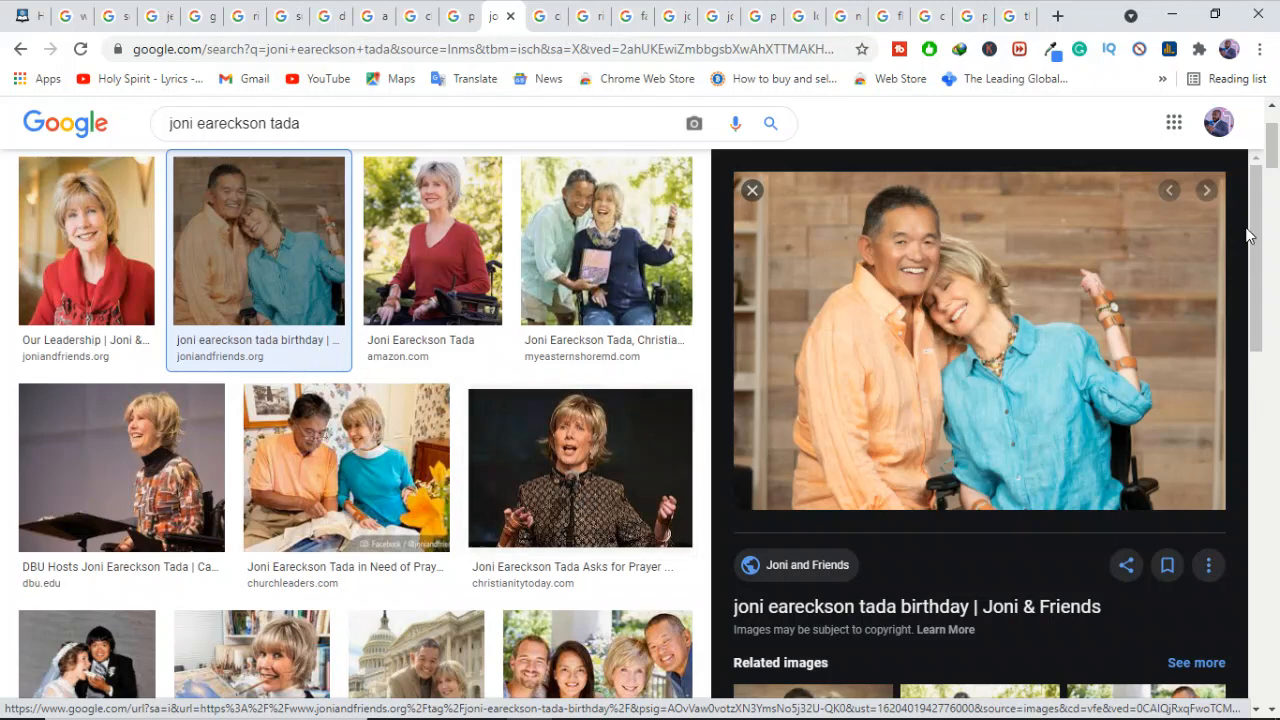
# Enlarge The Gospel Herald photo of Joni Eareckson Tada interviewed about 'Culture of Death'.
pyautogui.scroll(-3)
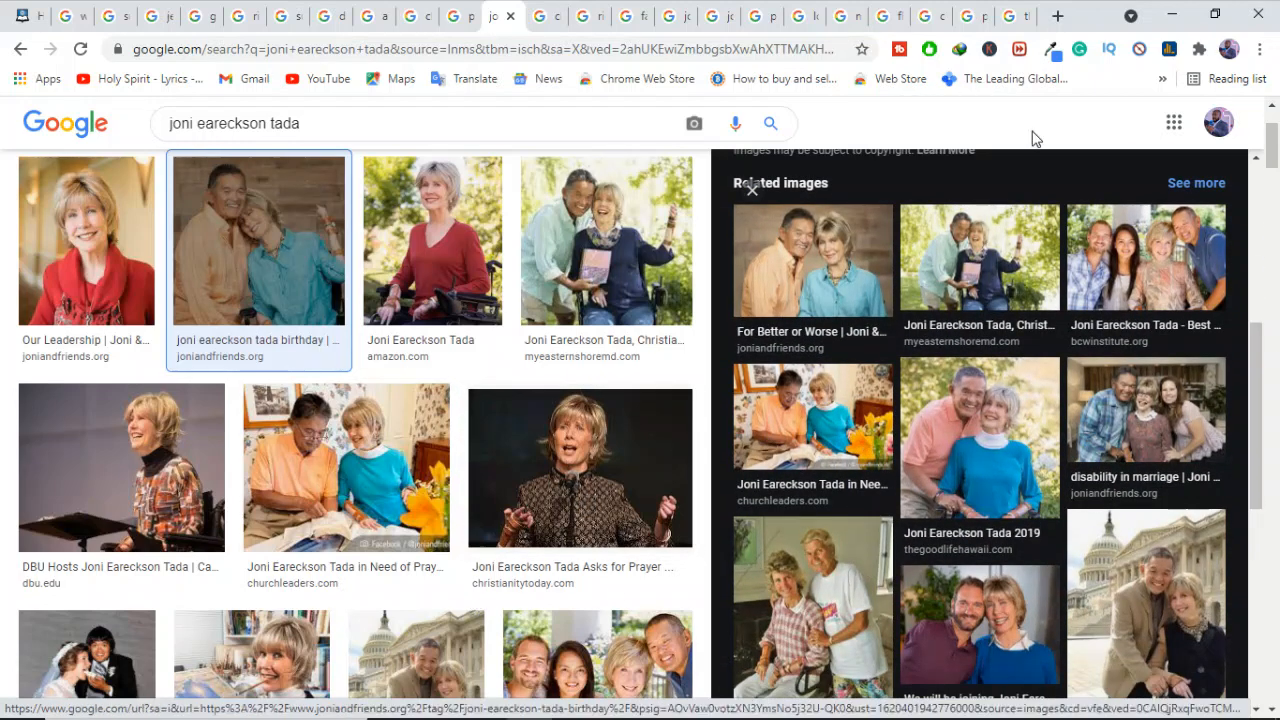
pyautogui.scroll(-3)
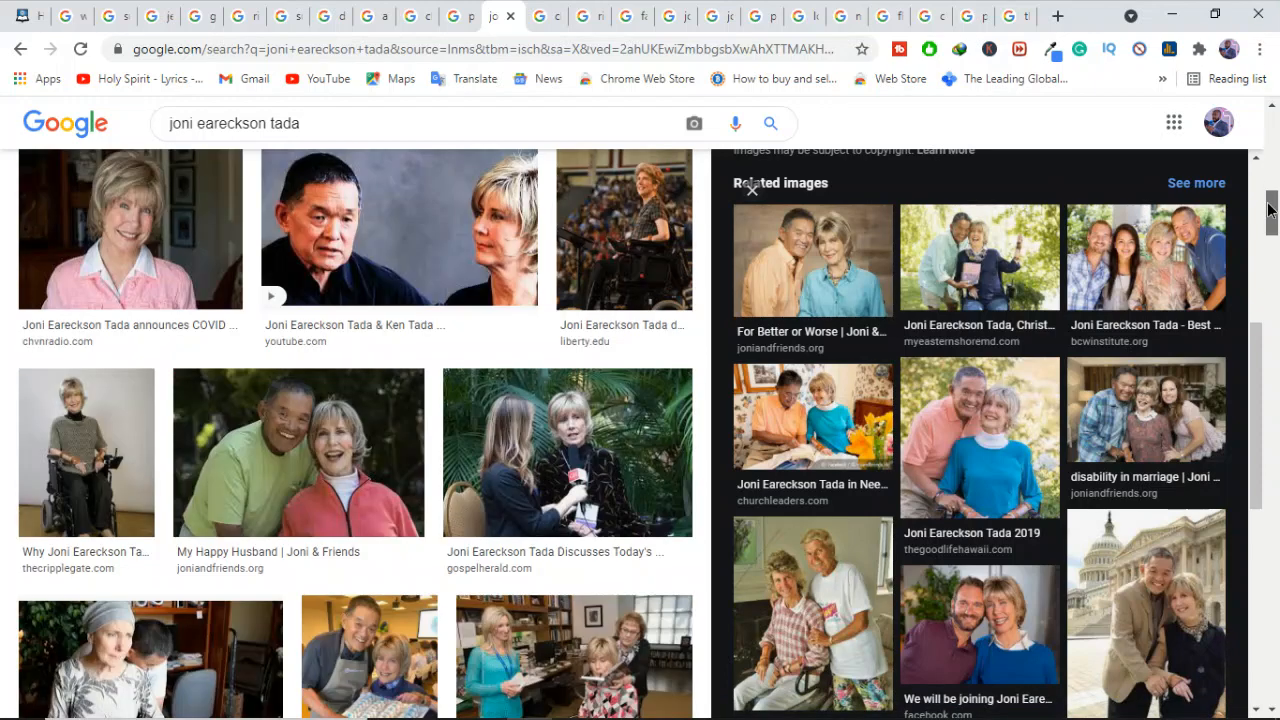
pyautogui.scroll(-3)
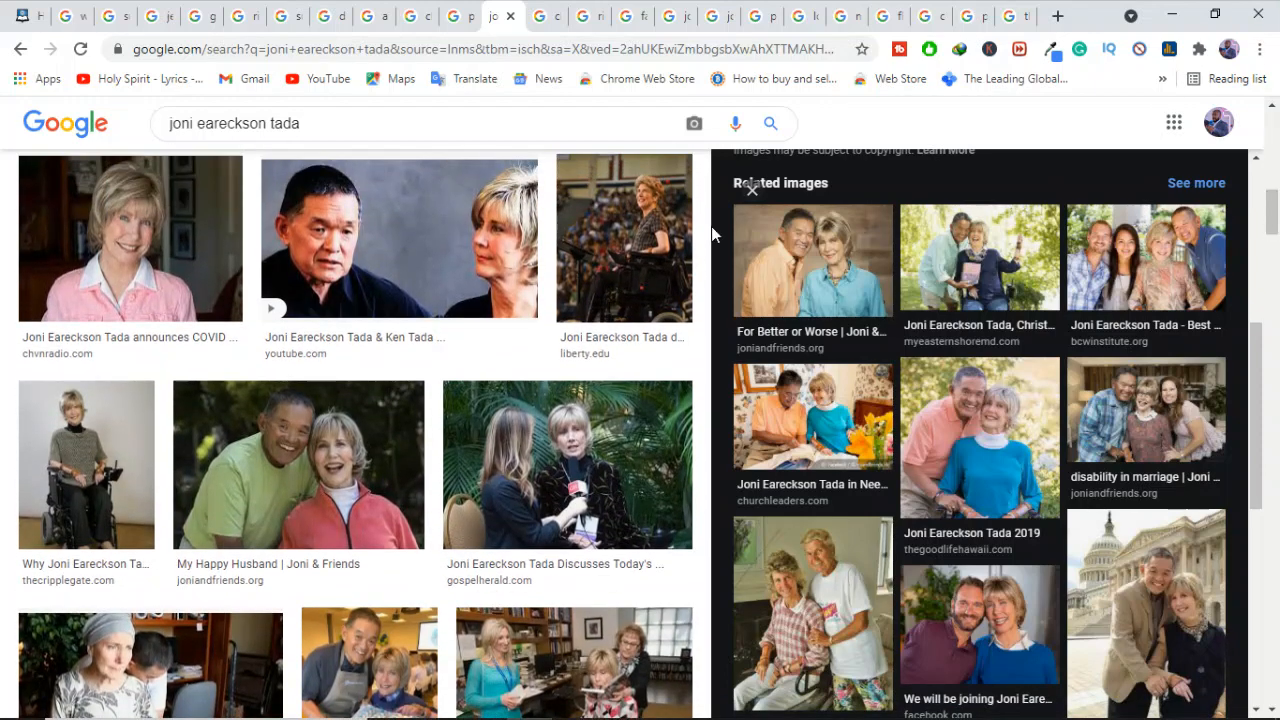
pyautogui.moveTo(568, 464)
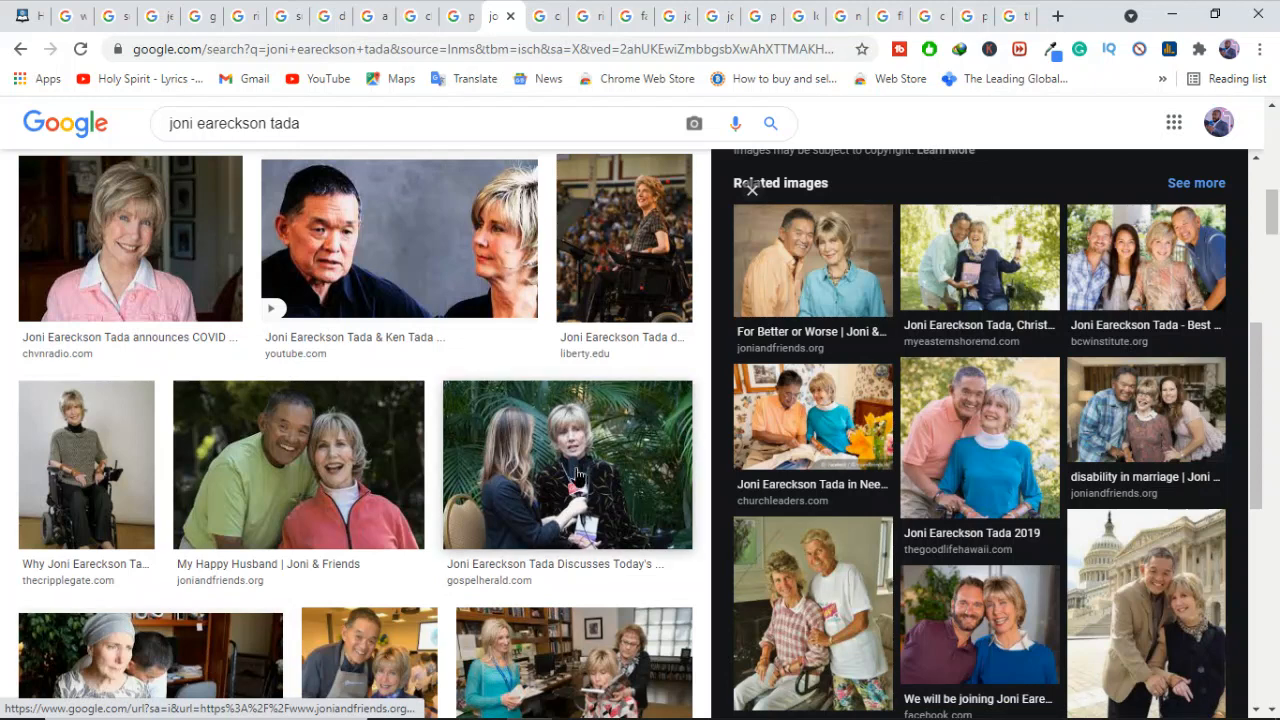
pyautogui.click(568, 464)
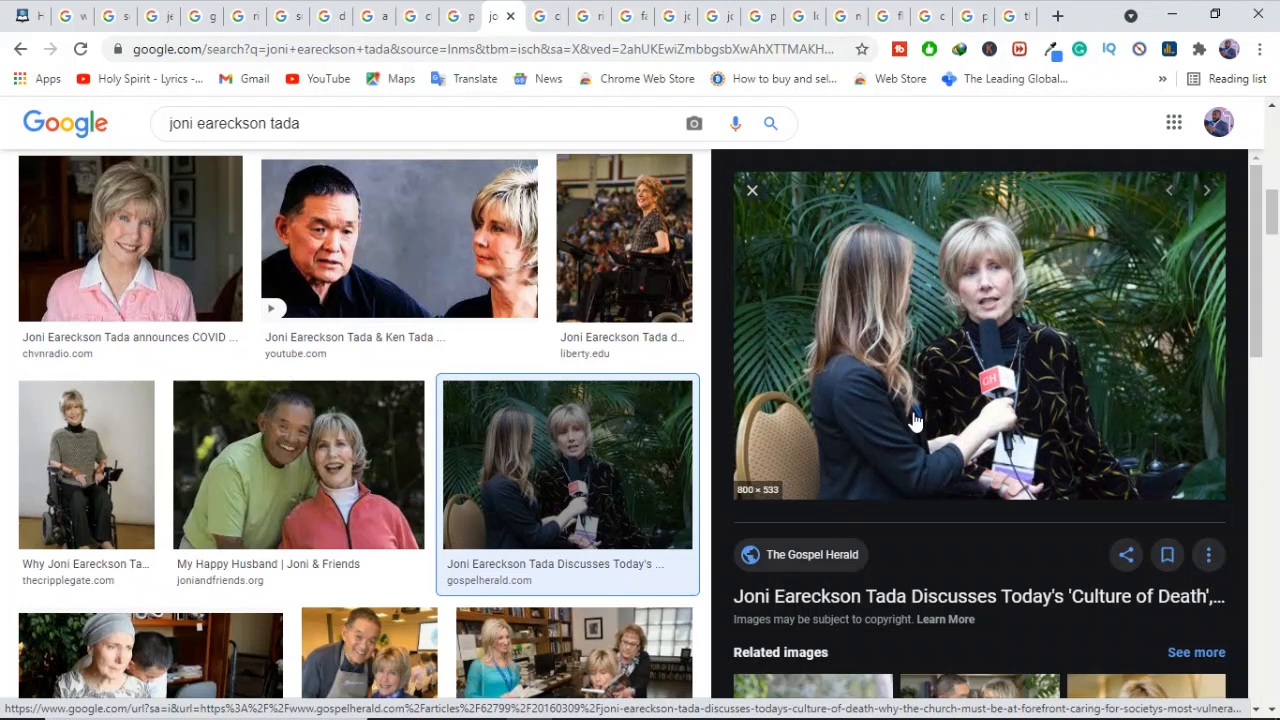
pyautogui.moveTo(736, 352)
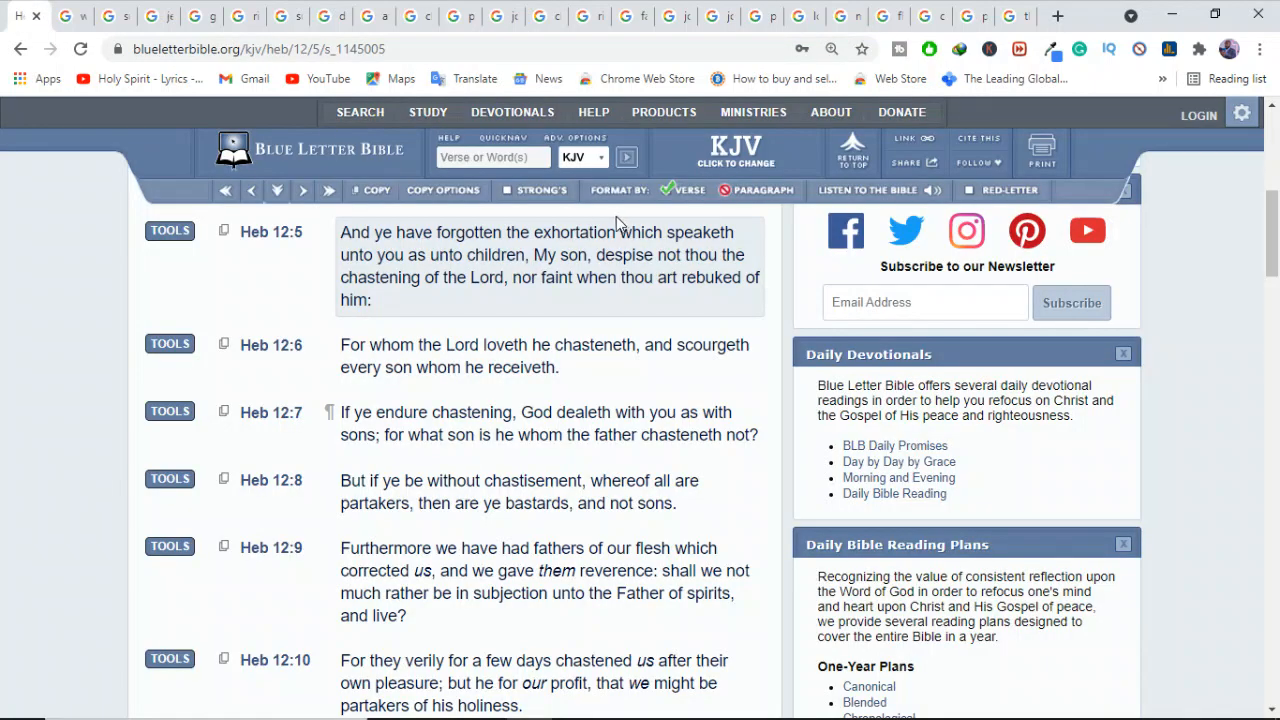
# Enter 'matt' in the Blue Letter Bible search box, then return to the Joni Eareckson Tada image results.
pyautogui.write('matt 6:19')
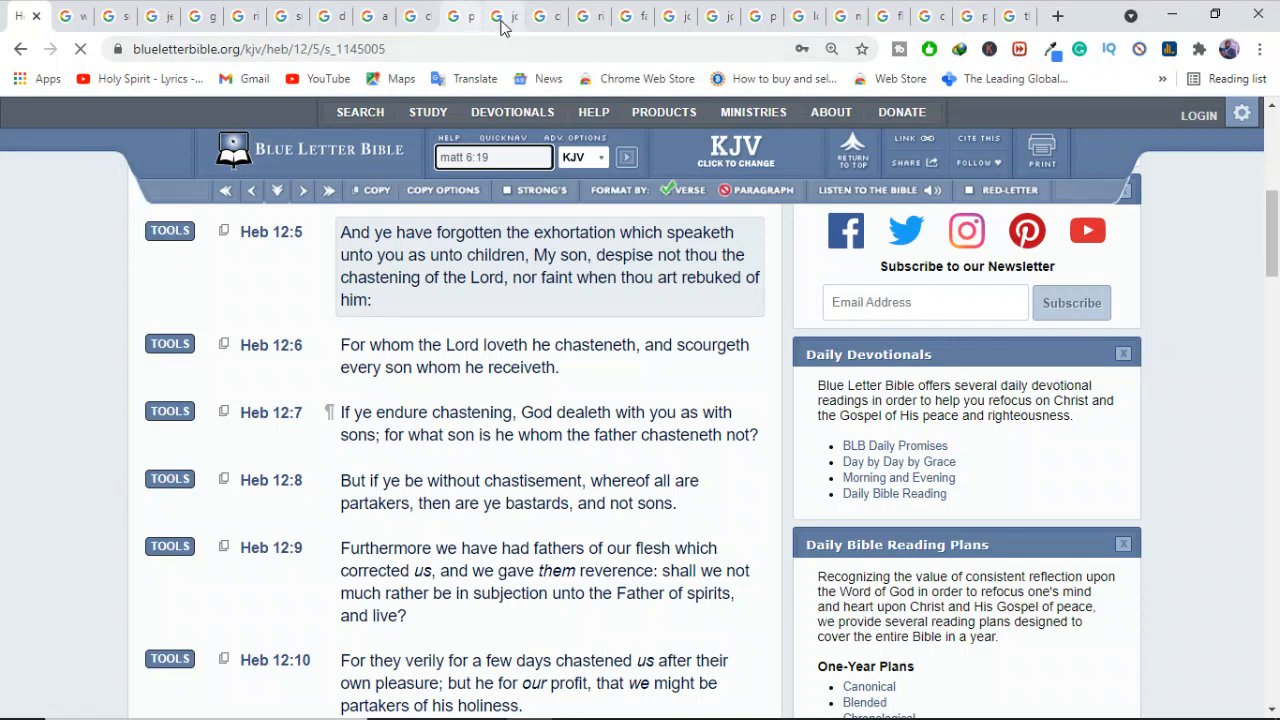
pyautogui.click(504, 16)
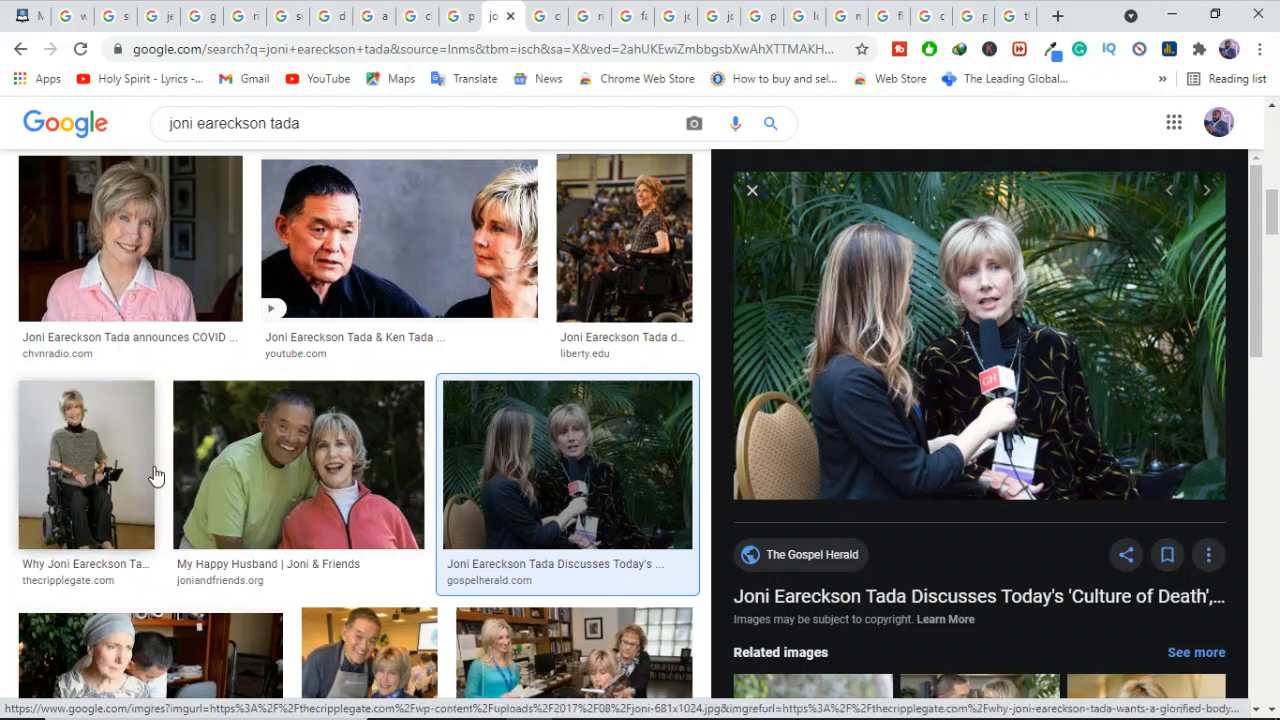
# Enlarge The Cripplegate portrait of Joni Eareckson Tada seated in her wheelchair.
pyautogui.click(84, 464)
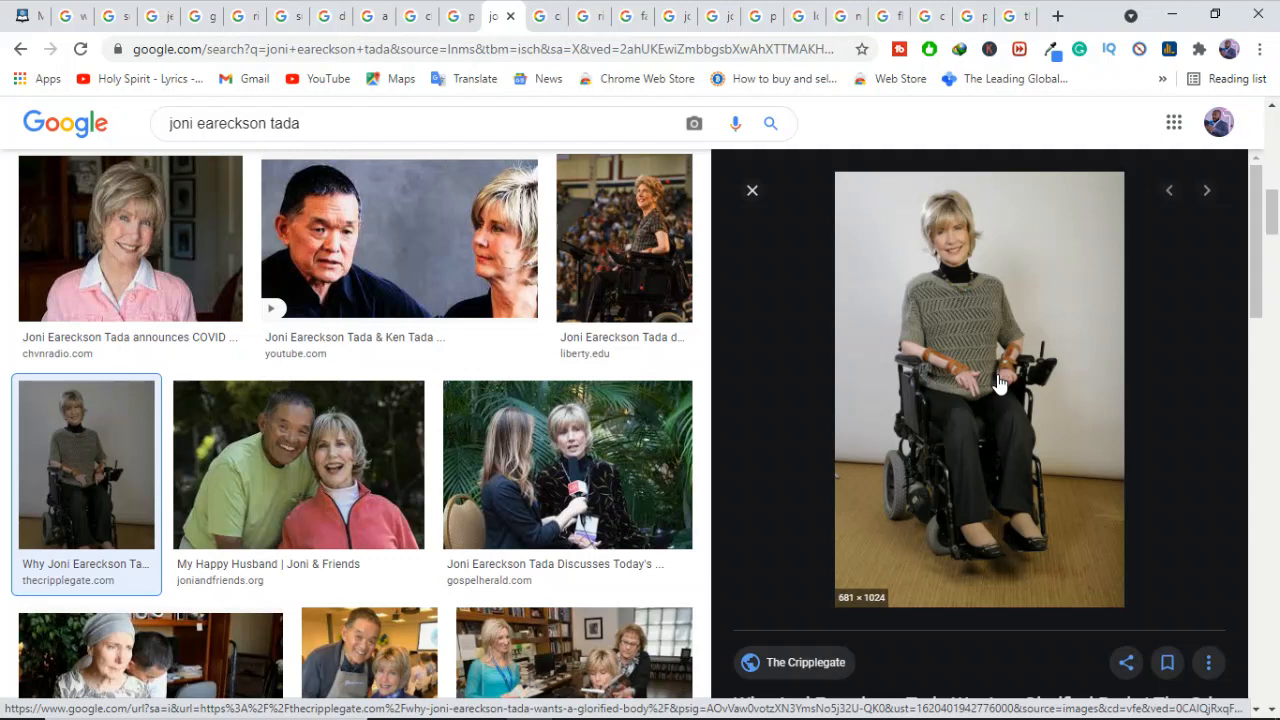
pyautogui.moveTo(1100, 296)
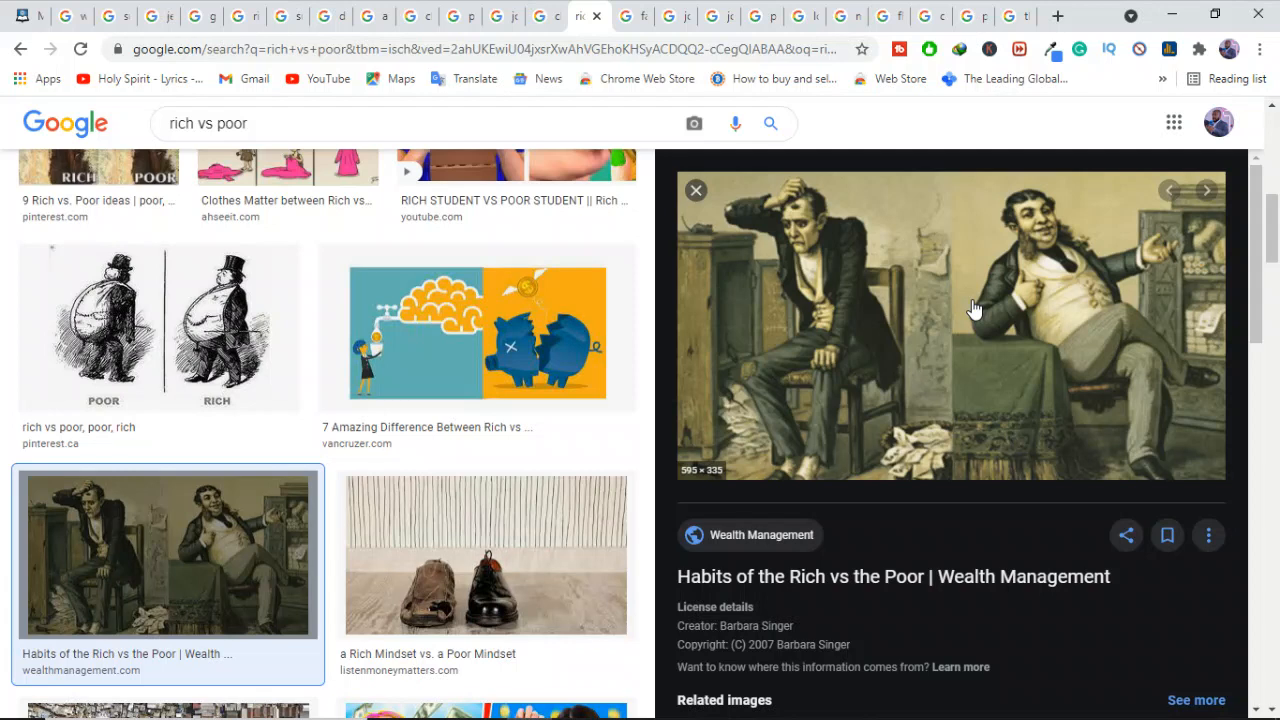
pyautogui.moveTo(1078, 290)
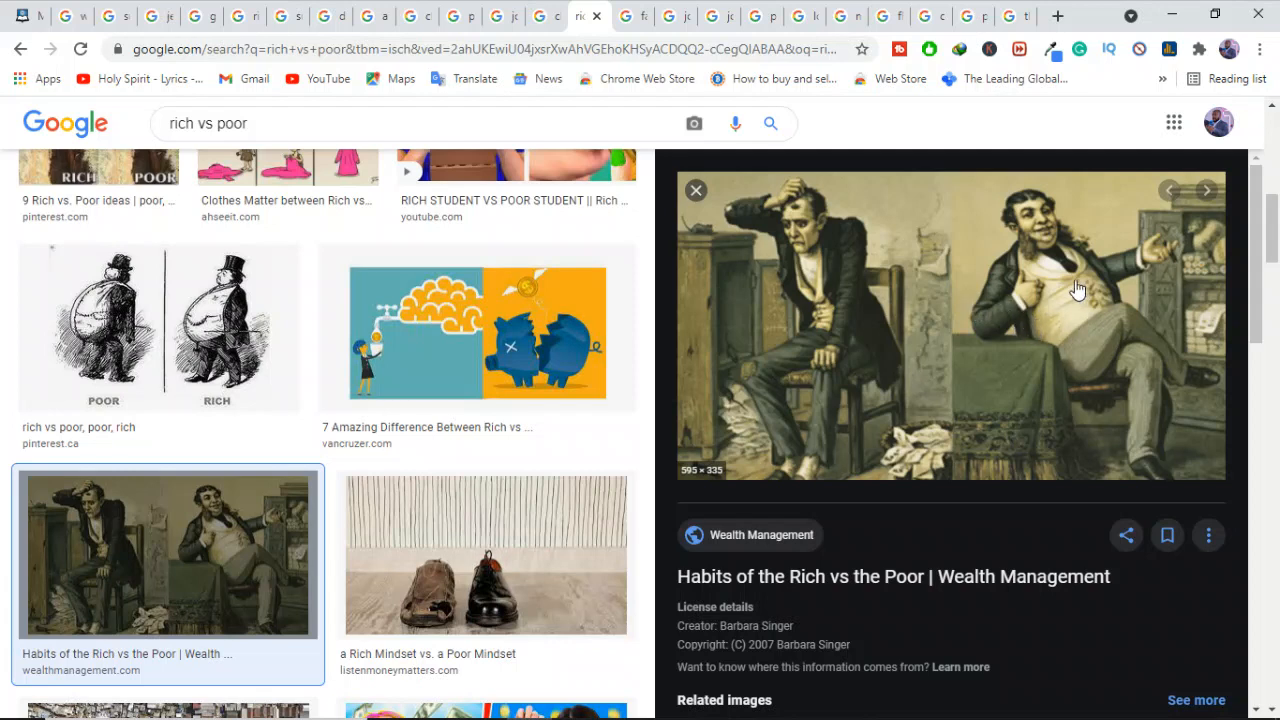
pyautogui.moveTo(1088, 360)
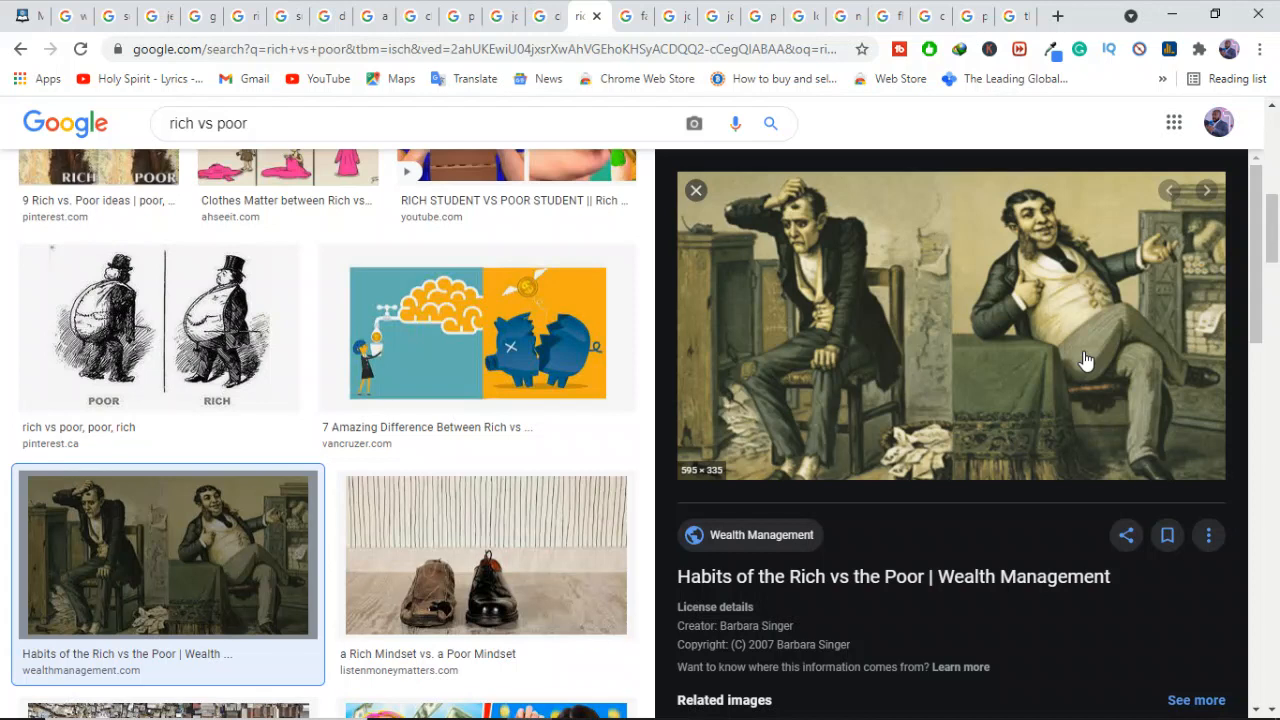
pyautogui.moveTo(820, 420)
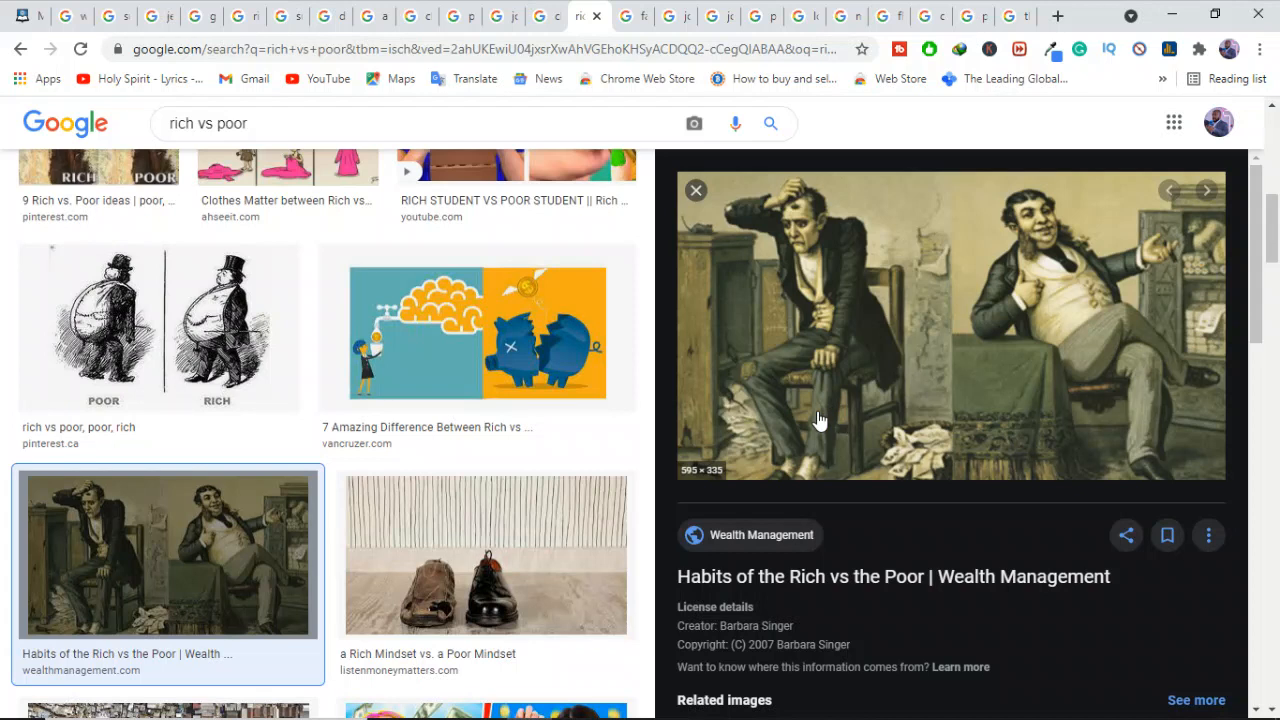
pyautogui.moveTo(1064, 408)
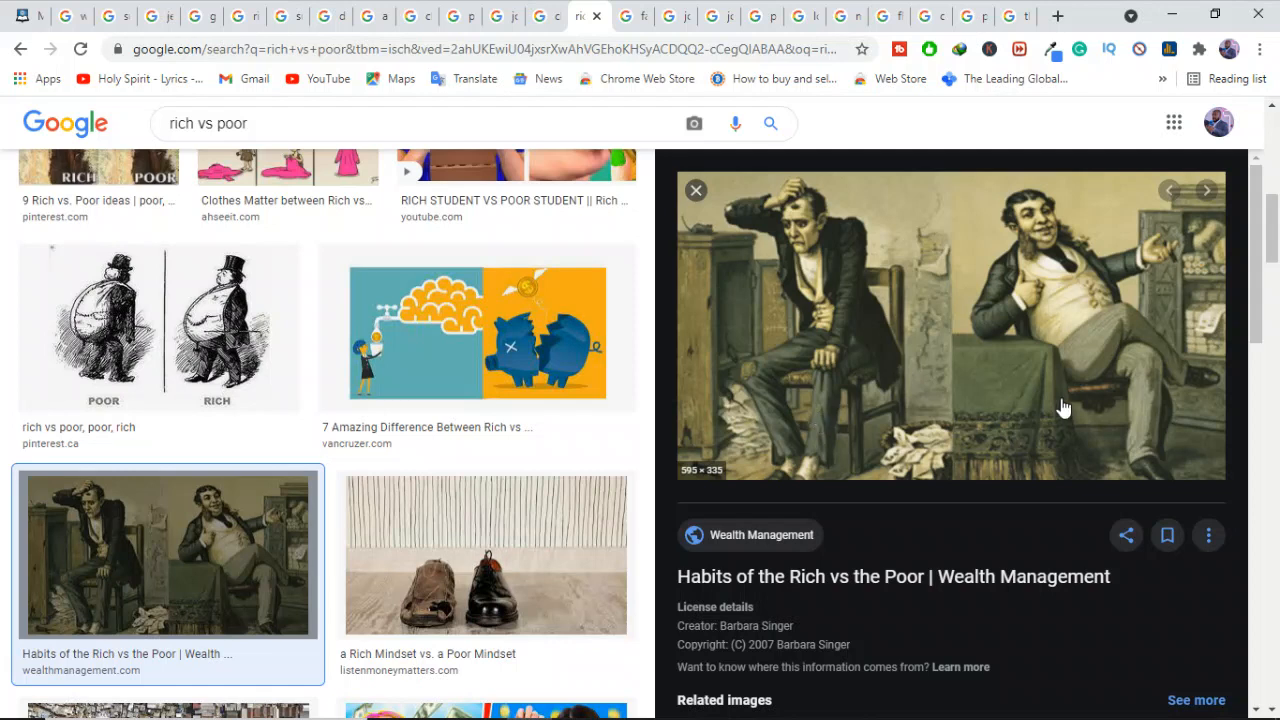
pyautogui.moveTo(1052, 390)
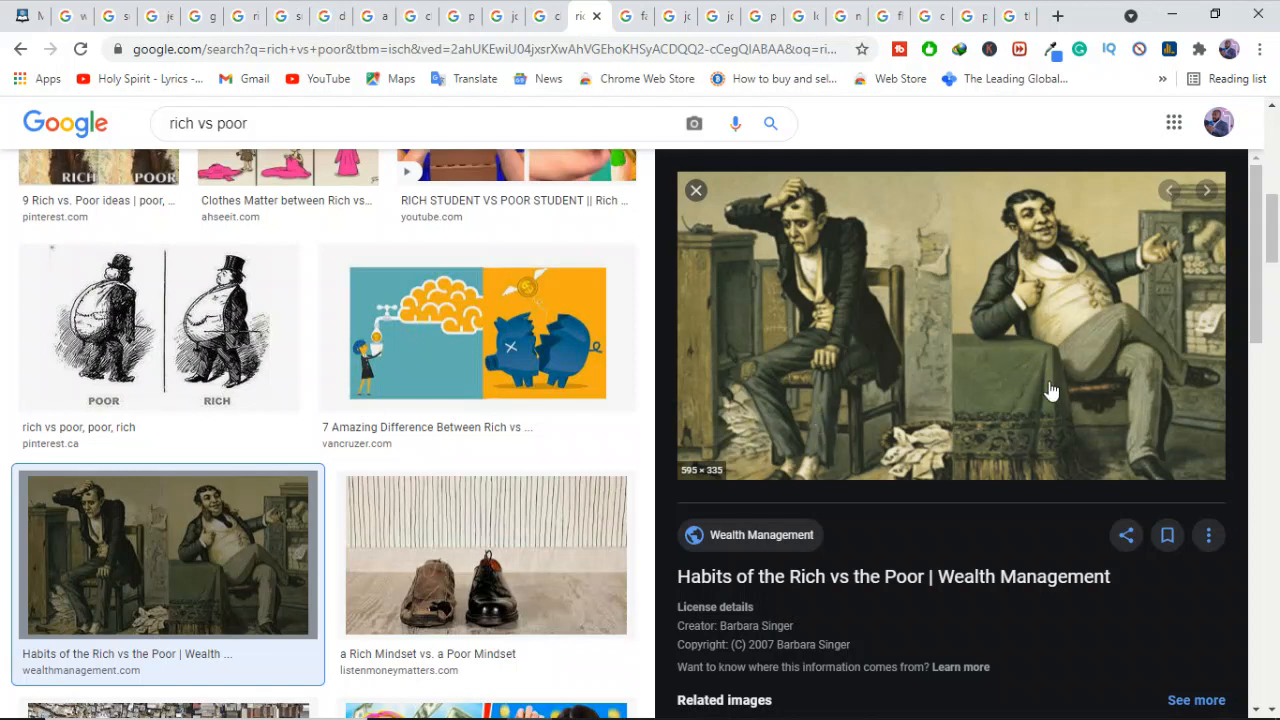
pyautogui.moveTo(796, 356)
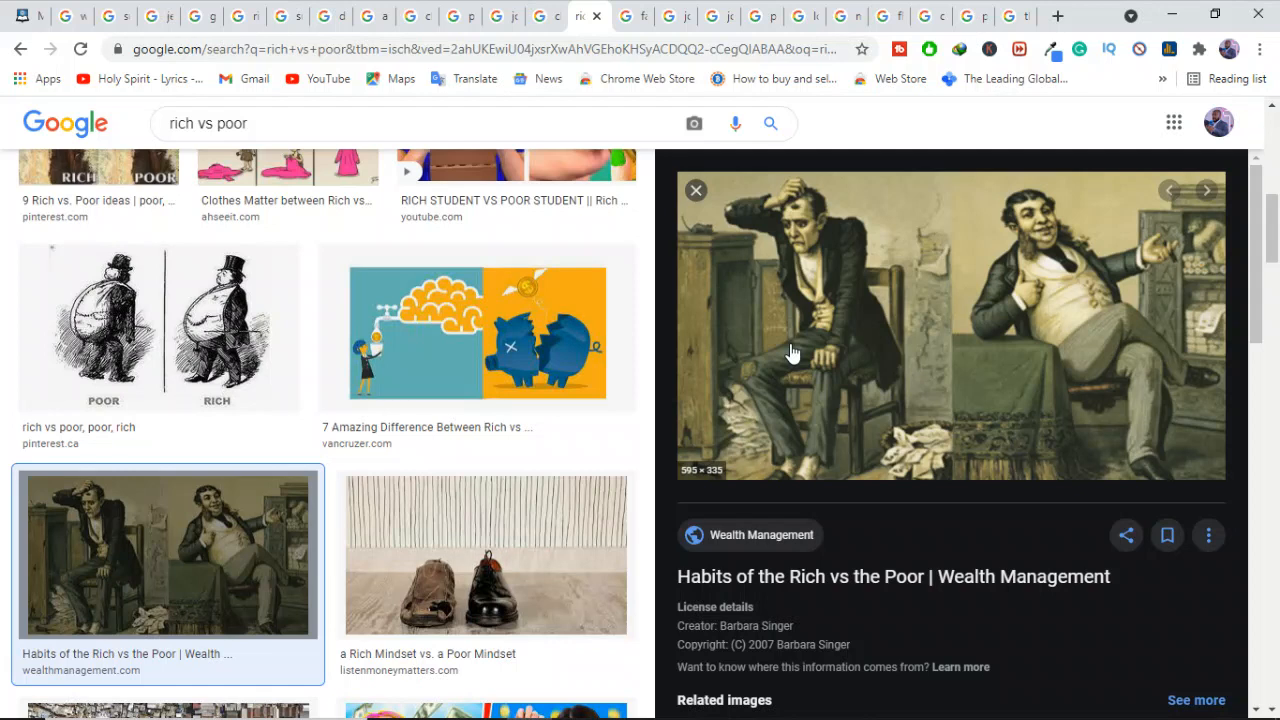
pyautogui.moveTo(904, 300)
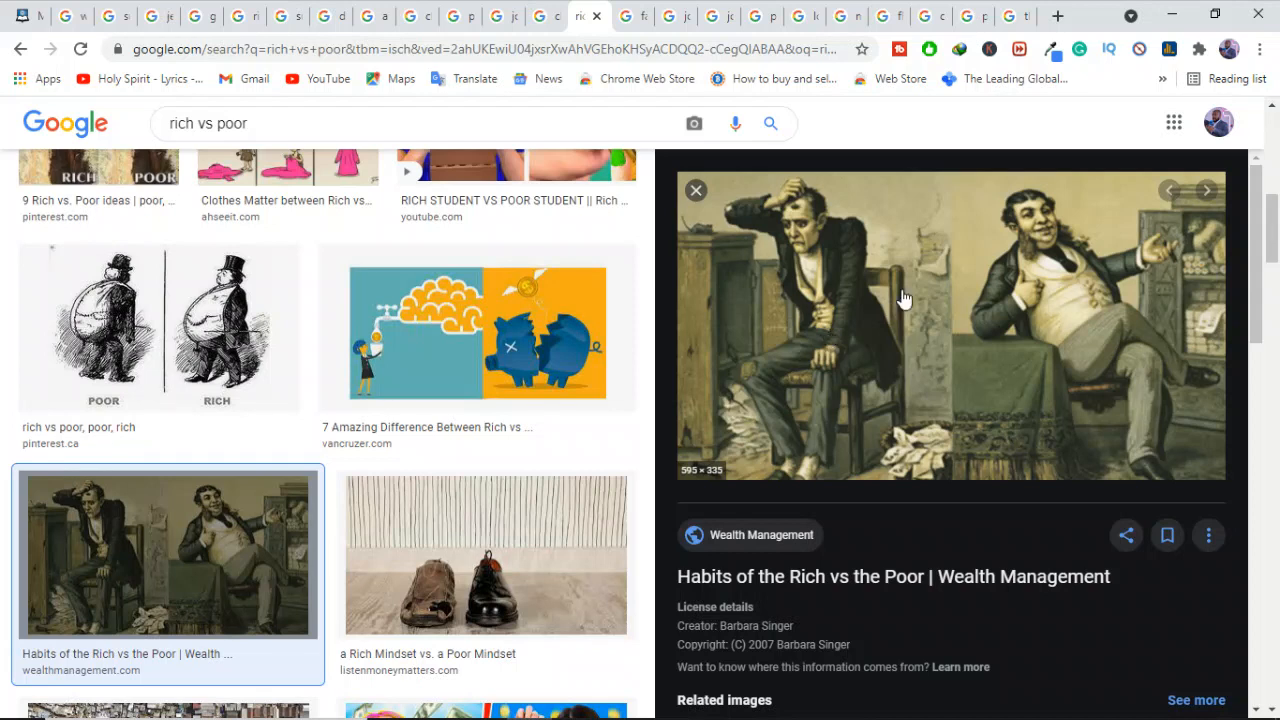
pyautogui.moveTo(1076, 360)
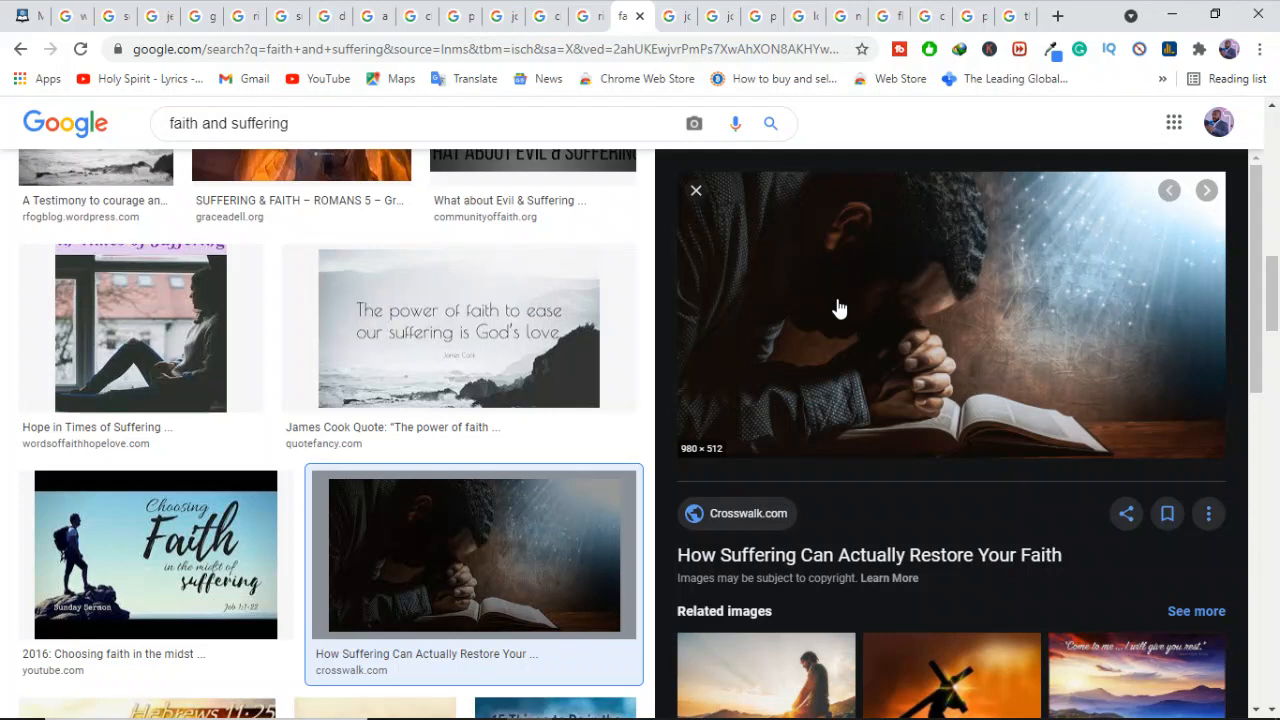
pyautogui.moveTo(882, 330)
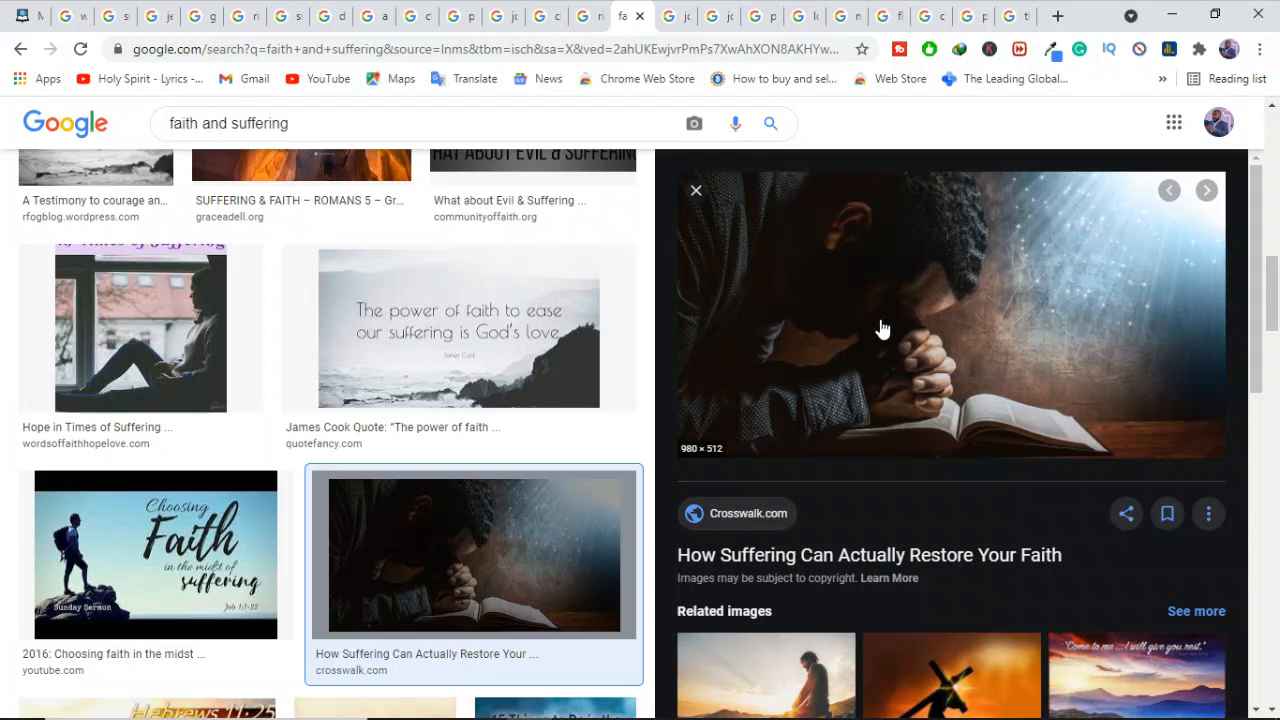
pyautogui.moveTo(924, 364)
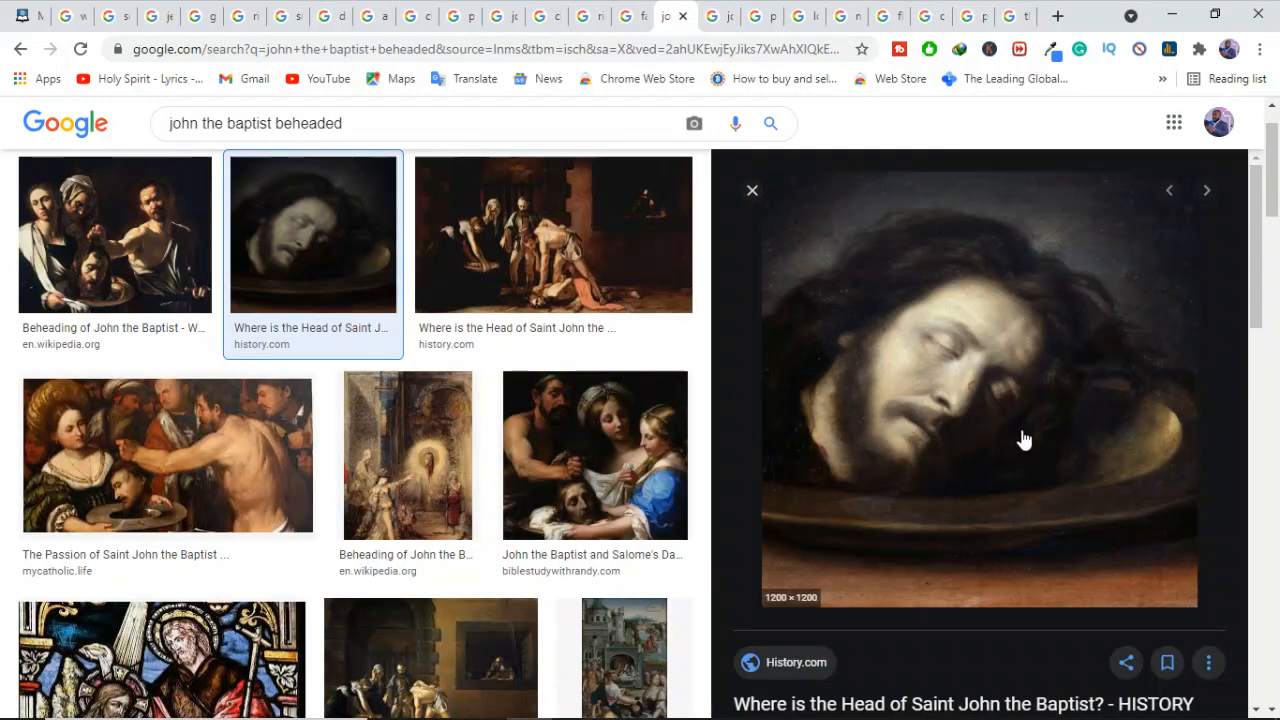
pyautogui.moveTo(958, 478)
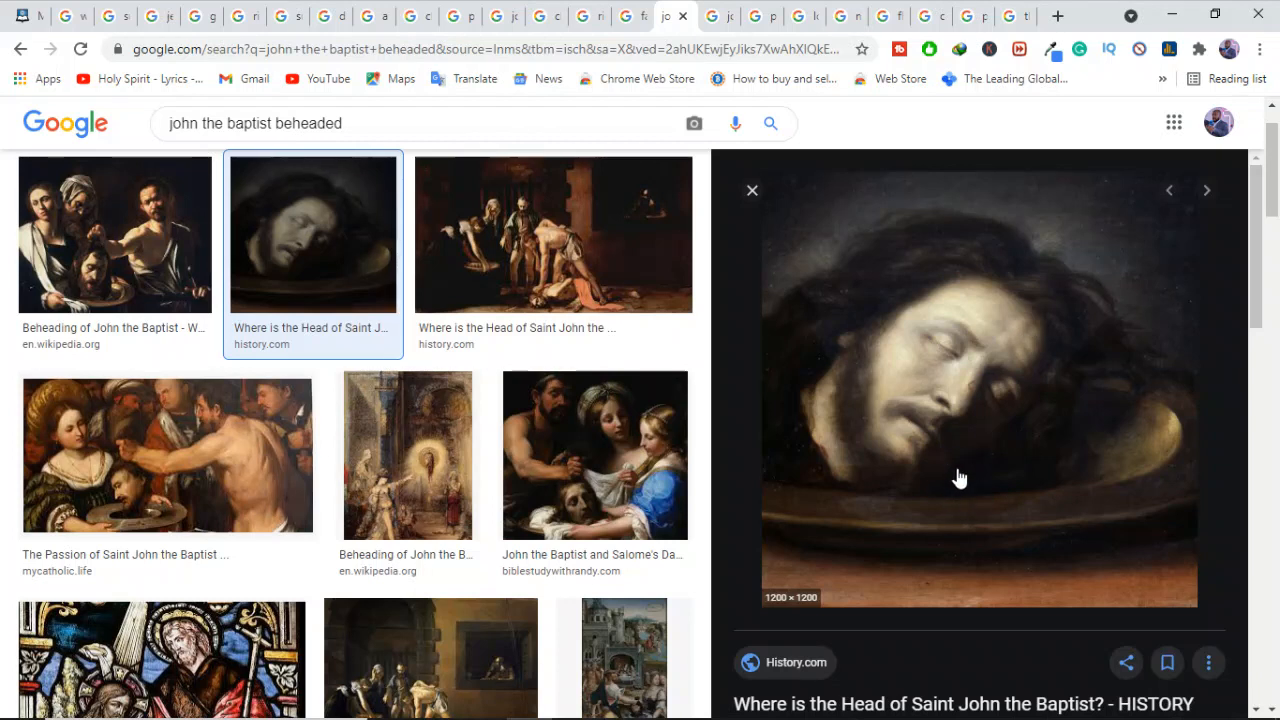
pyautogui.moveTo(1000, 452)
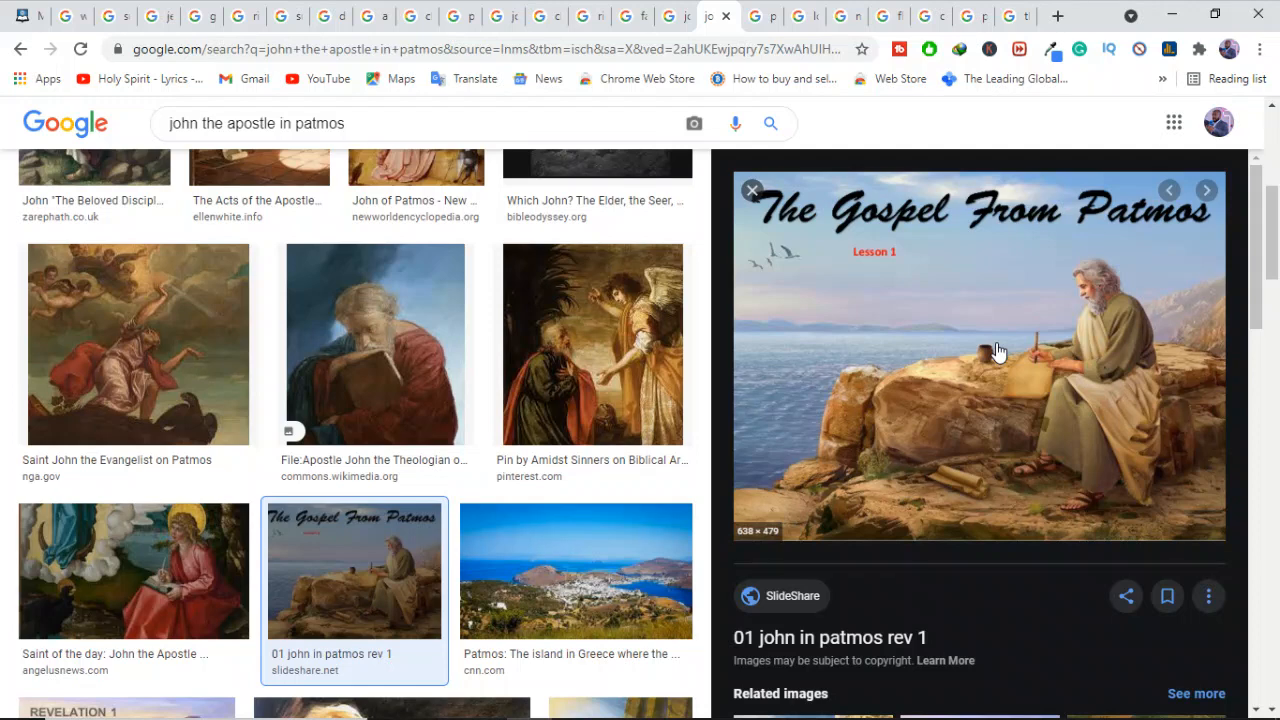
pyautogui.moveTo(764, 16)
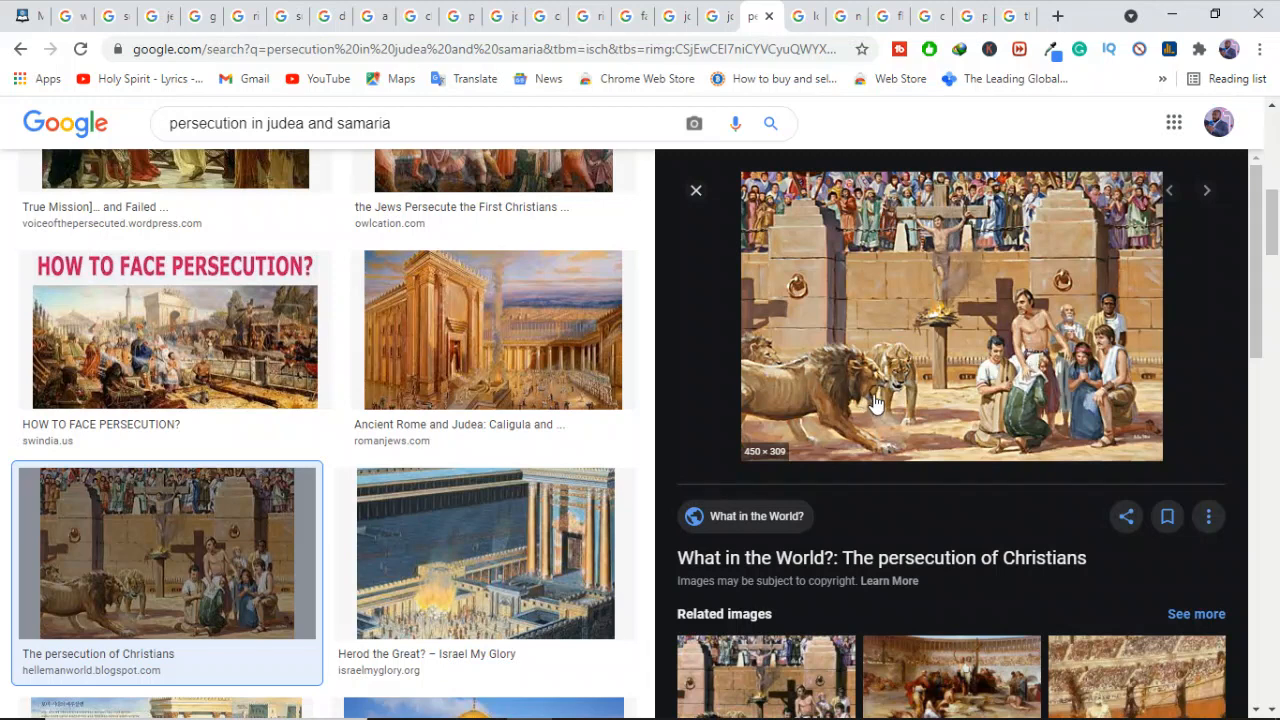
pyautogui.moveTo(850, 374)
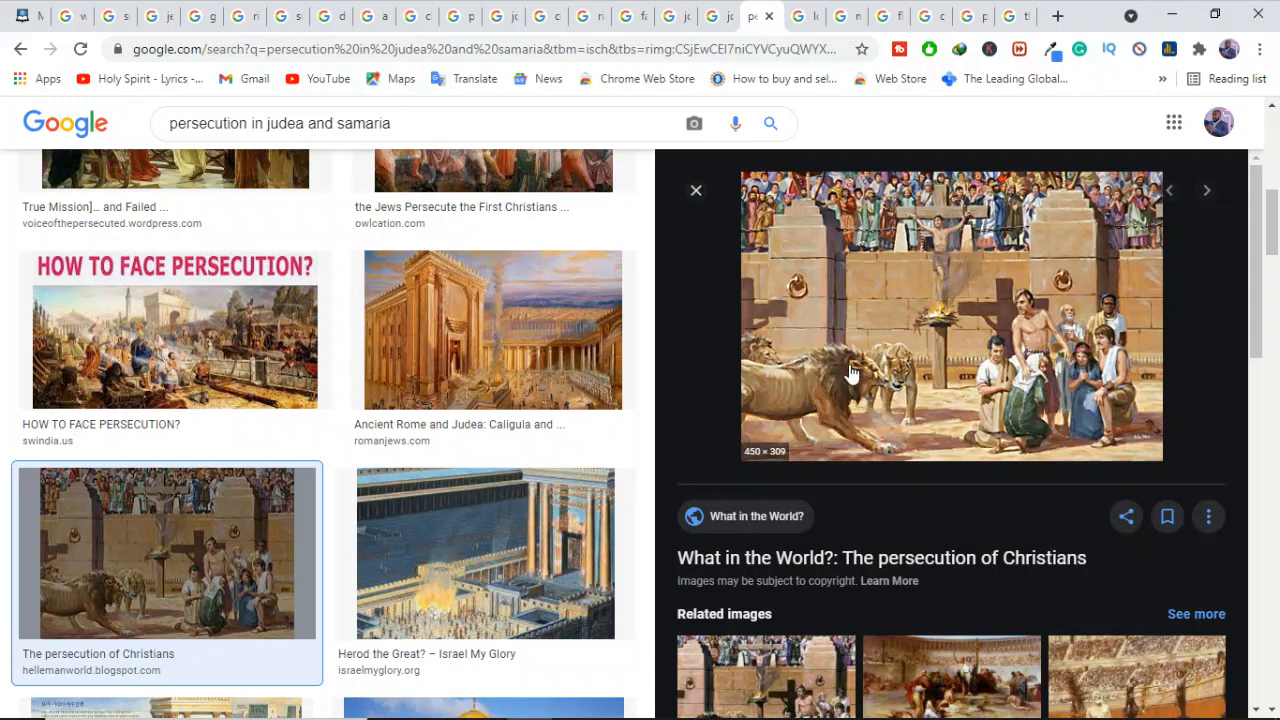
pyautogui.moveTo(1022, 372)
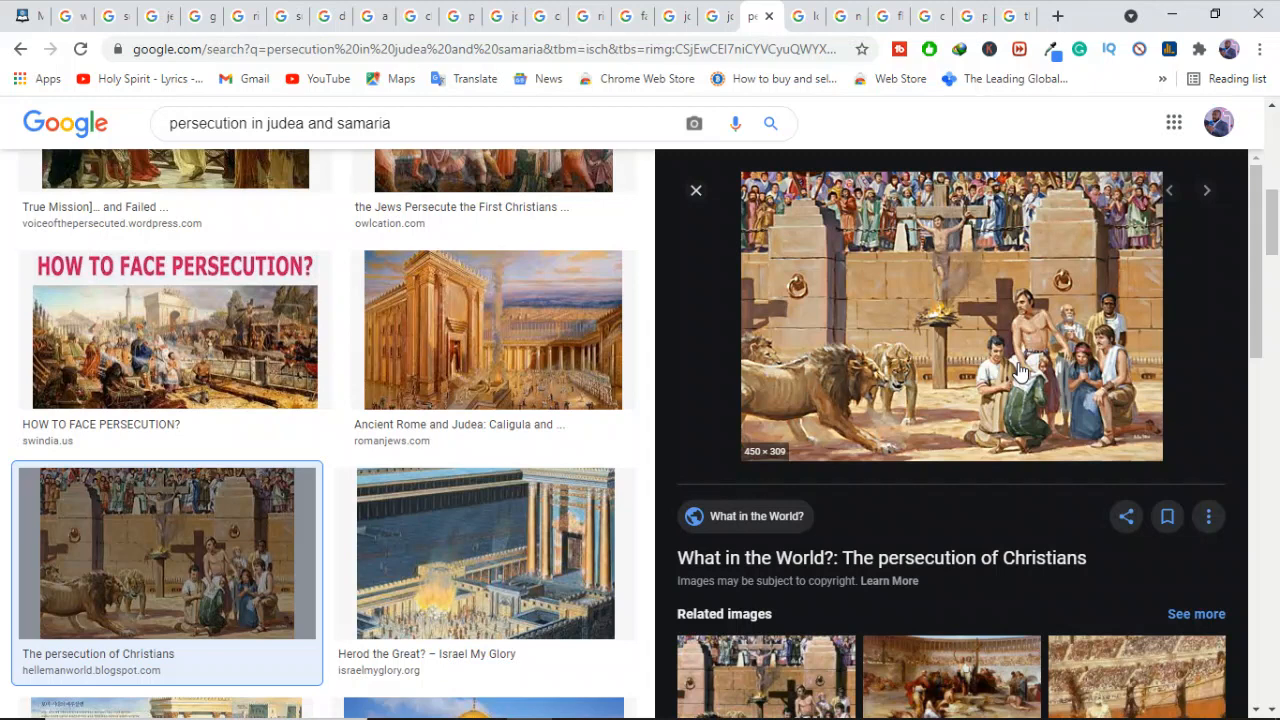
pyautogui.moveTo(932, 152)
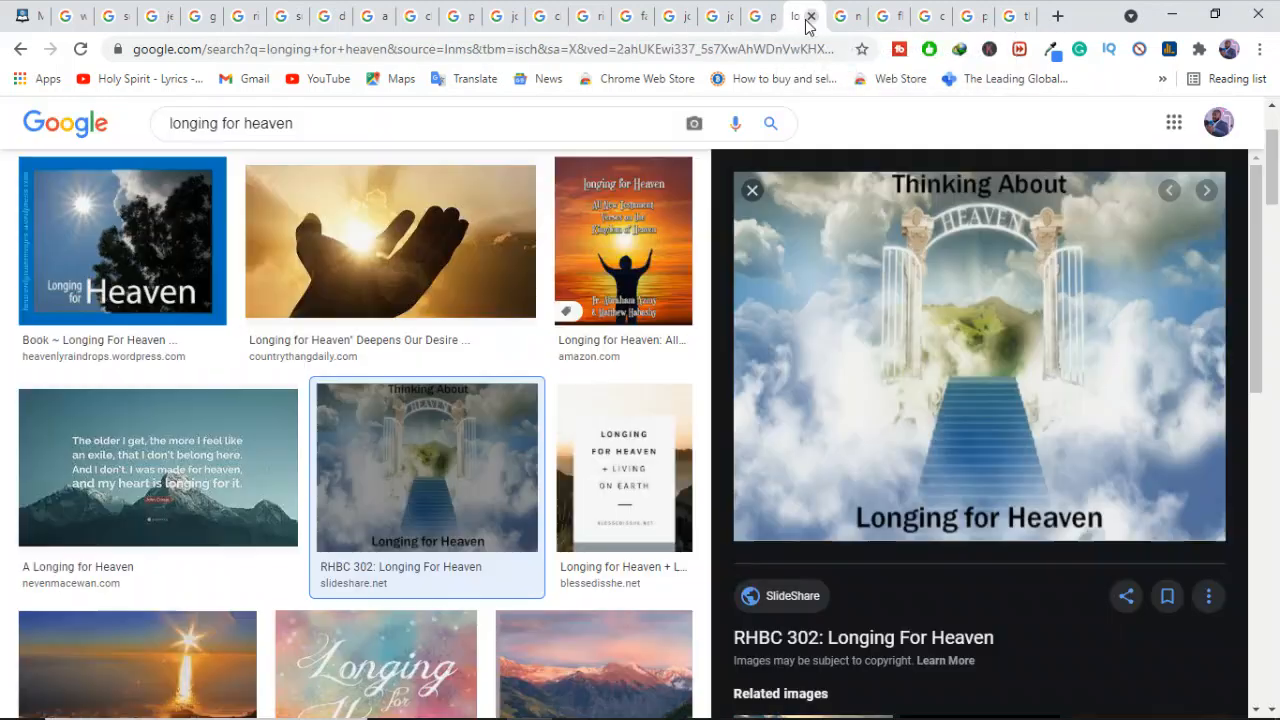
pyautogui.moveTo(1014, 338)
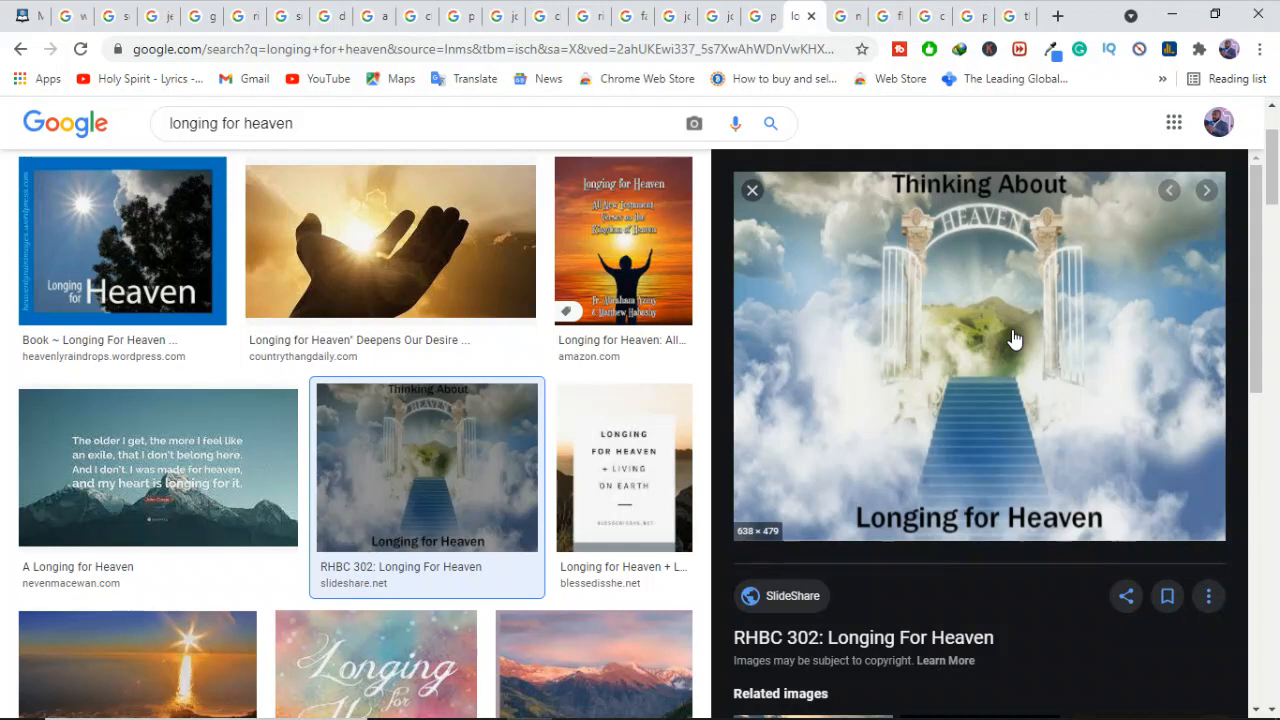
pyautogui.moveTo(996, 348)
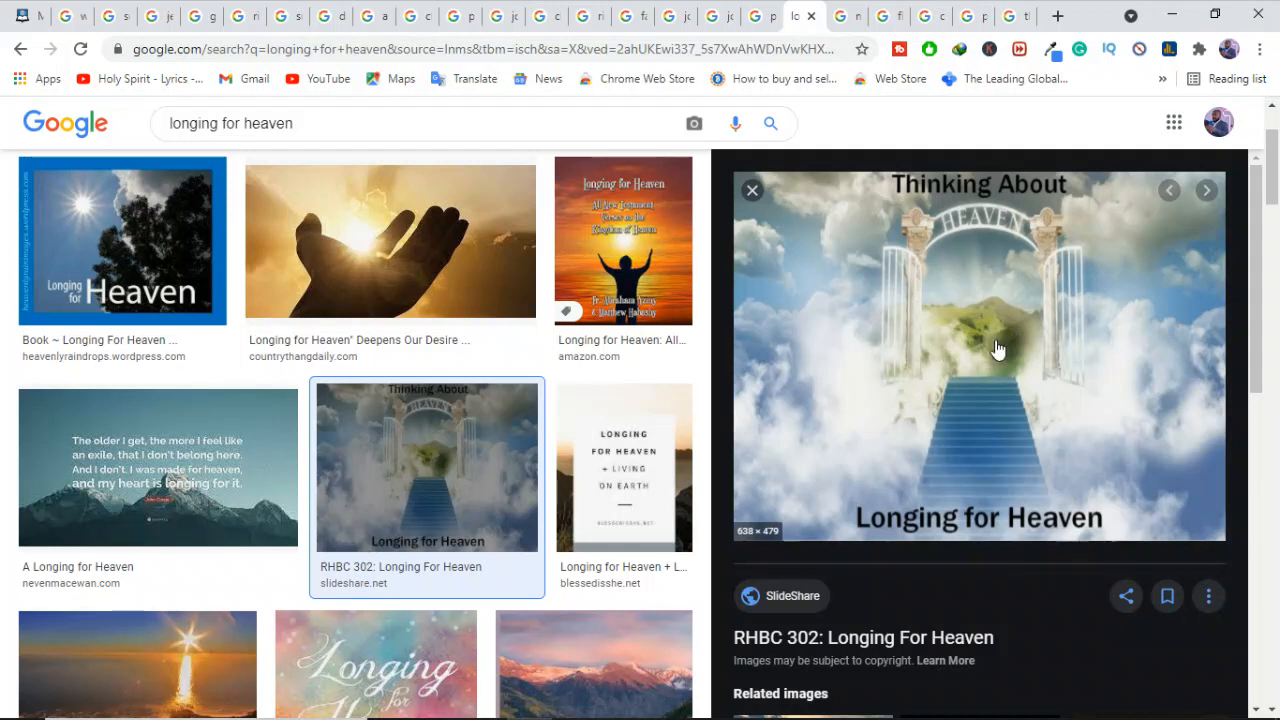
pyautogui.moveTo(950, 428)
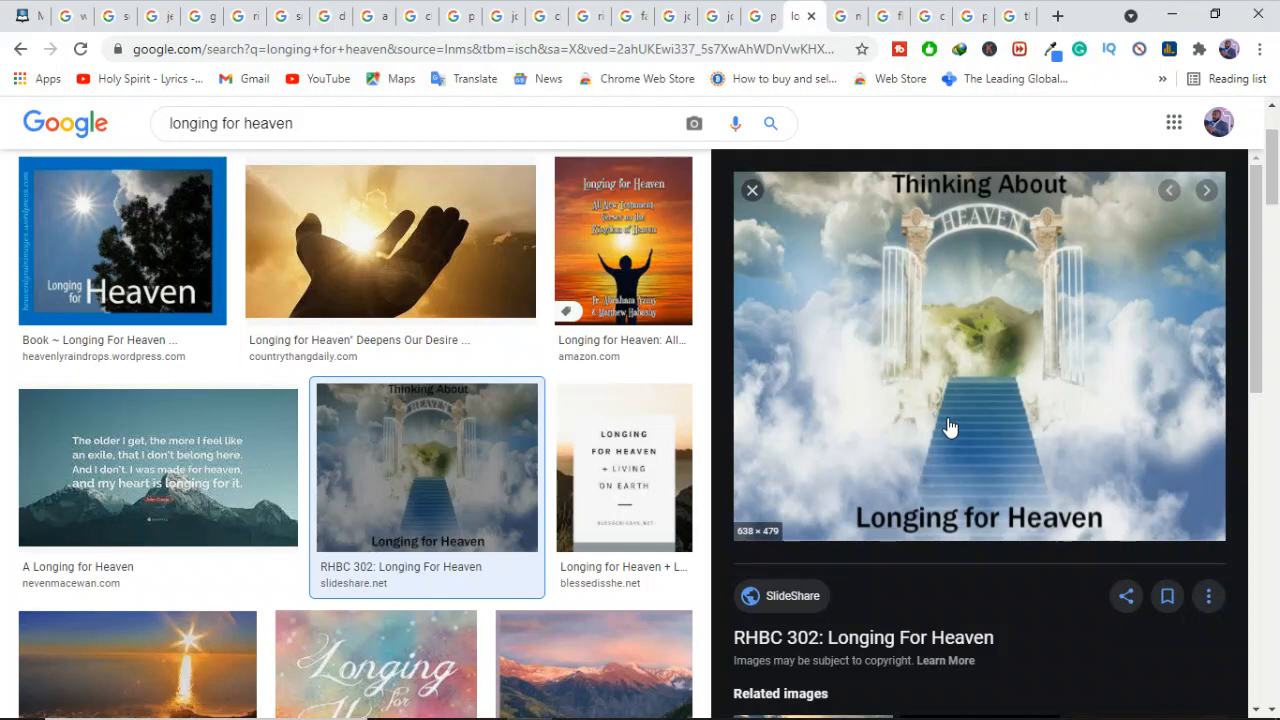
pyautogui.moveTo(900, 20)
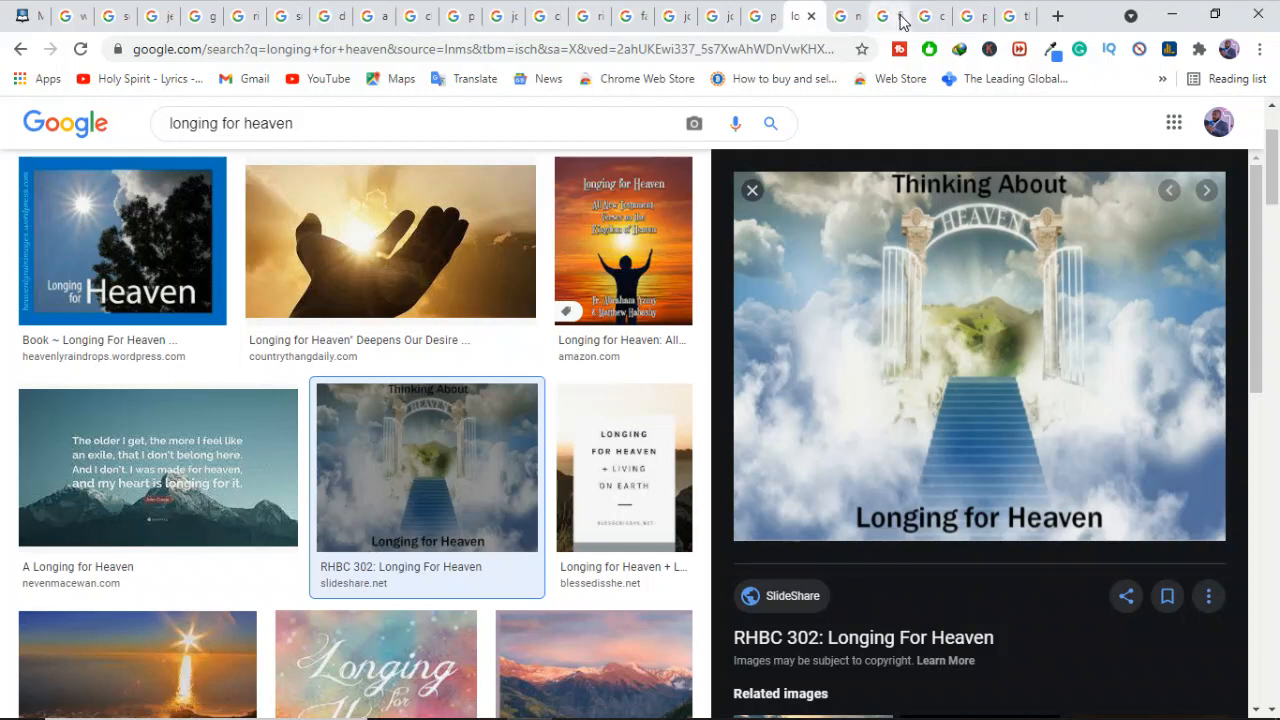
# Switch to the 'moses runs' results with JW.org's Moses Flees From Egypt illustration enlarged.
pyautogui.click(844, 16)
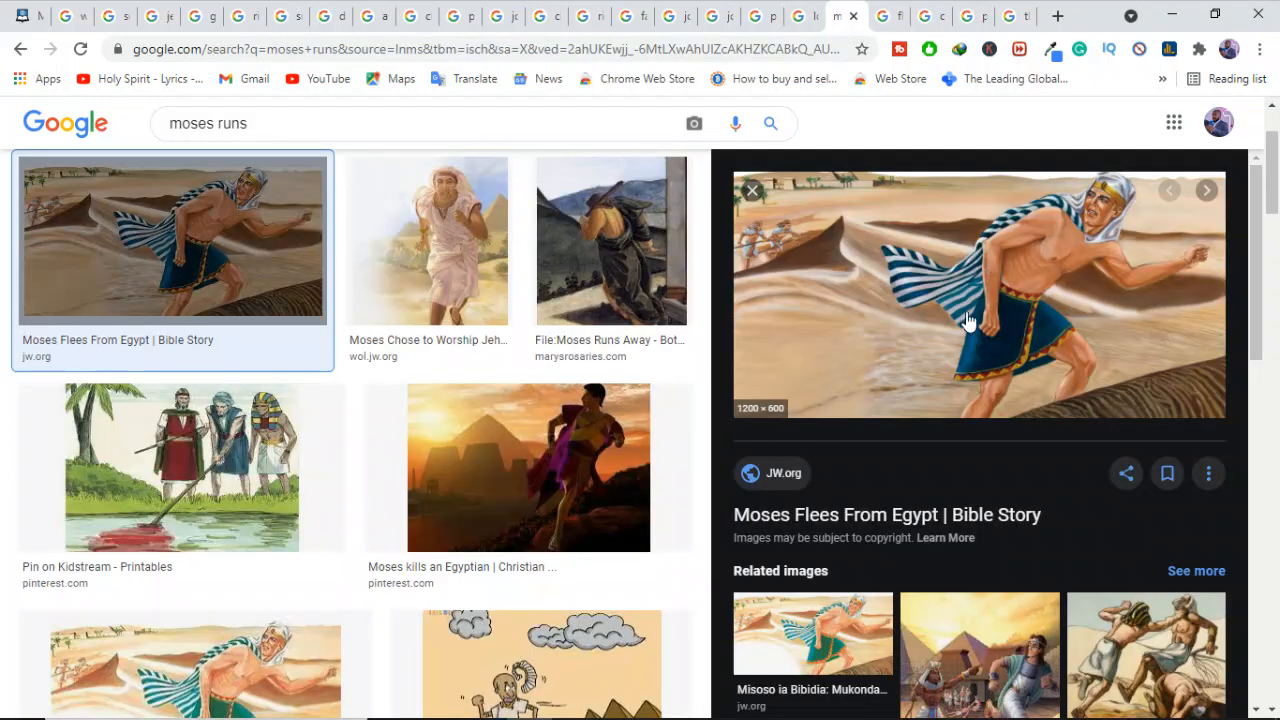
pyautogui.moveTo(950, 338)
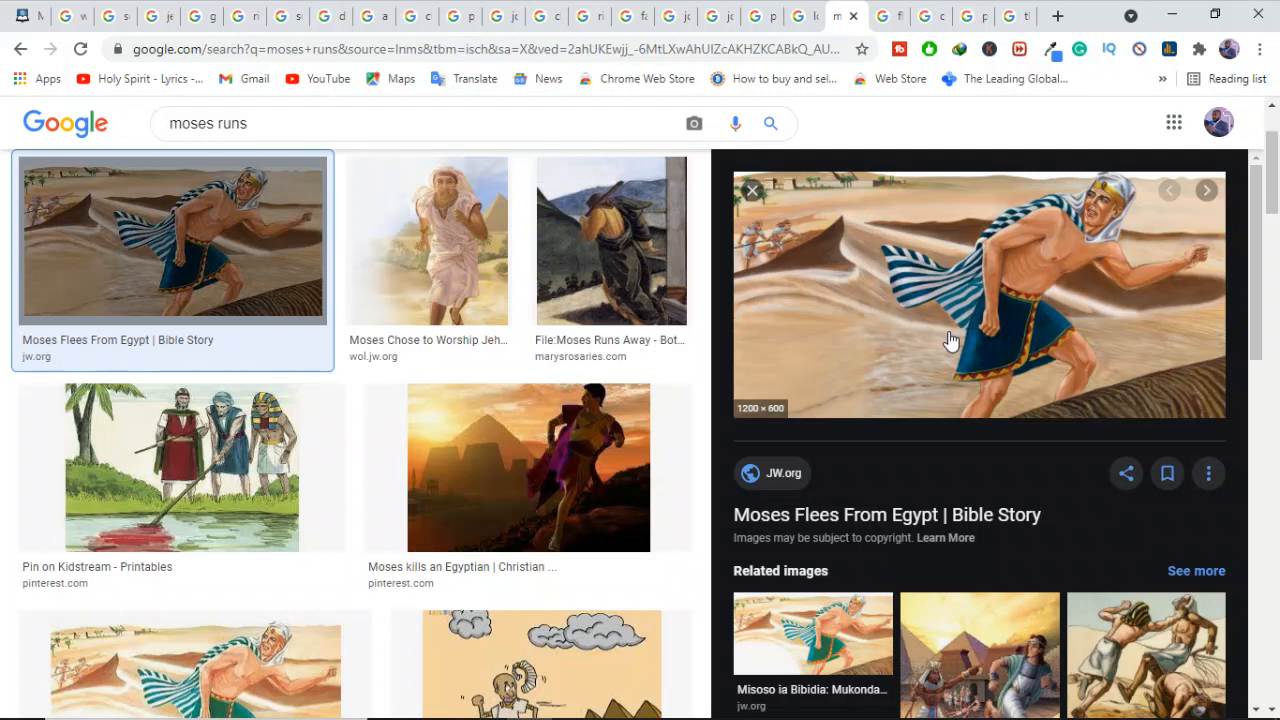
pyautogui.moveTo(660, 96)
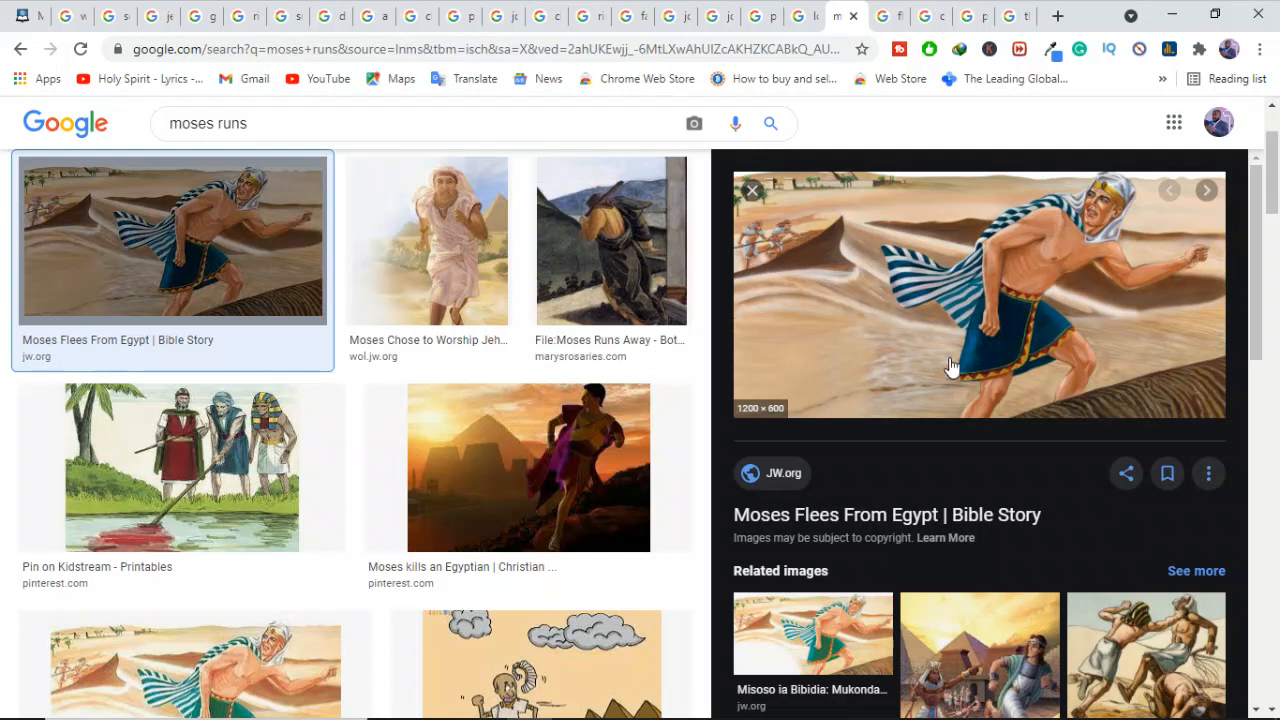
pyautogui.moveTo(896, 342)
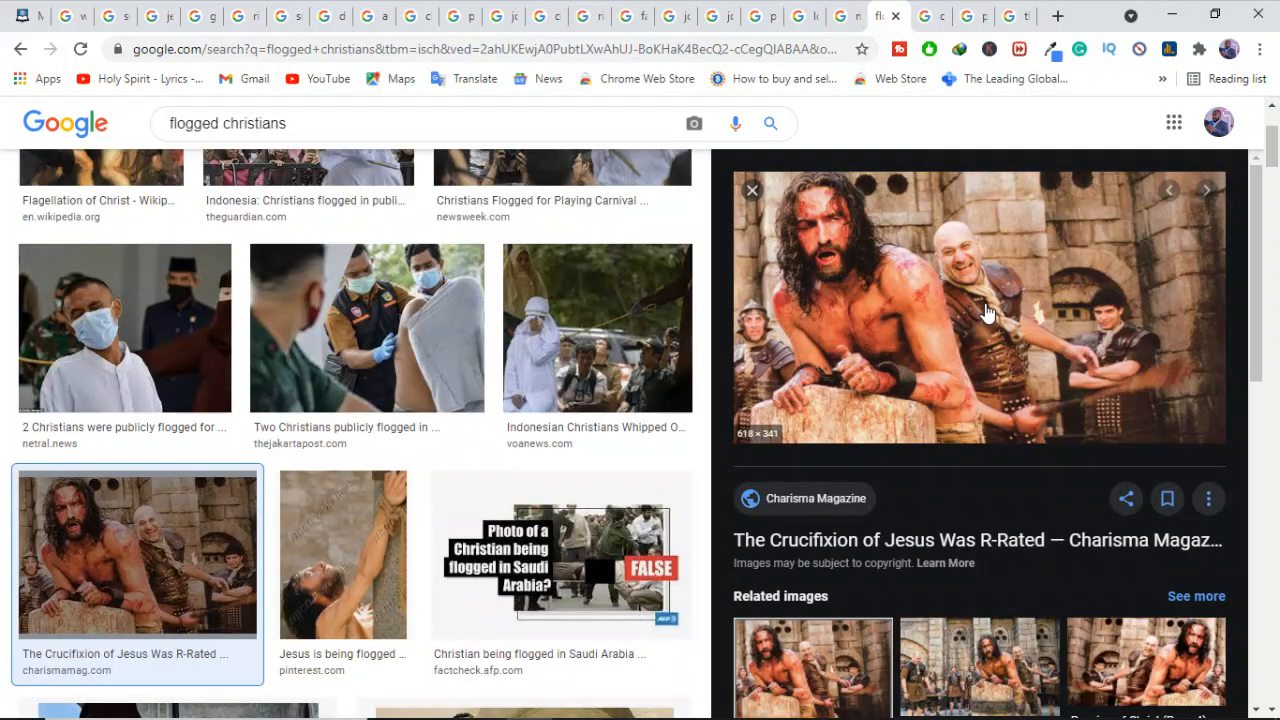
pyautogui.moveTo(1112, 384)
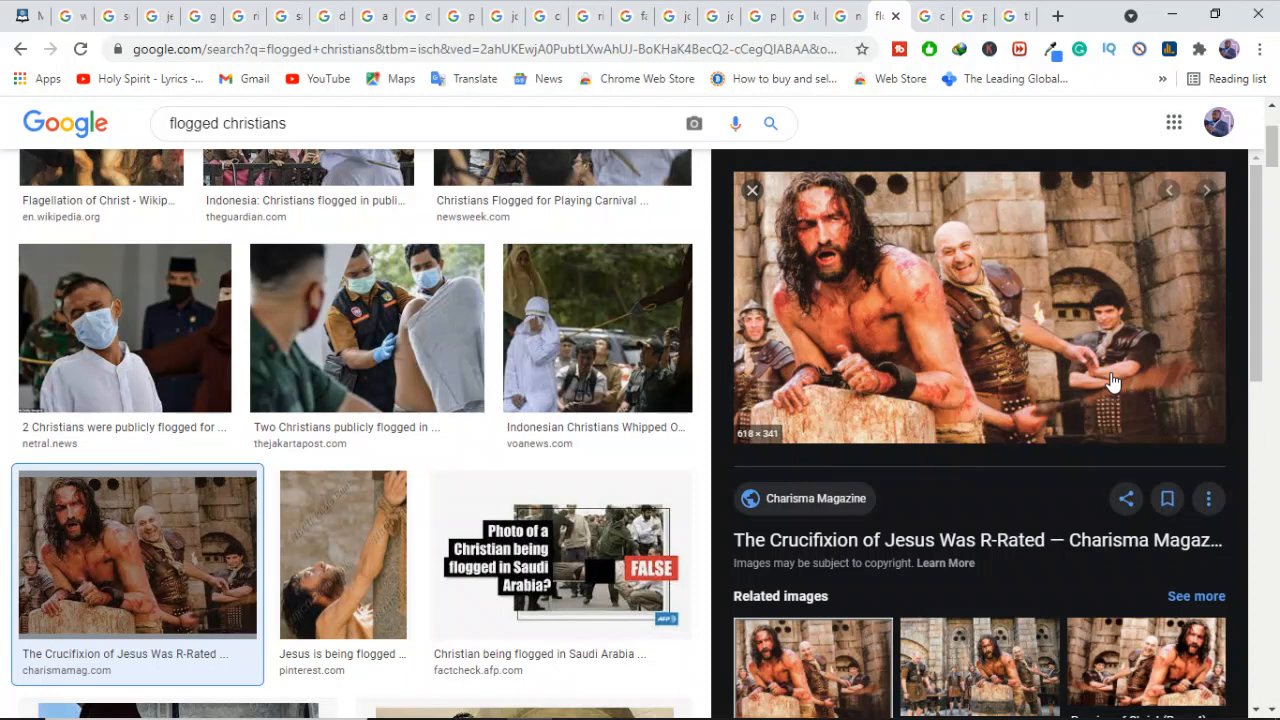
pyautogui.moveTo(940, 338)
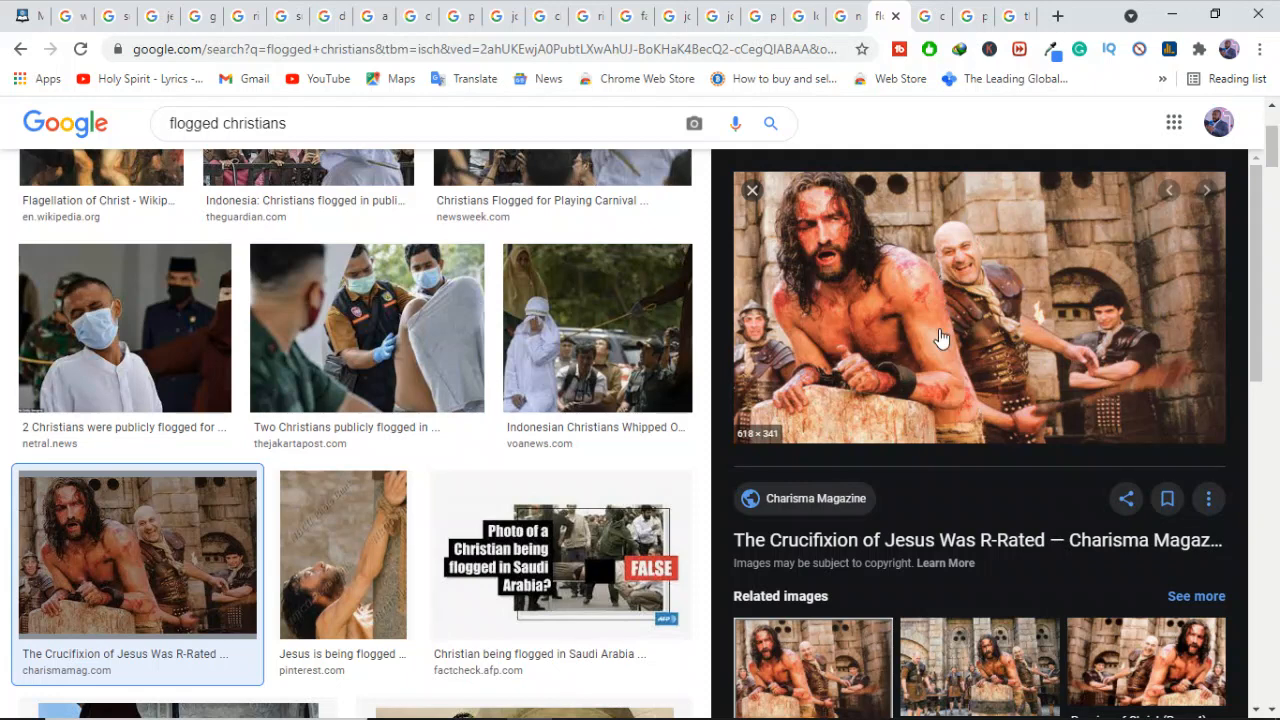
pyautogui.moveTo(844, 404)
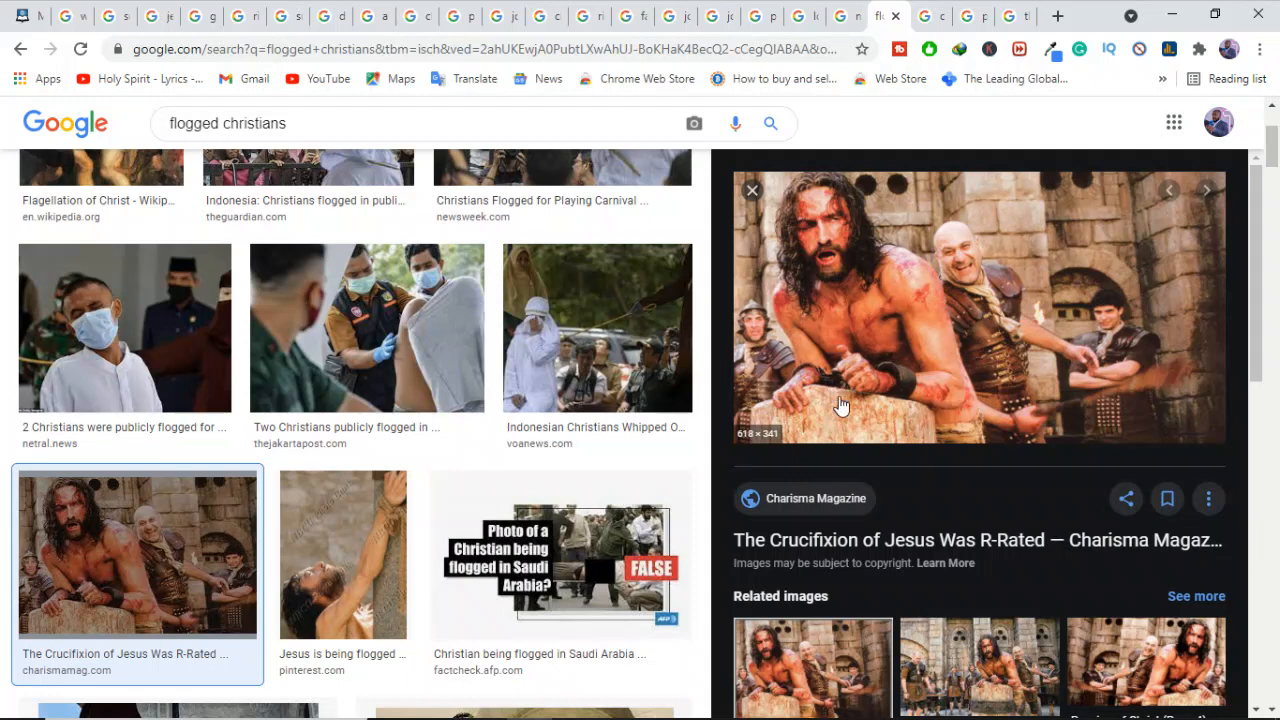
pyautogui.moveTo(848, 392)
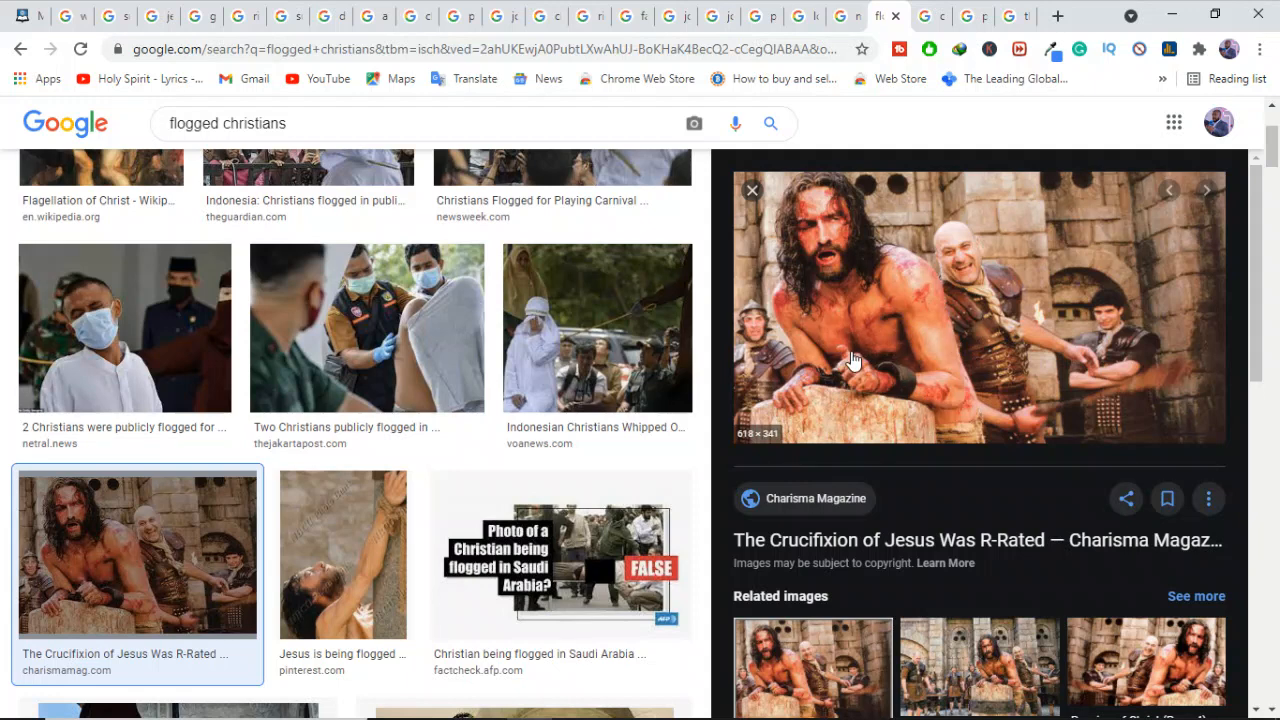
pyautogui.moveTo(908, 284)
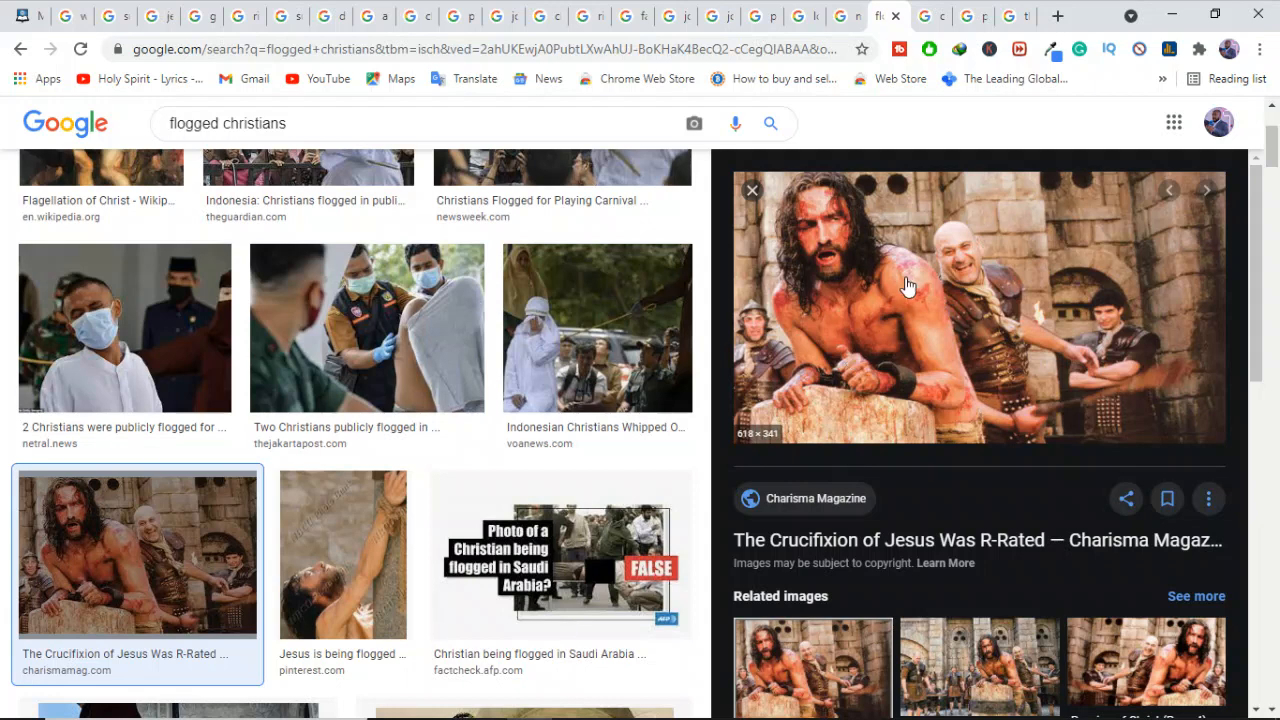
pyautogui.moveTo(902, 356)
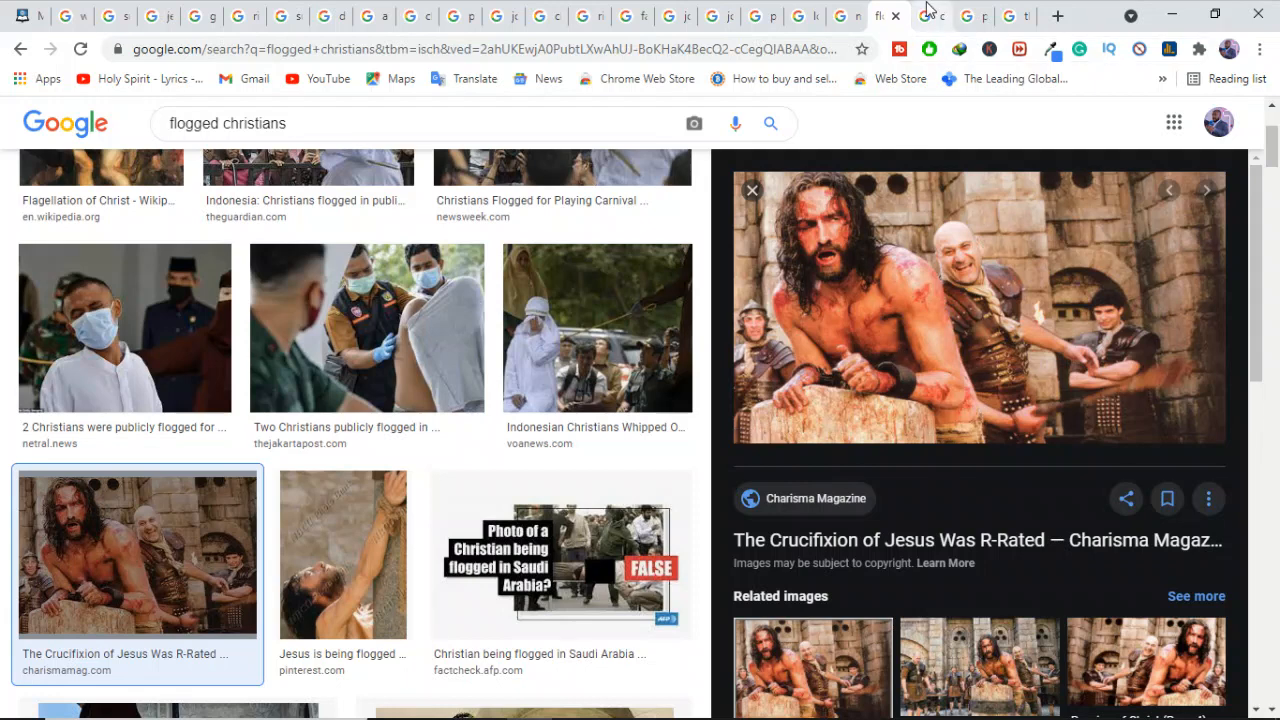
# Switch to the 'comfortable life' results with Vocal's luxury mansion lifestyle photo enlarged.
pyautogui.click(930, 16)
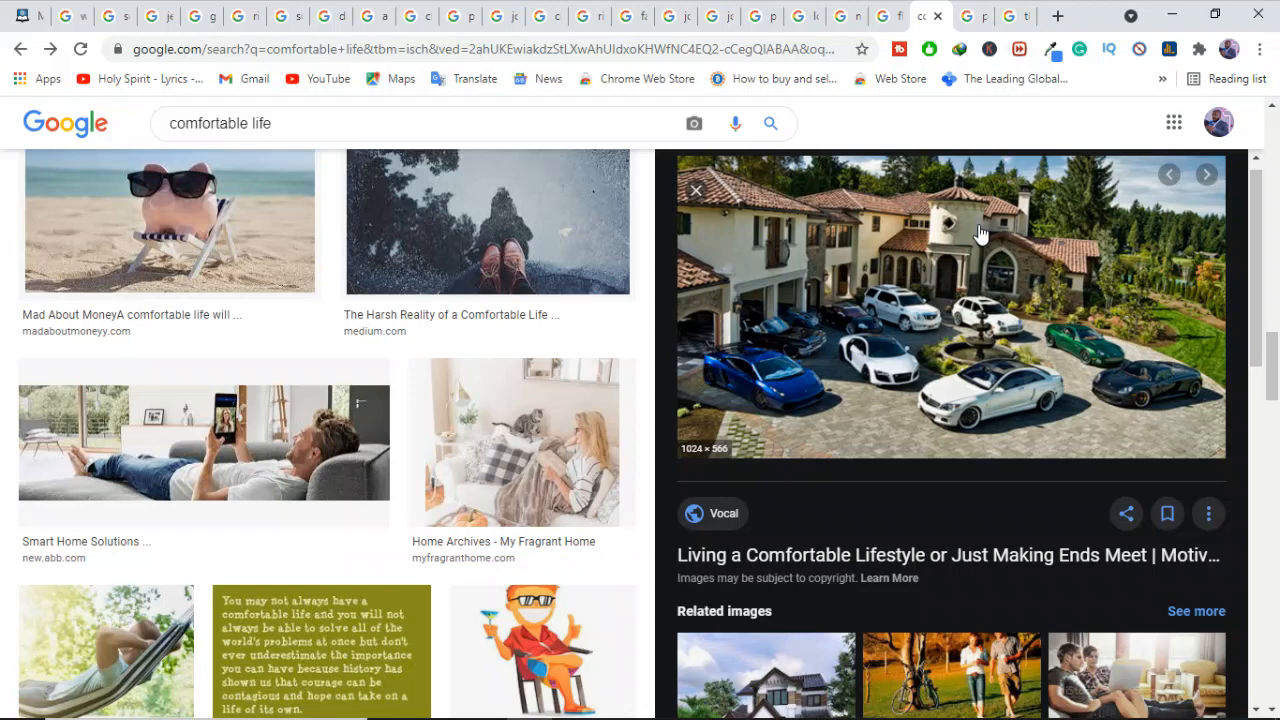
pyautogui.moveTo(1016, 348)
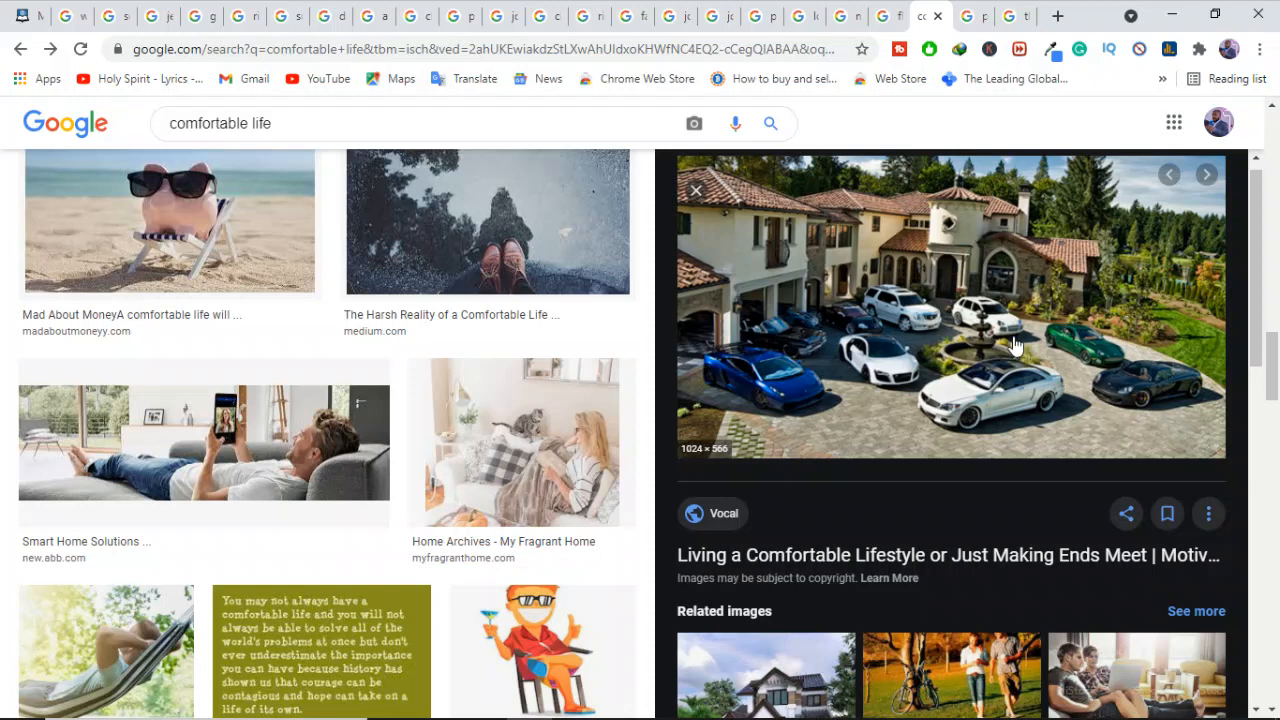
pyautogui.moveTo(1044, 398)
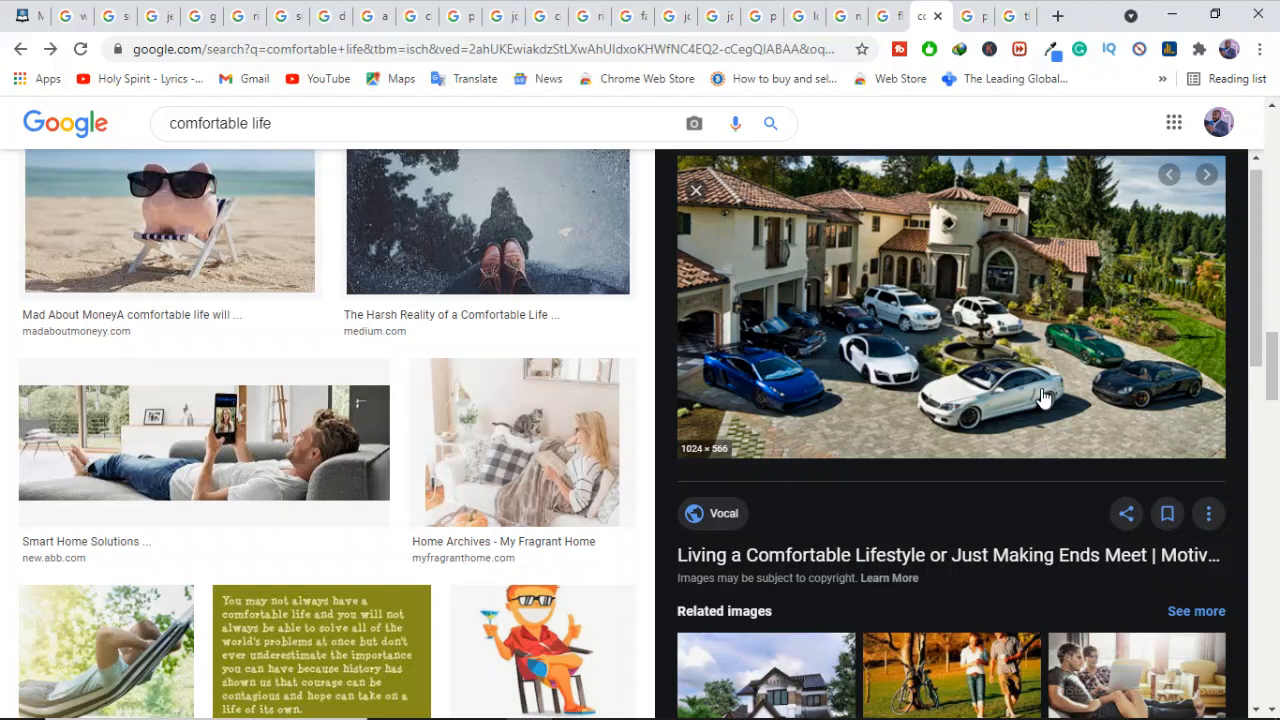
pyautogui.moveTo(964, 68)
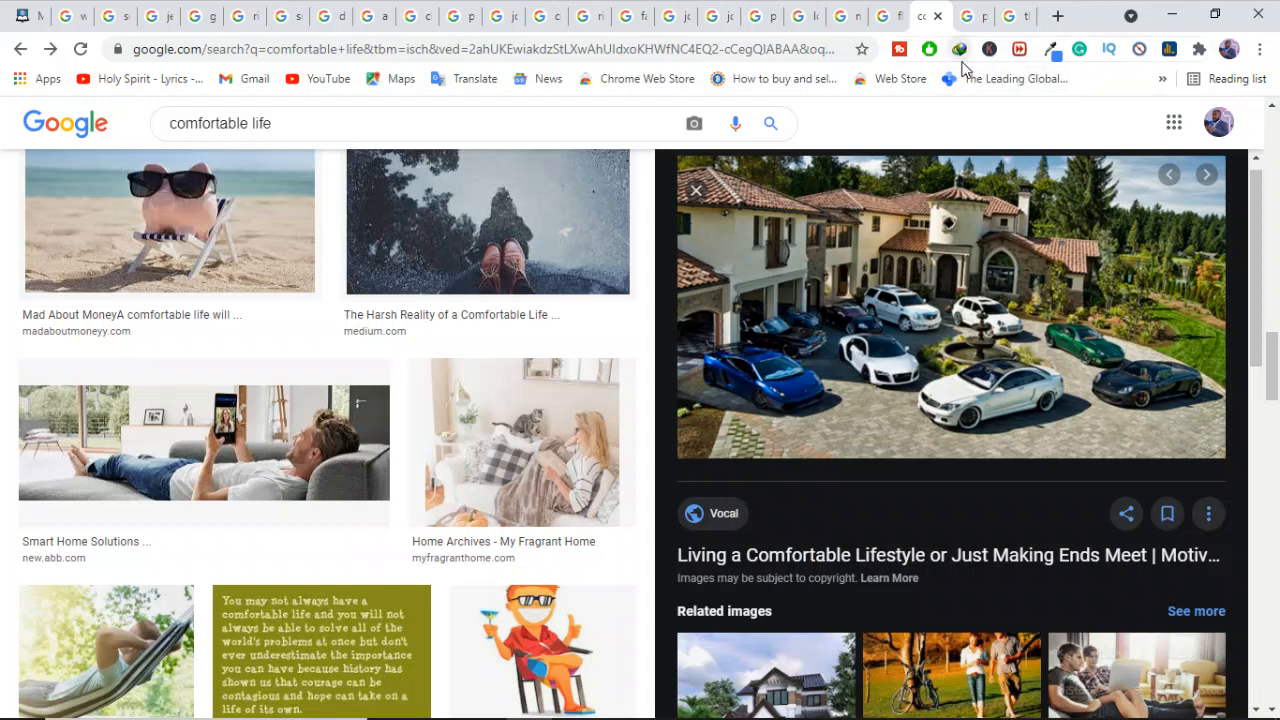
pyautogui.moveTo(960, 48)
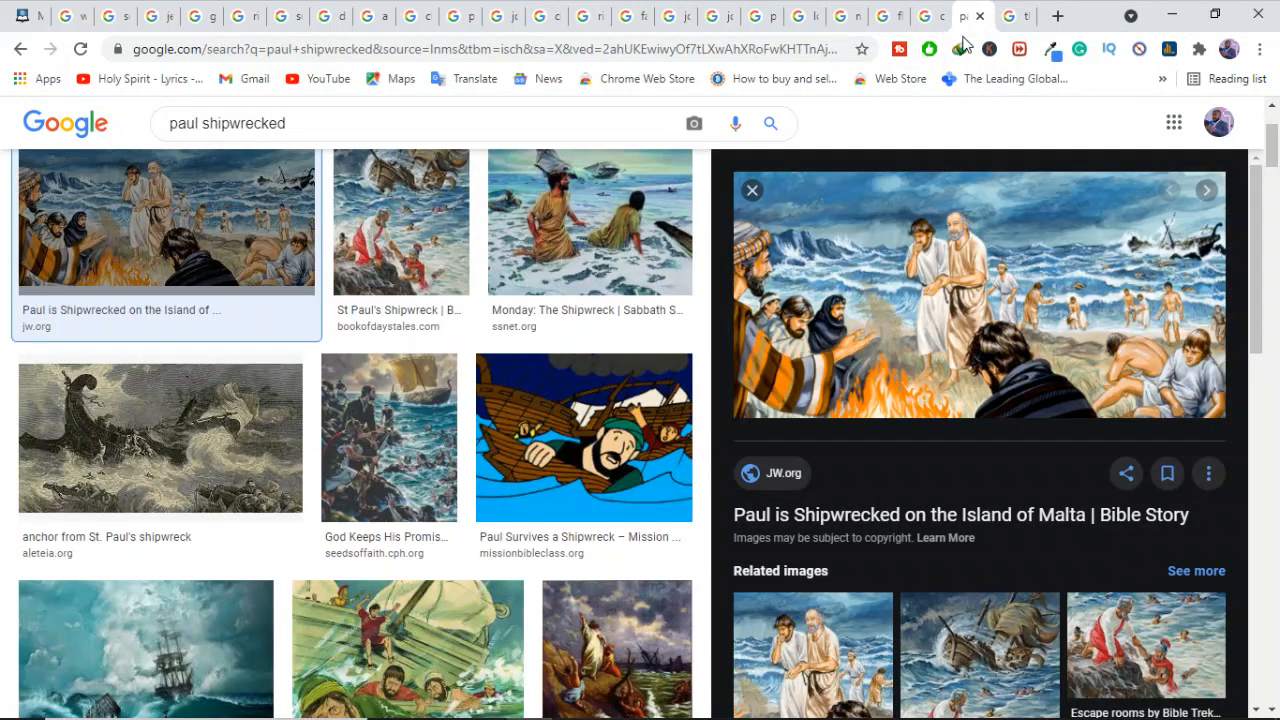
pyautogui.moveTo(956, 268)
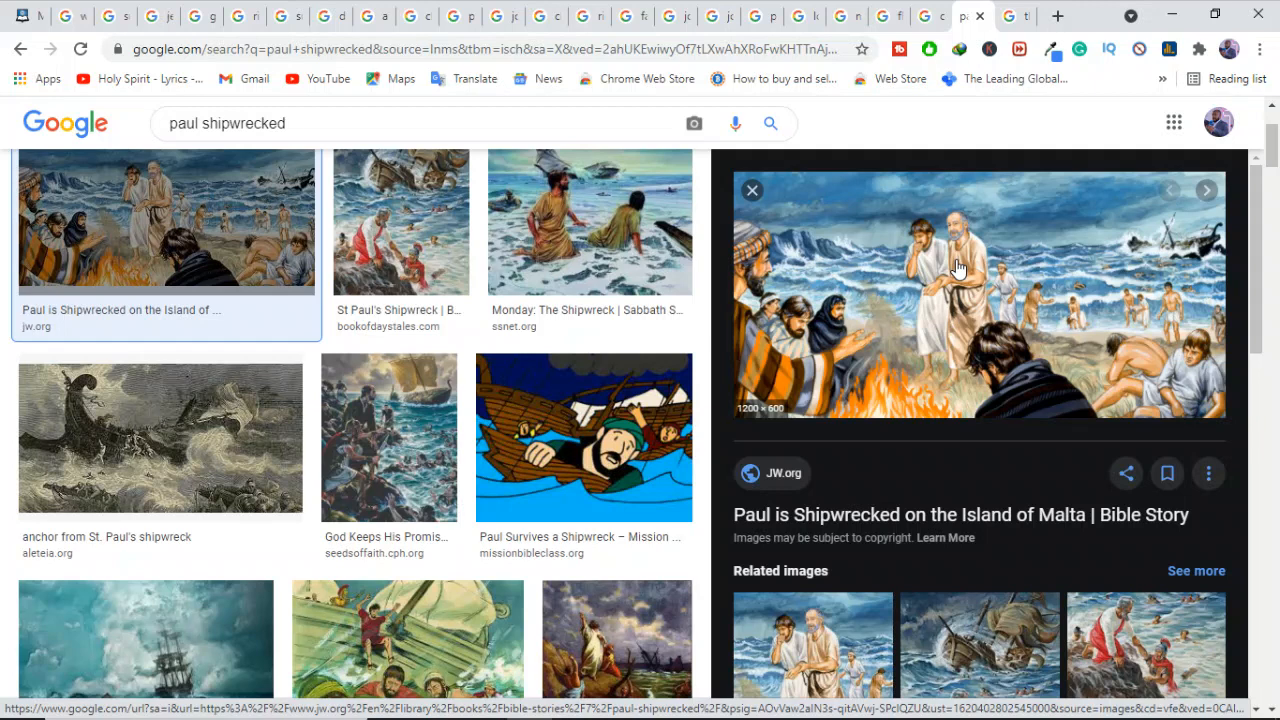
pyautogui.moveTo(928, 298)
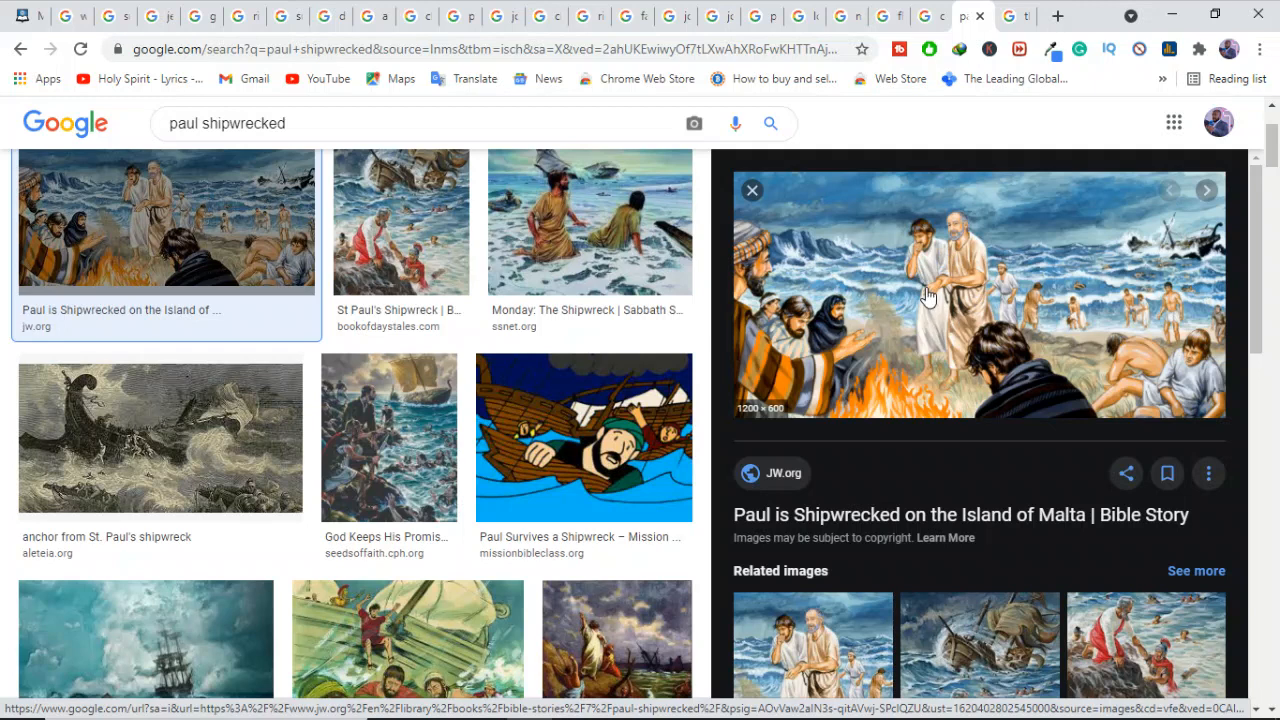
pyautogui.moveTo(910, 352)
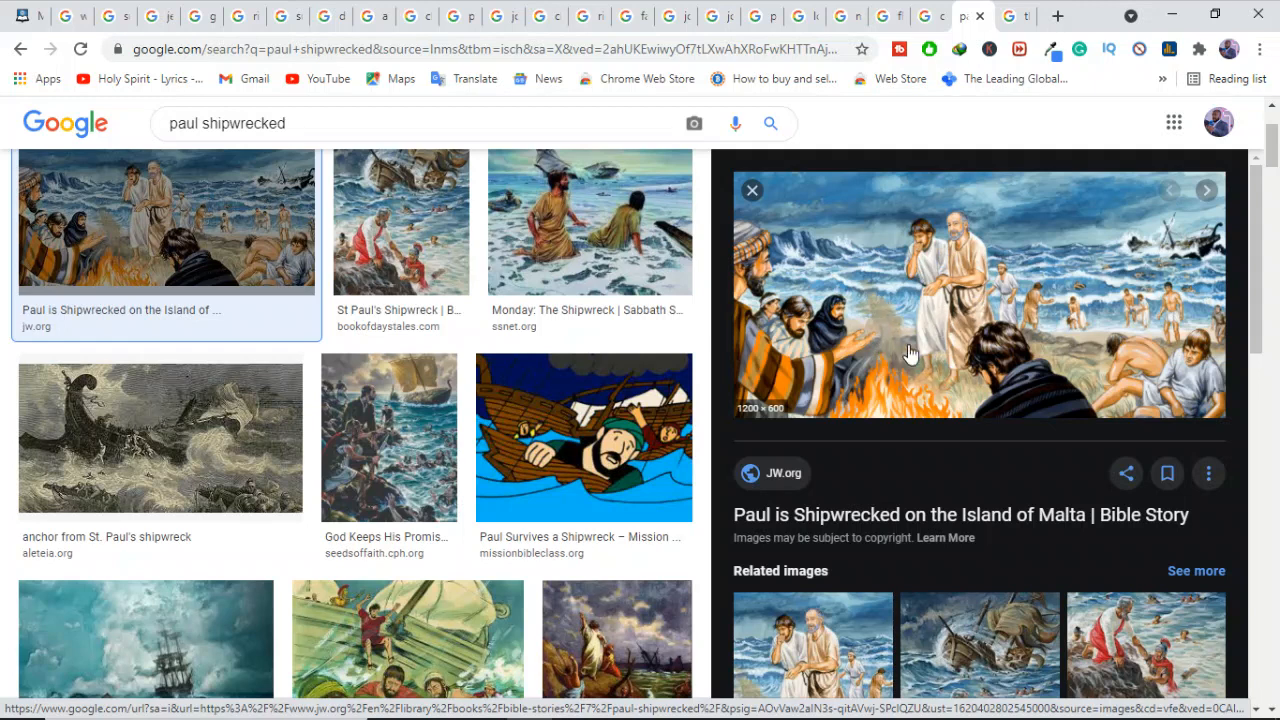
pyautogui.moveTo(930, 356)
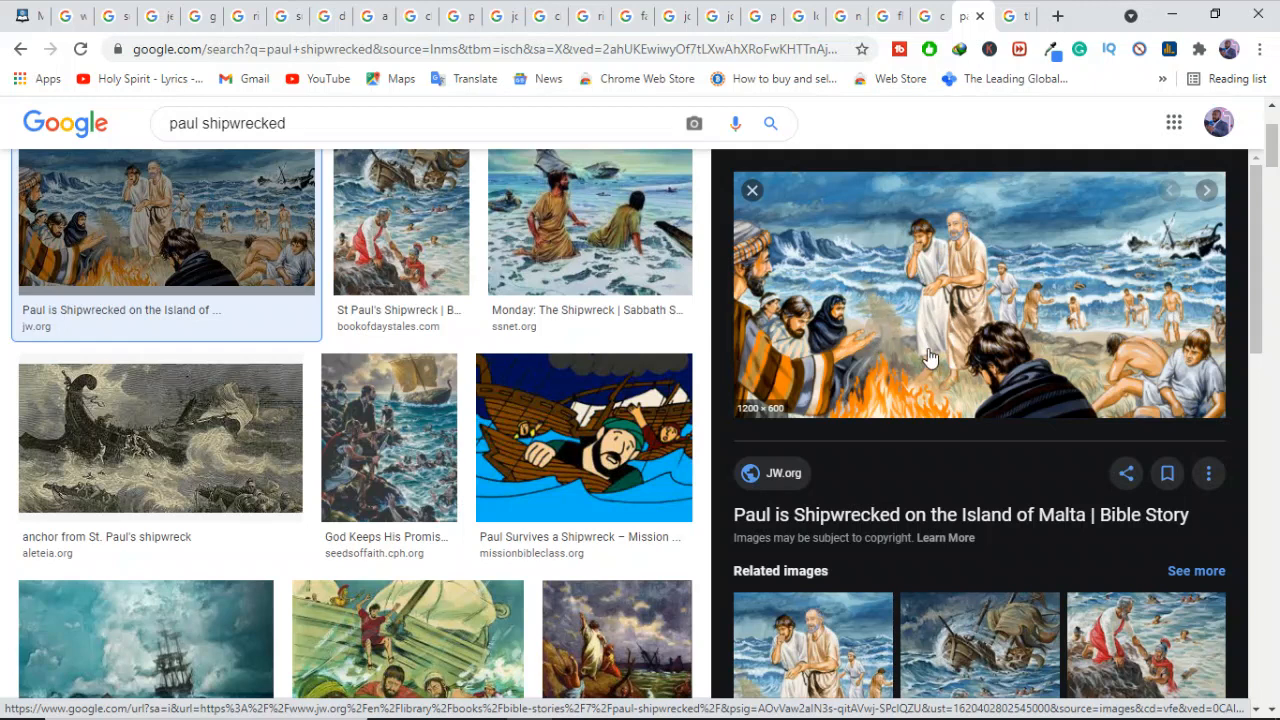
pyautogui.moveTo(930, 336)
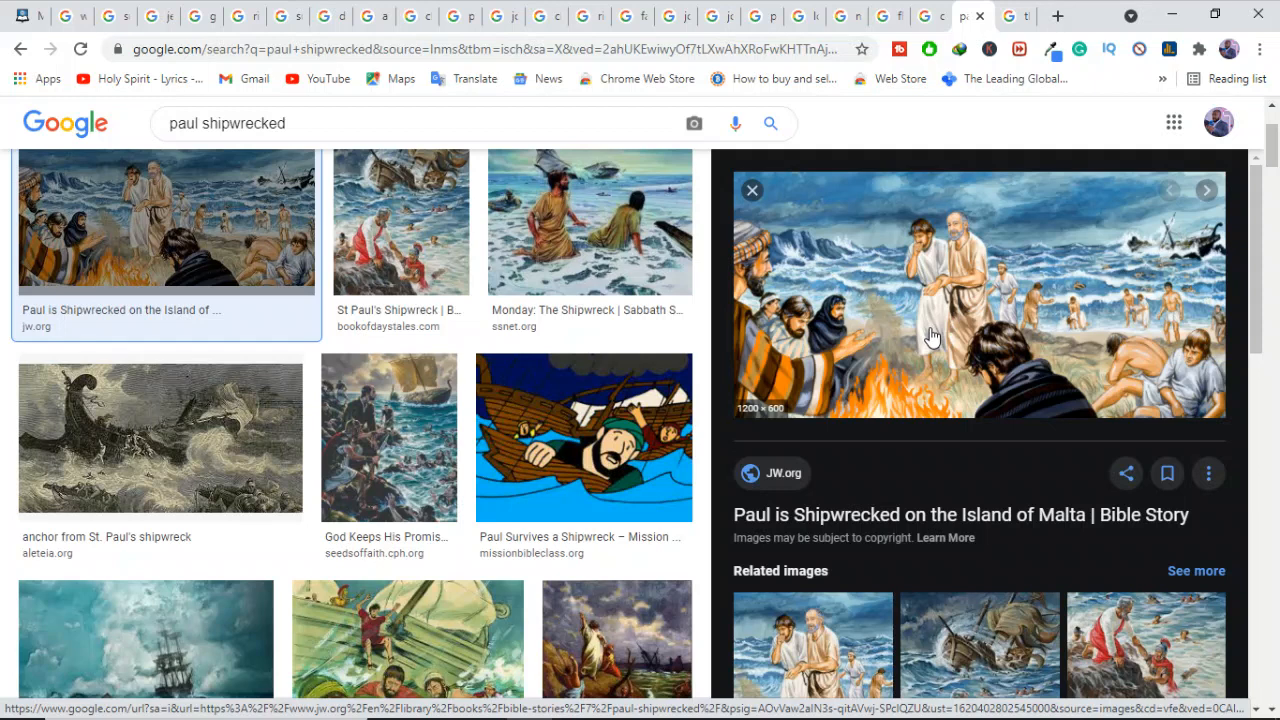
pyautogui.moveTo(1088, 352)
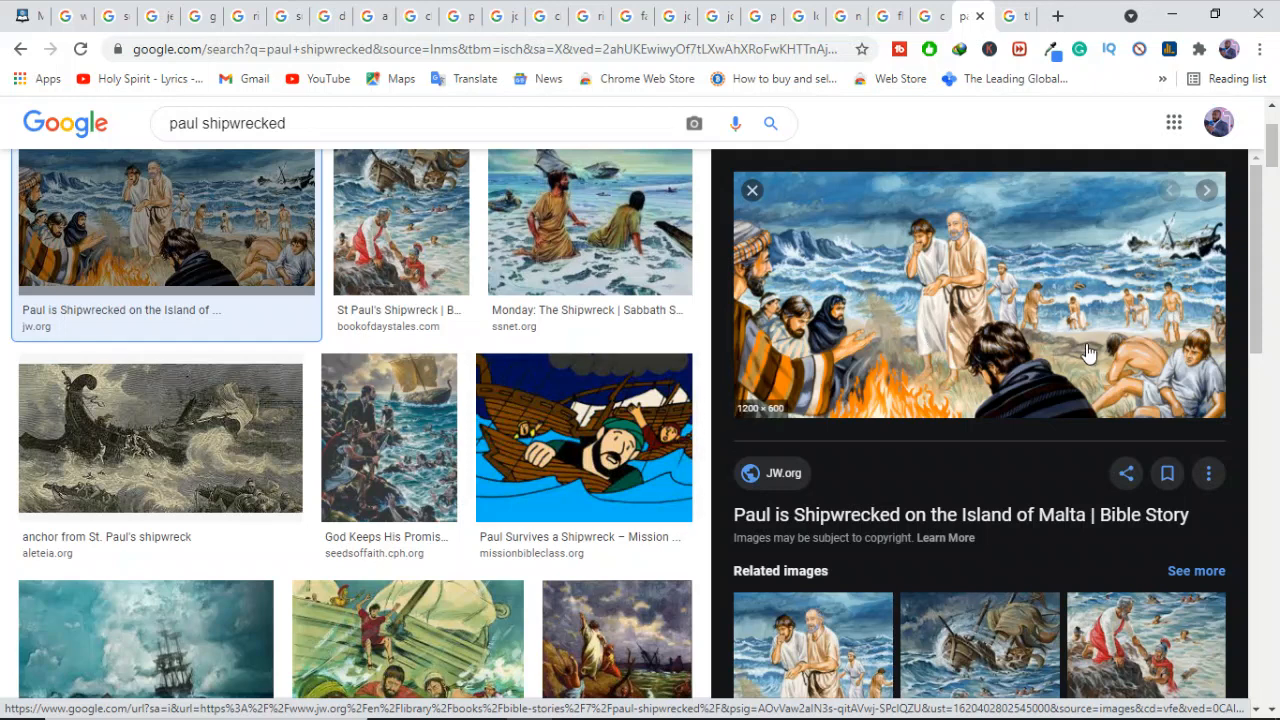
pyautogui.moveTo(878, 326)
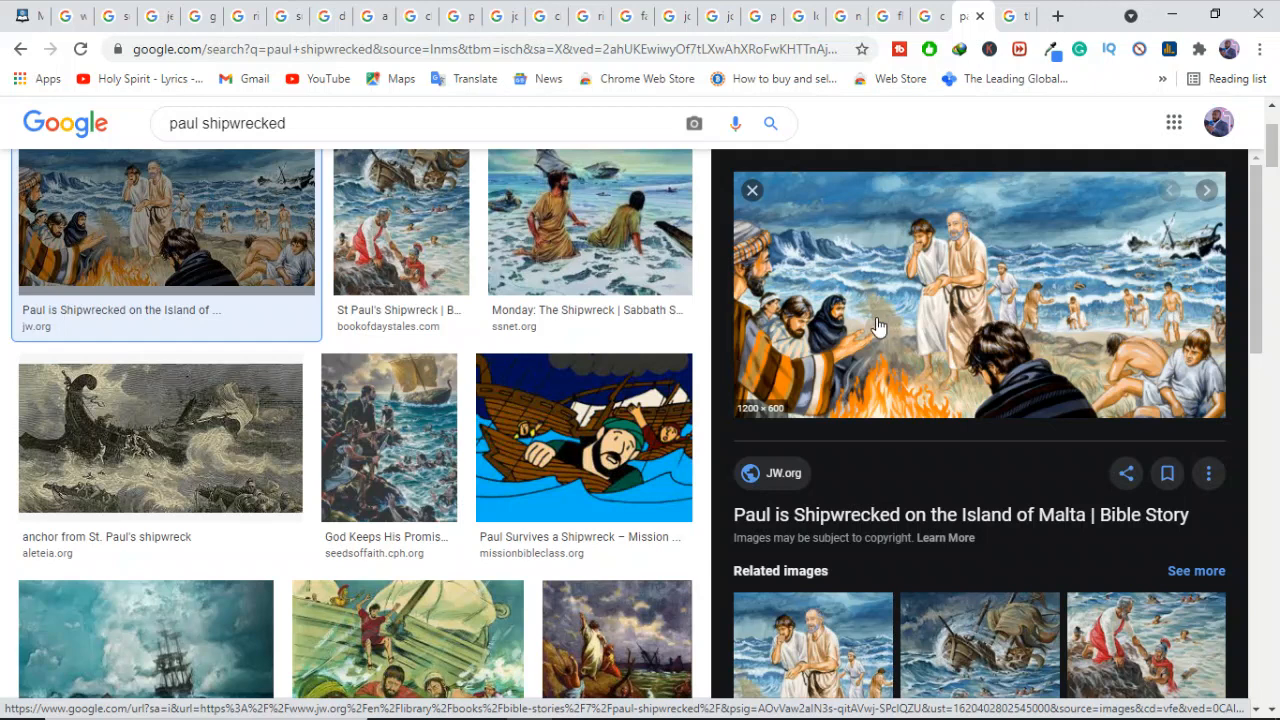
pyautogui.moveTo(1064, 352)
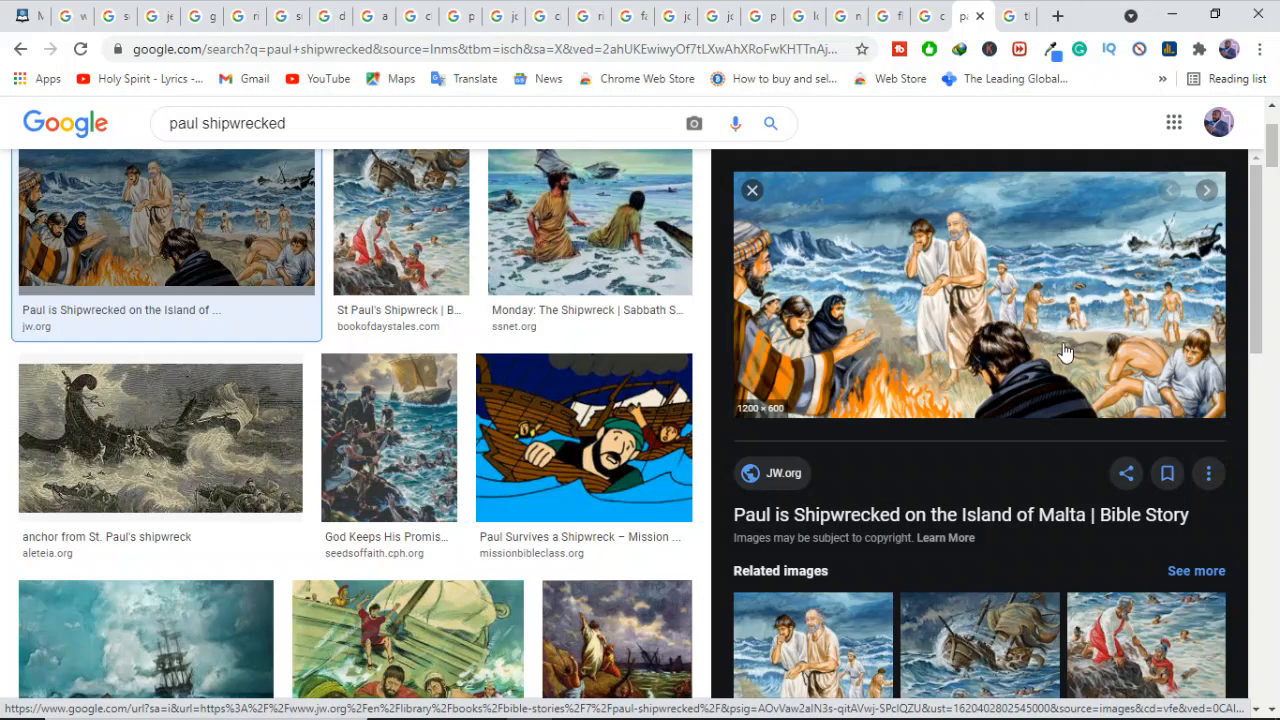
pyautogui.moveTo(890, 248)
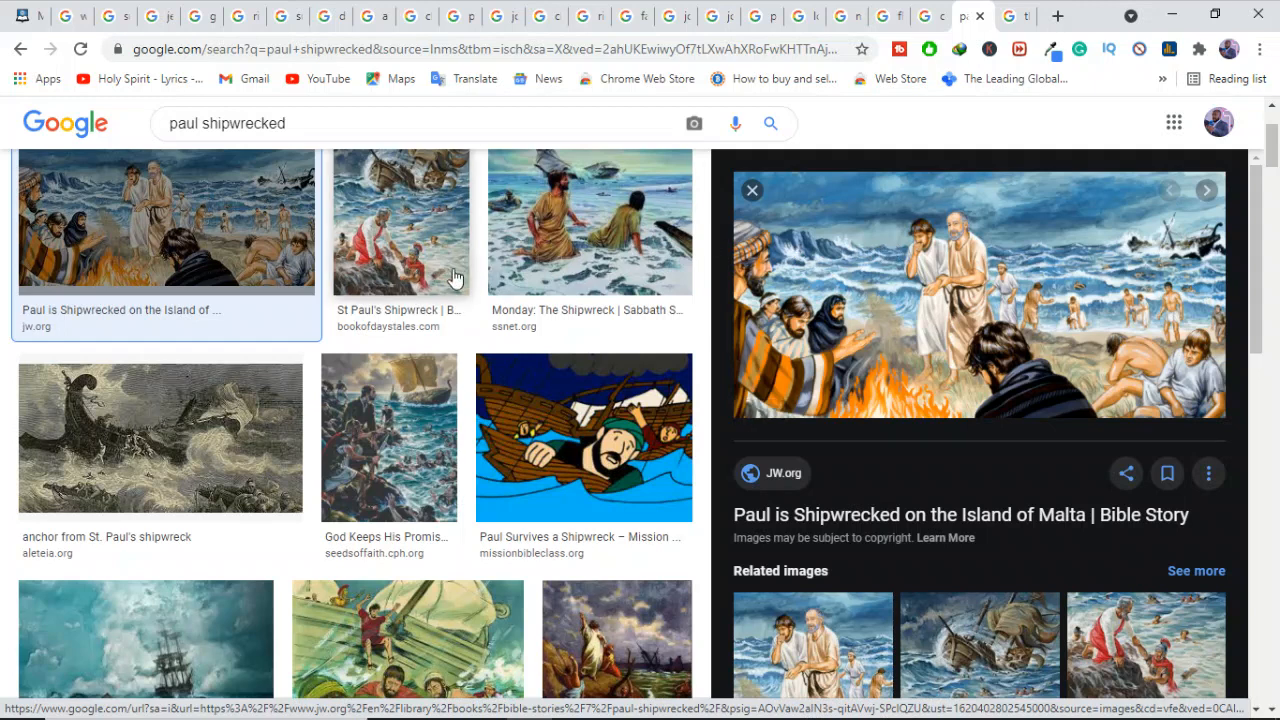
# Preview the St. Paul's Shipwreck, Monday: The Shipwreck, anchor, and Sabbath School Net shipwreck images in turn.
pyautogui.click(400, 240)
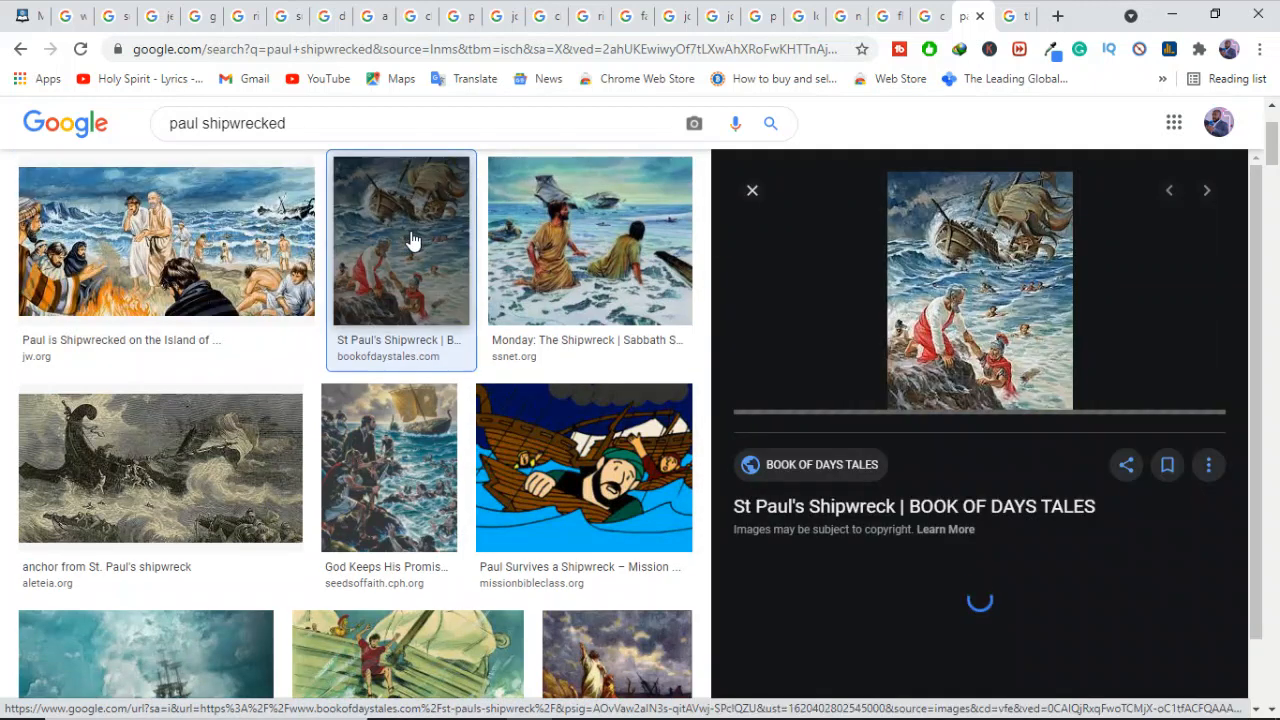
pyautogui.click(584, 468)
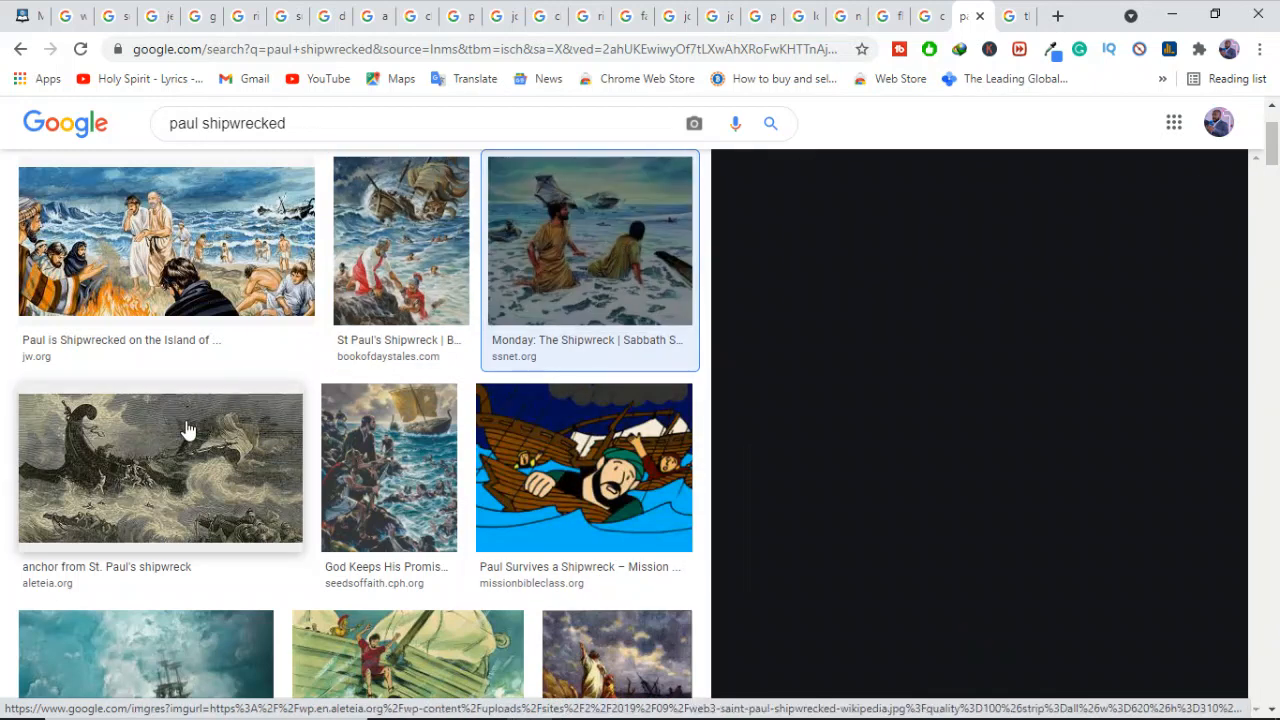
pyautogui.click(160, 468)
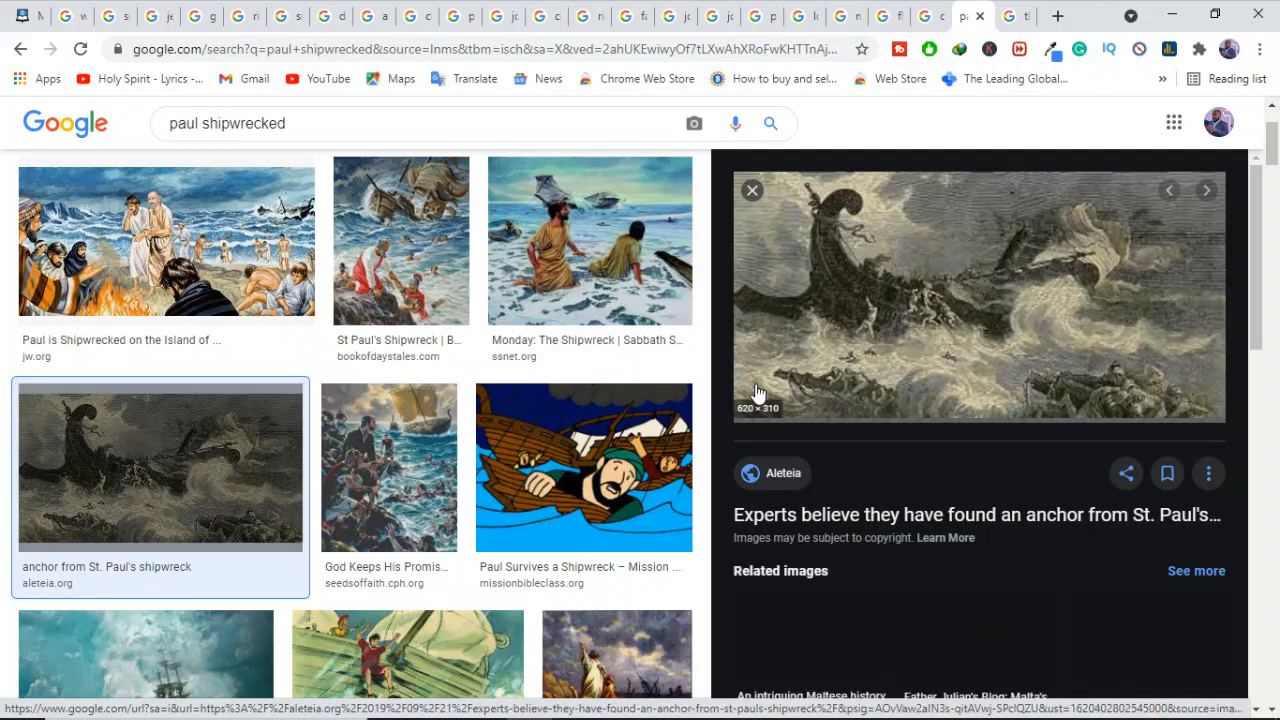
pyautogui.click(588, 240)
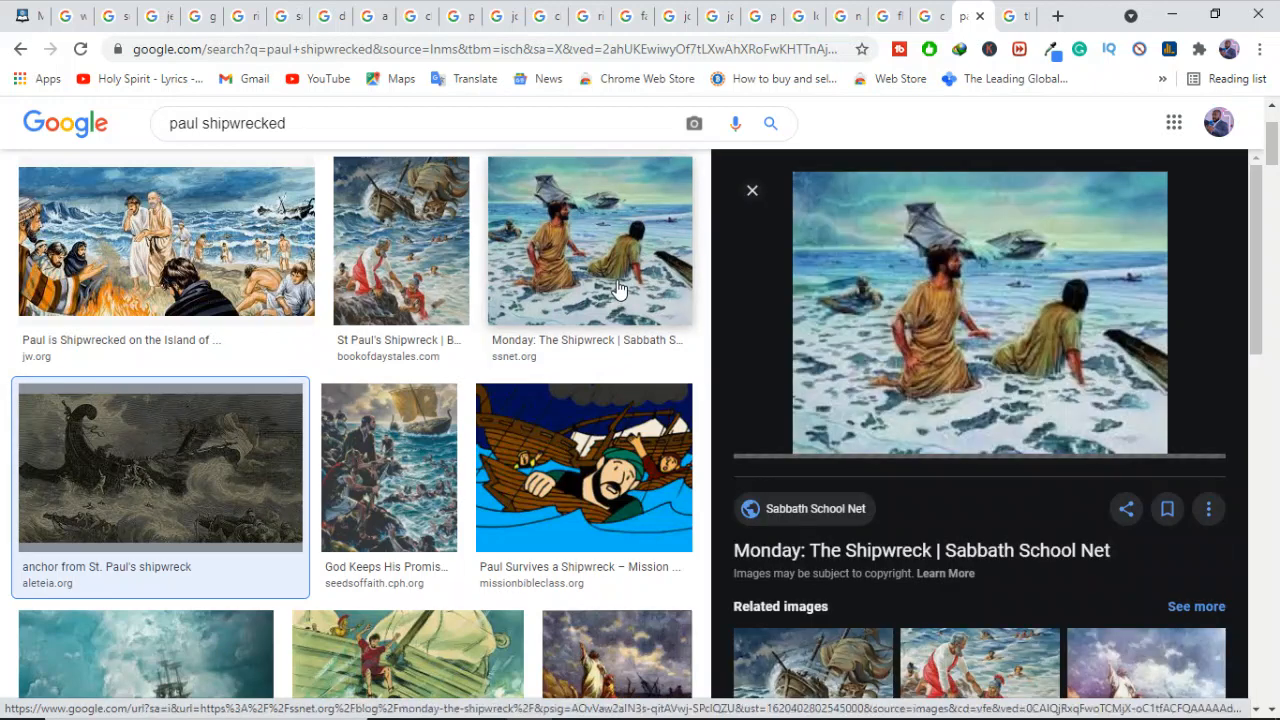
pyautogui.click(590, 240)
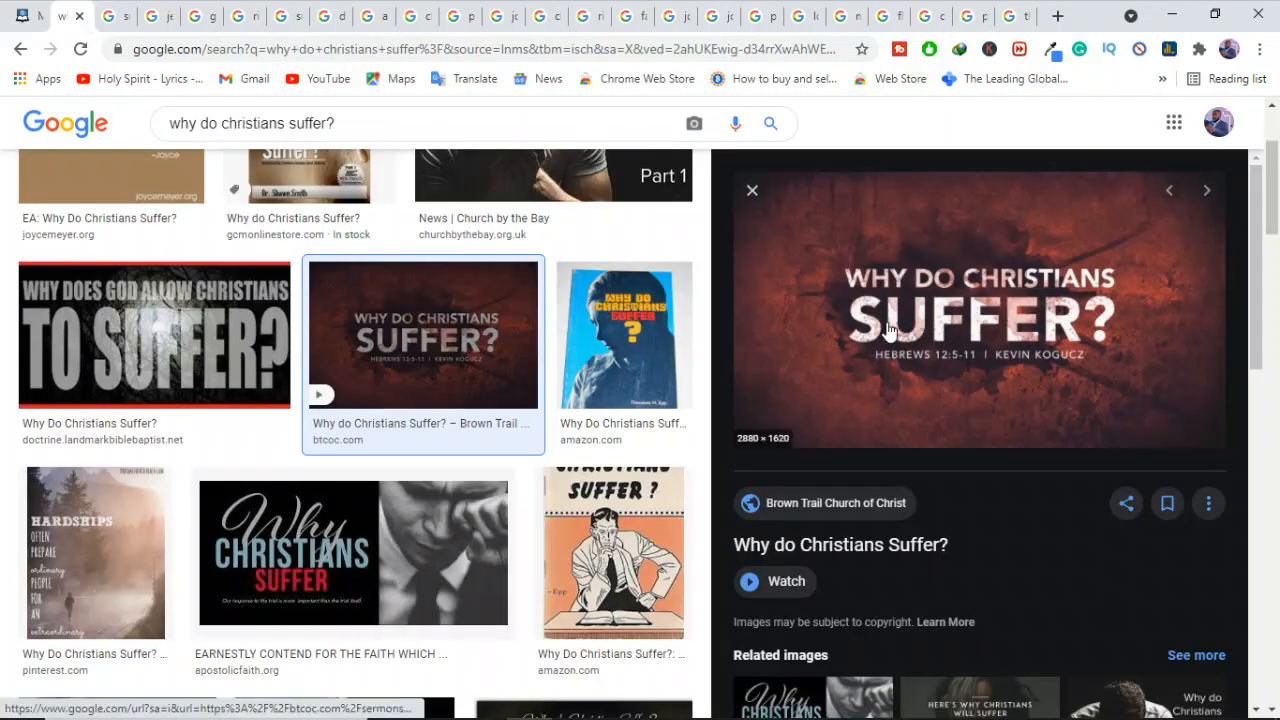
pyautogui.moveTo(864, 358)
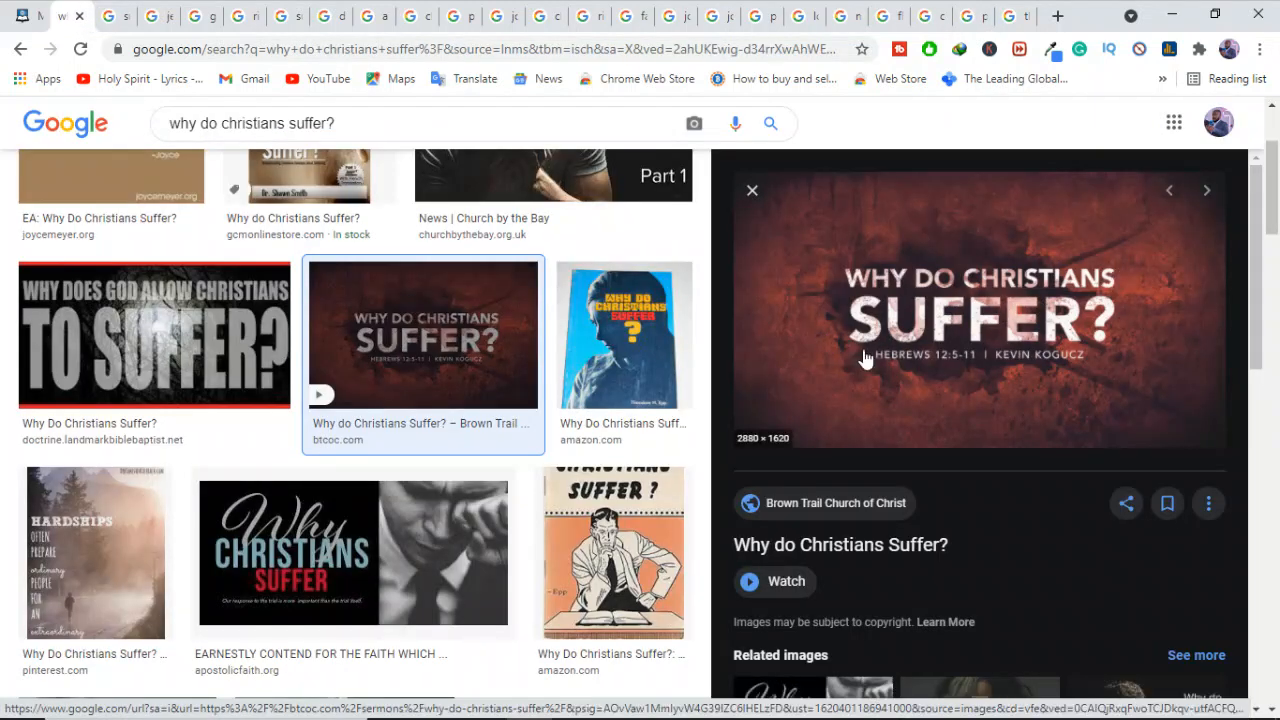
pyautogui.moveTo(856, 398)
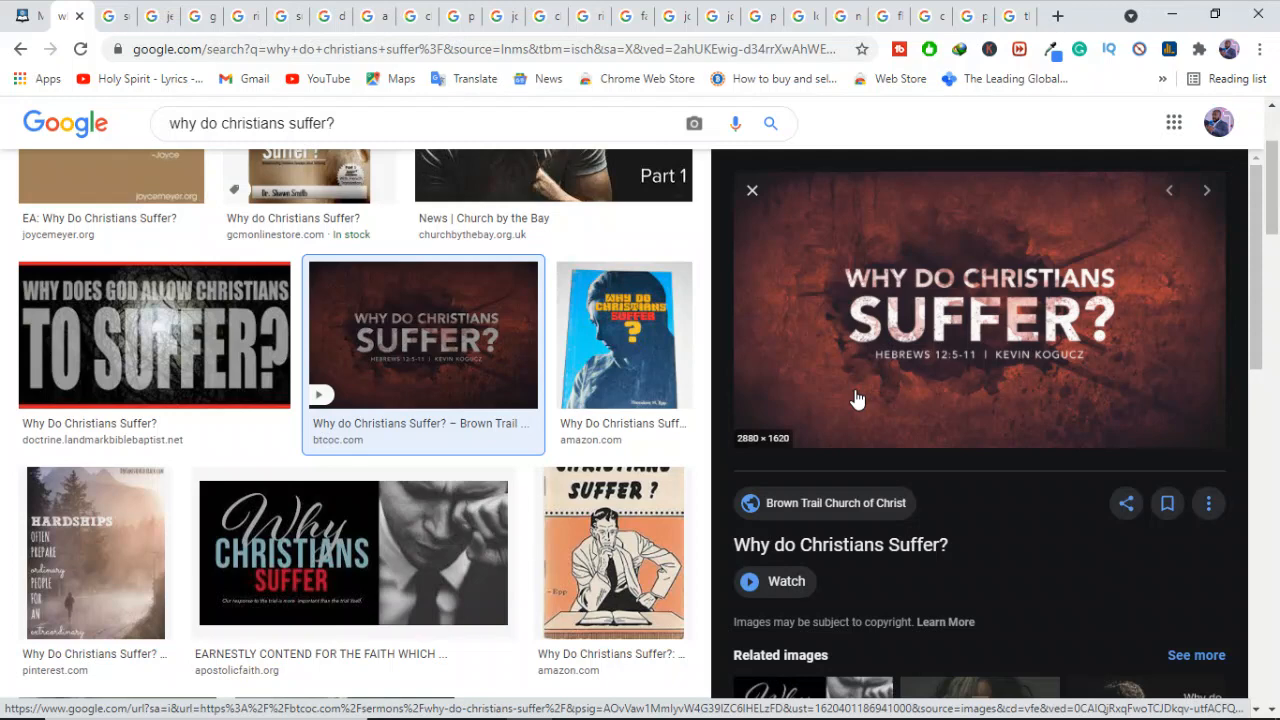
pyautogui.moveTo(990, 136)
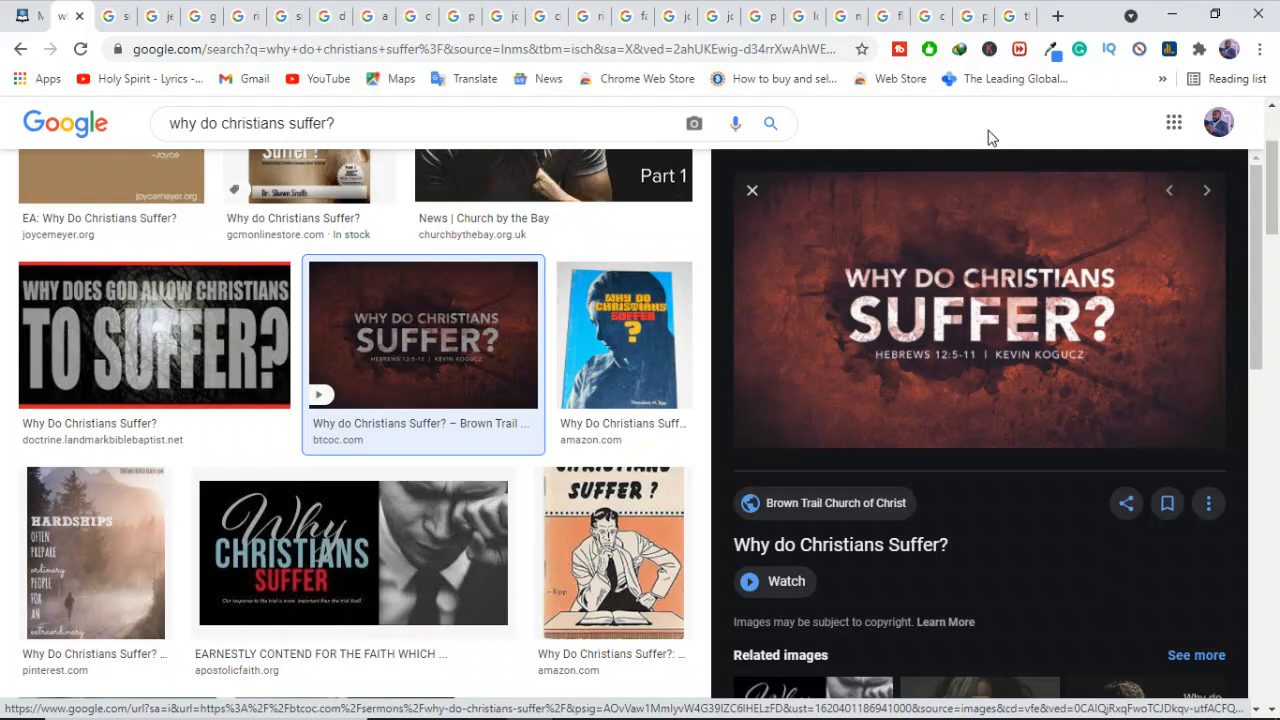
pyautogui.moveTo(1012, 16)
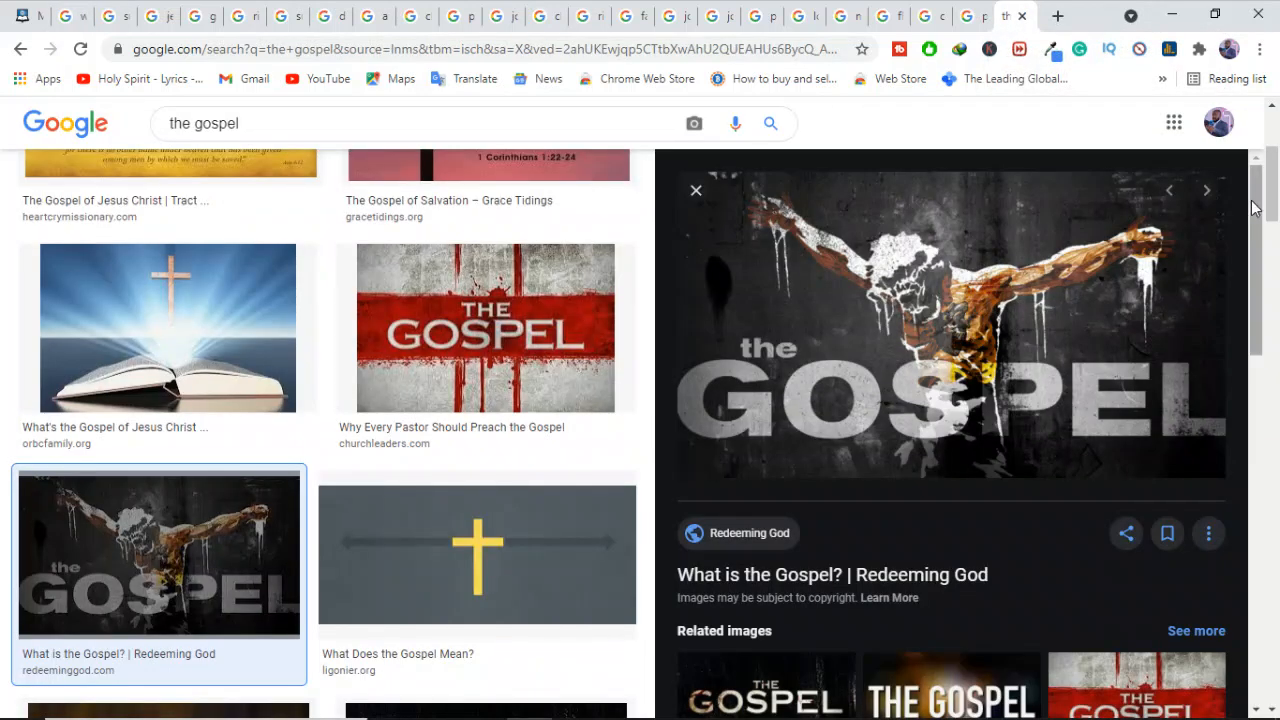
# Scroll down through 'the gospel' image results with Redeeming God's What is the Gospel? image enlarged.
pyautogui.scroll(-3)
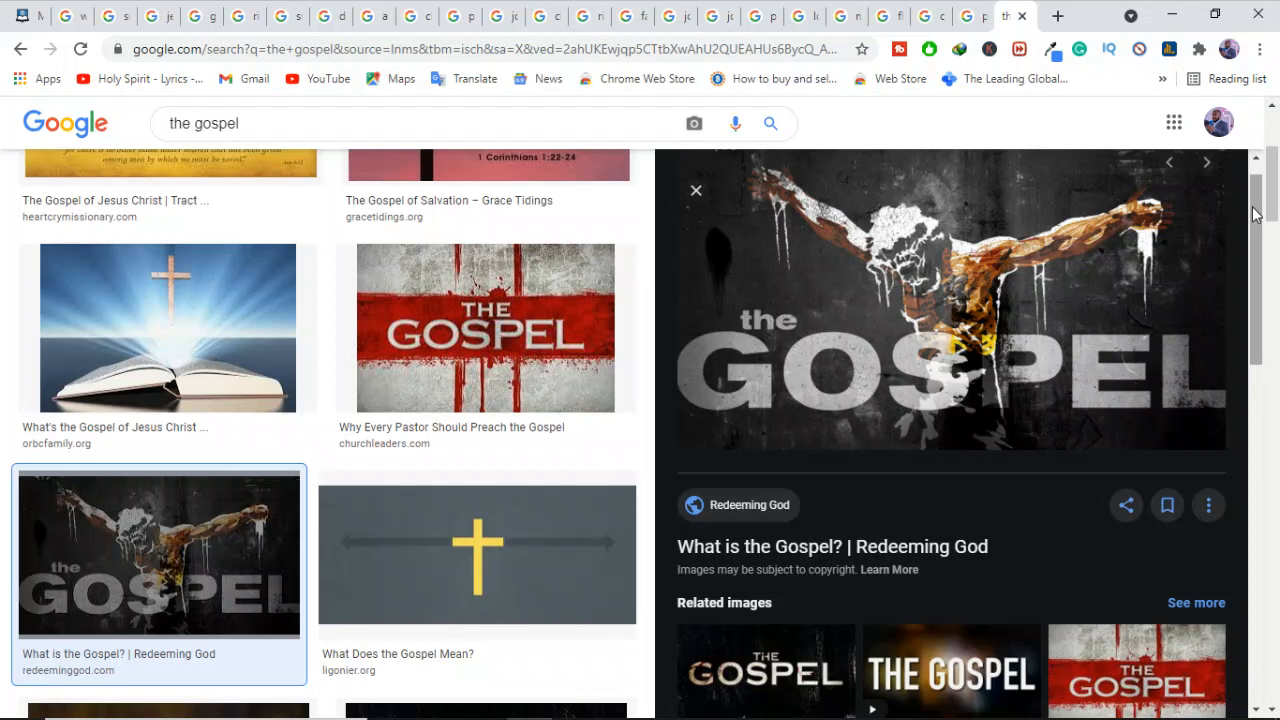
pyautogui.moveTo(1110, 128)
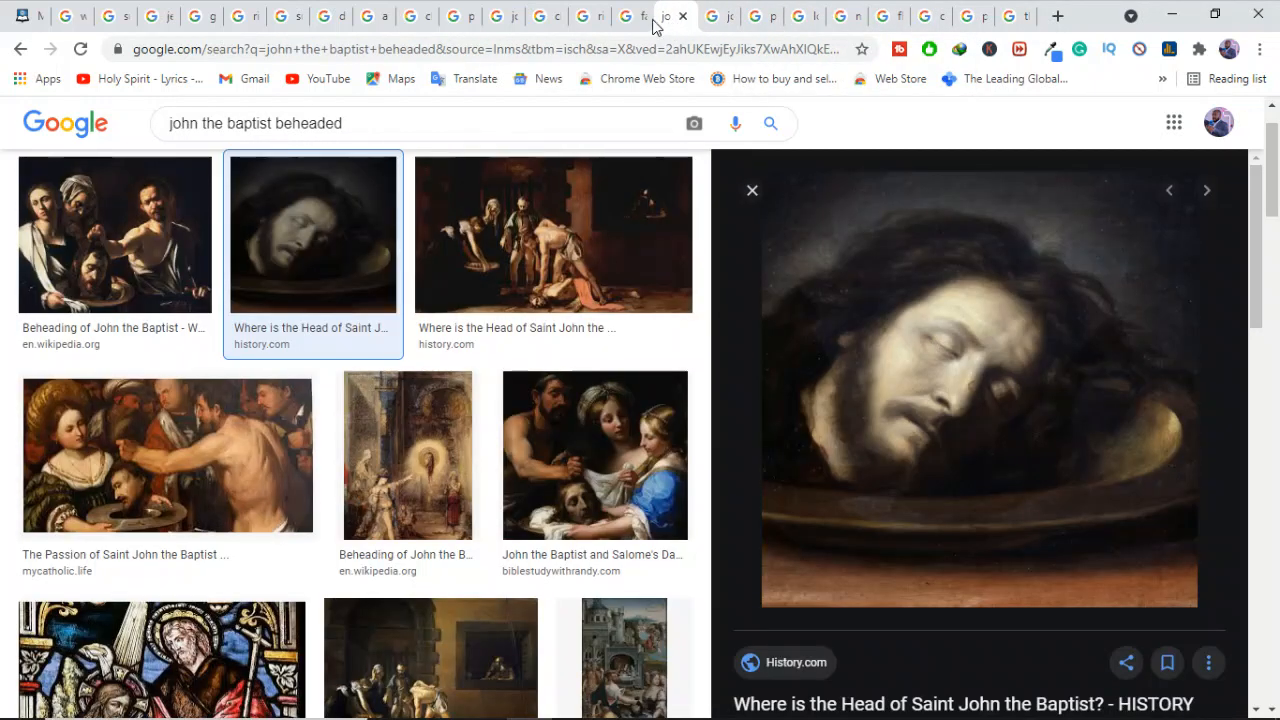
# Flip through the faith and suffering, joni eareckson tada, children doing house chores, and discipline from god result tabs.
pyautogui.click(624, 16)
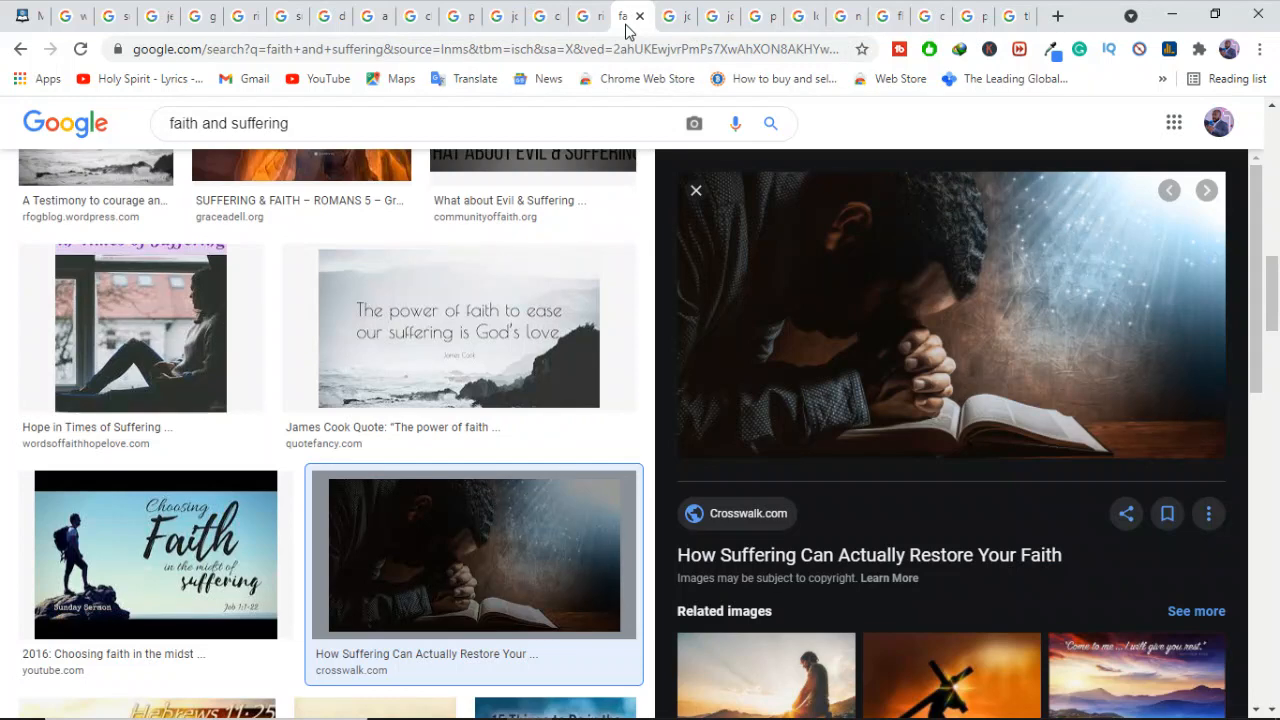
pyautogui.click(578, 16)
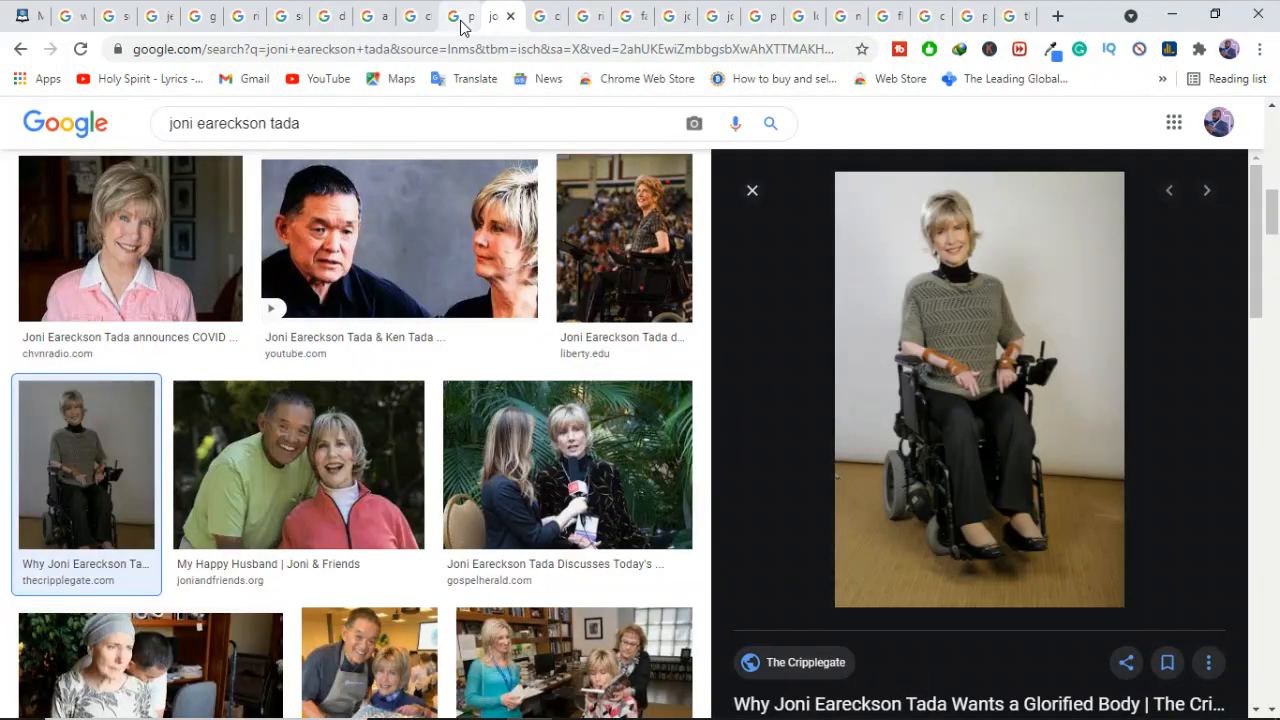
pyautogui.click(408, 16)
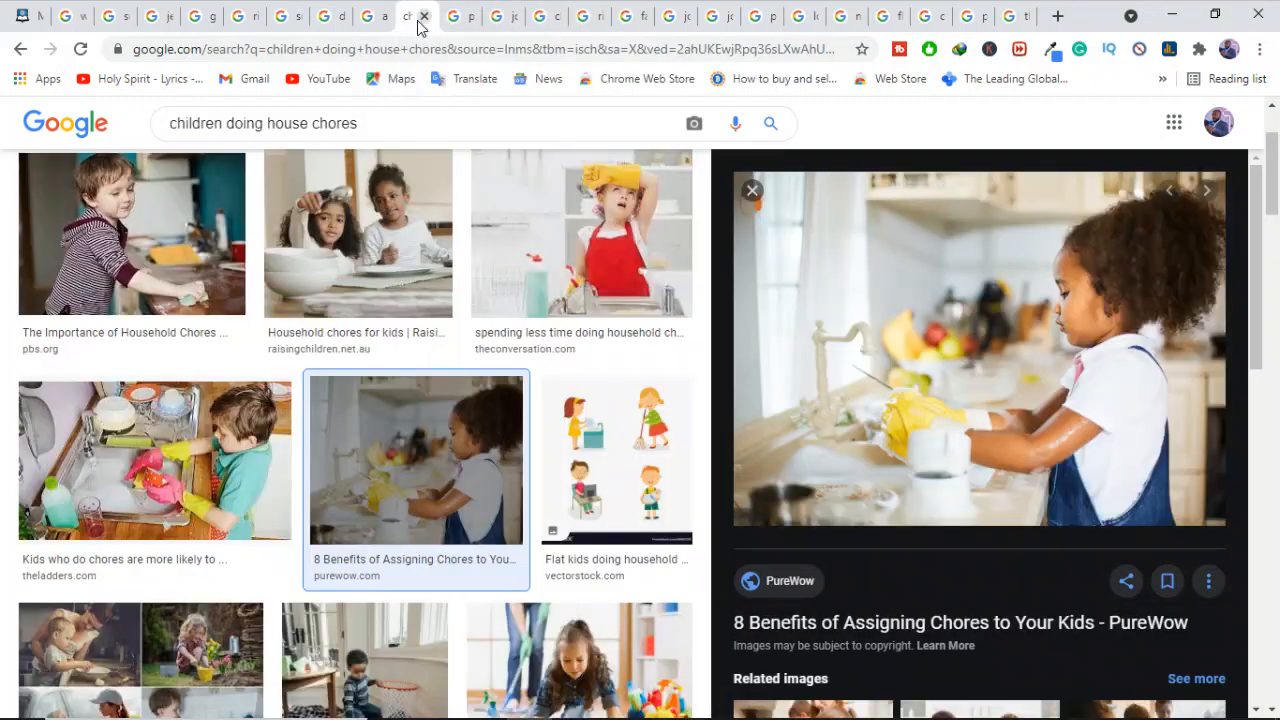
pyautogui.click(310, 16)
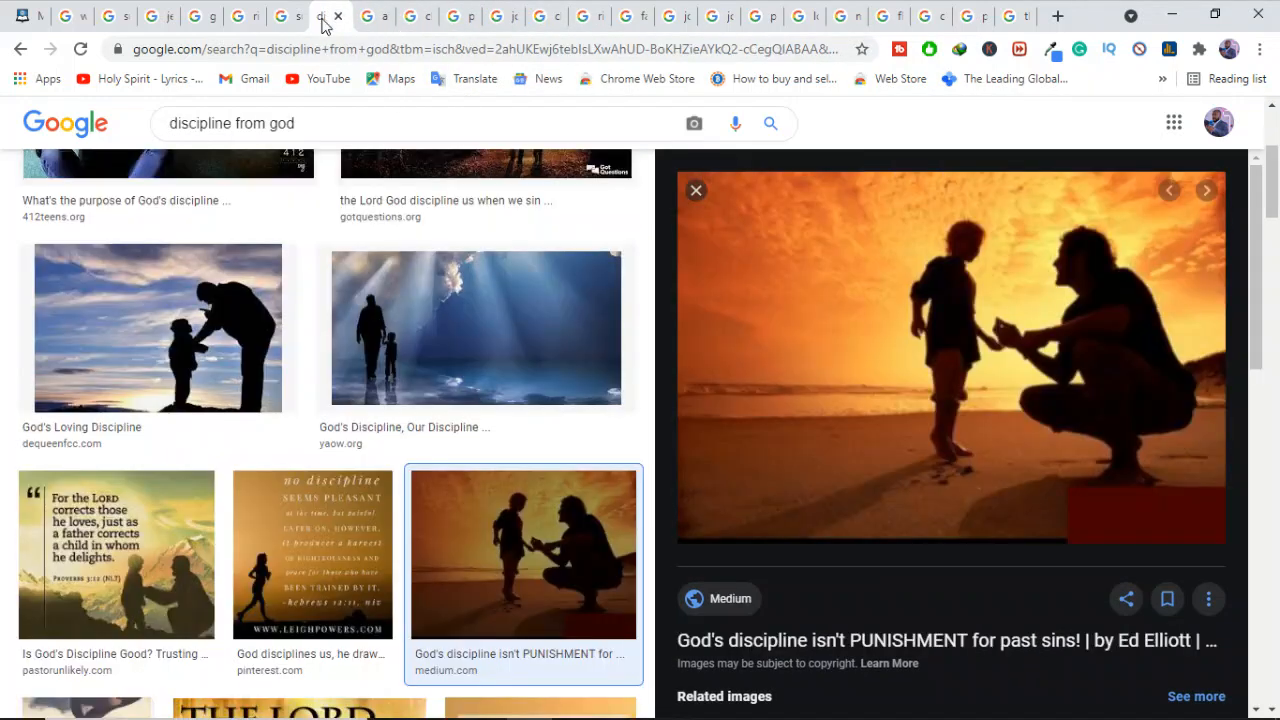